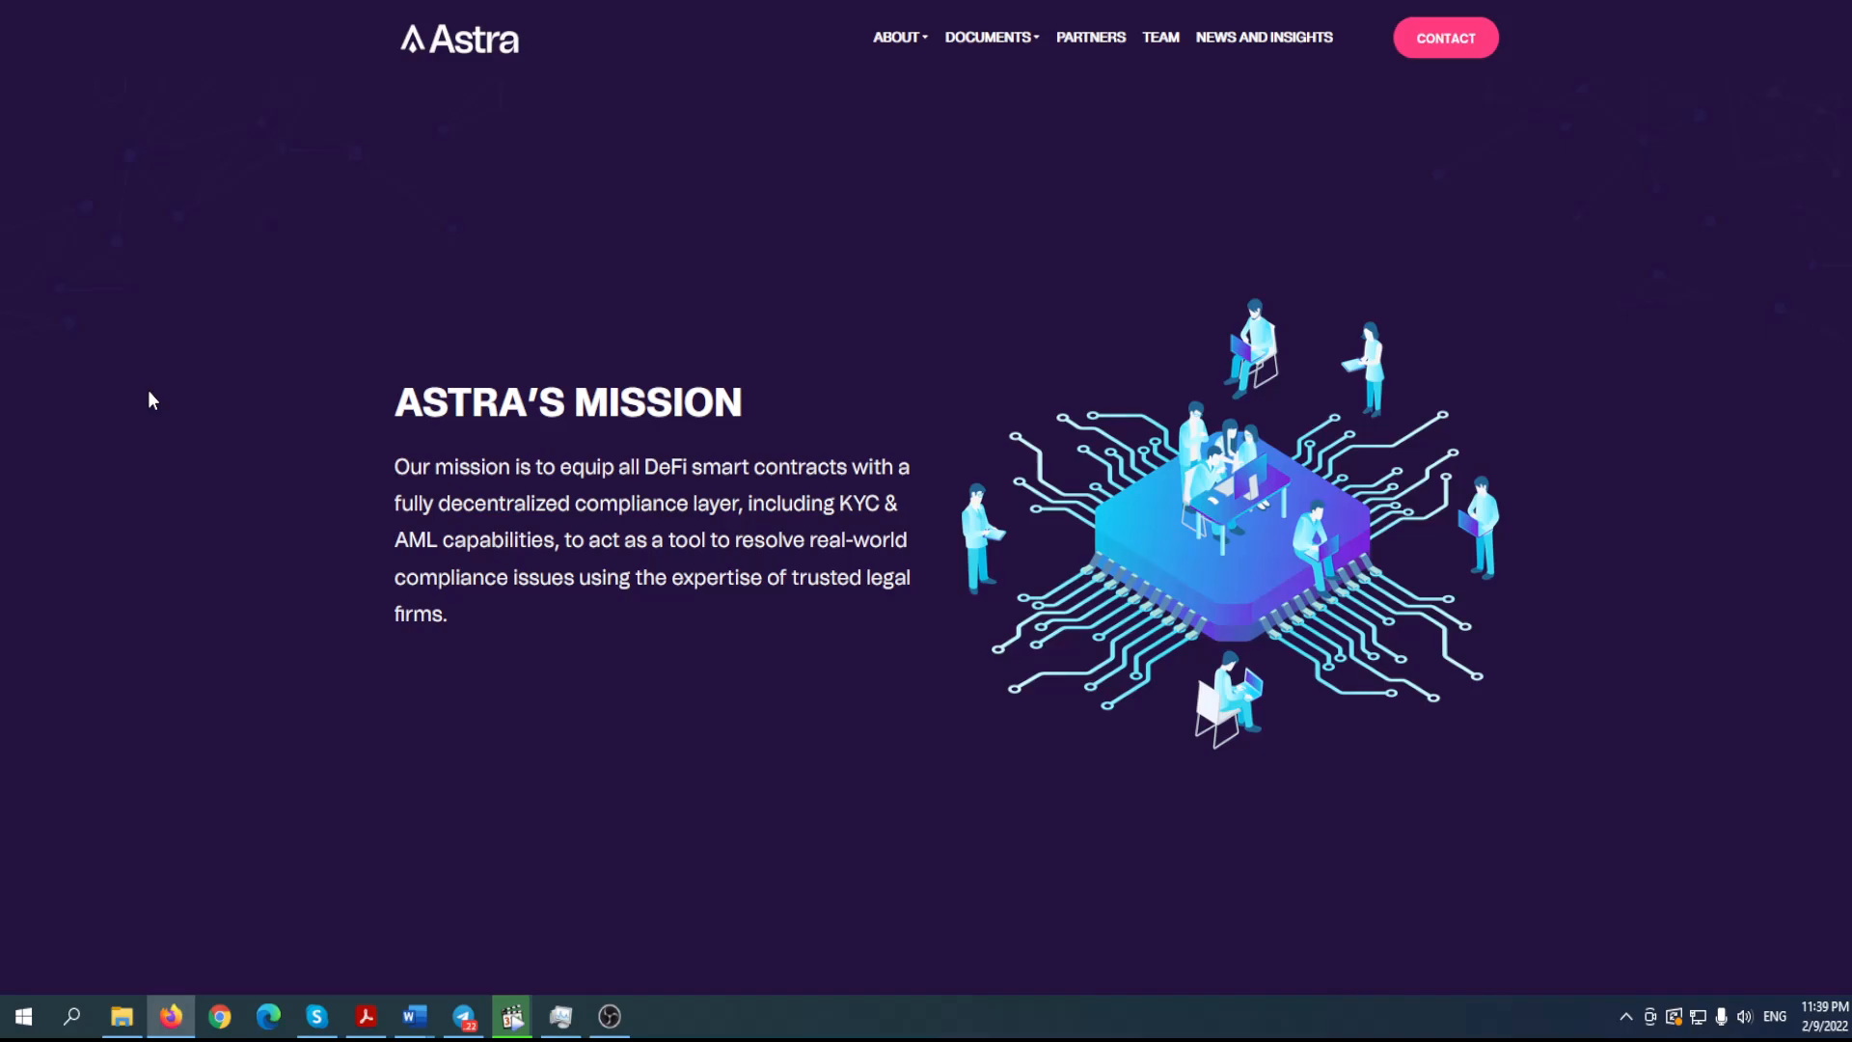
- Scroll through the Team section and mission down to the footer contact links for Telegram and Twitter
scroll(down, 3)
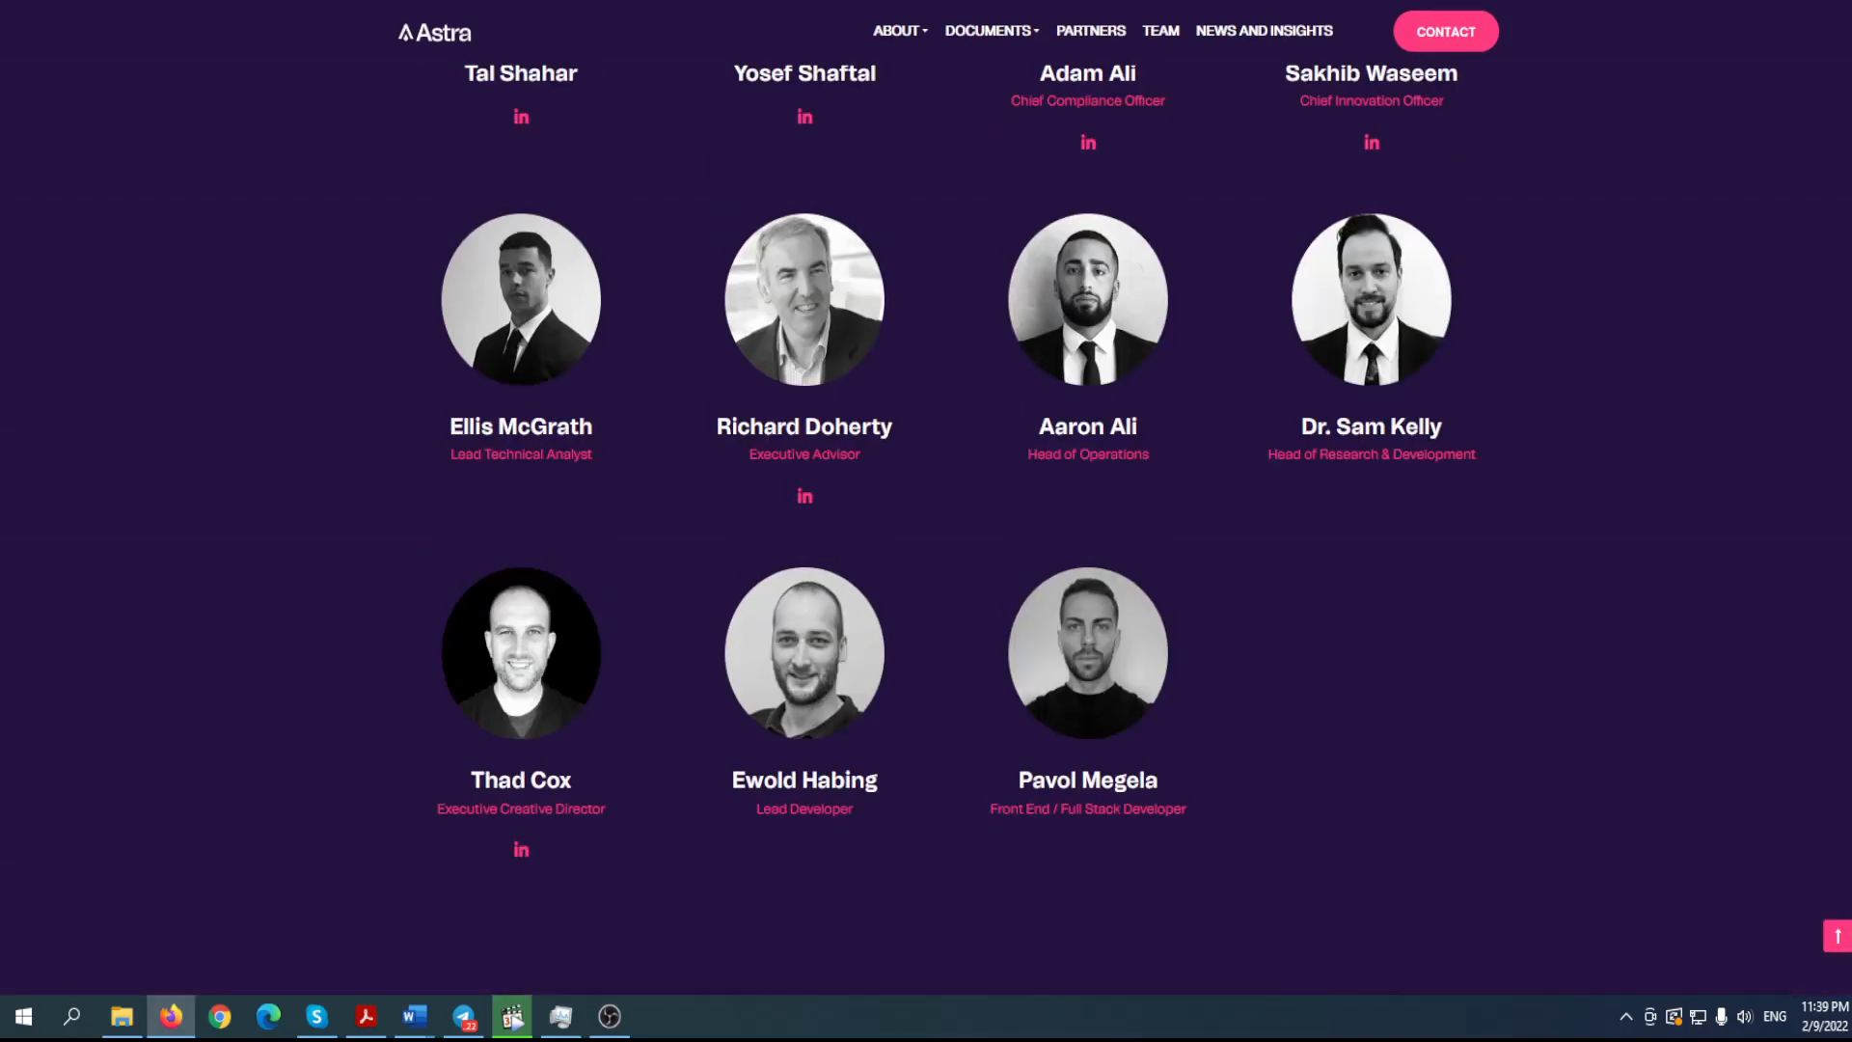
scroll(up, 3)
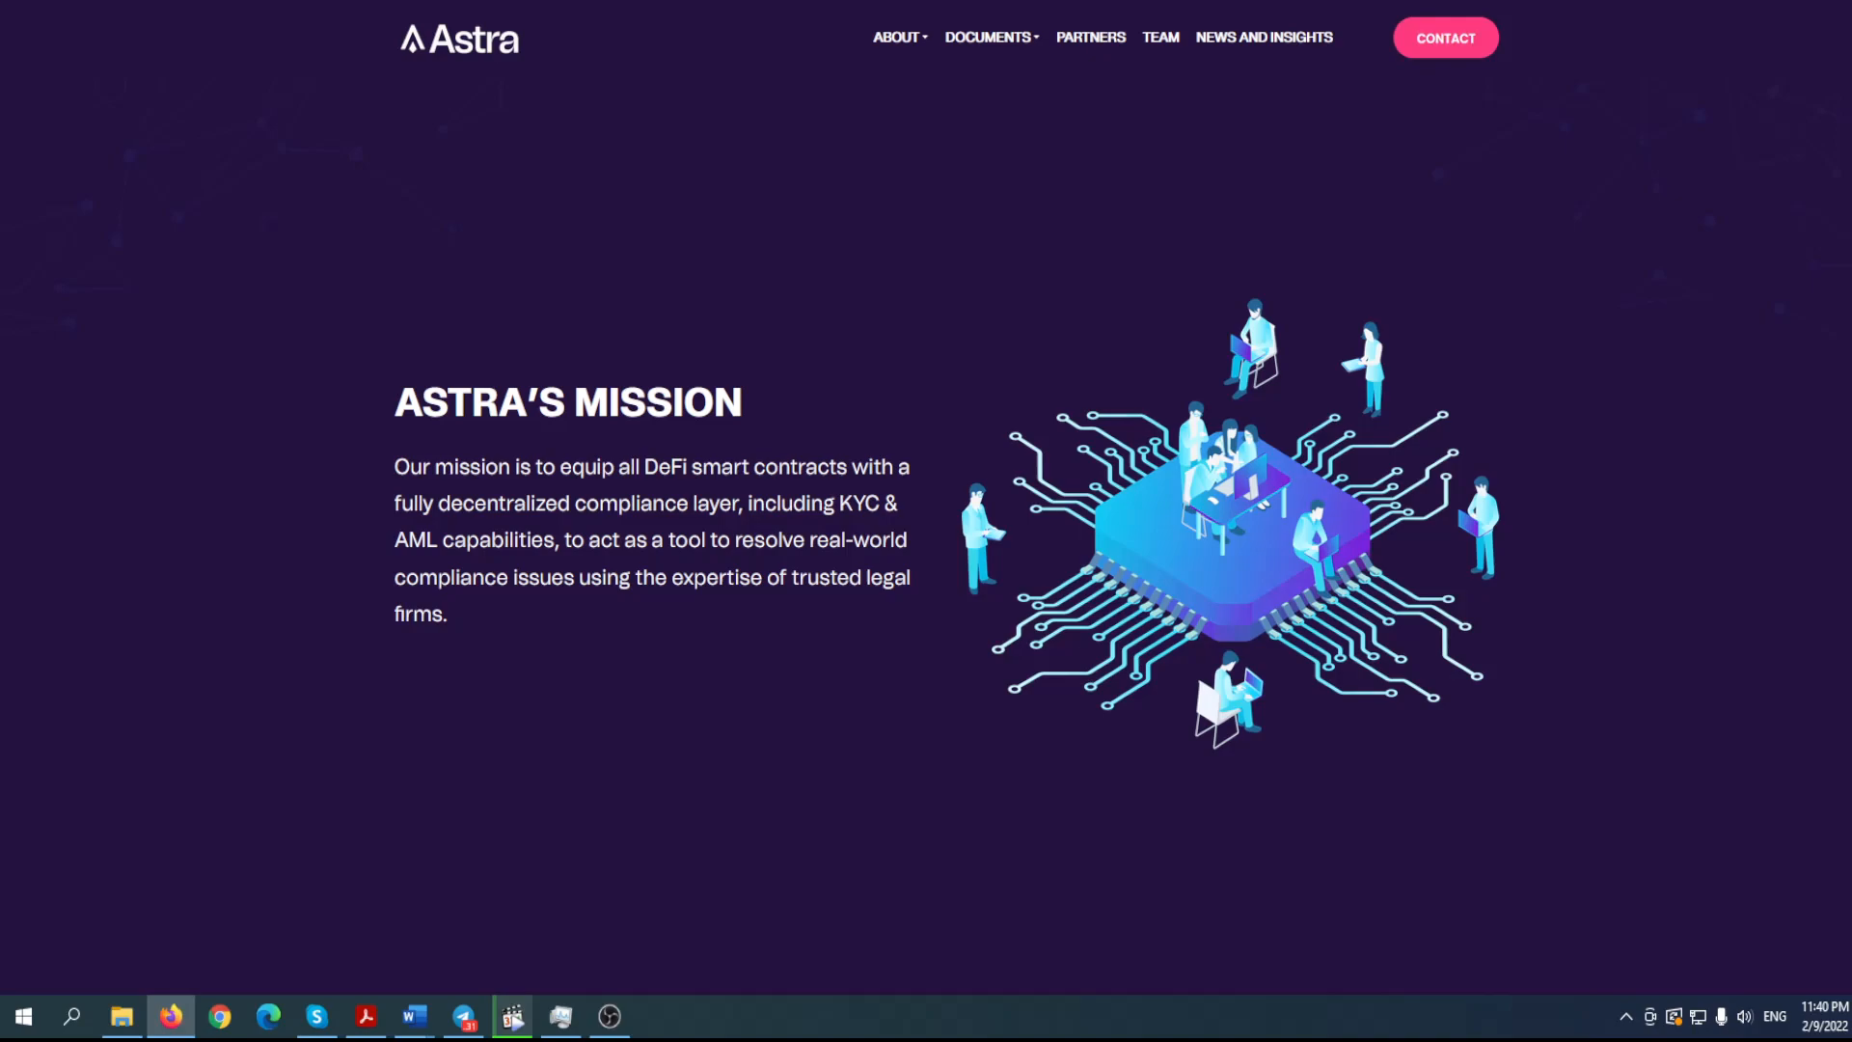
scroll(down, 3)
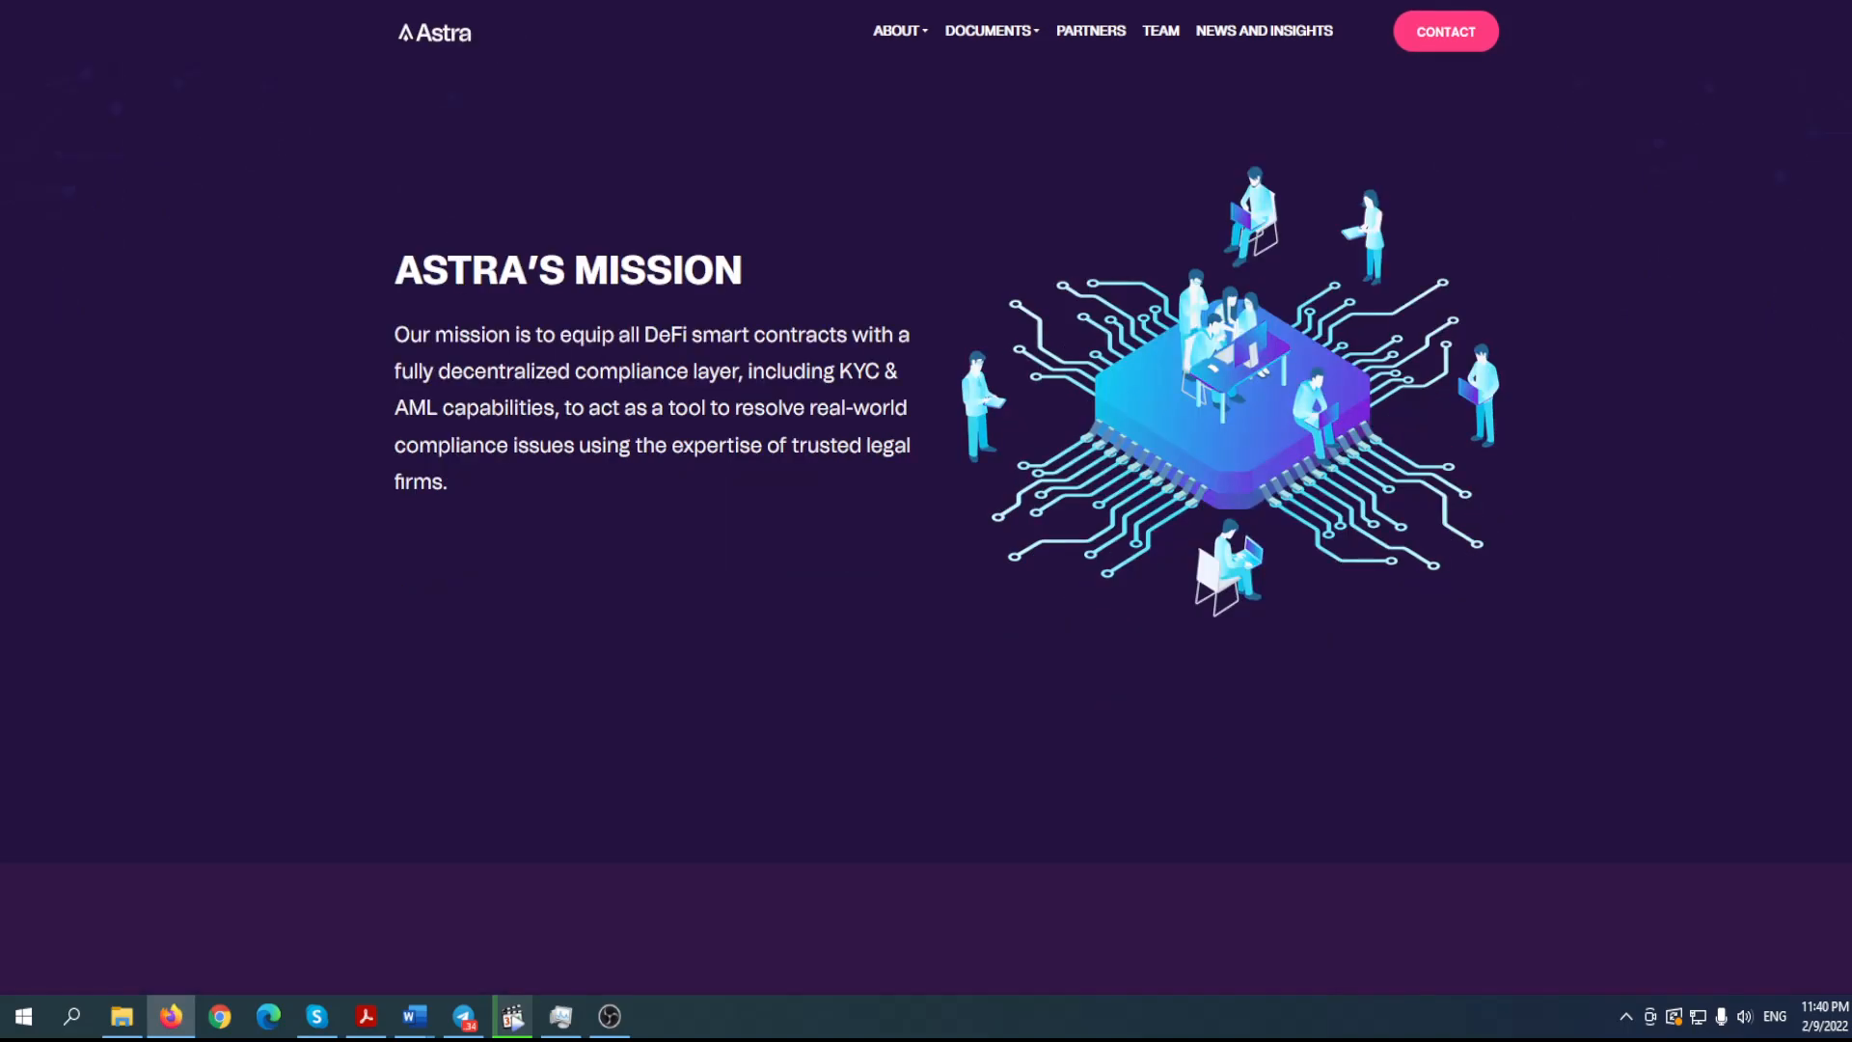
scroll(down, 3)
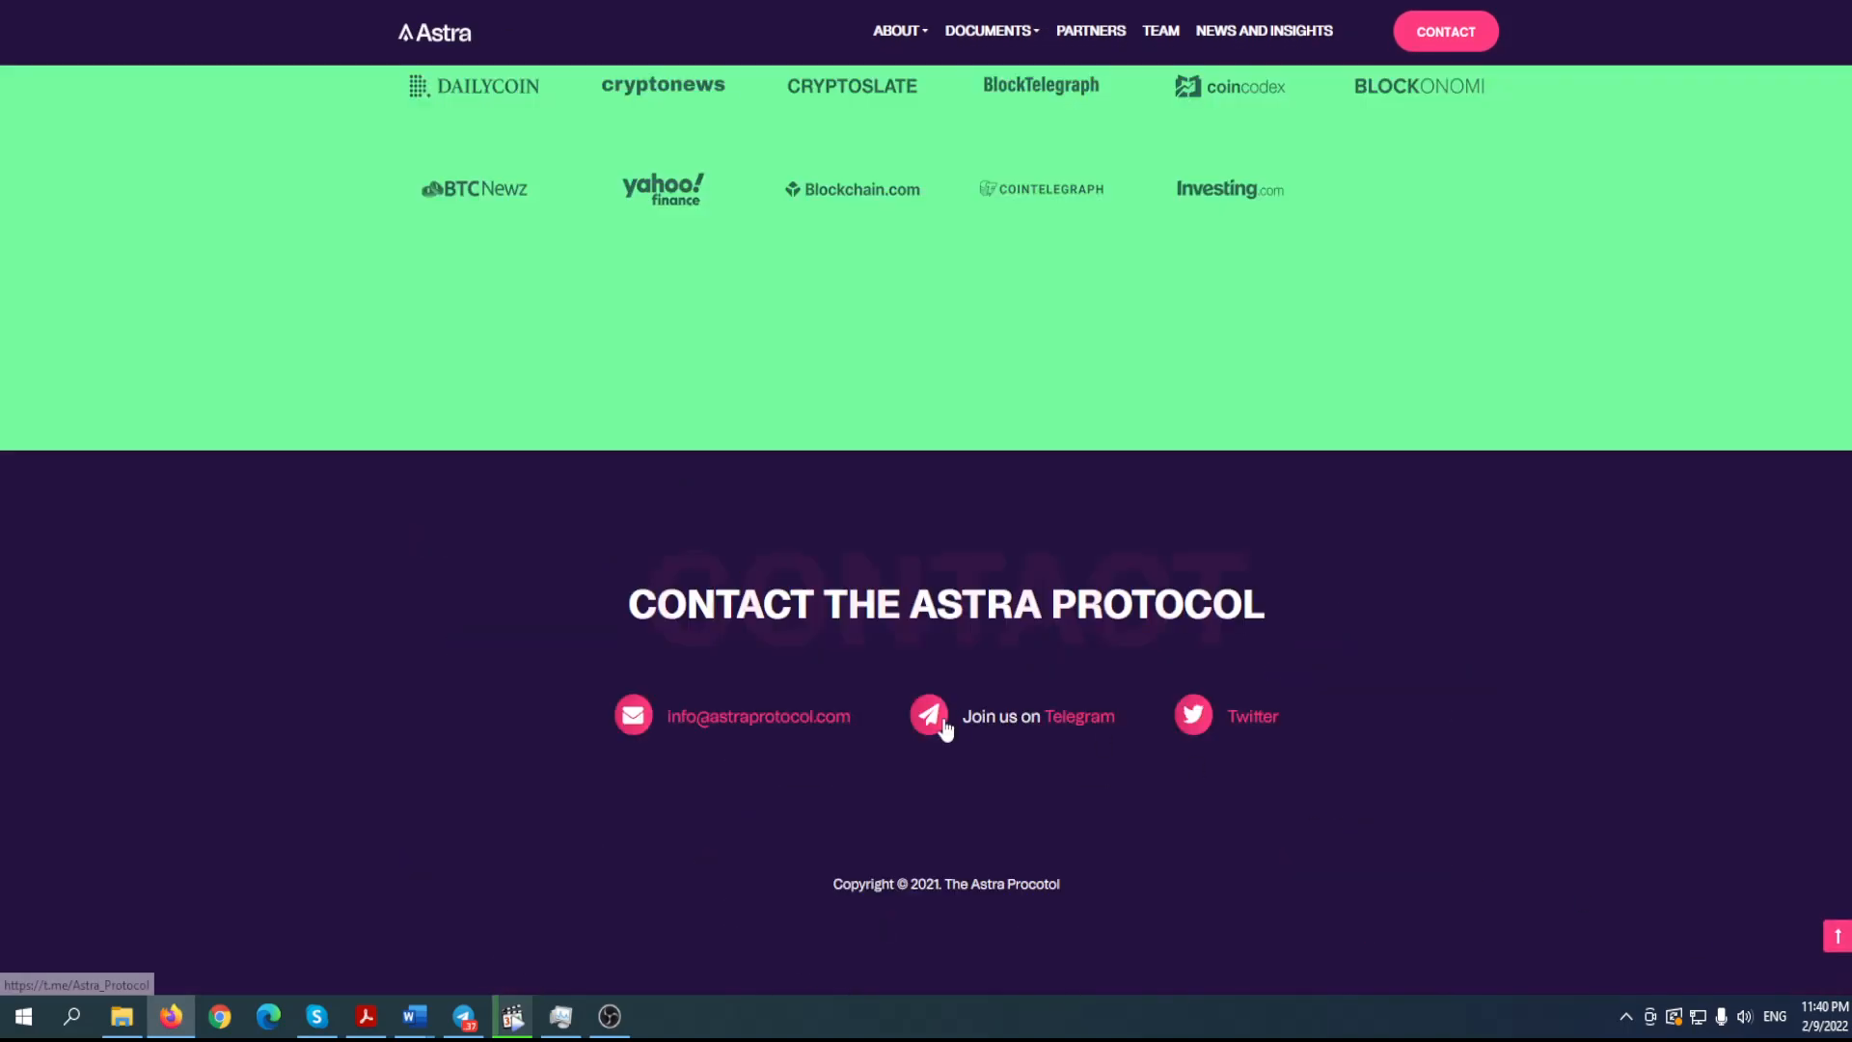
mouse_move(1196, 721)
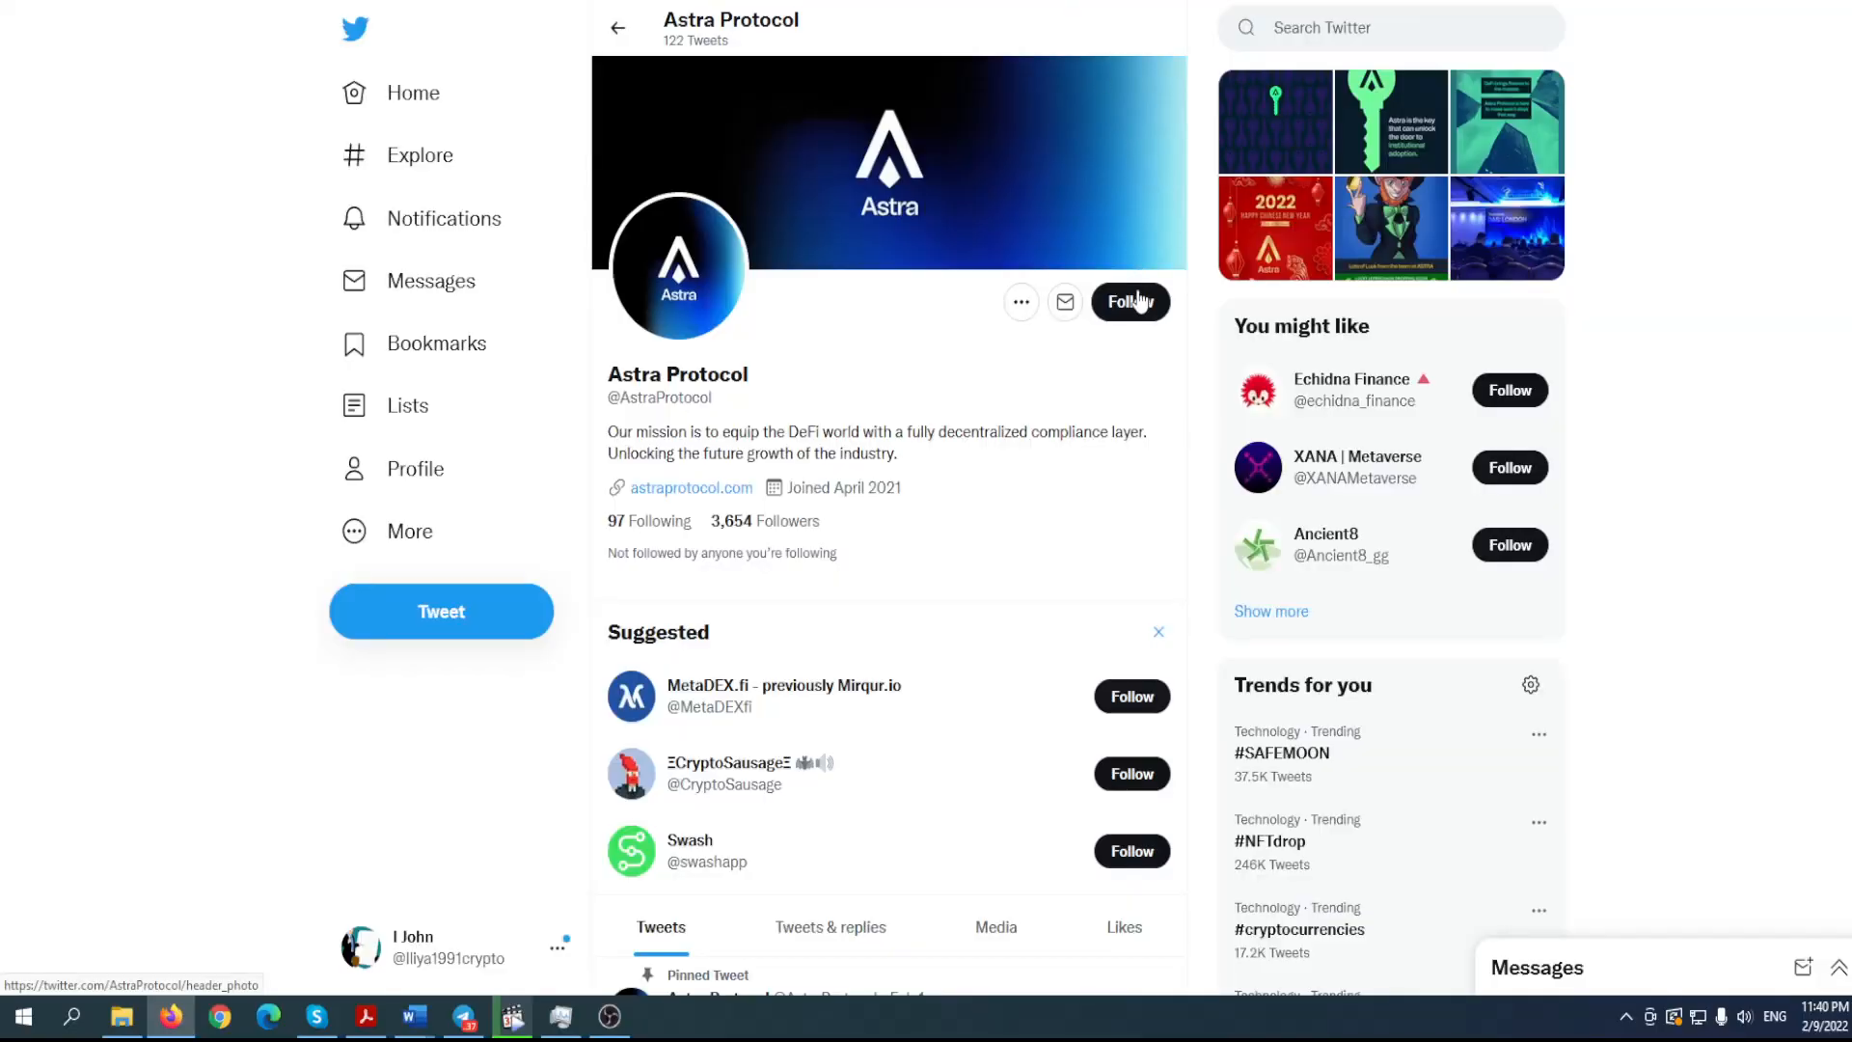
click(691, 486)
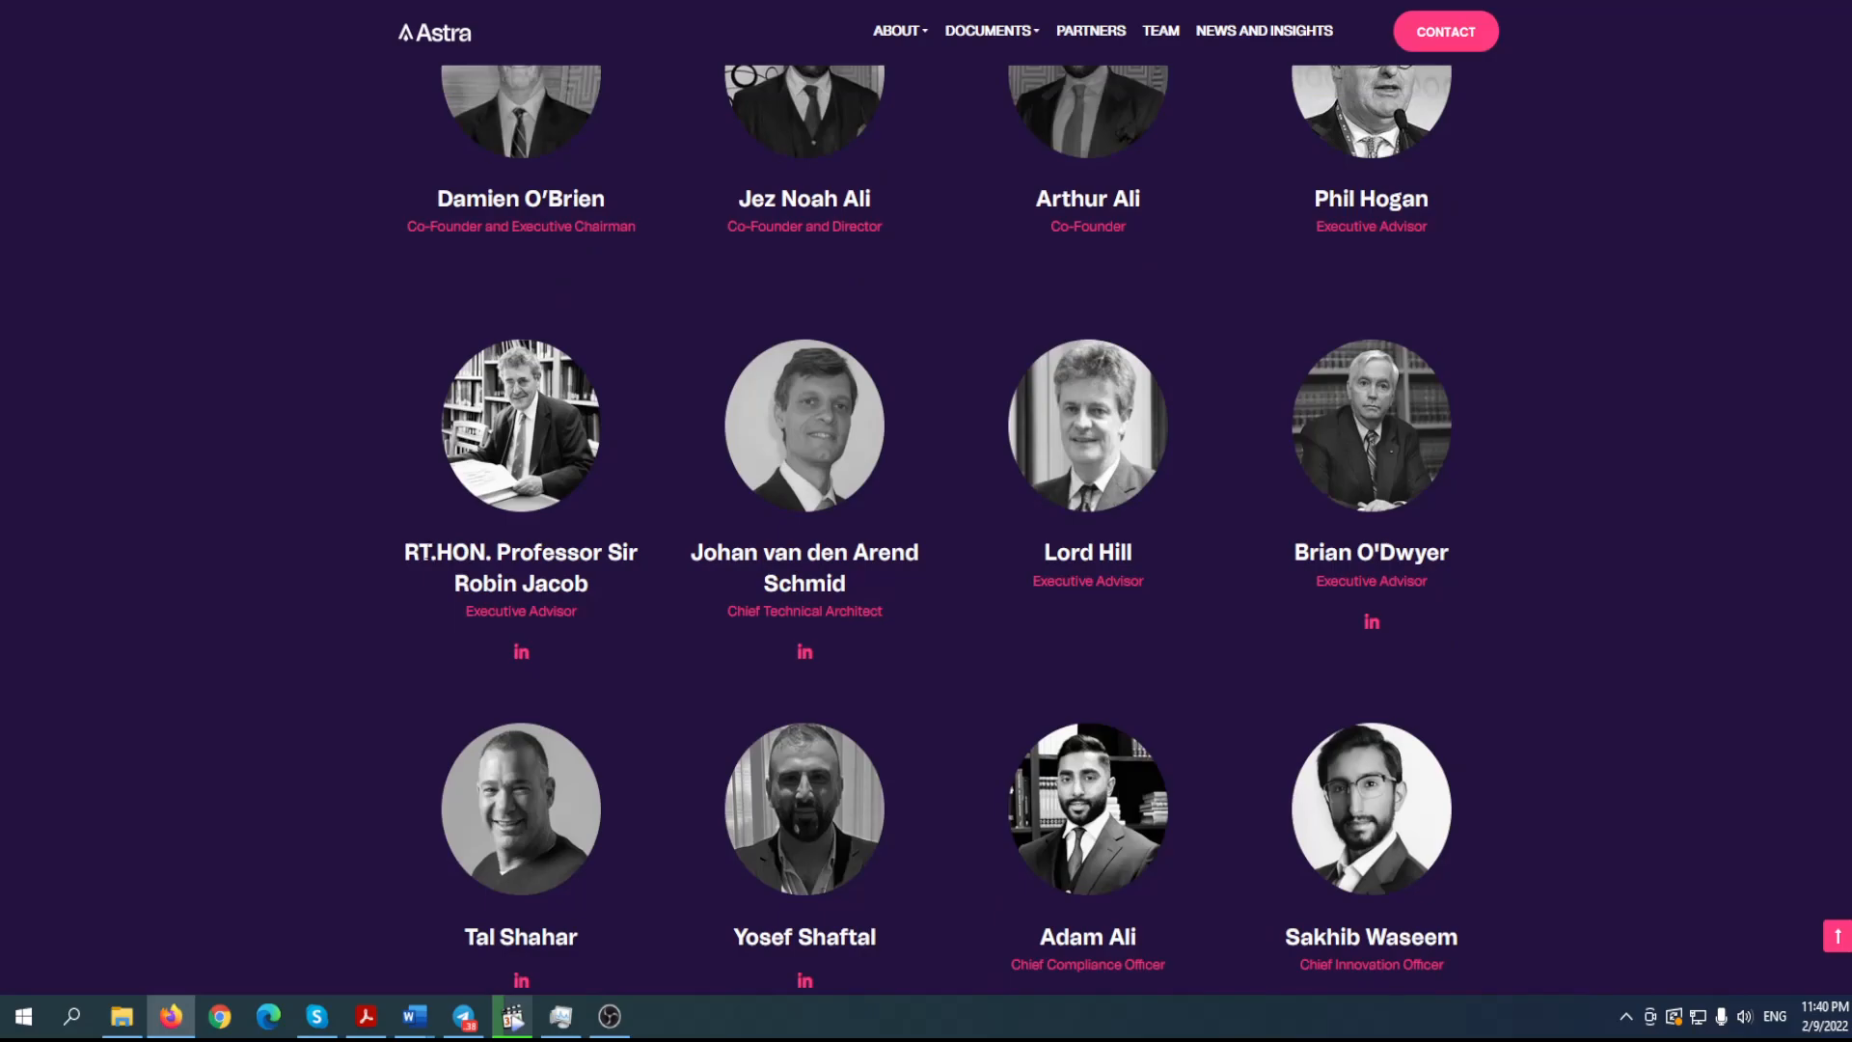
- Scroll up from the team grid to the Astra's Mission hero section
scroll(up, 3)
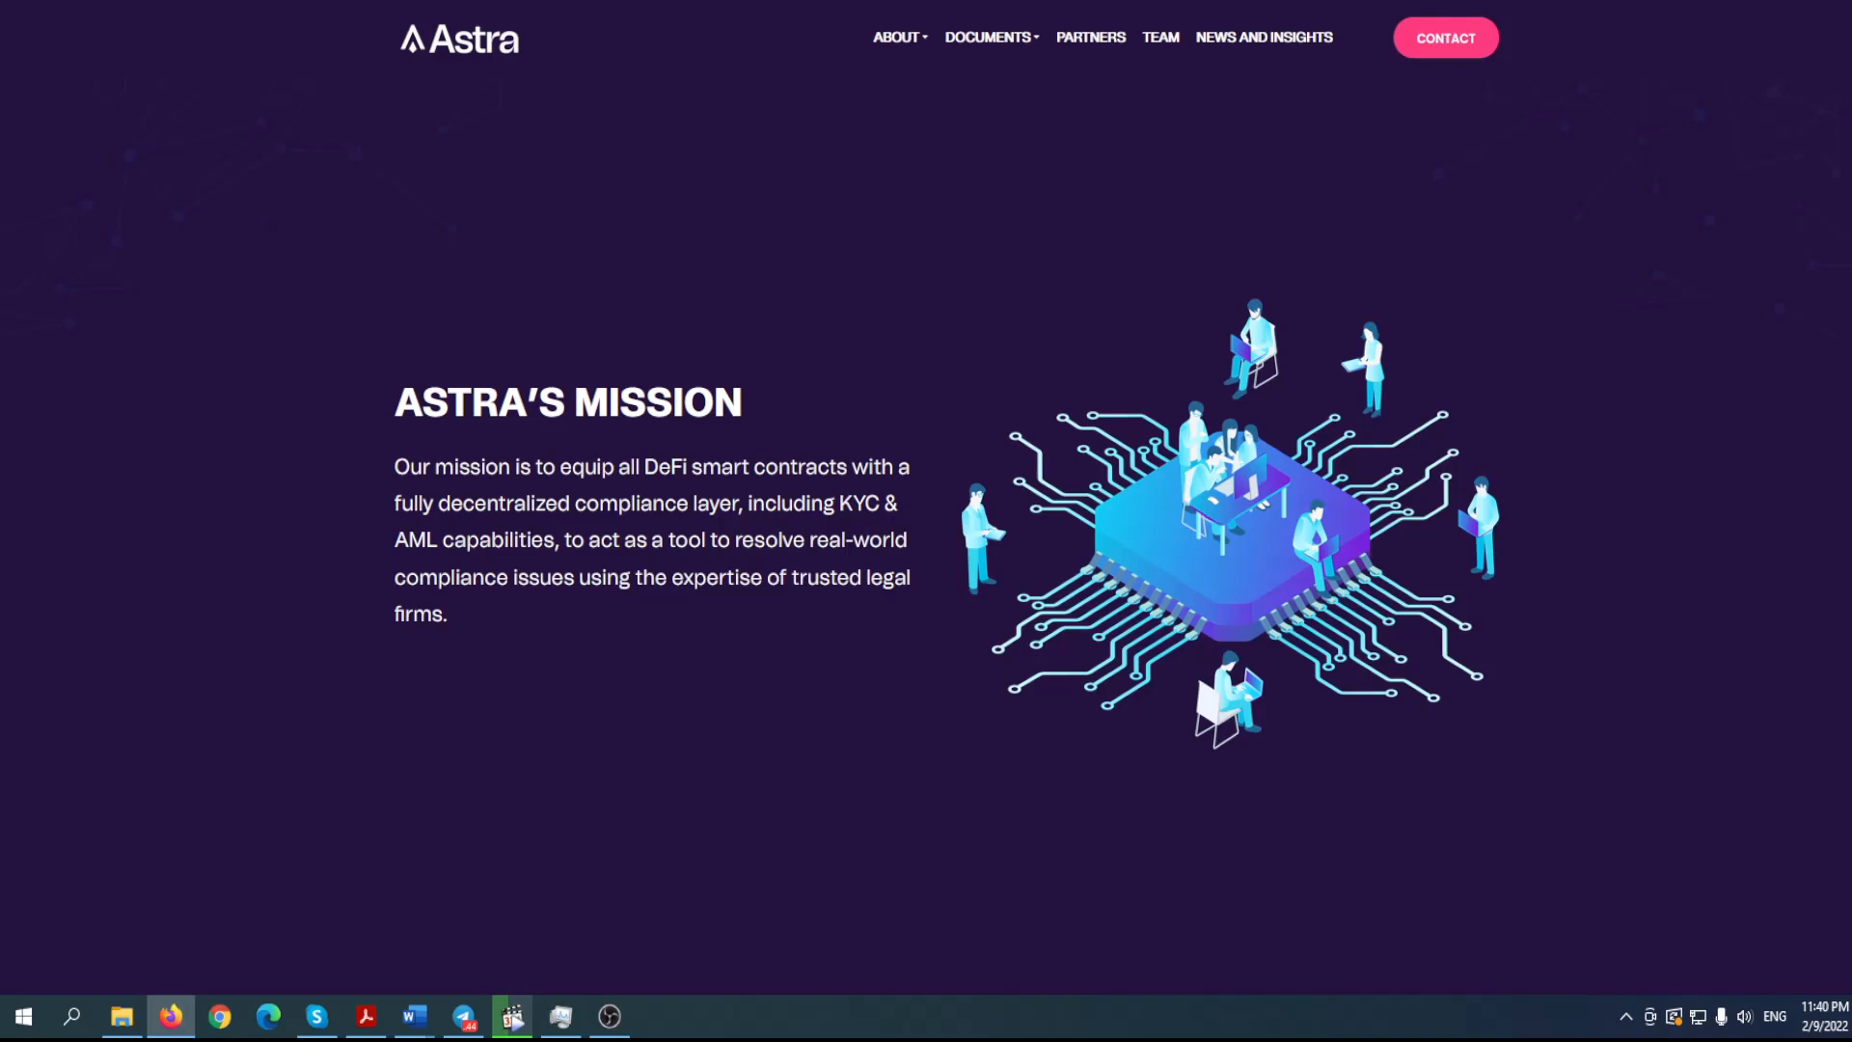
mouse_move(1732, 366)
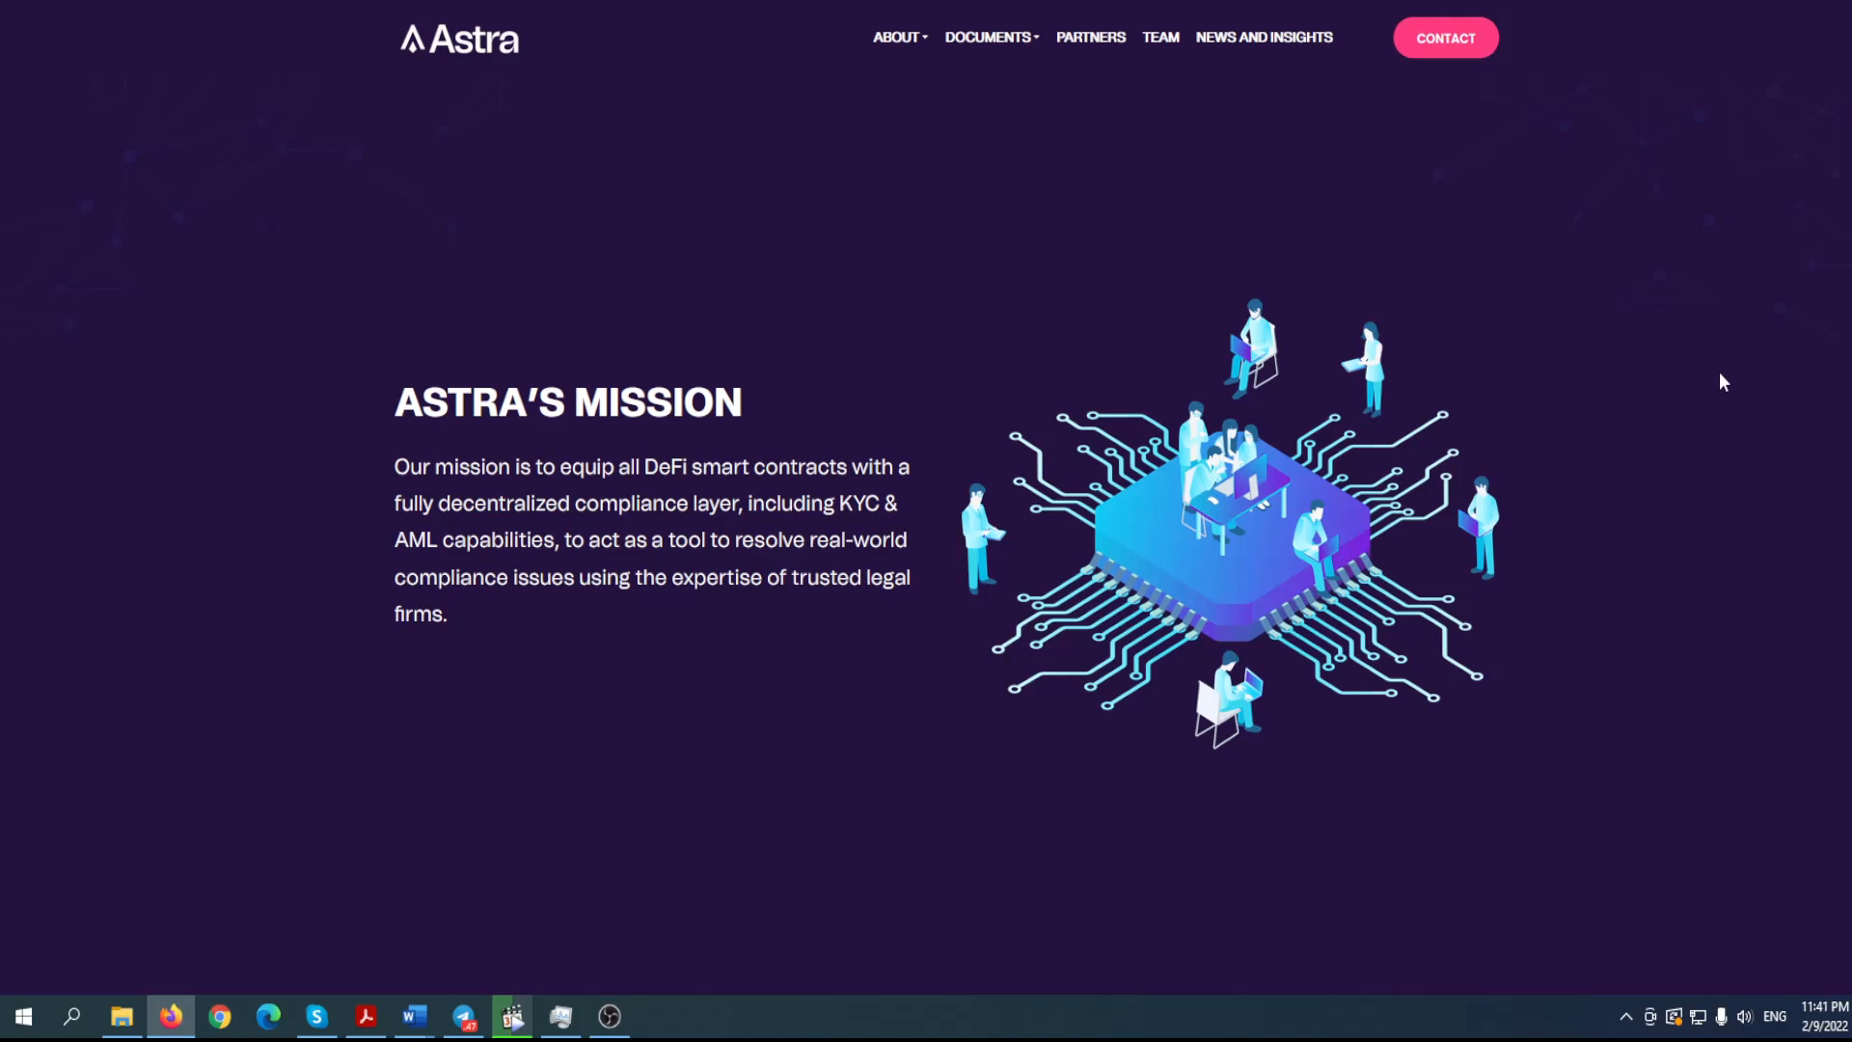
mouse_move(1751, 544)
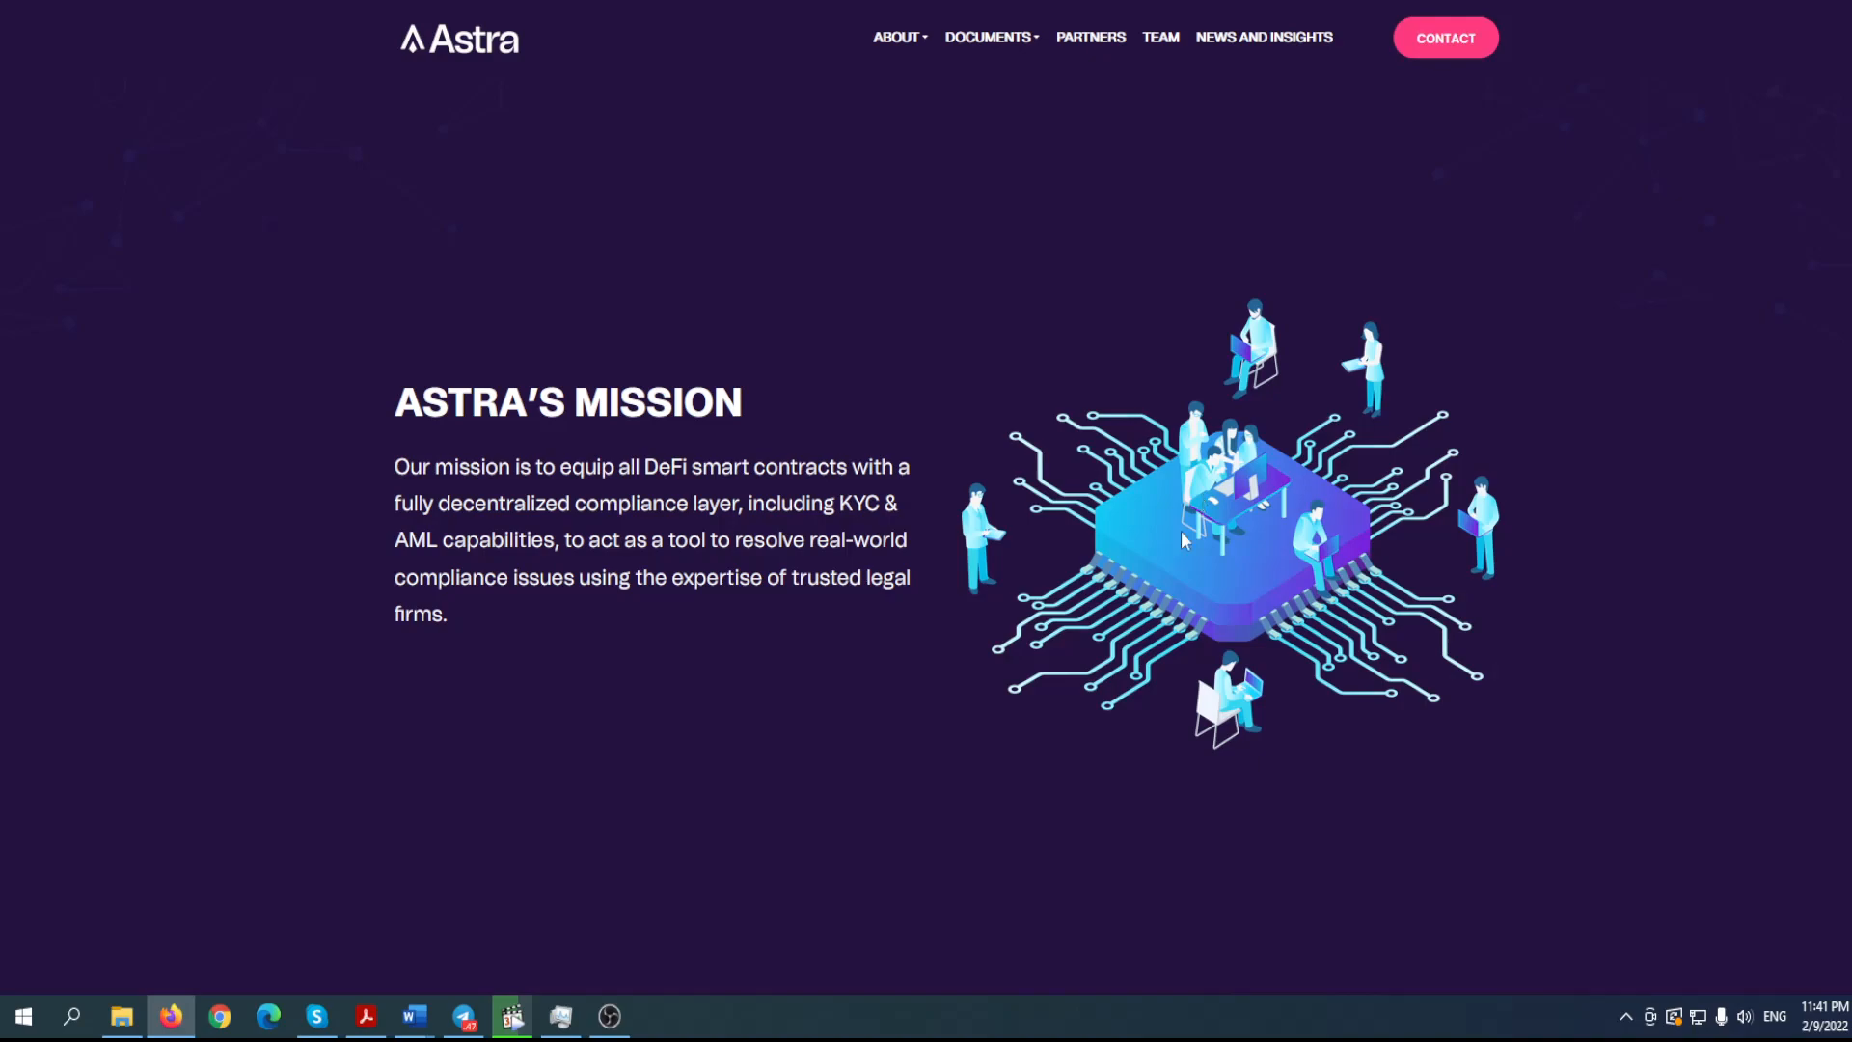
mouse_move(661, 459)
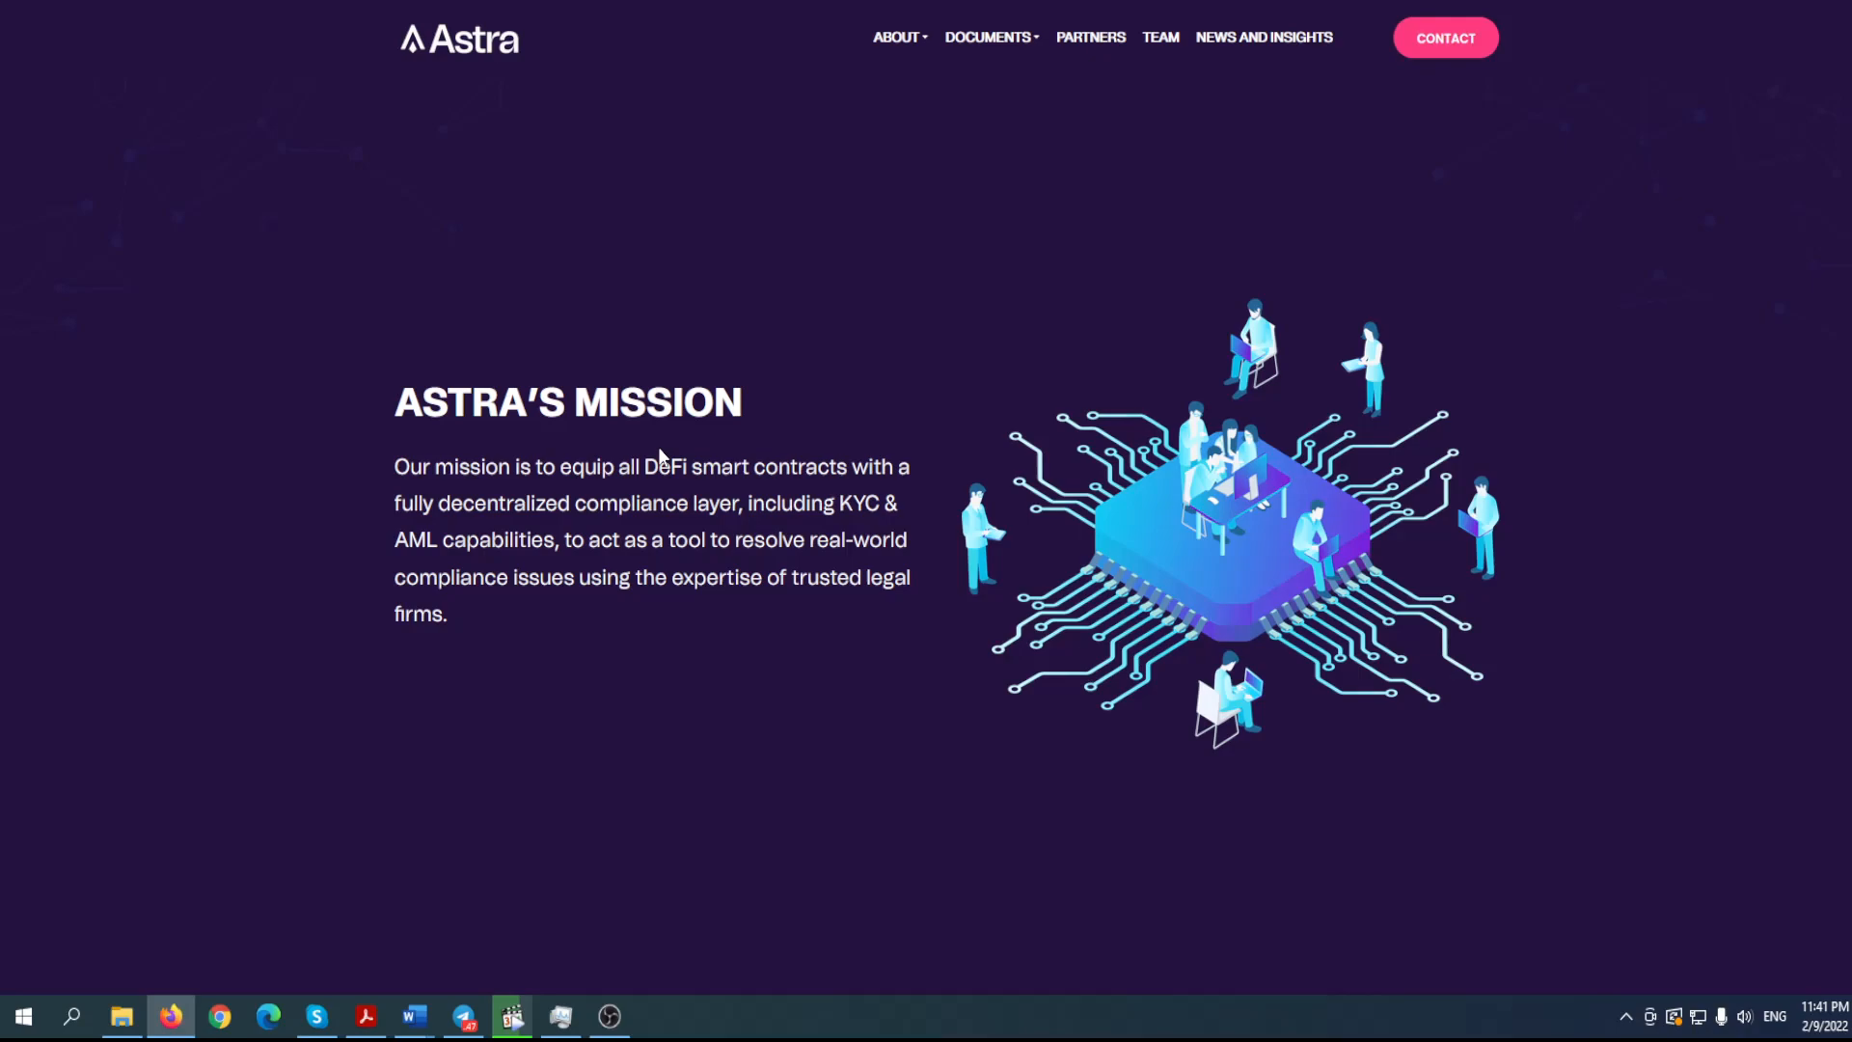
mouse_move(734, 532)
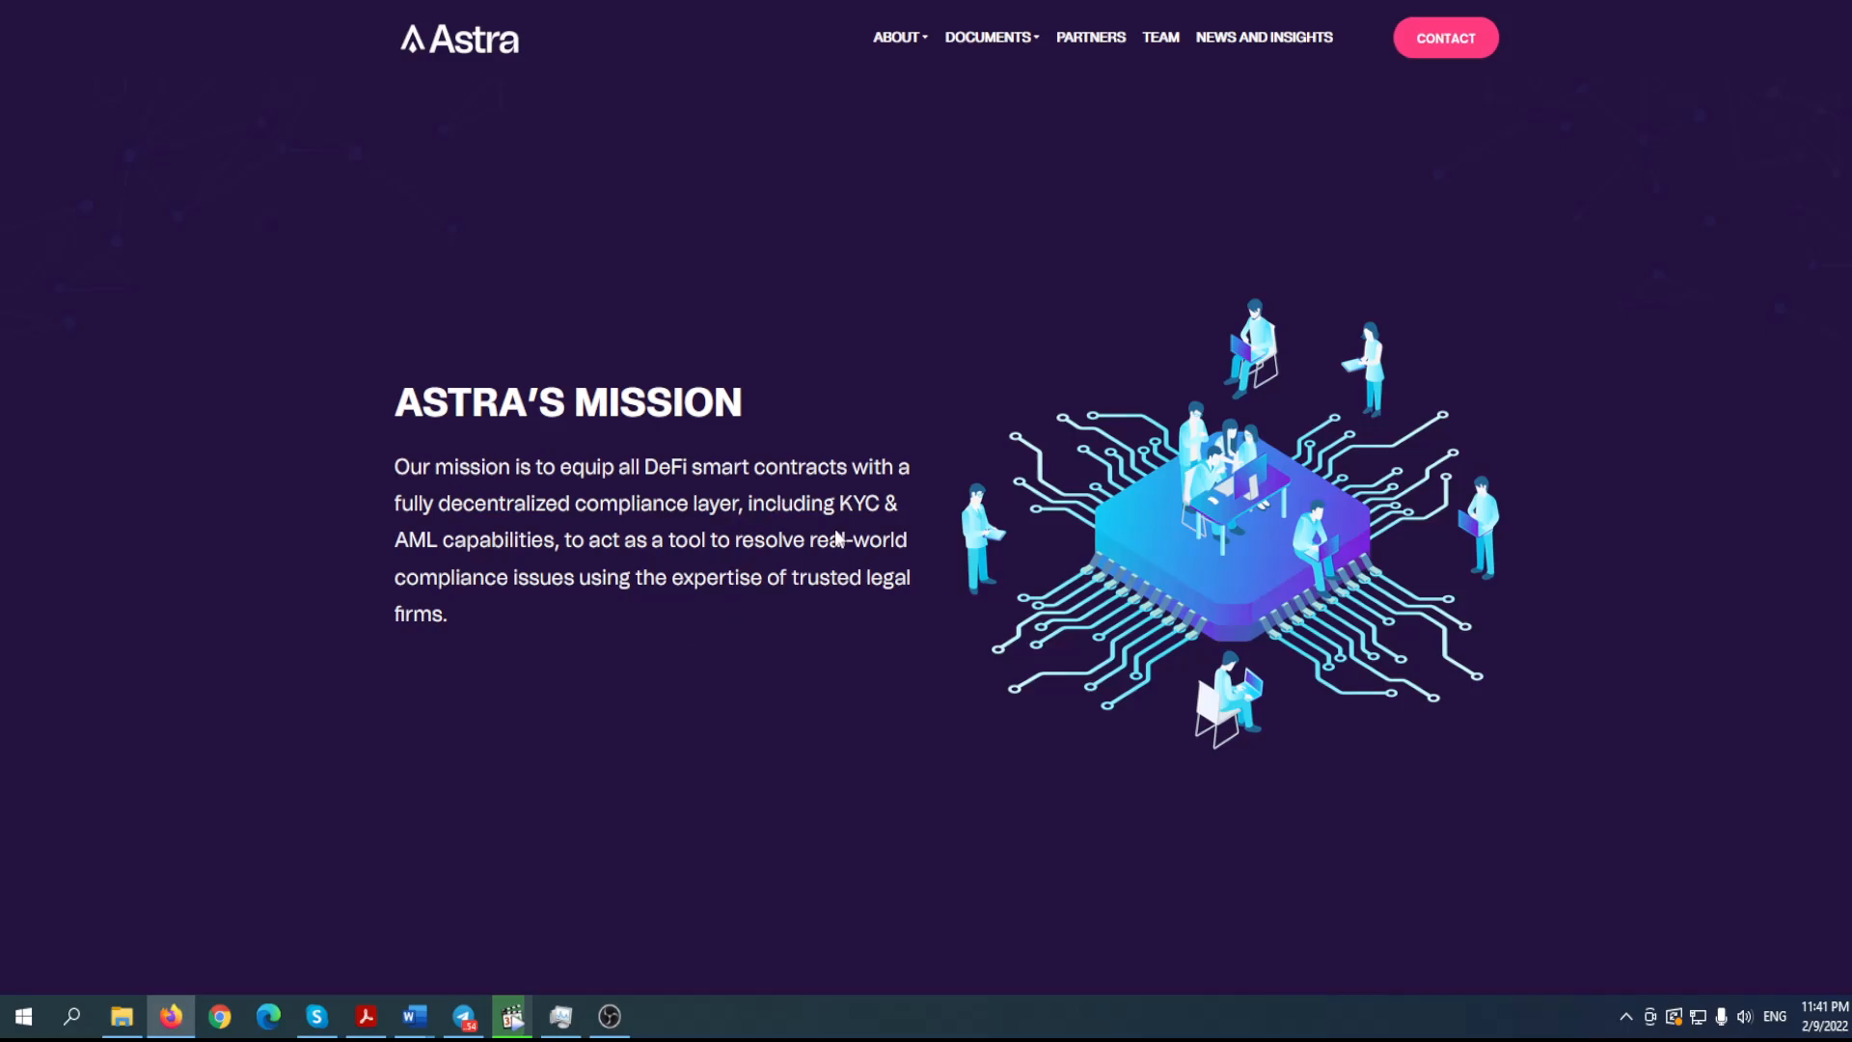
- Scroll past About Astra to The Product table comparing DeFi services without Astra versus with Astra
scroll(down, 3)
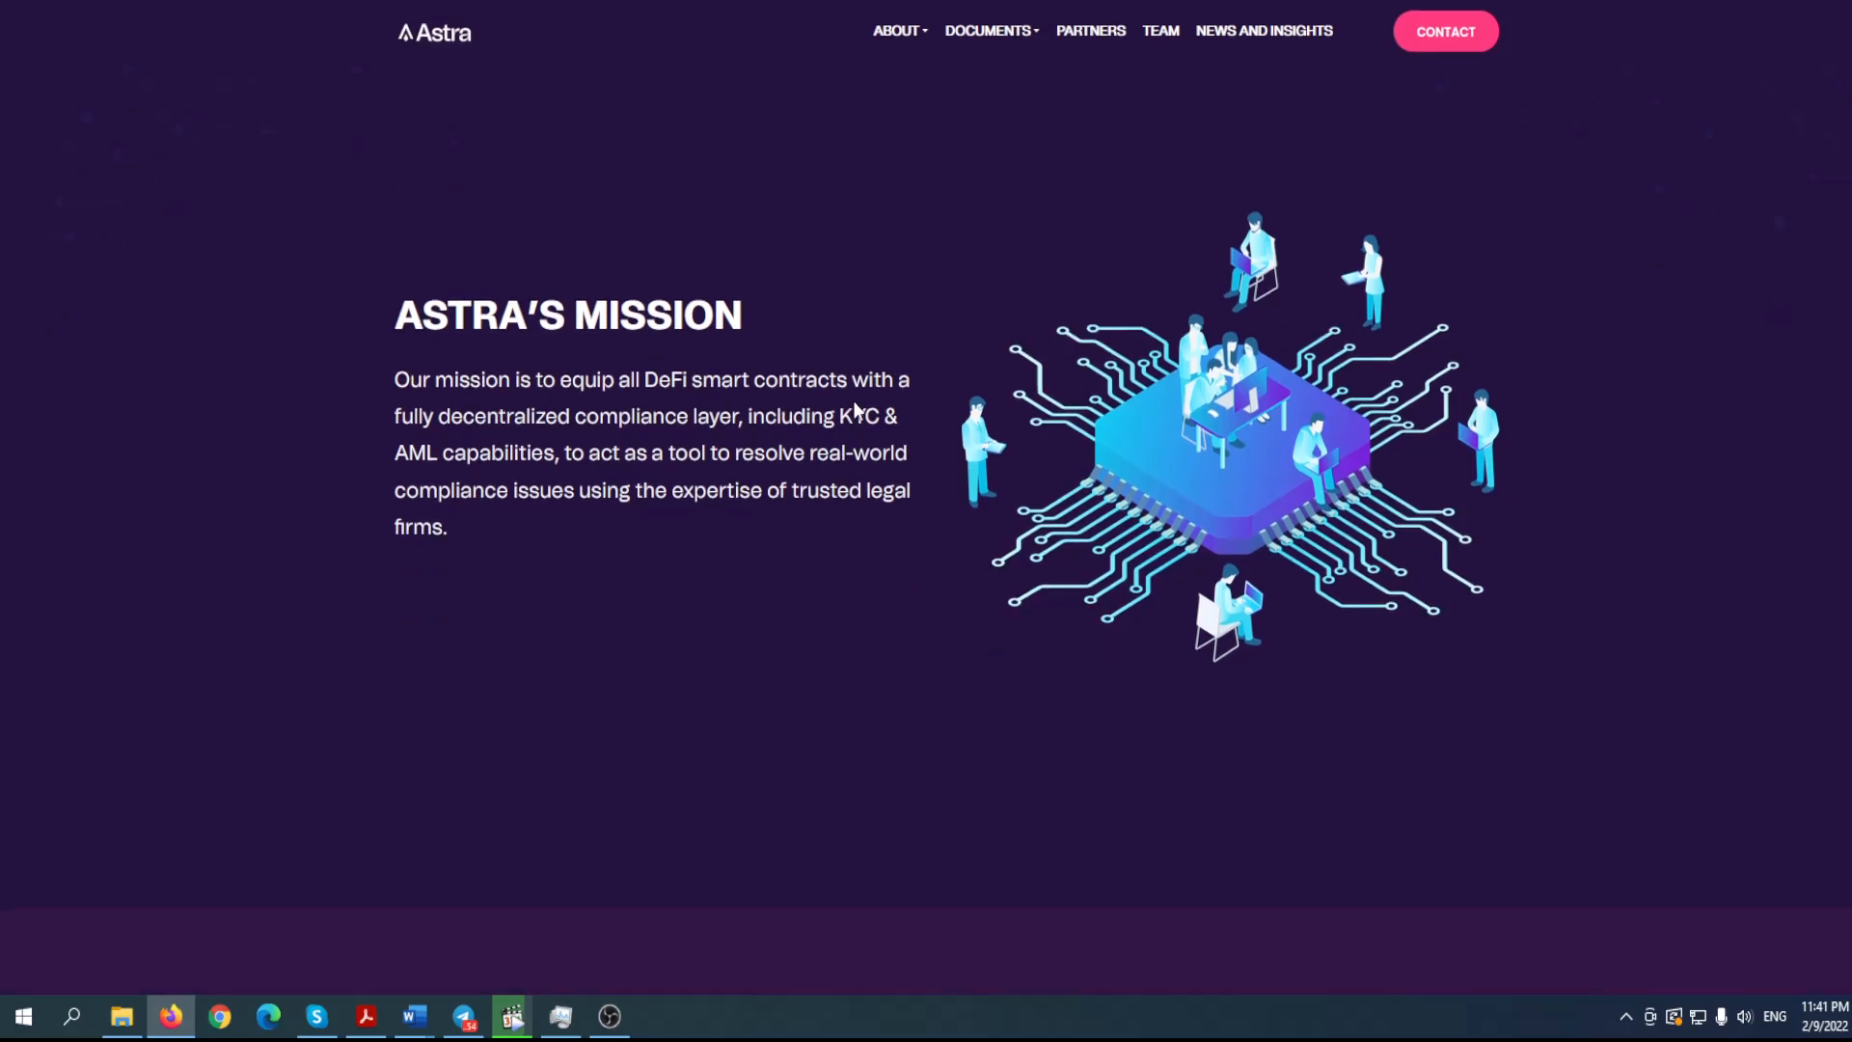
scroll(down, 3)
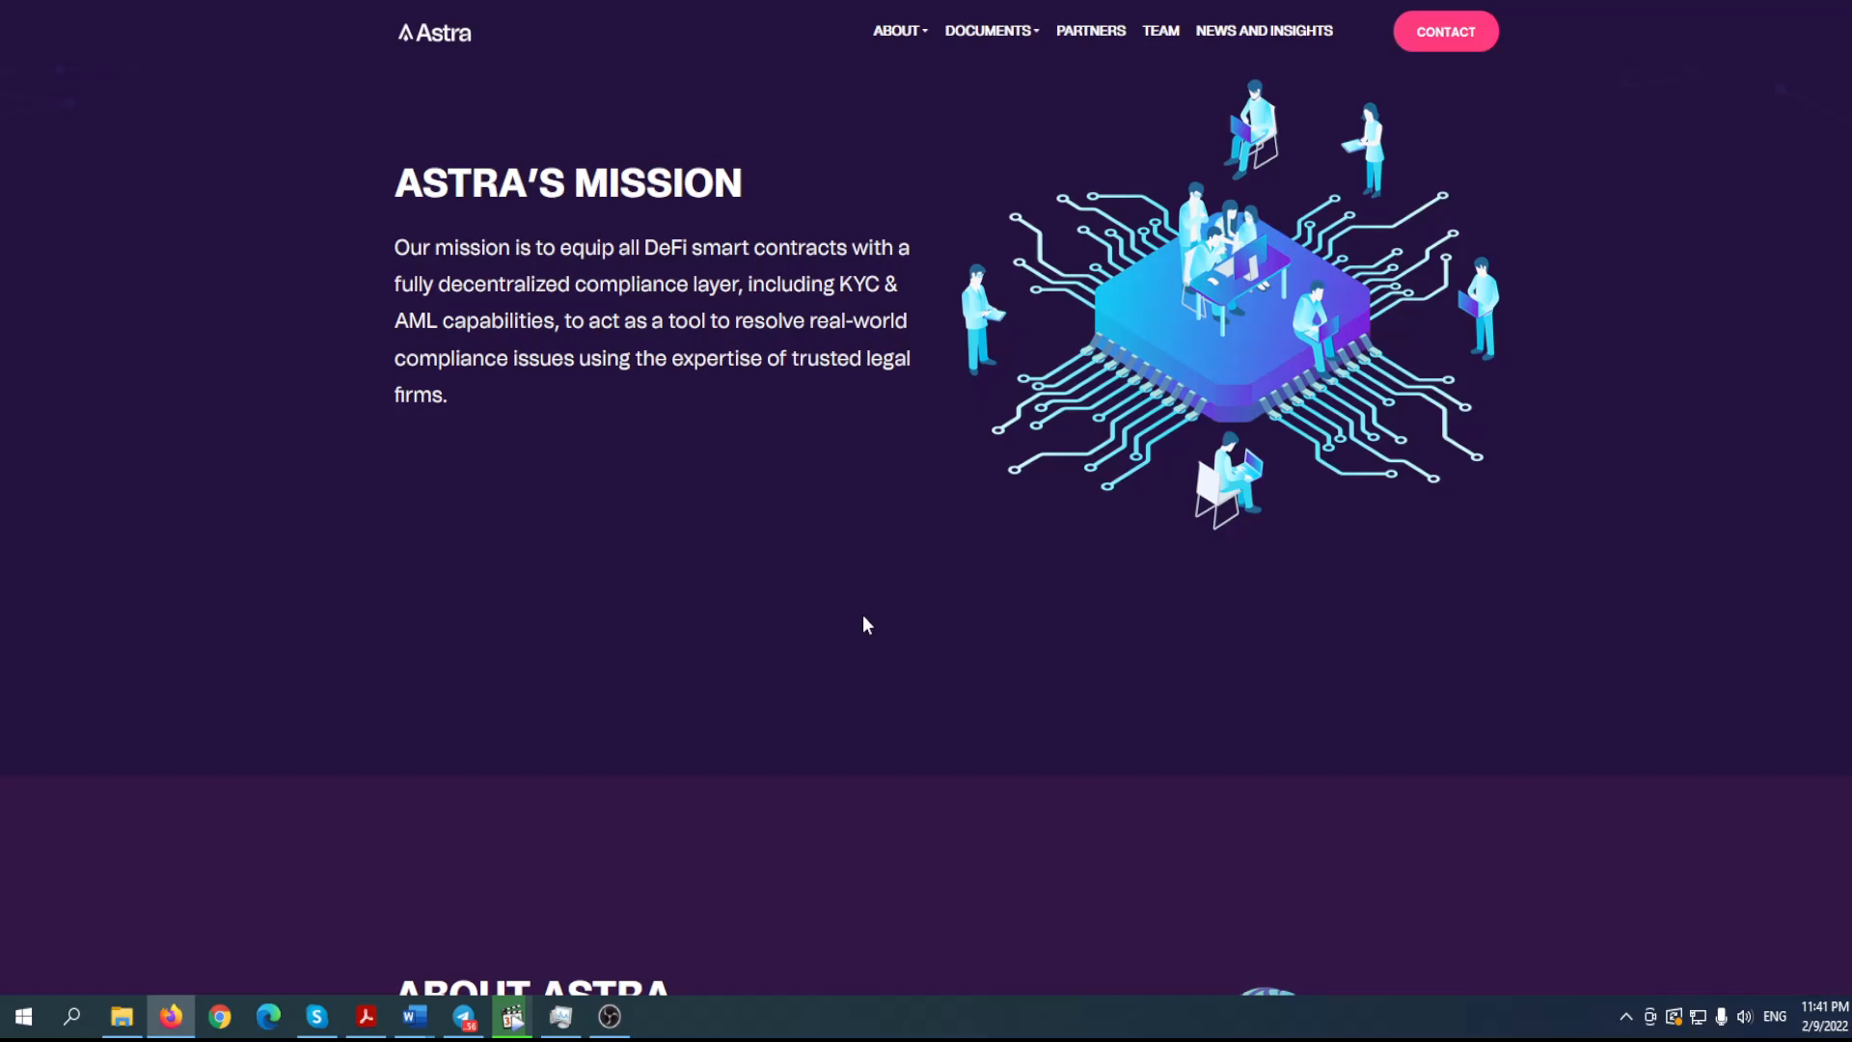
scroll(down, 3)
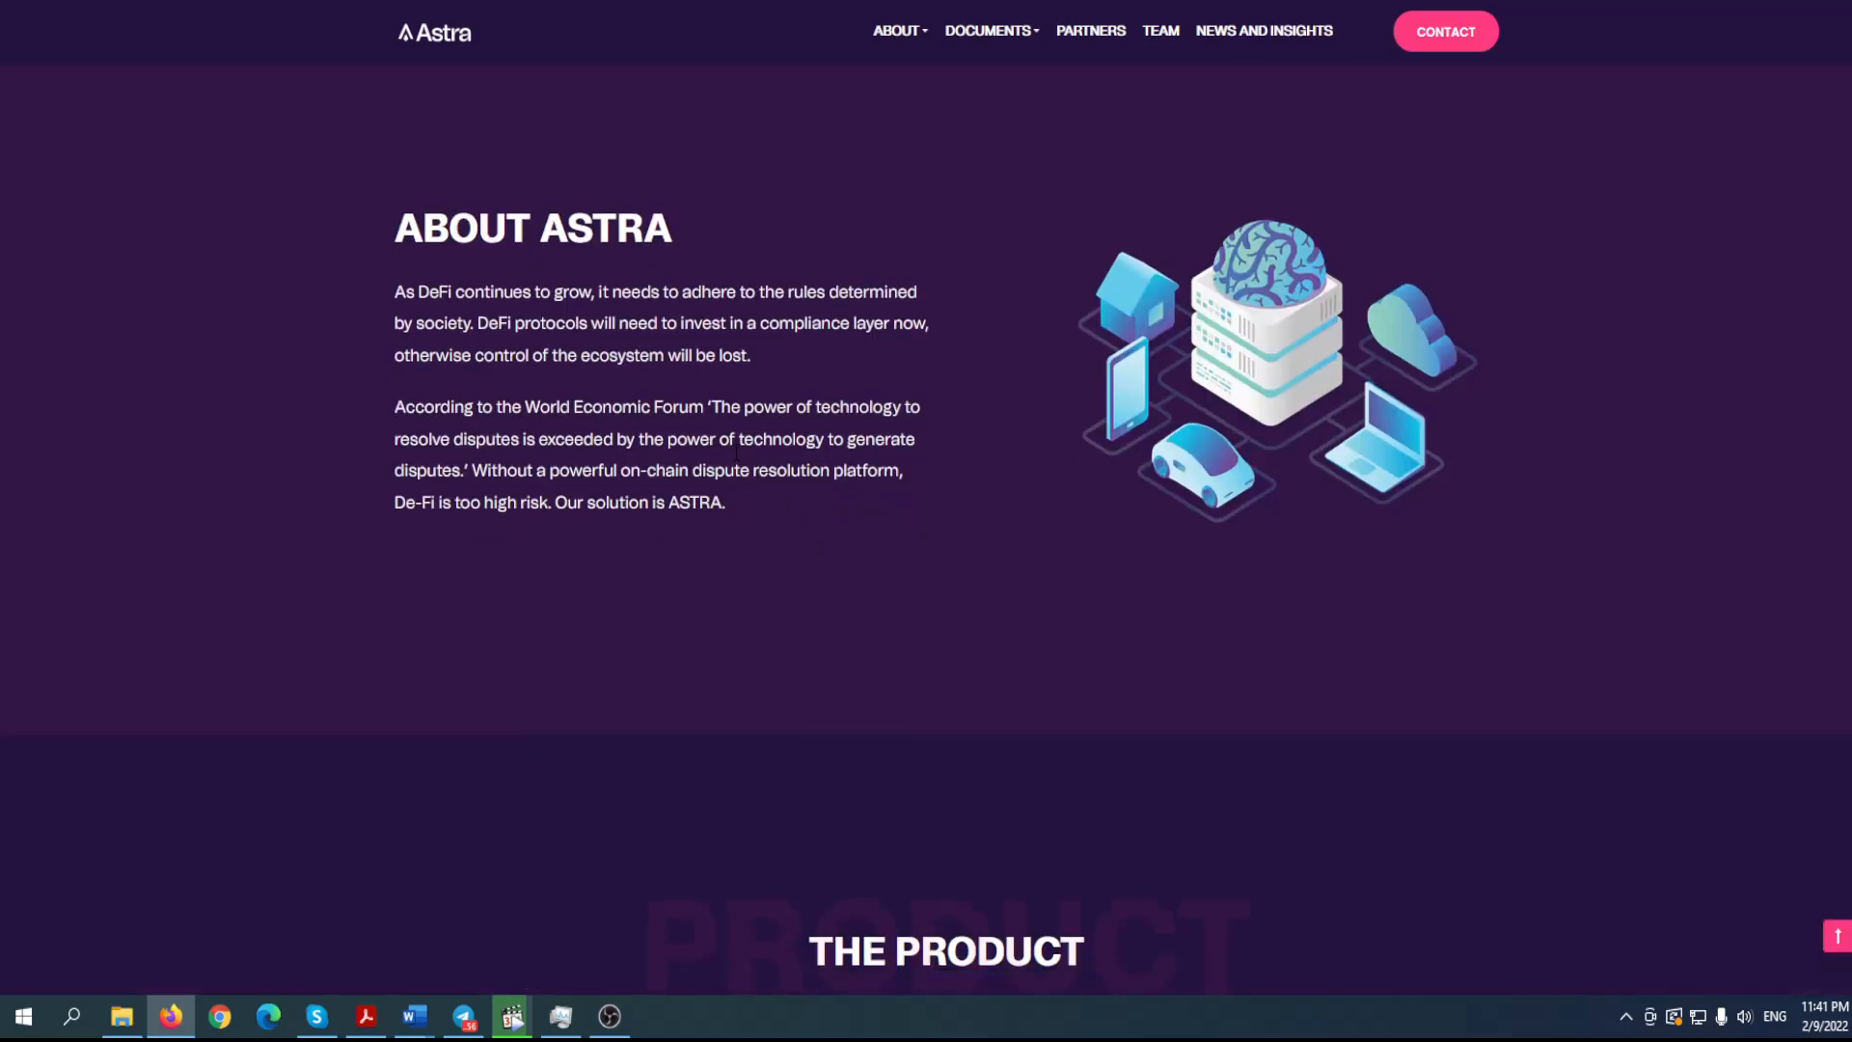
mouse_move(673, 459)
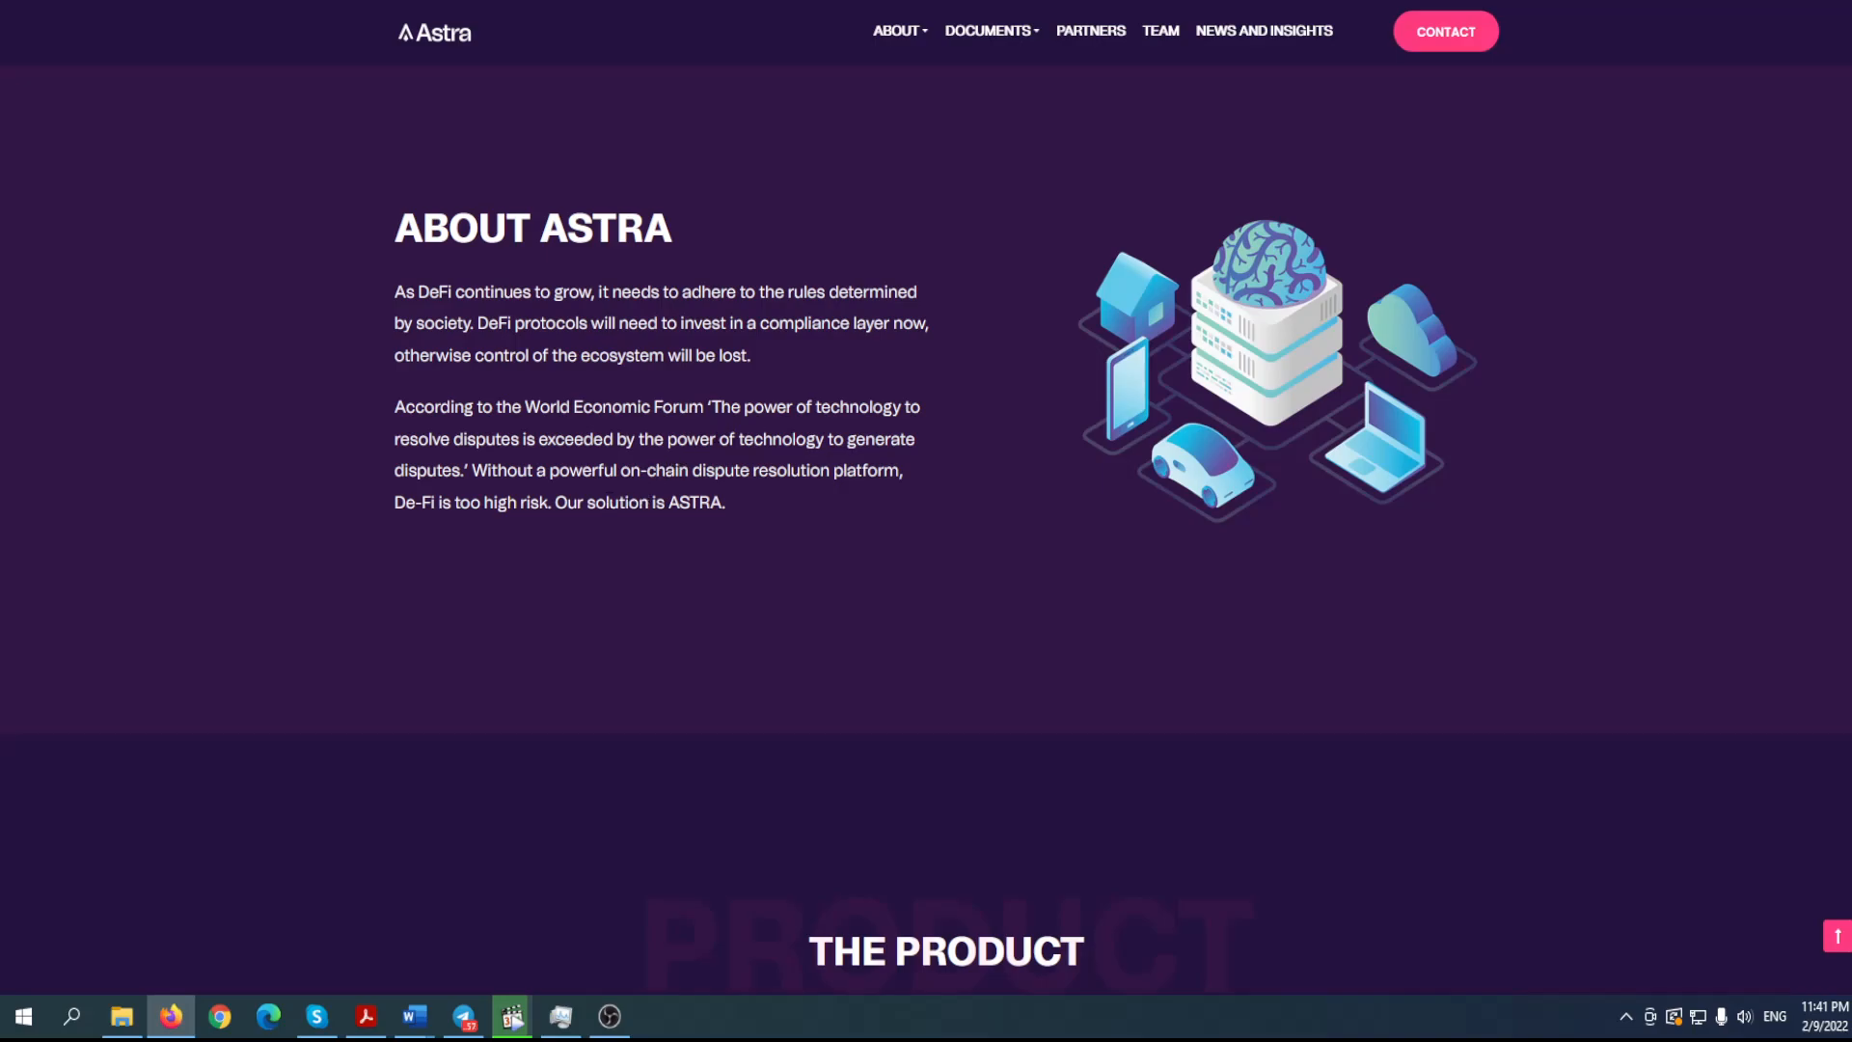
scroll(down, 3)
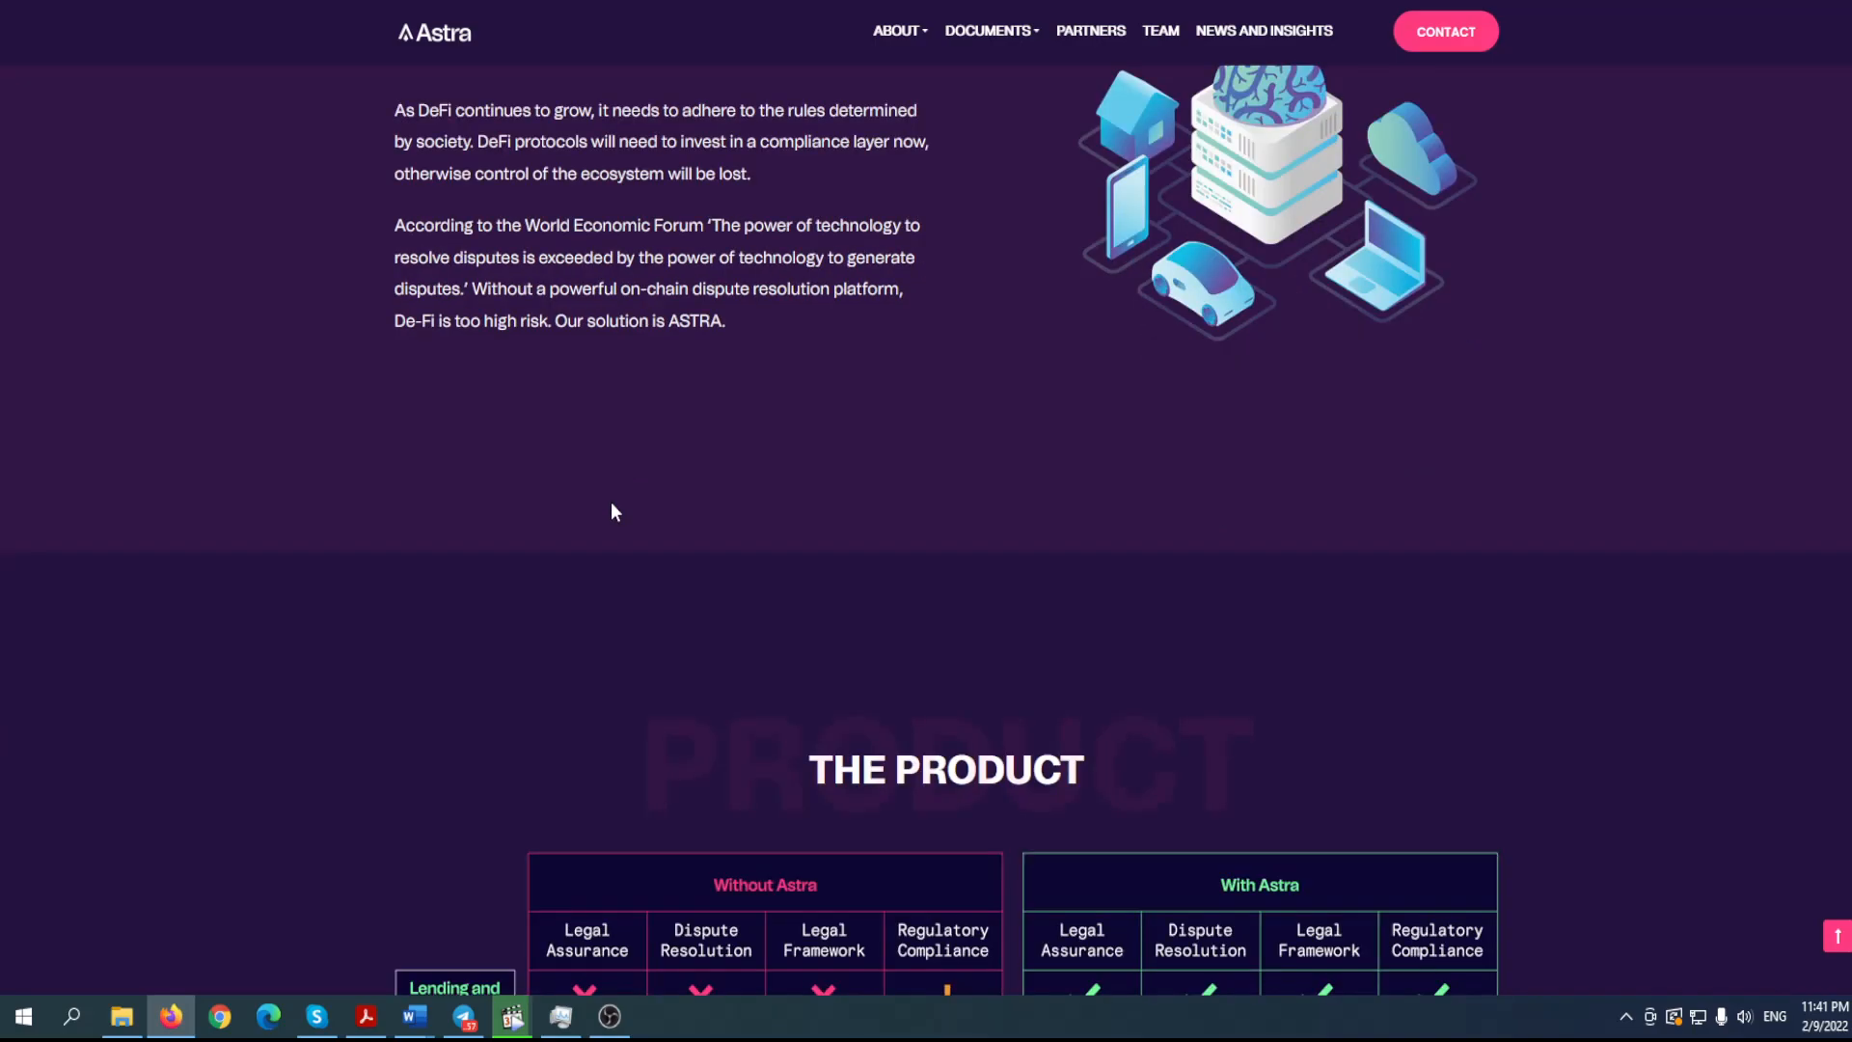
scroll(down, 3)
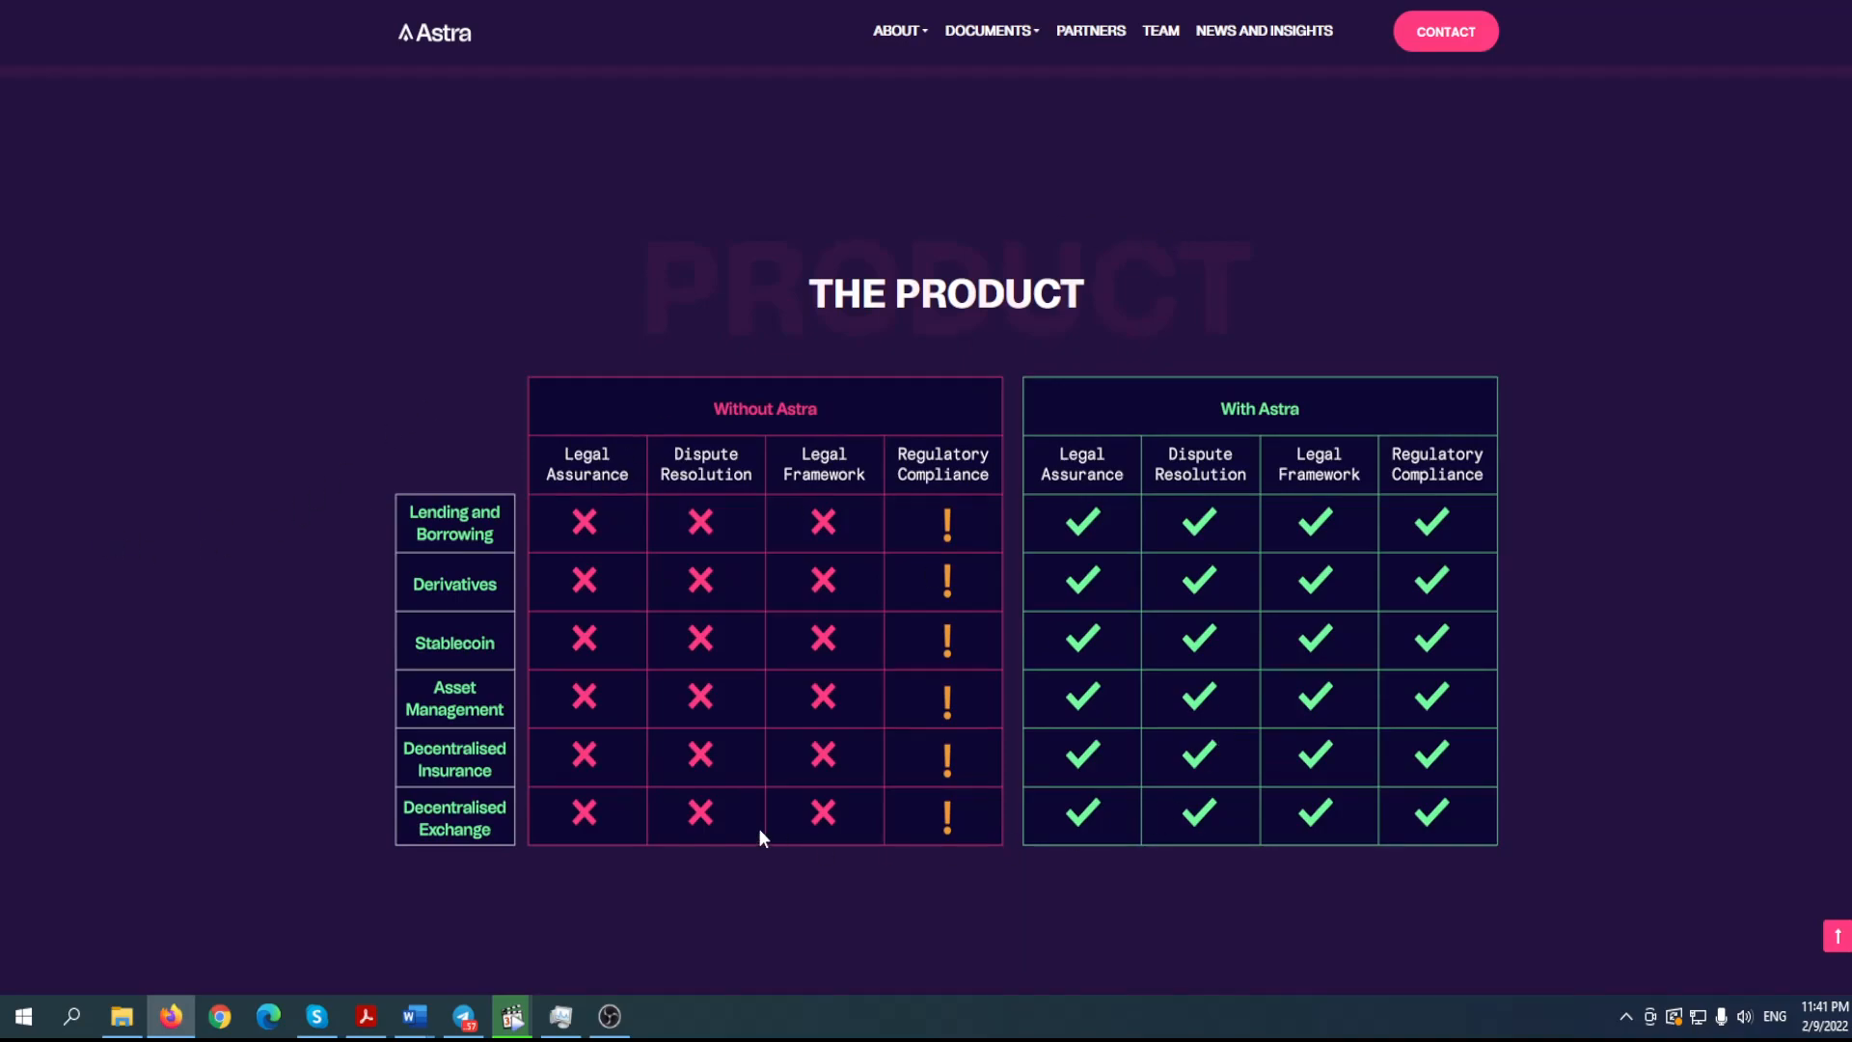
mouse_move(451, 164)
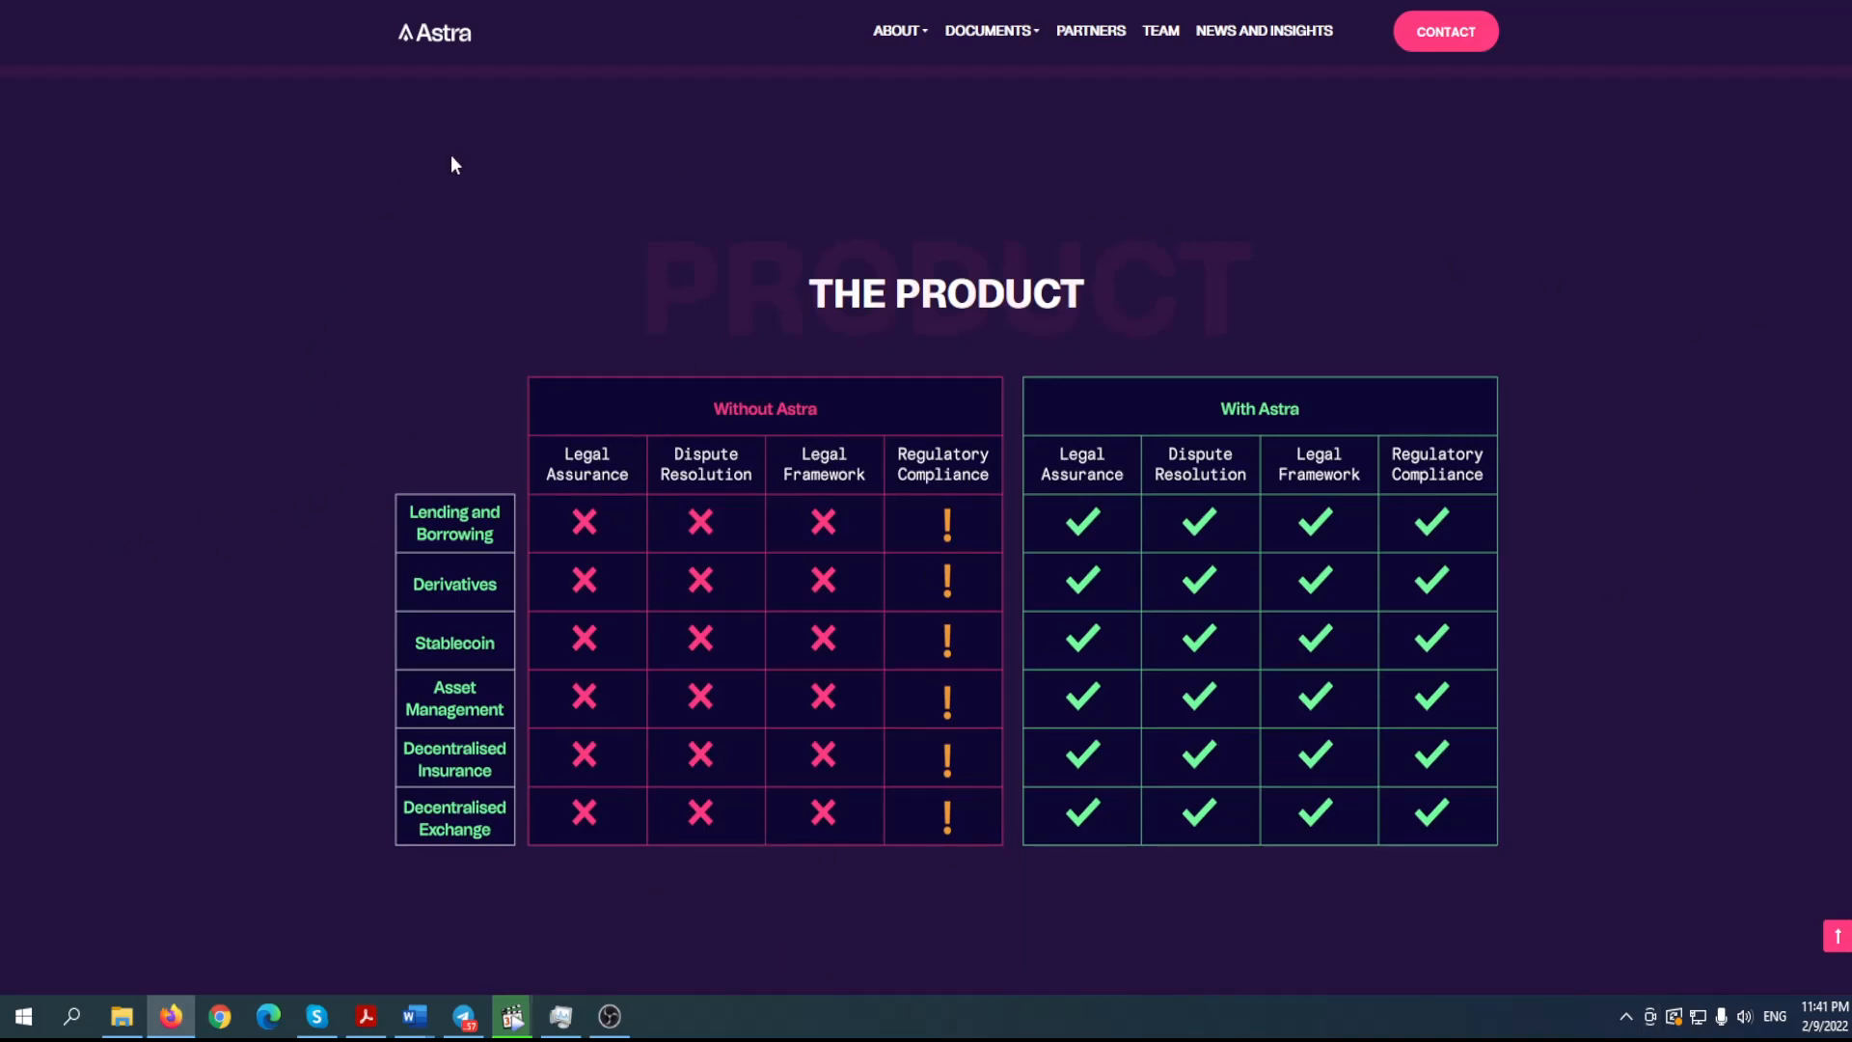
mouse_move(756, 563)
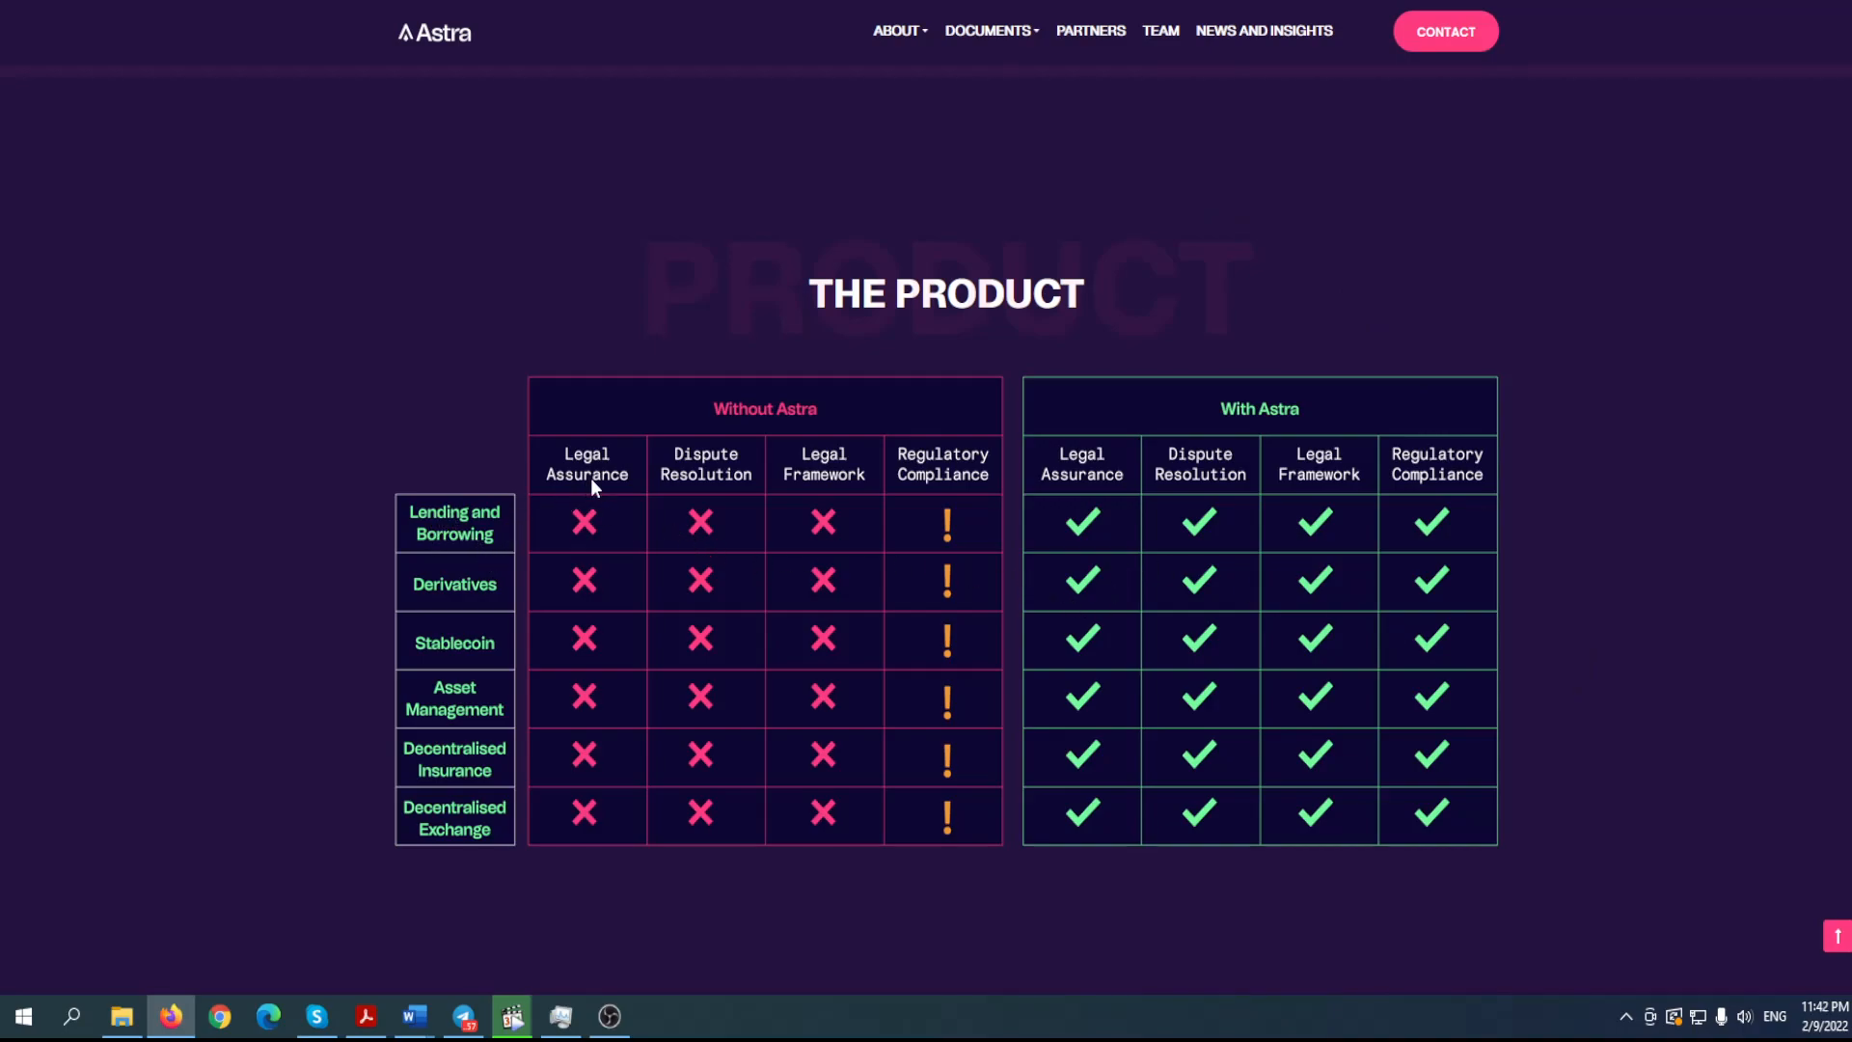
mouse_move(696, 561)
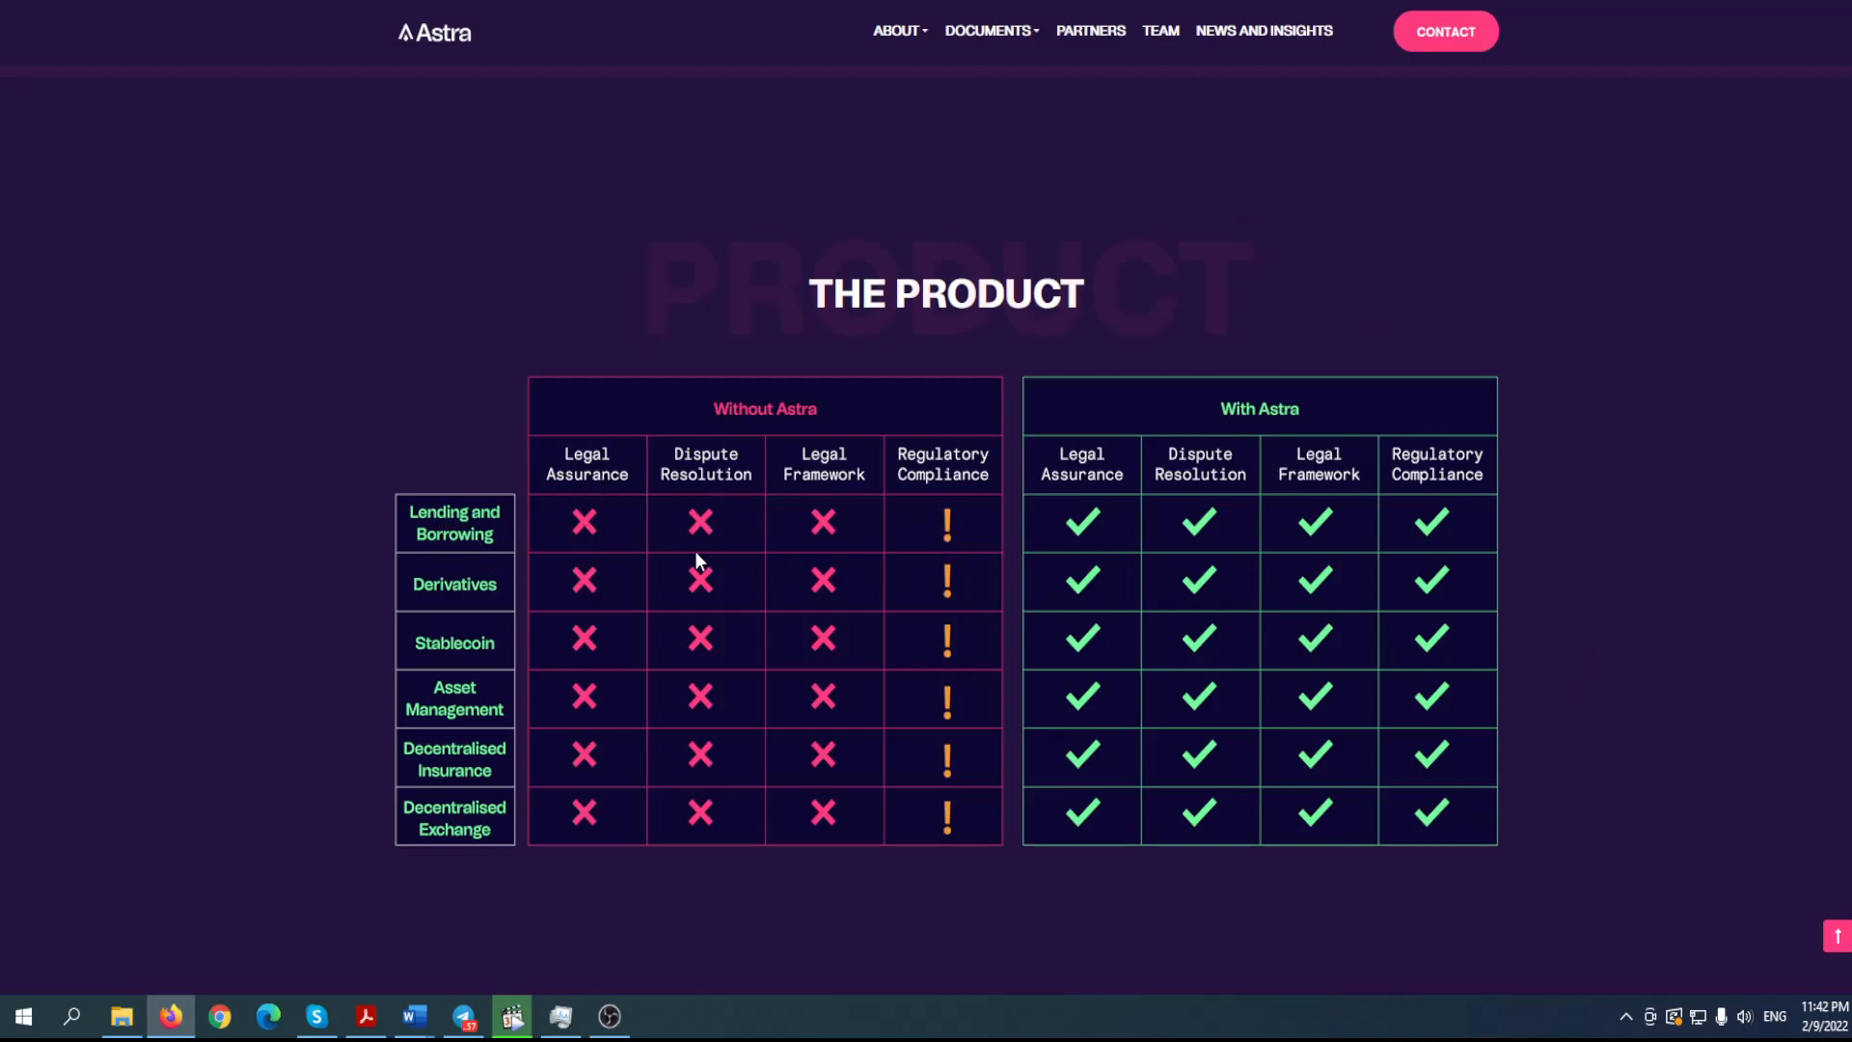
mouse_move(812, 517)
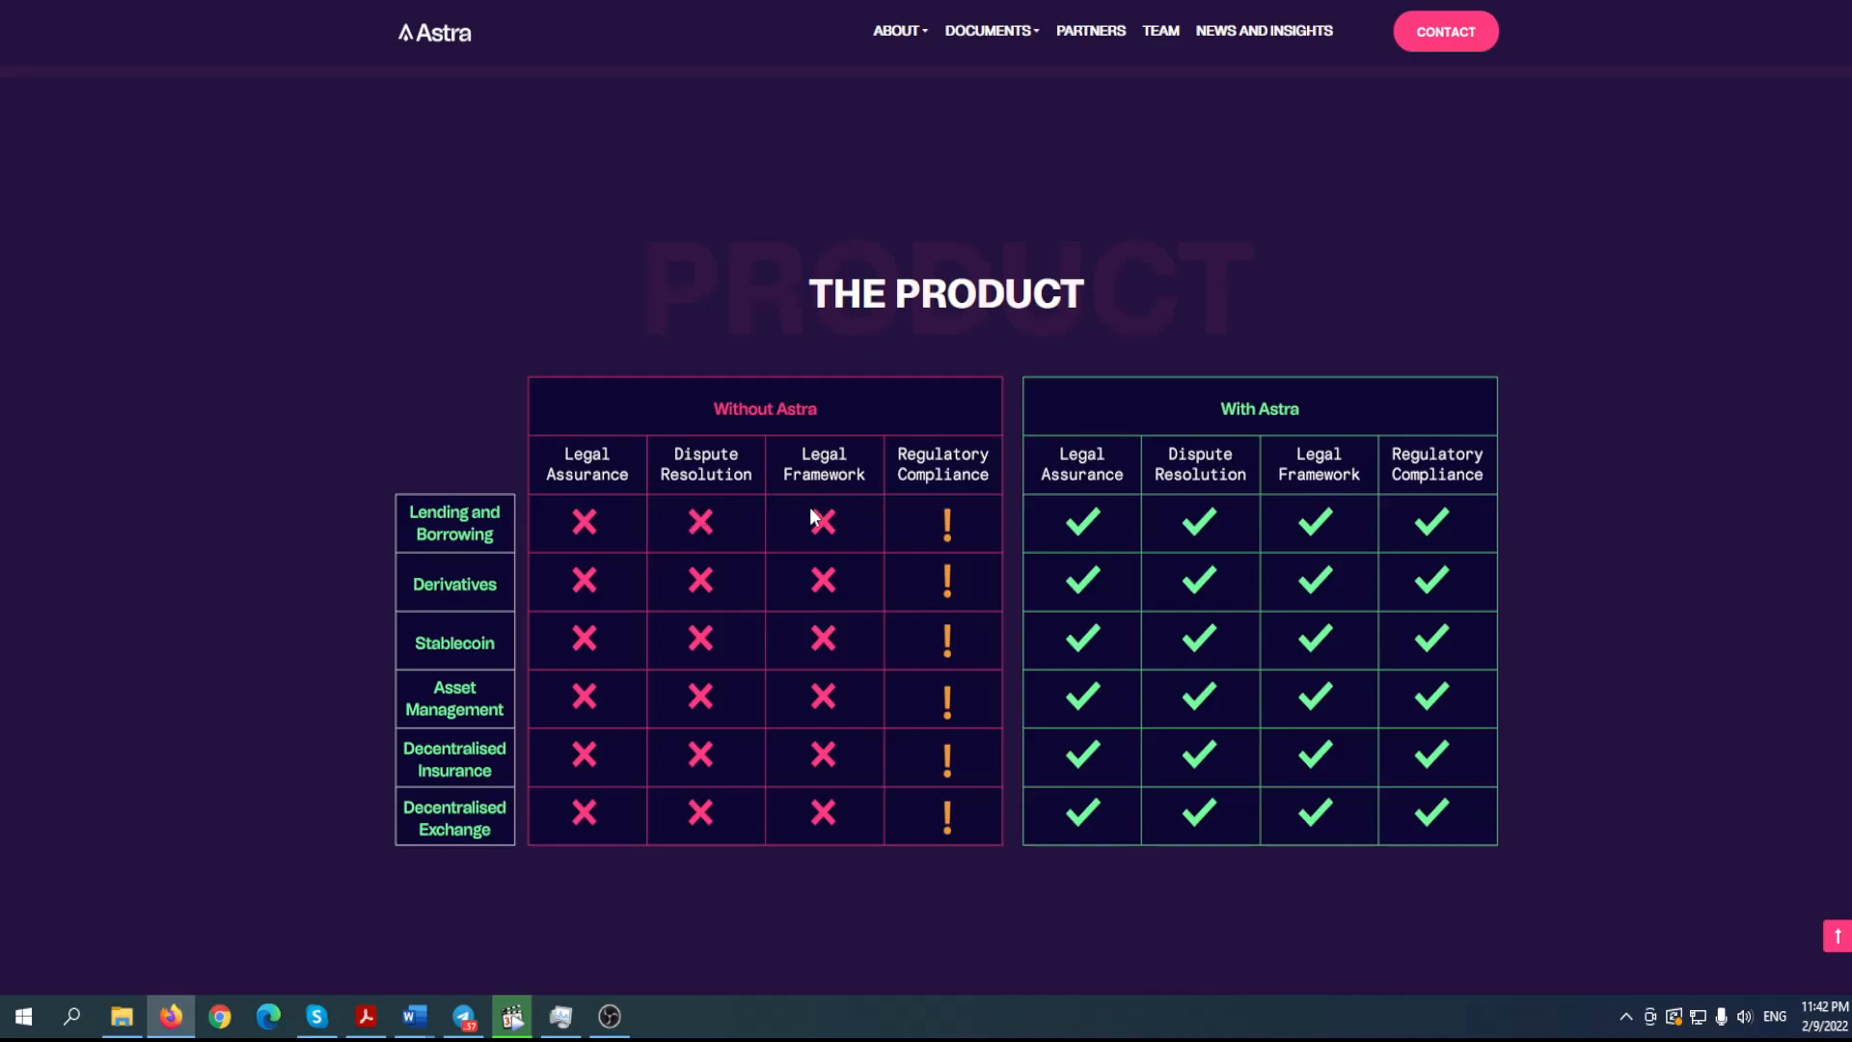
mouse_move(943, 517)
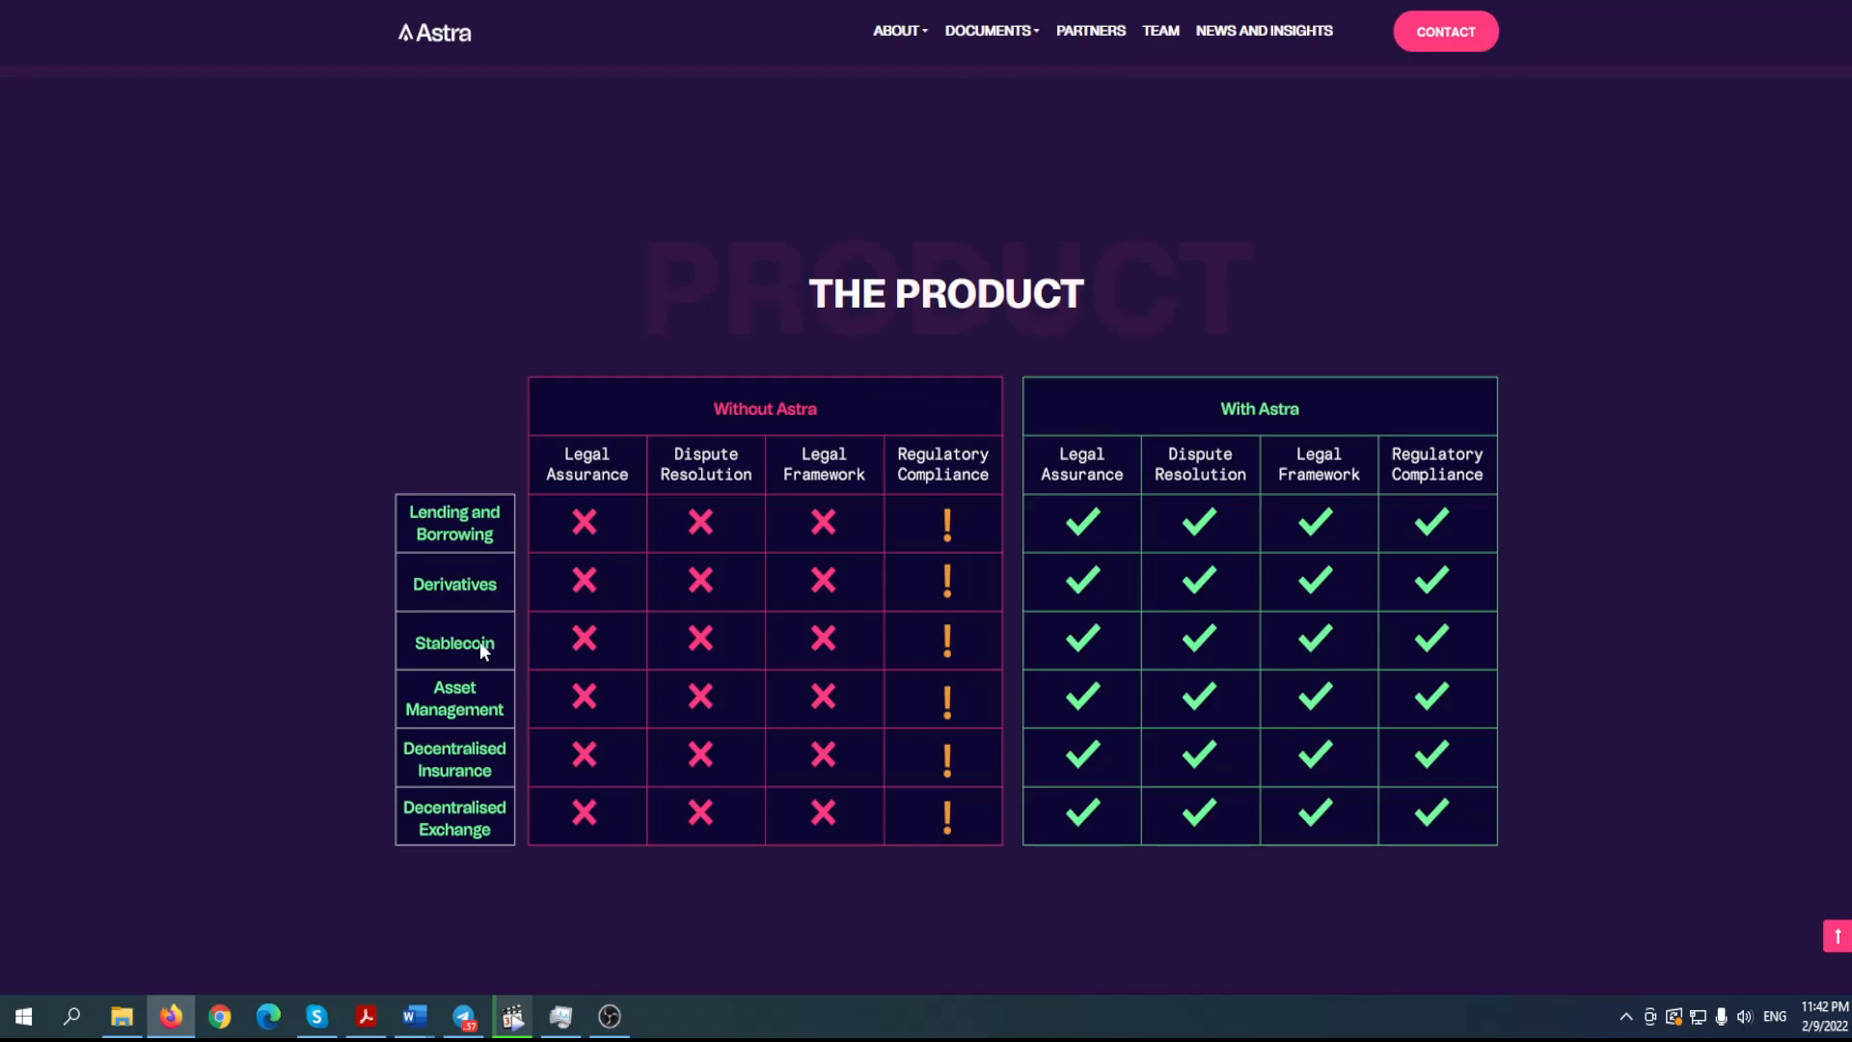
mouse_move(445, 679)
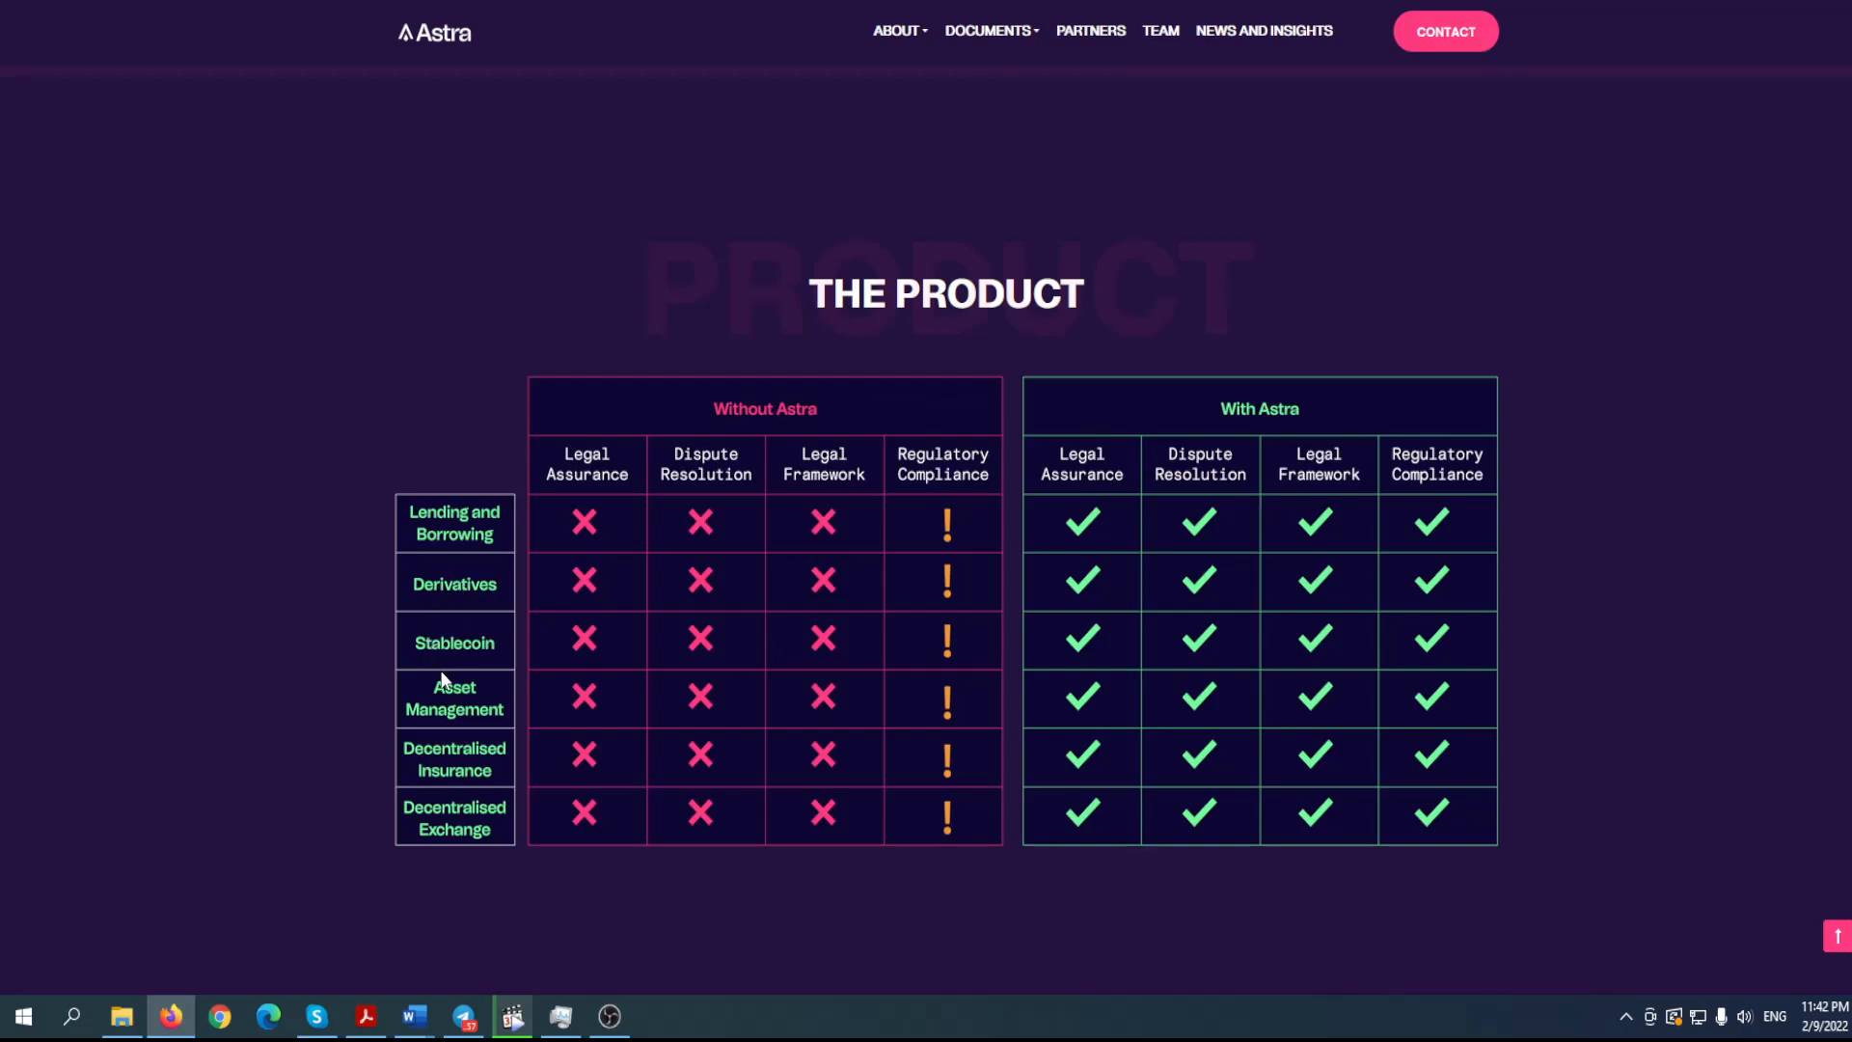
mouse_move(430, 706)
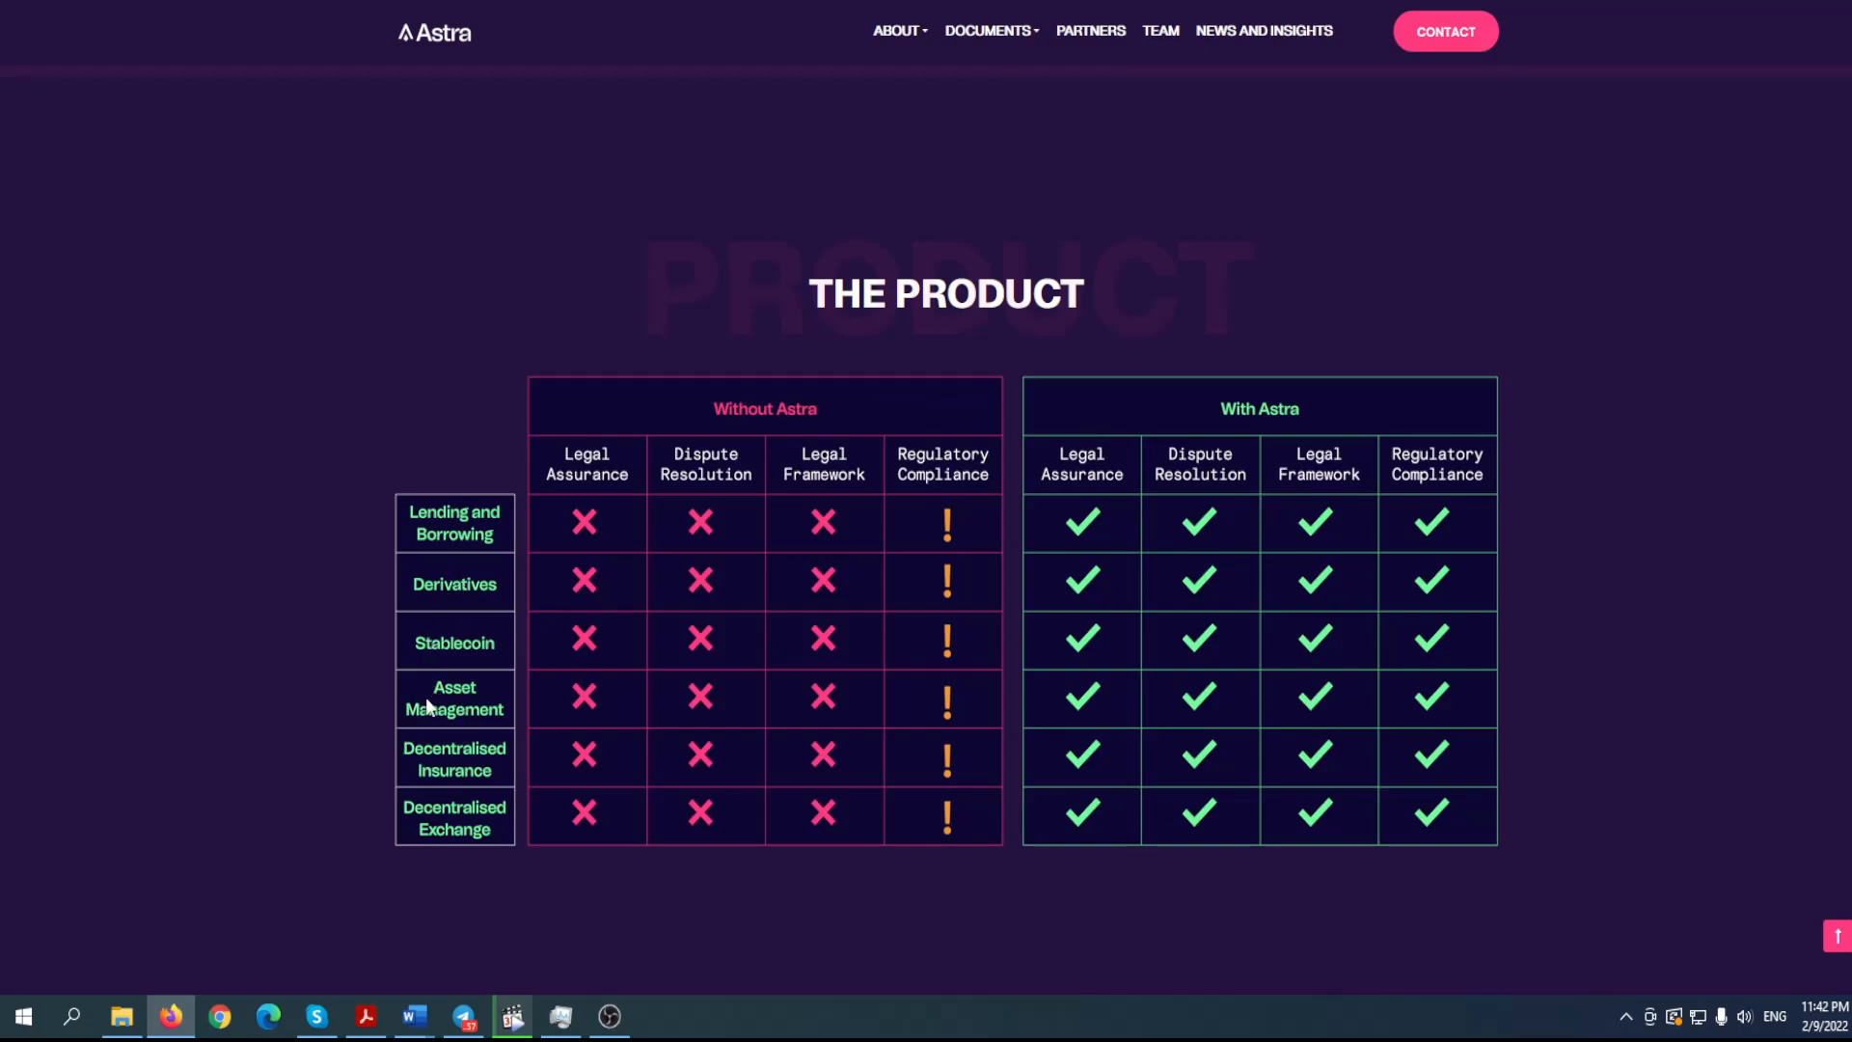
mouse_move(407, 777)
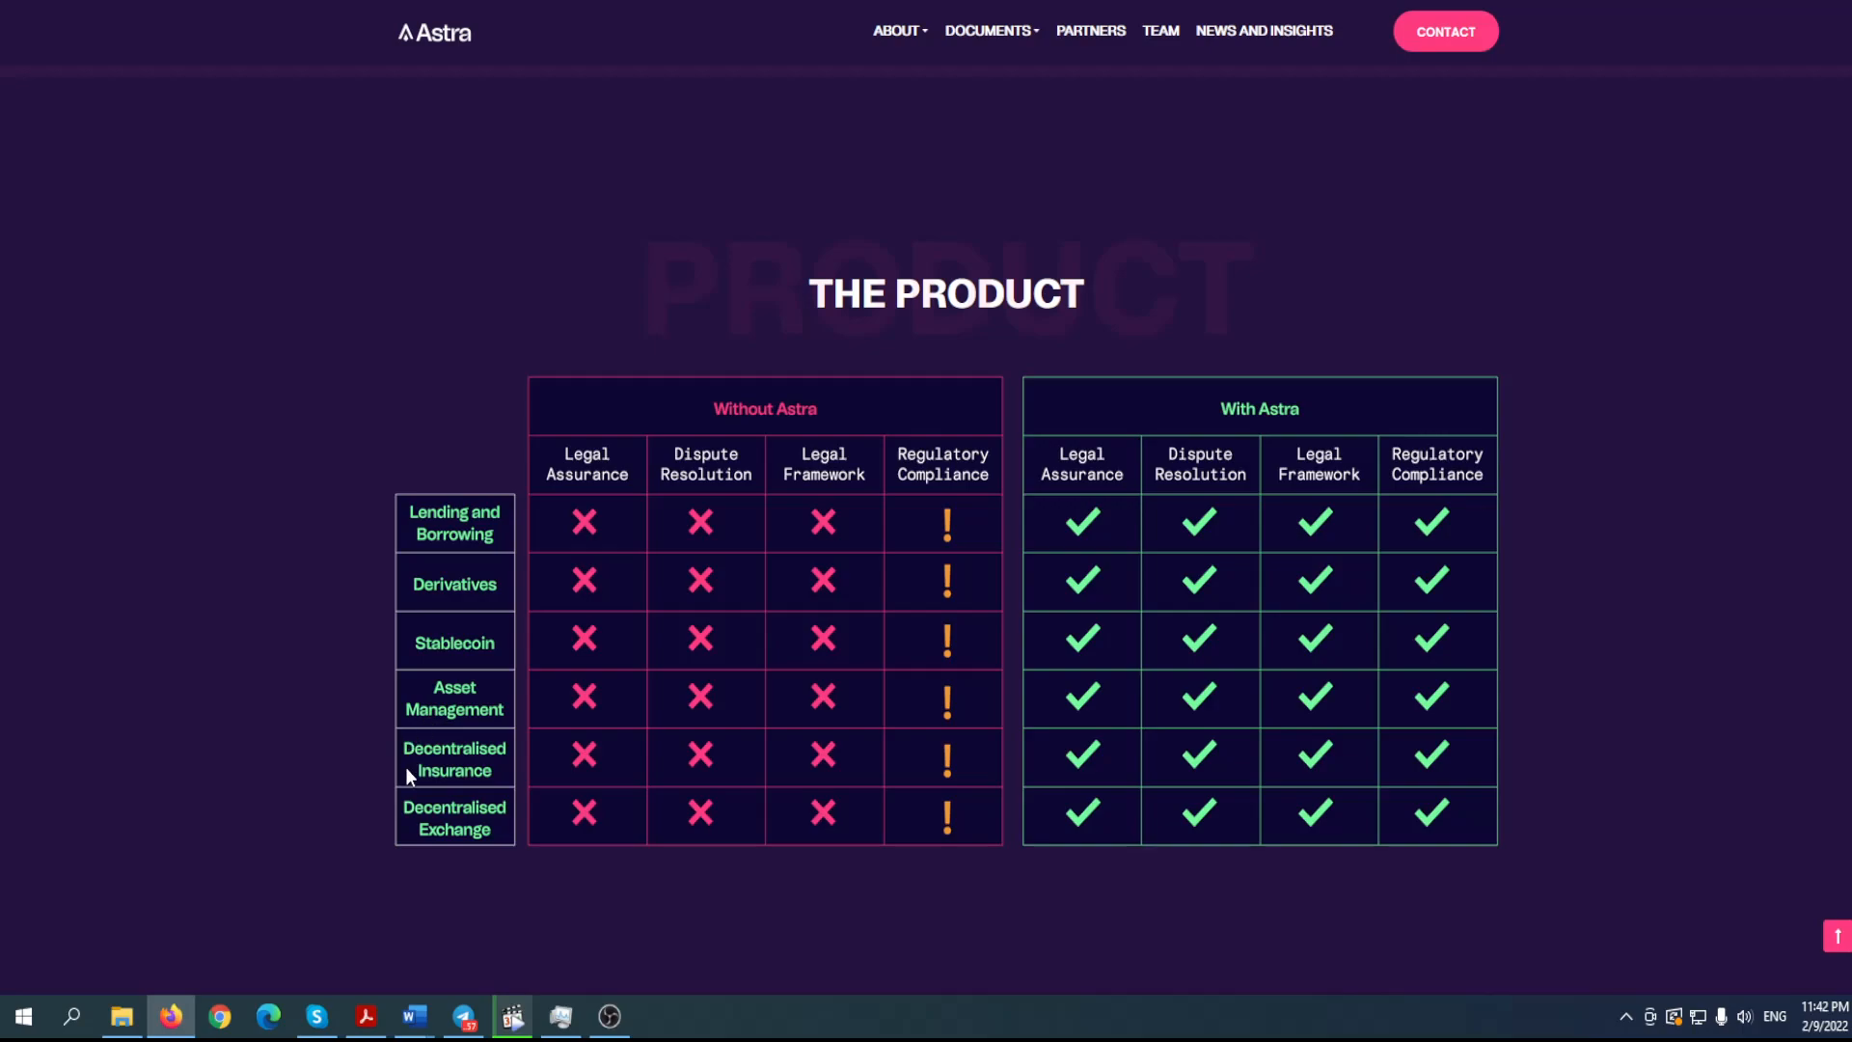
mouse_move(1154, 893)
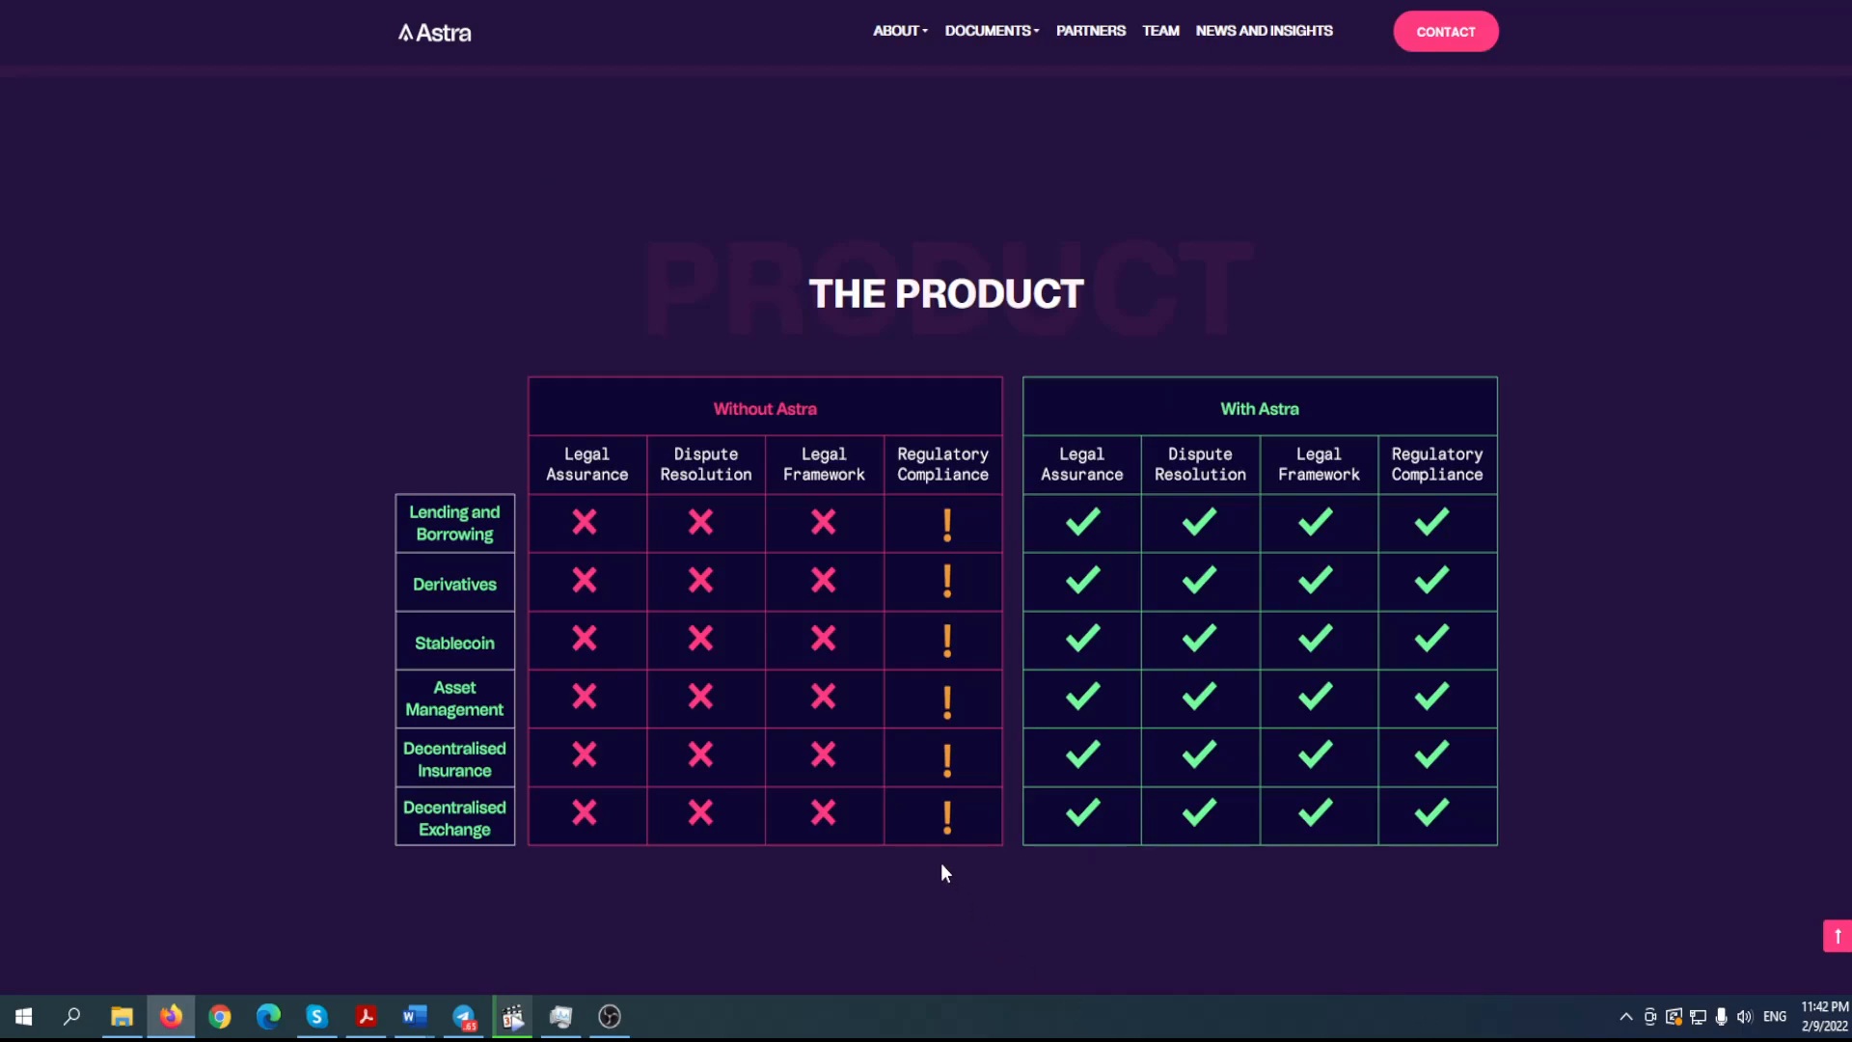
mouse_move(1107, 608)
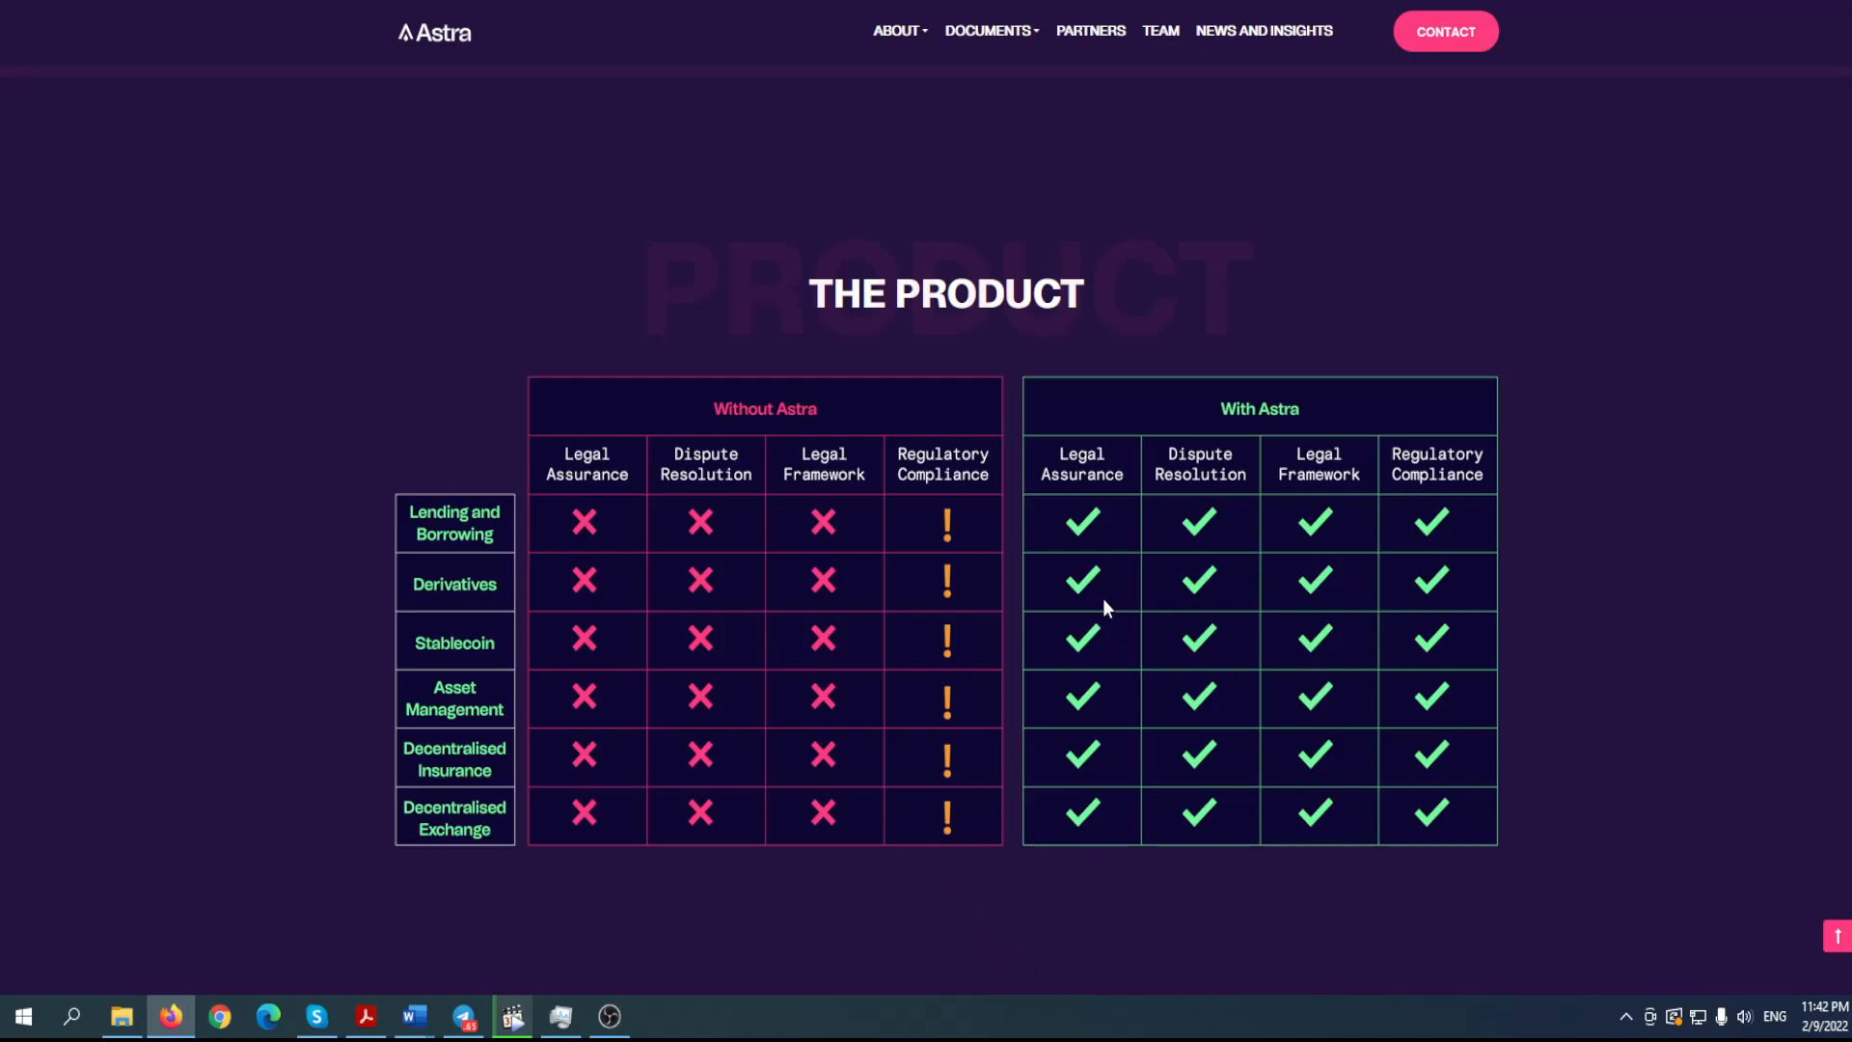
mouse_move(1365, 95)
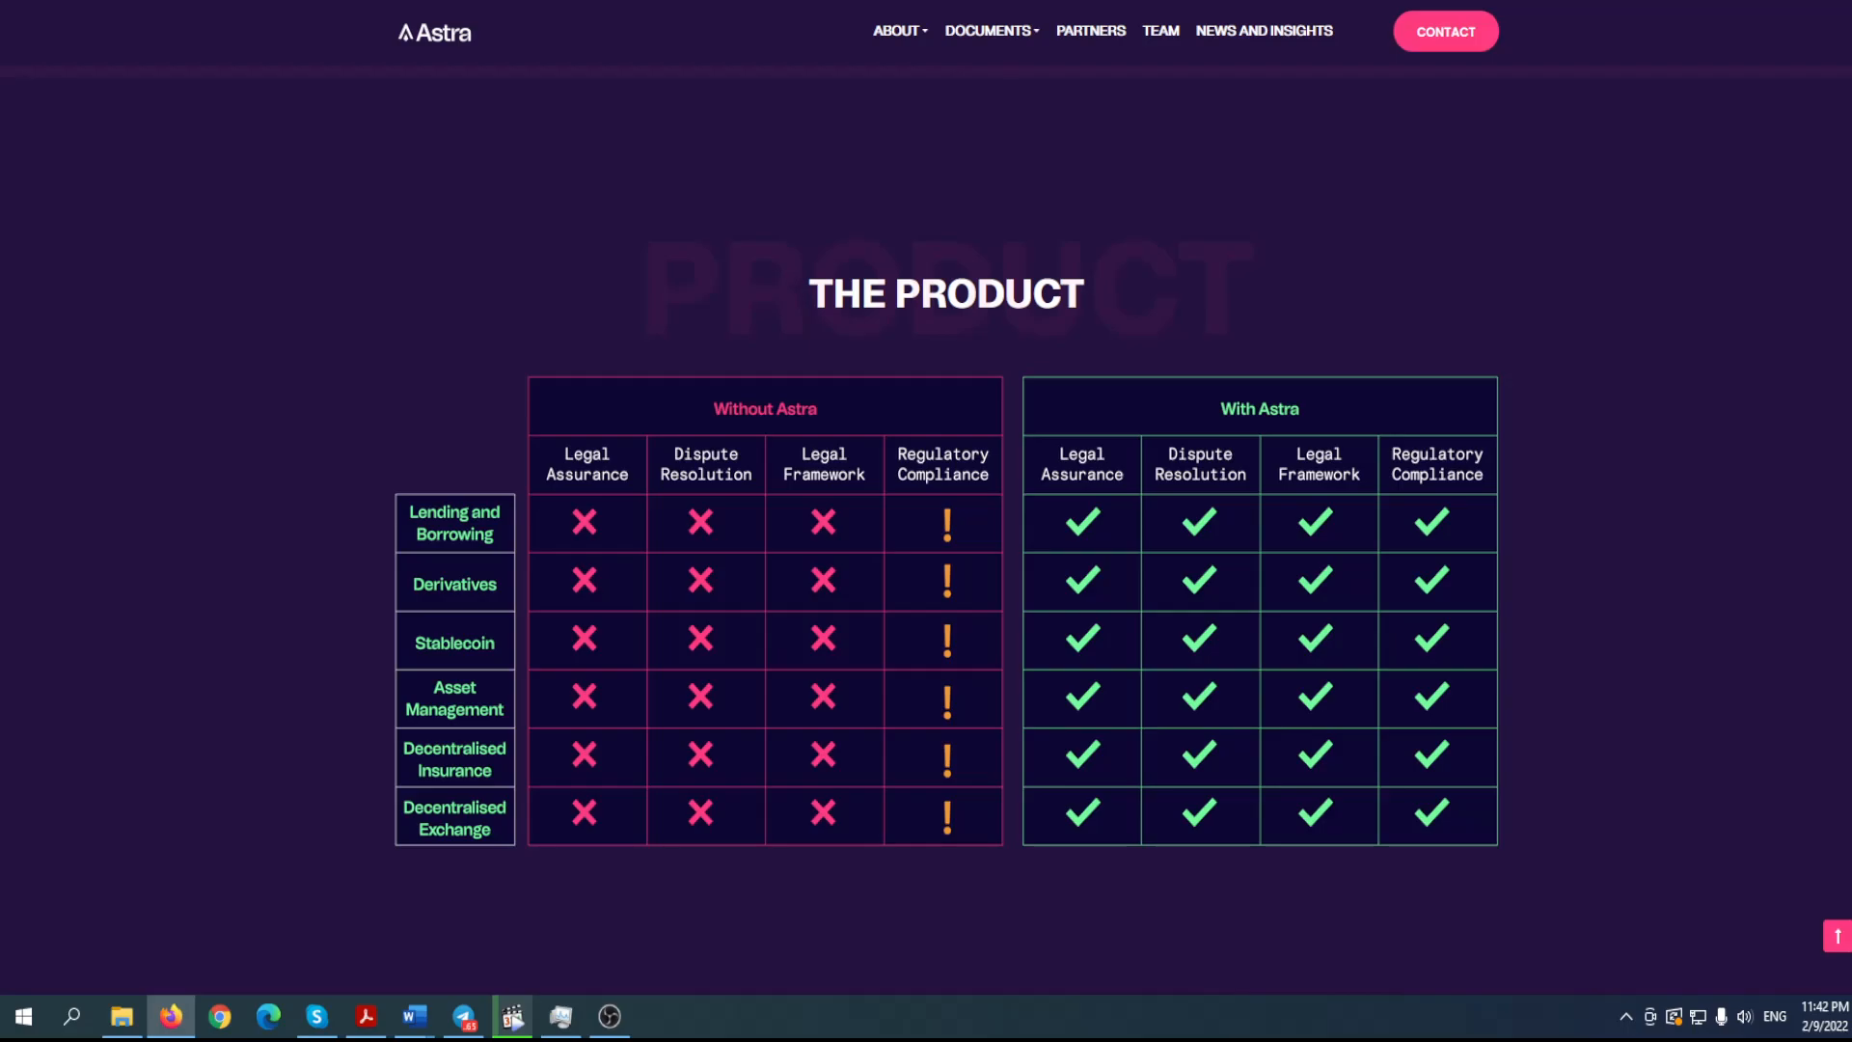
- View Damien O'Brien's executive chairman biography from the Team section, then close it
click(1159, 29)
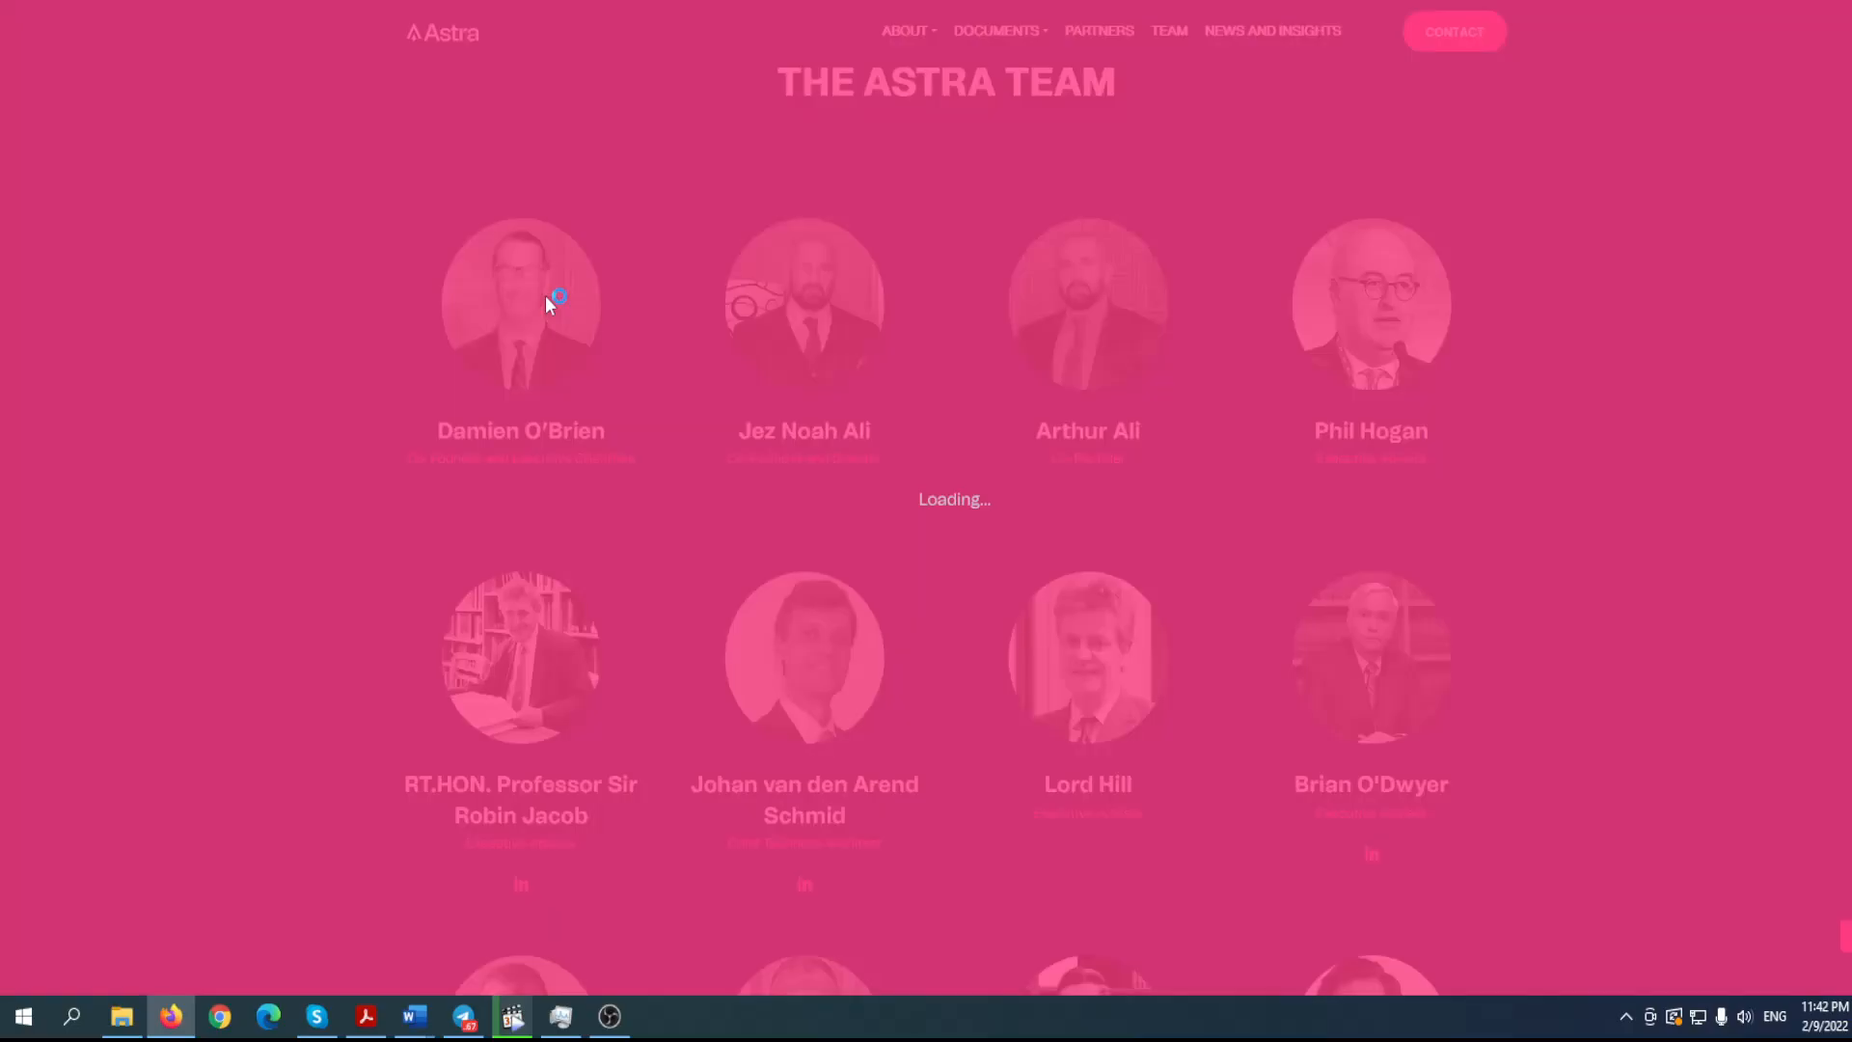
click(519, 304)
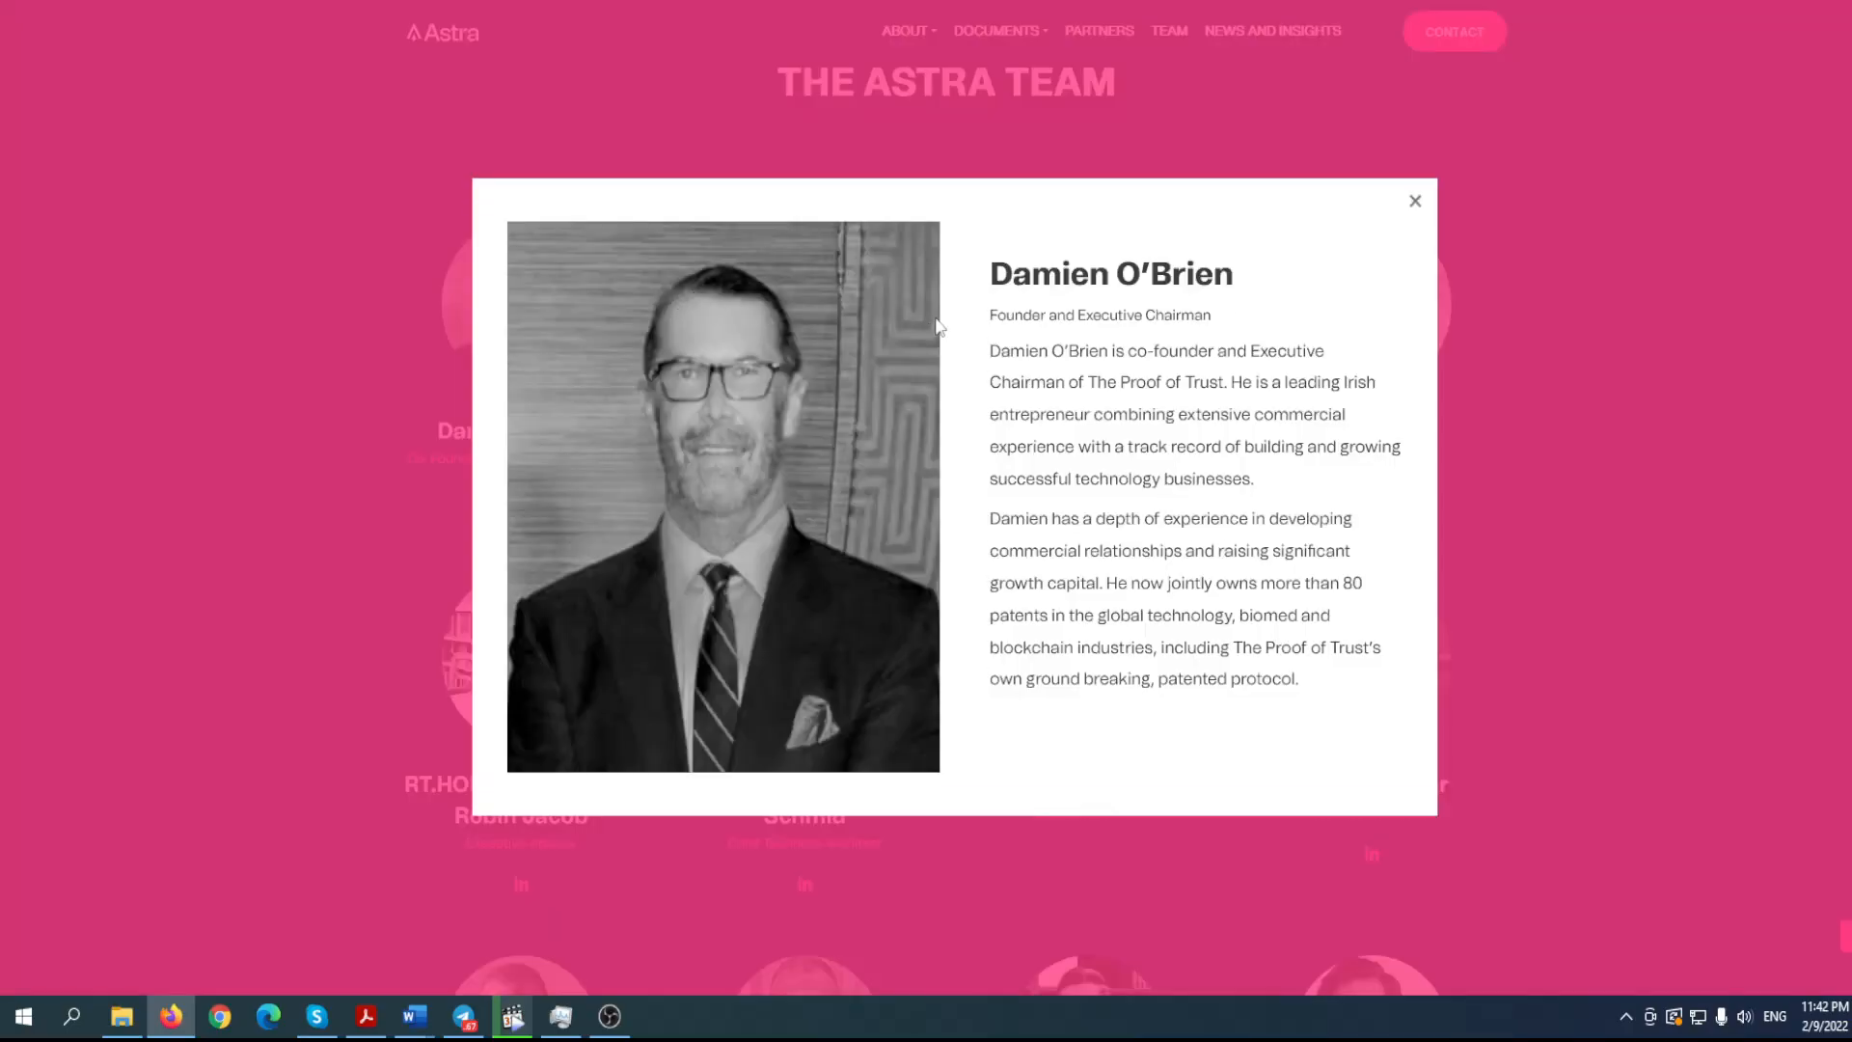
mouse_move(1730, 284)
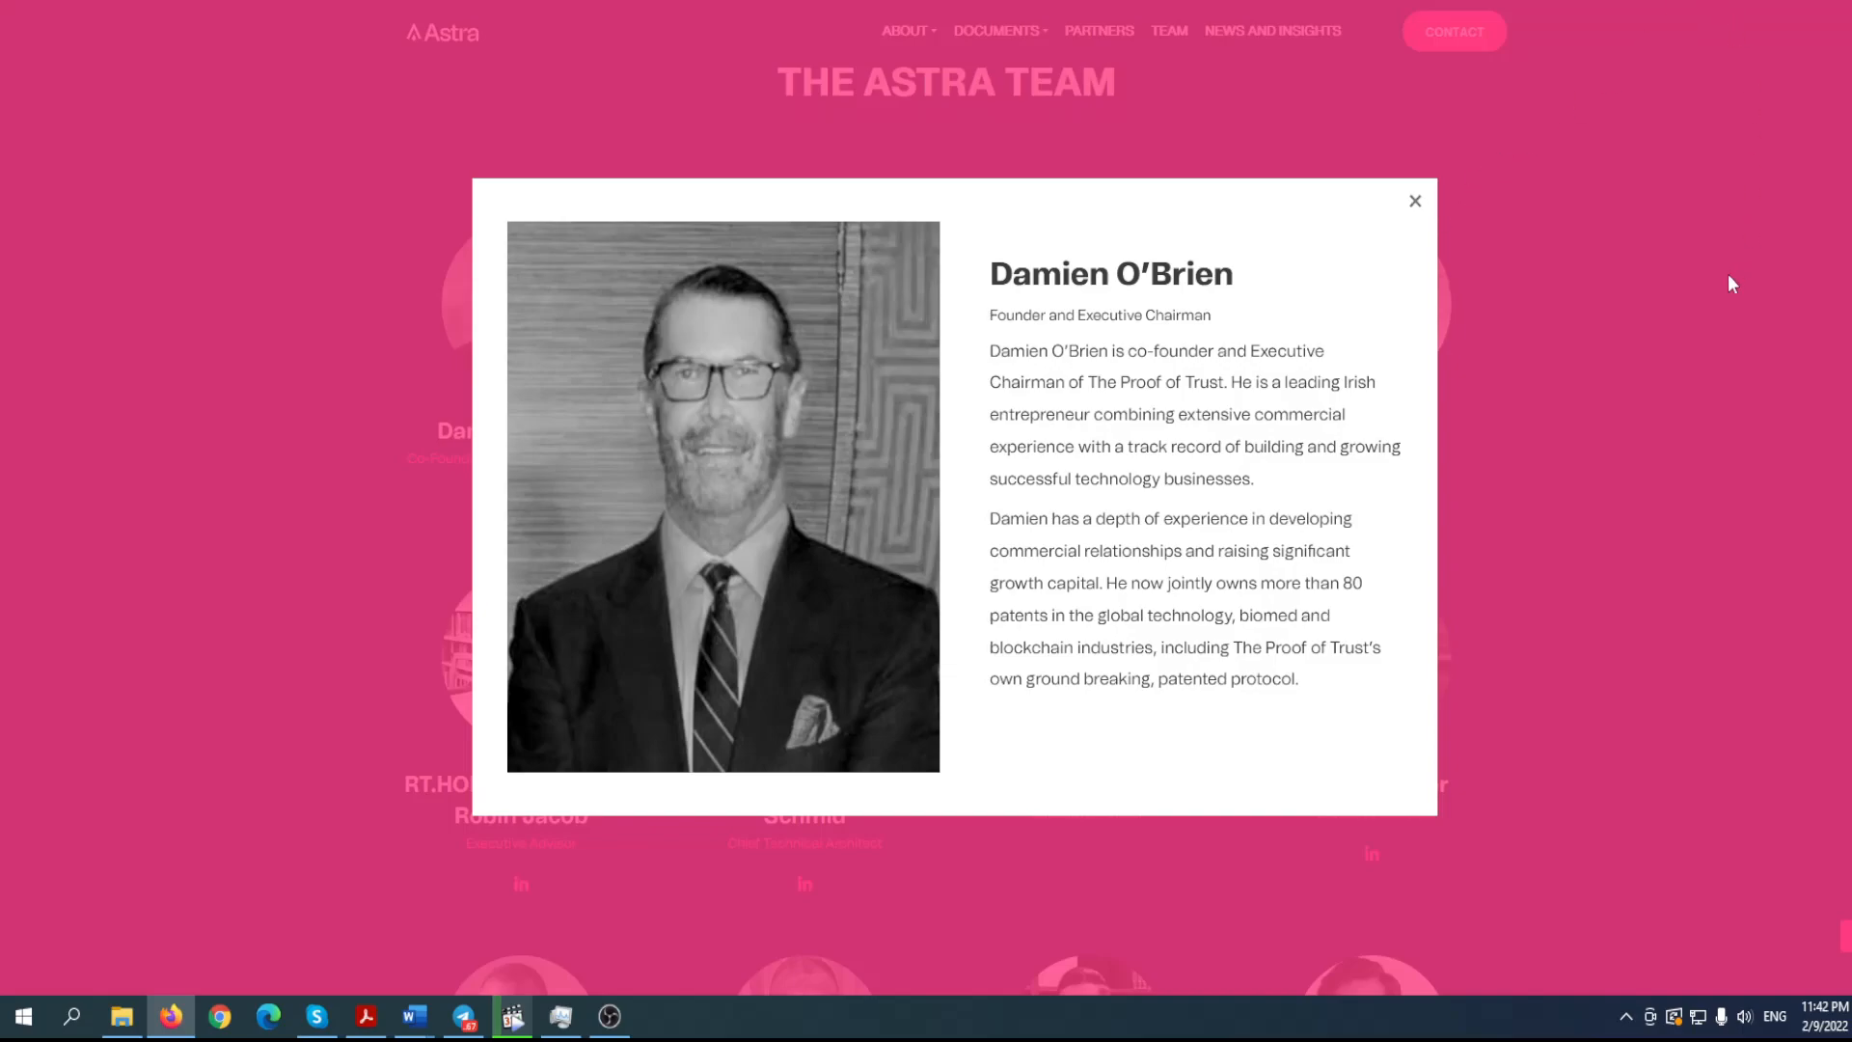
mouse_move(1602, 513)
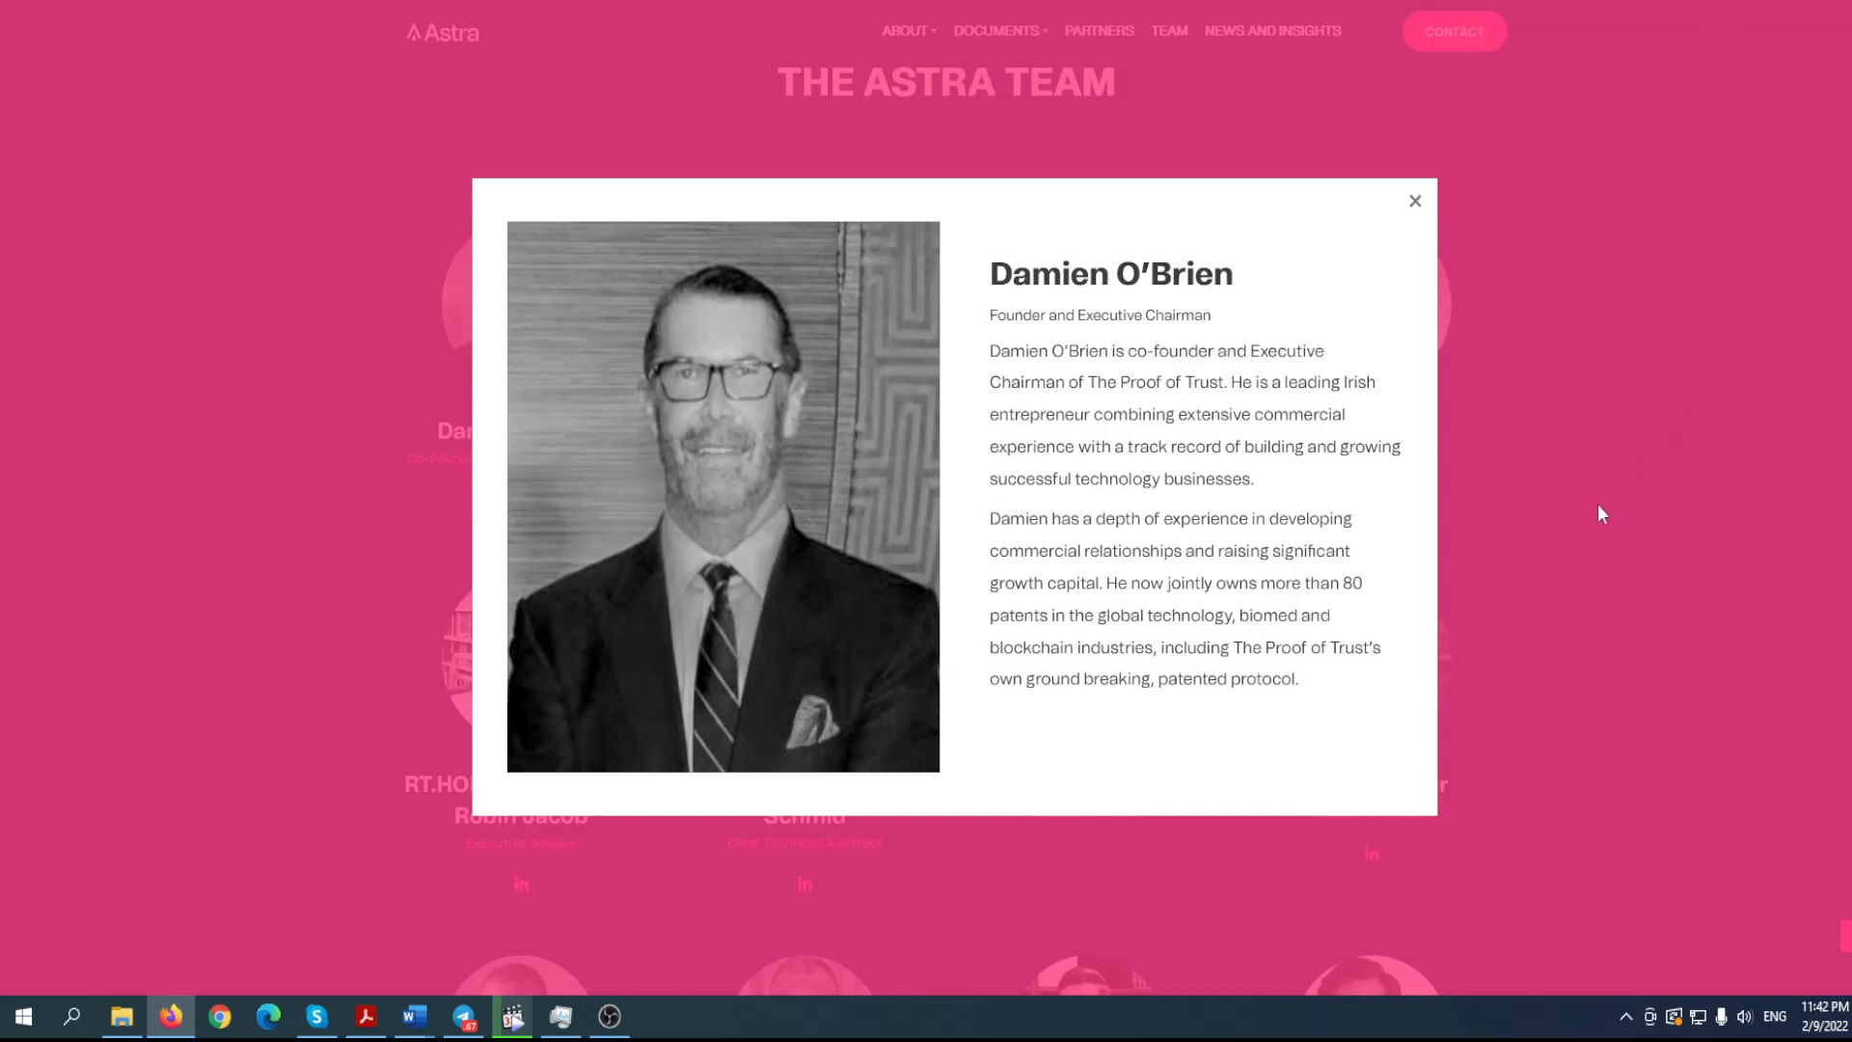
click(1414, 201)
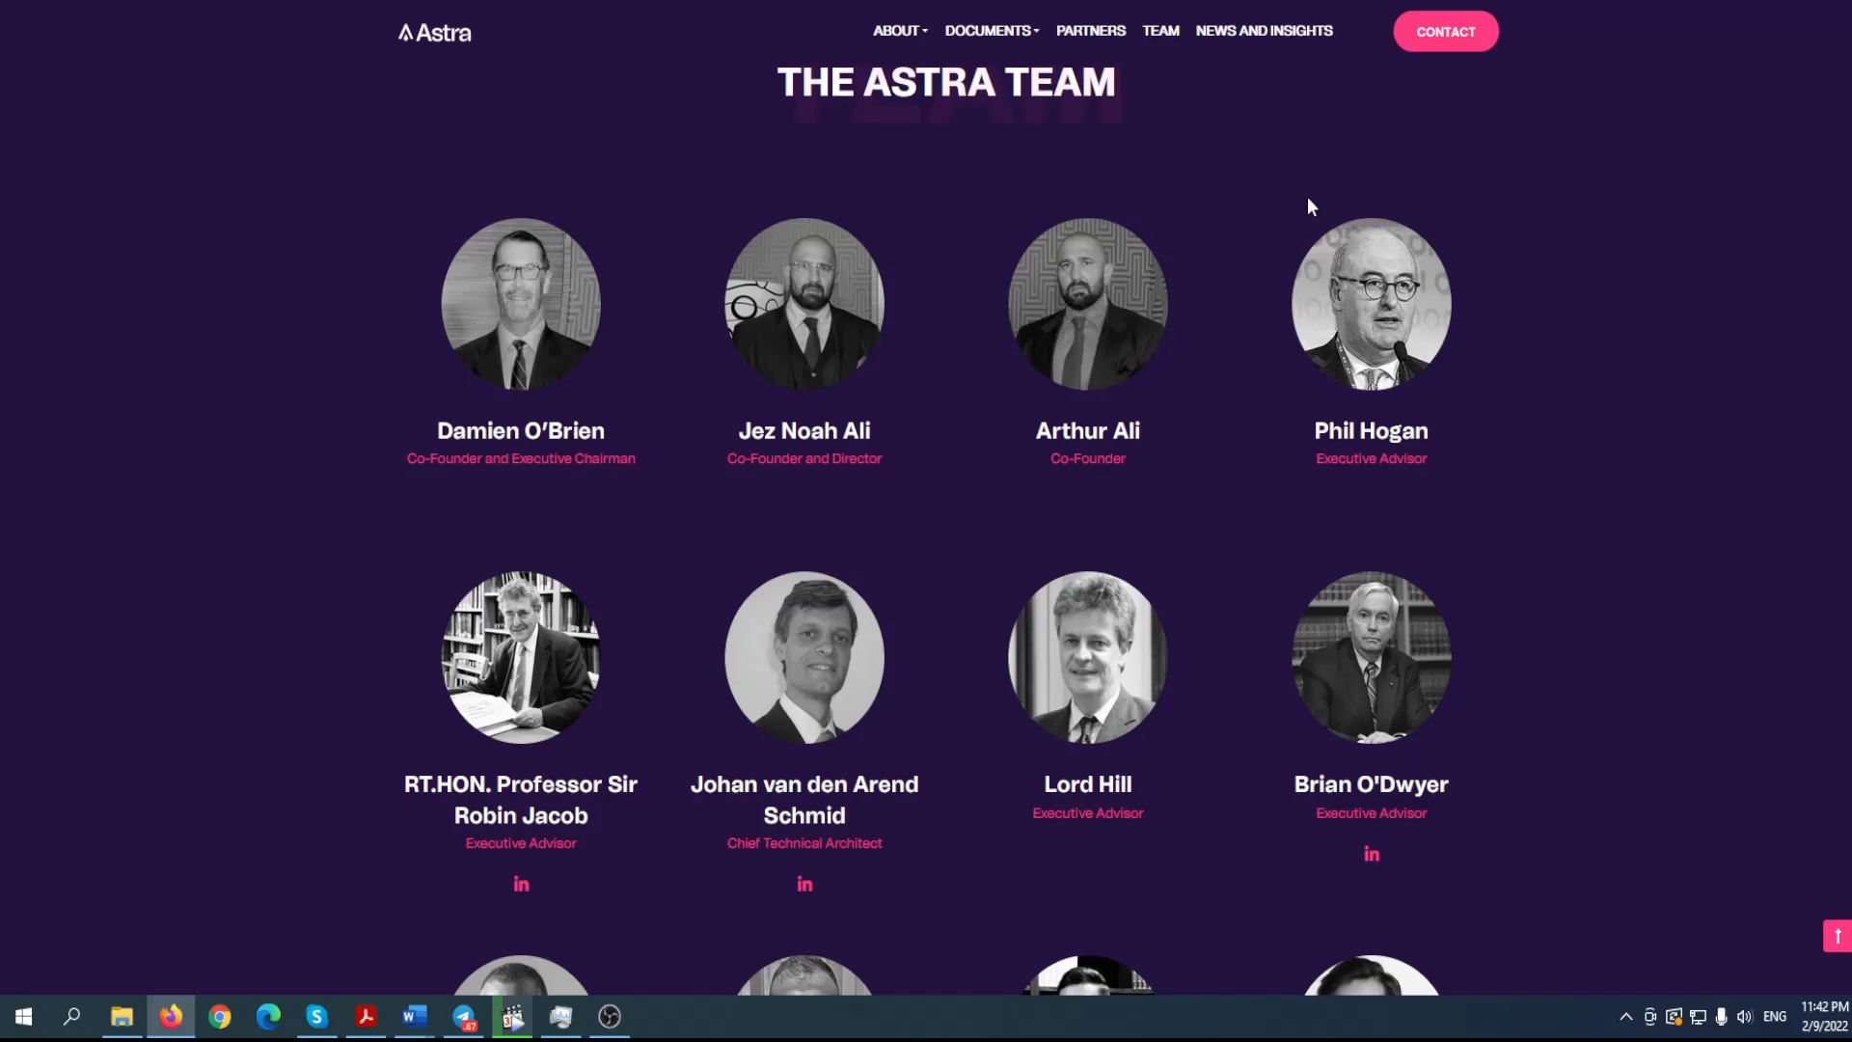
scroll(down, 3)
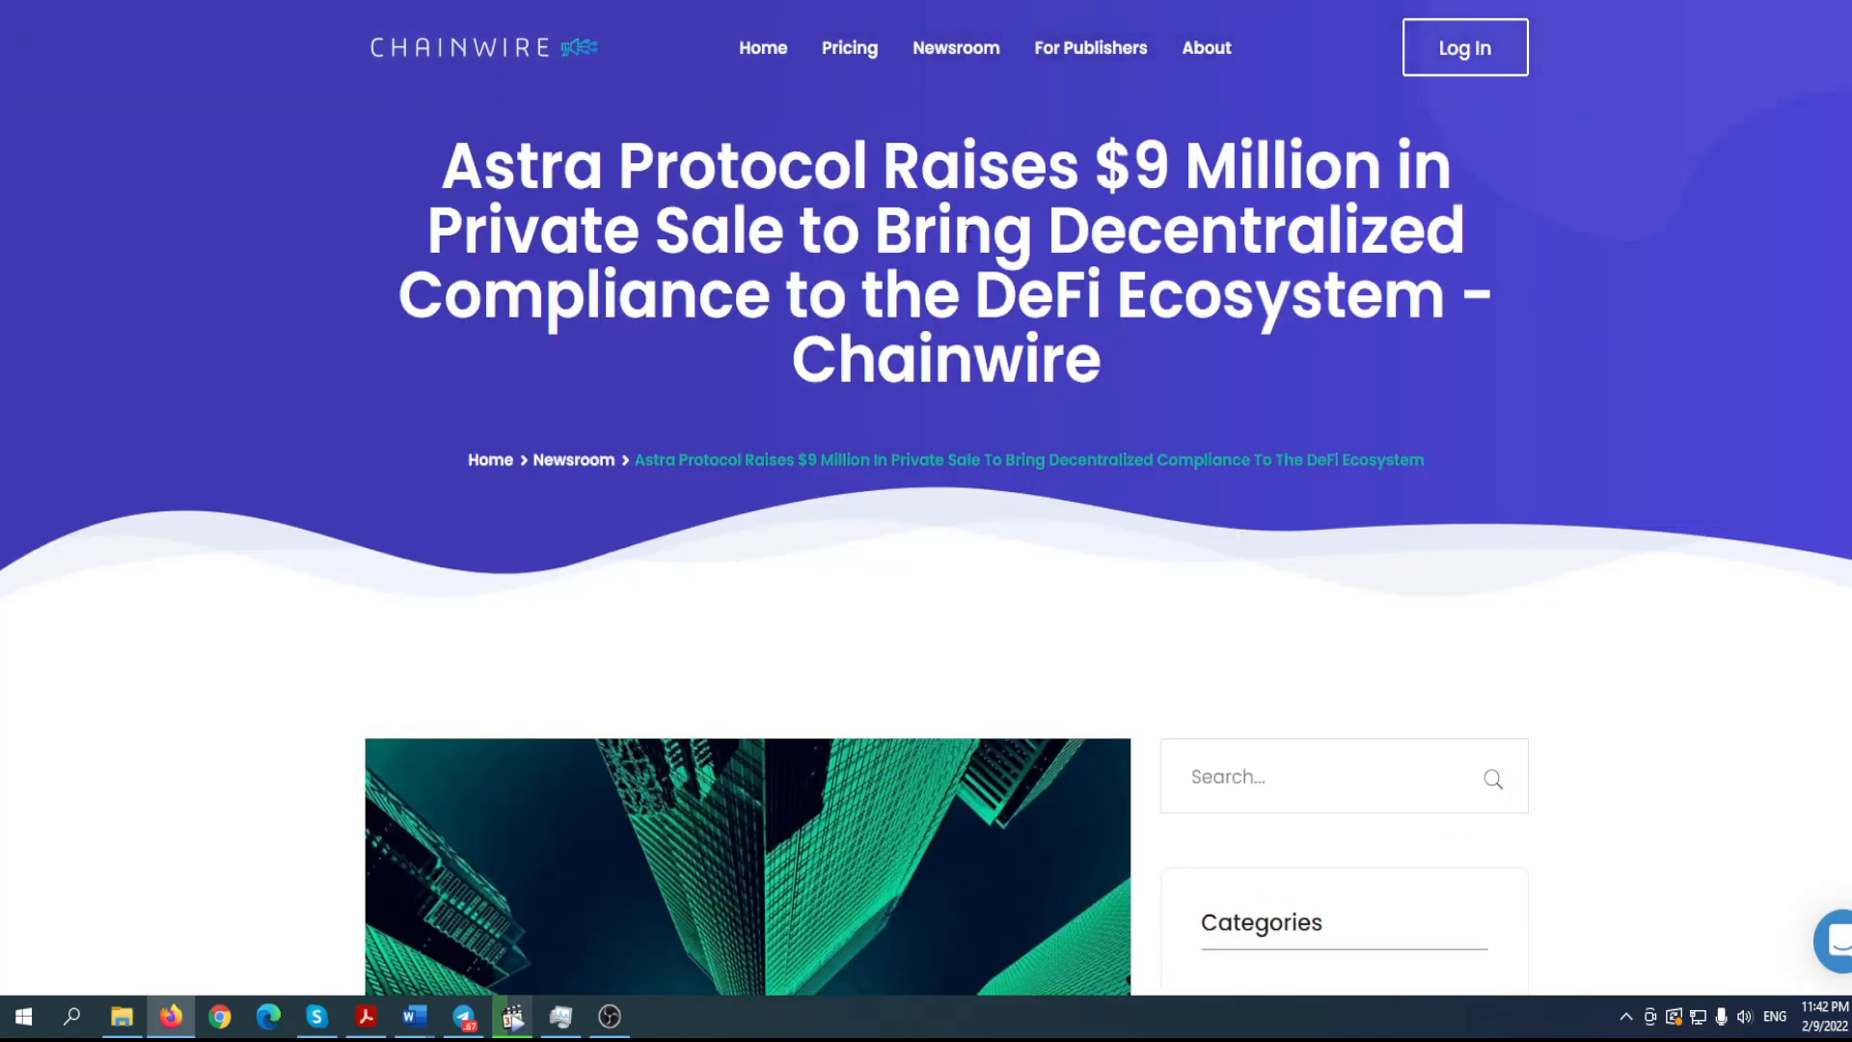
- Scroll through the Chainwire $9 million private sale press release down to its Contacts section
scroll(down, 3)
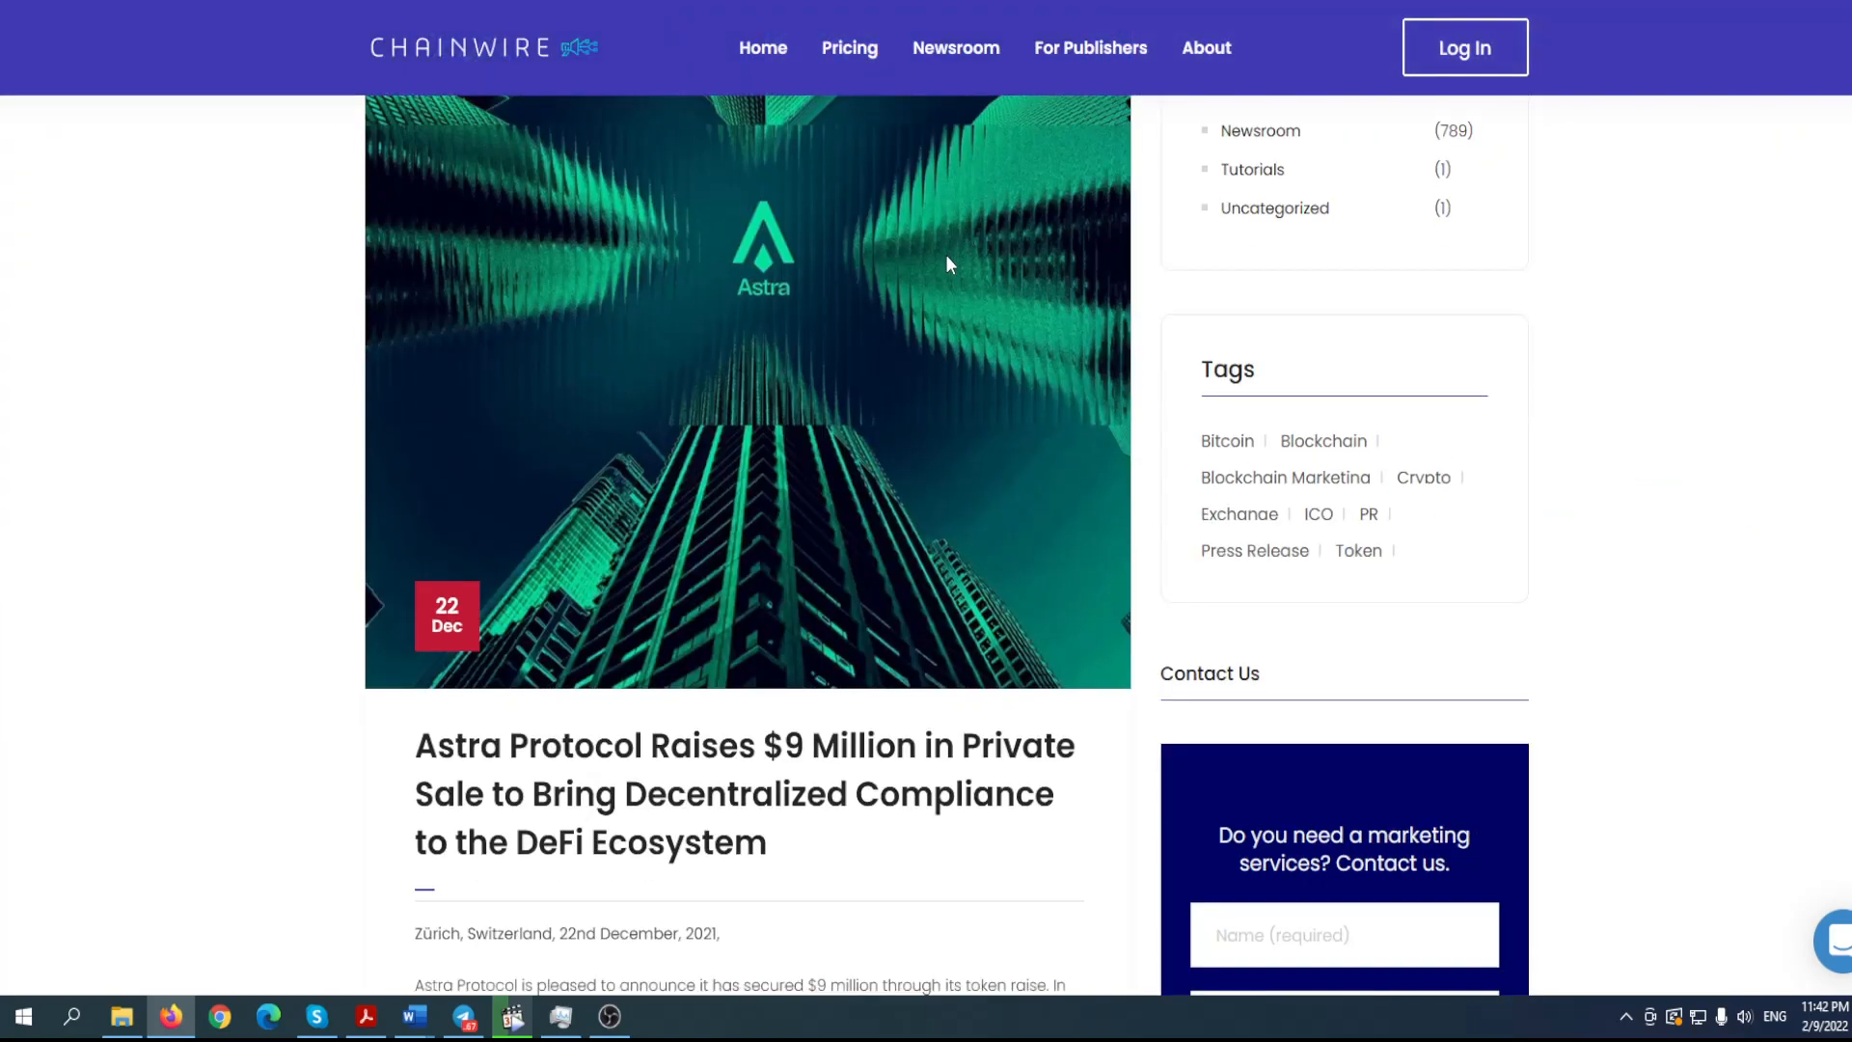
scroll(down, 3)
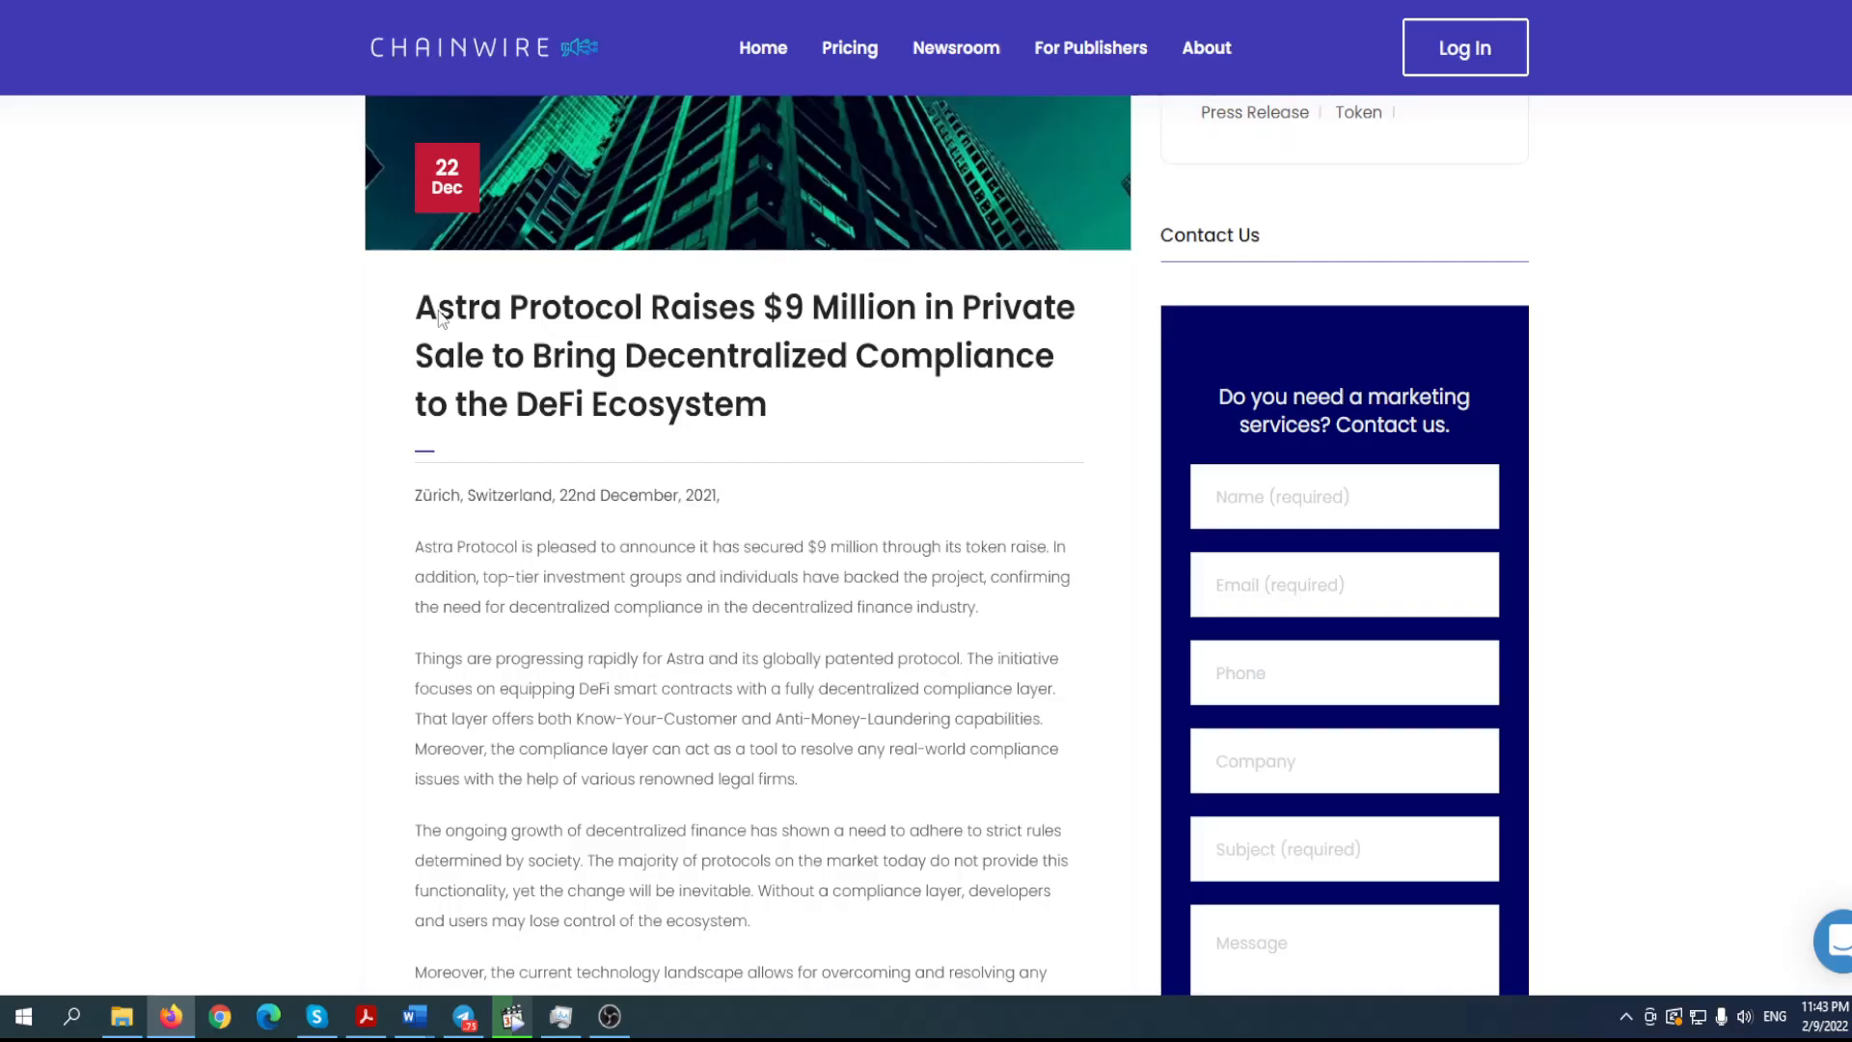
mouse_move(833, 427)
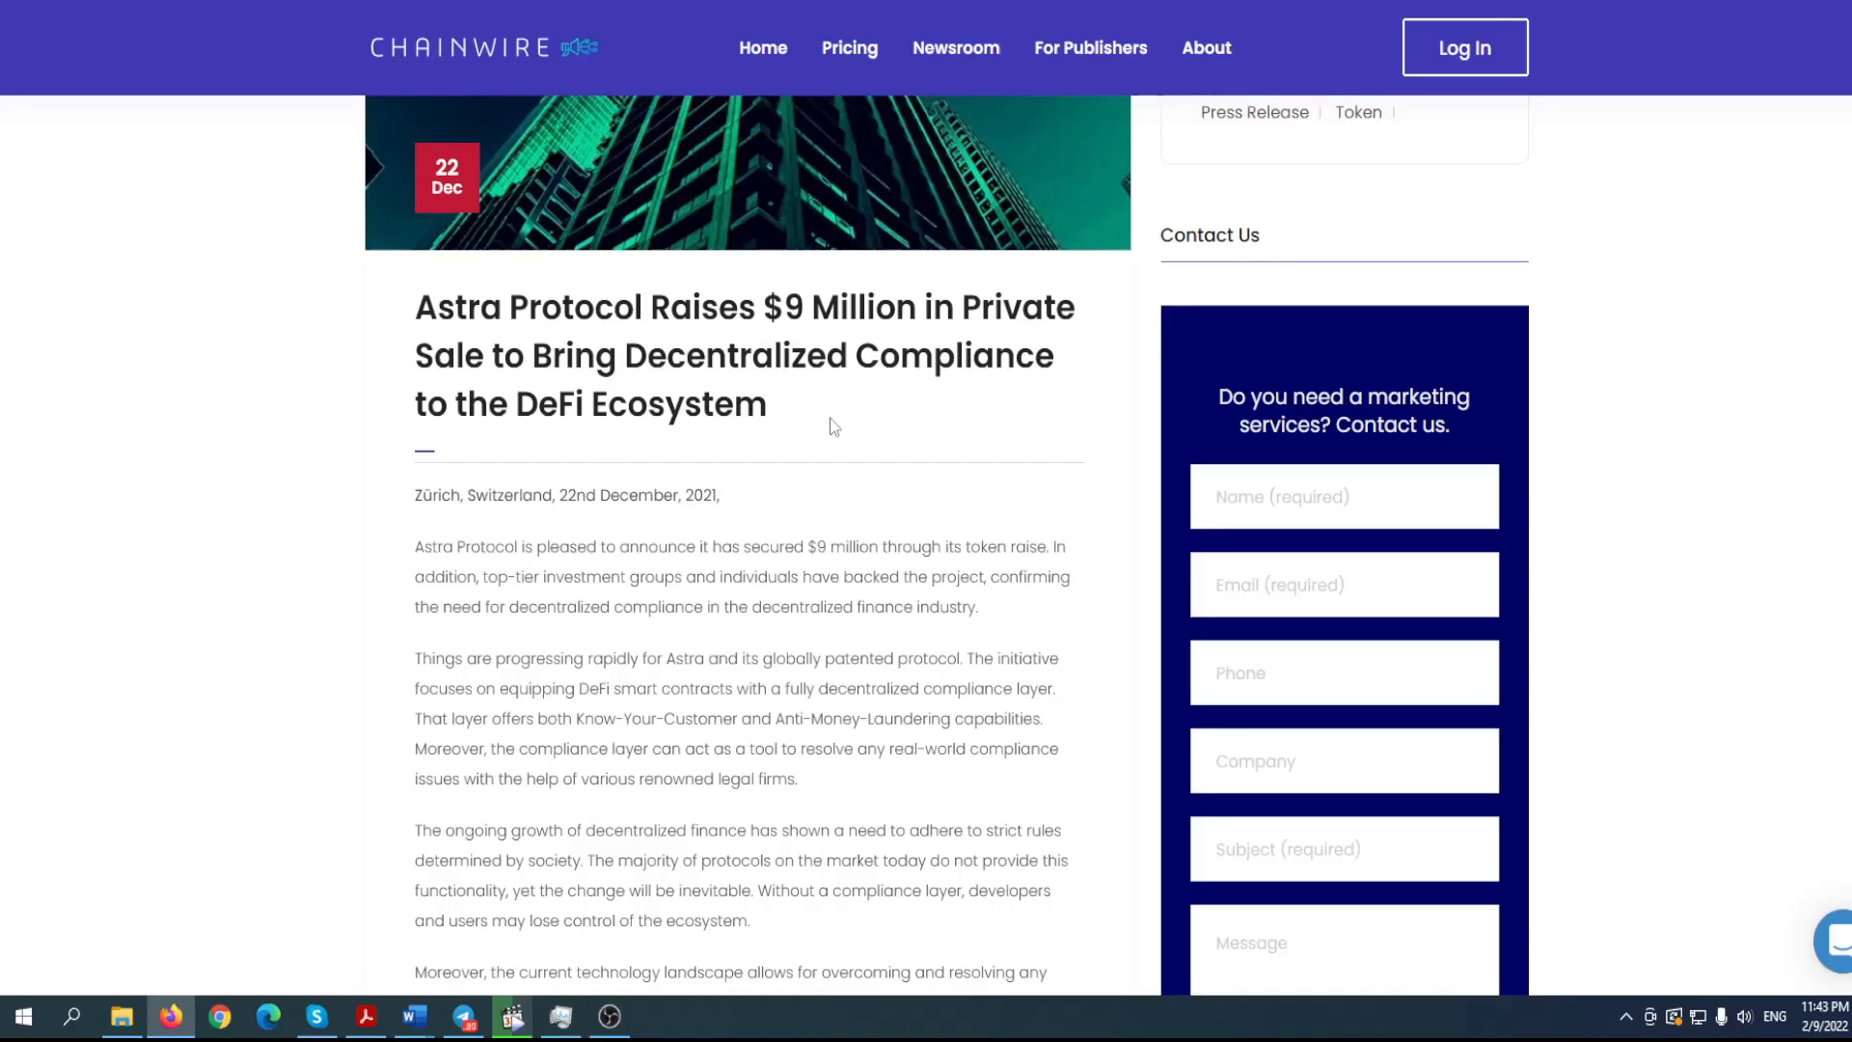
scroll(down, 3)
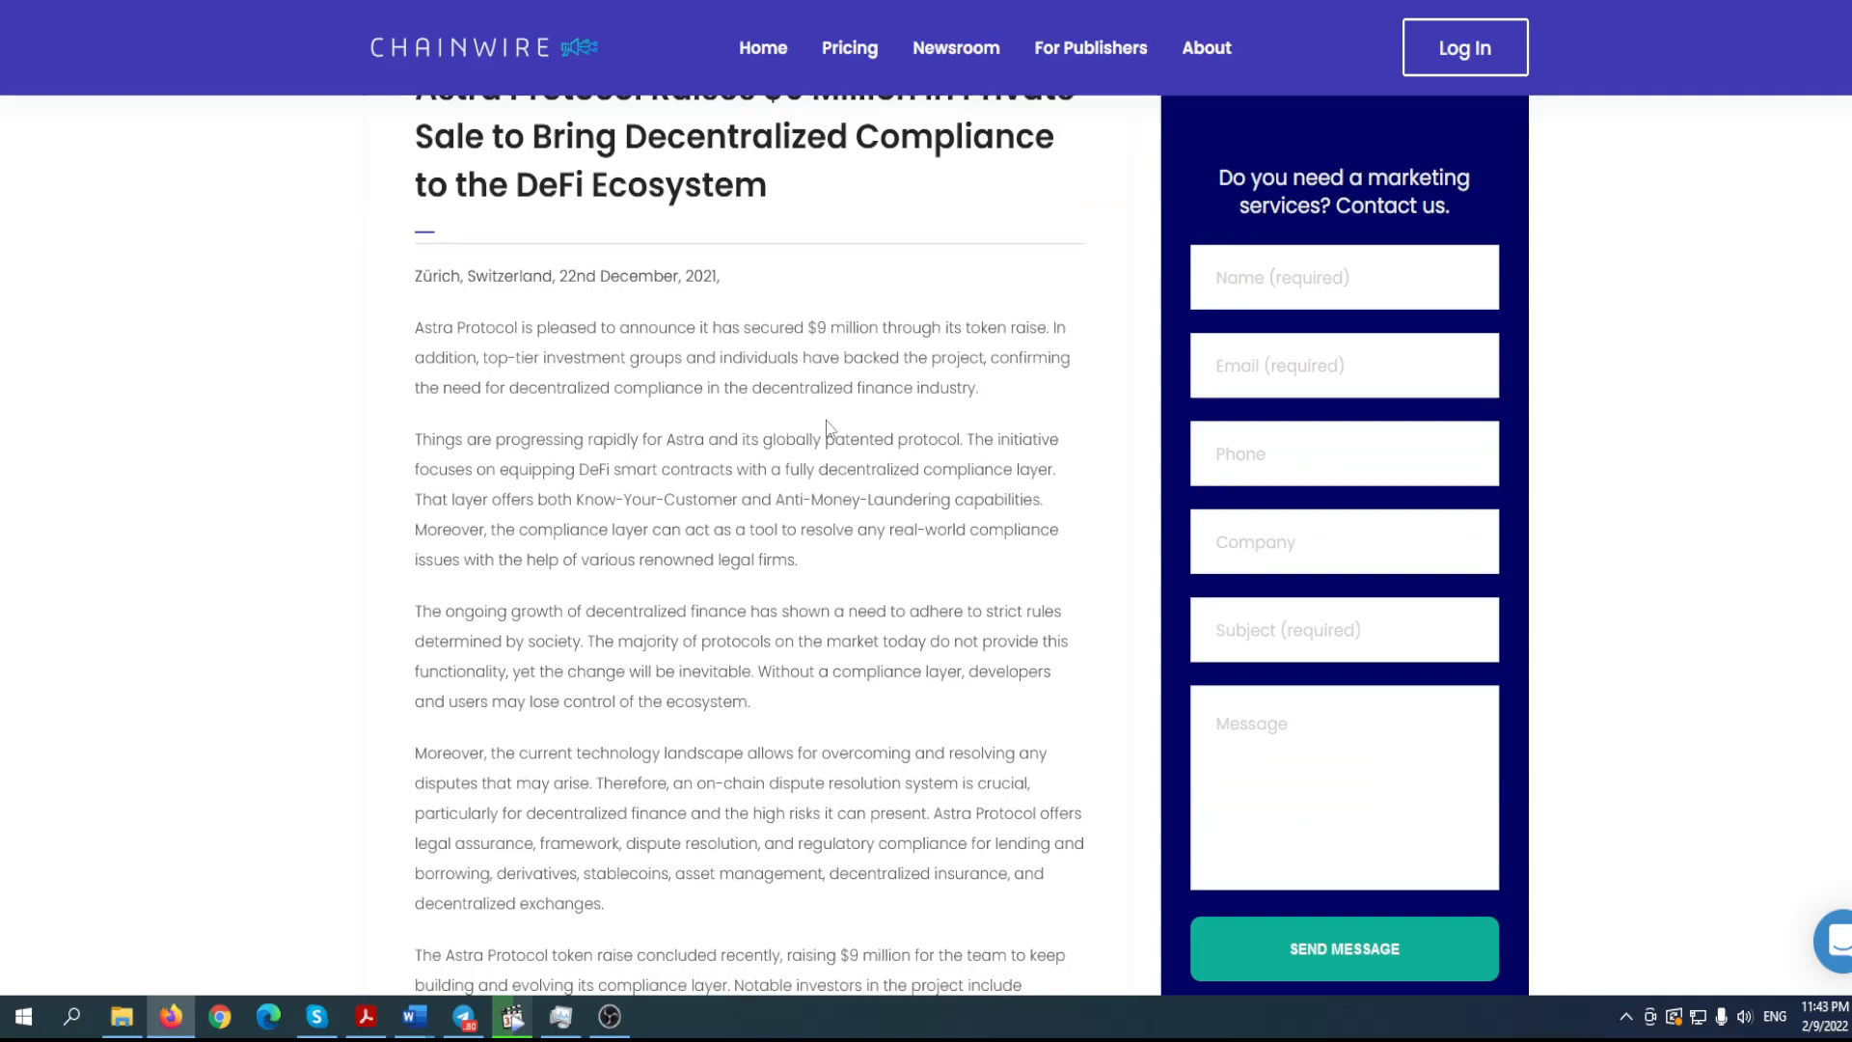
mouse_move(779, 428)
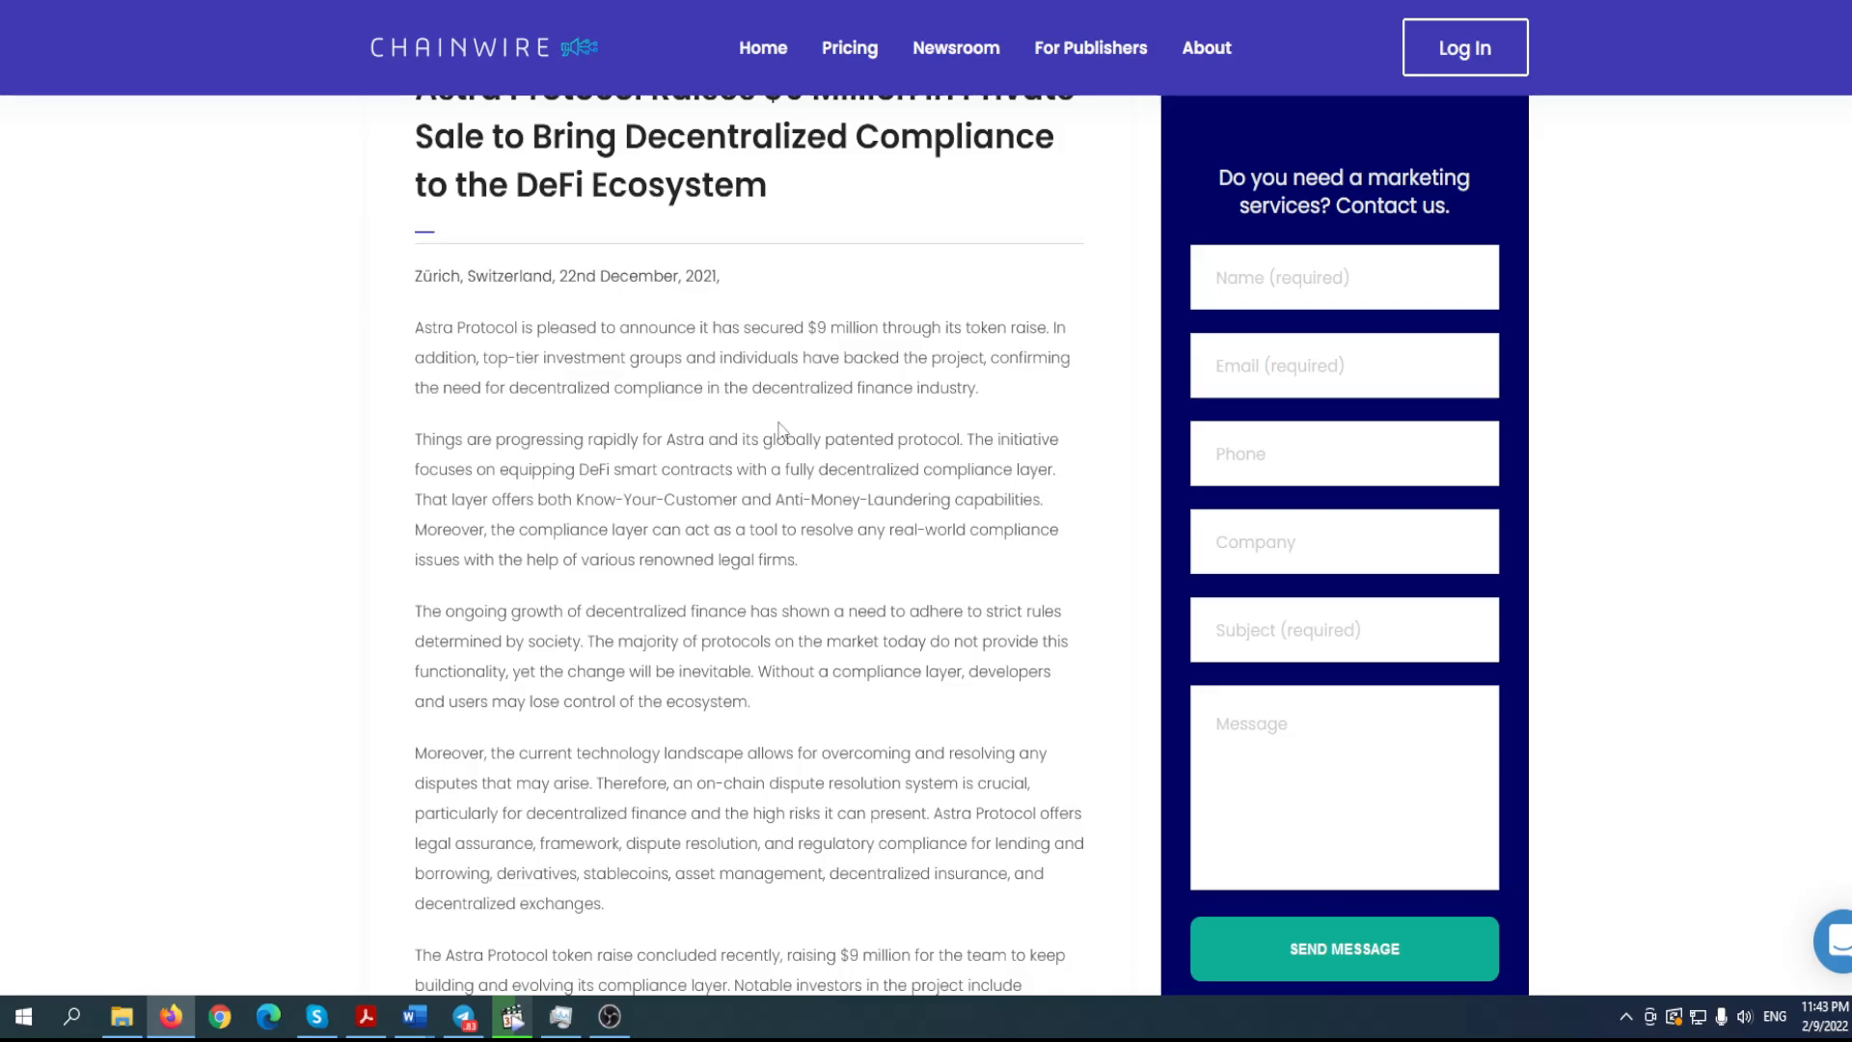
mouse_move(844, 382)
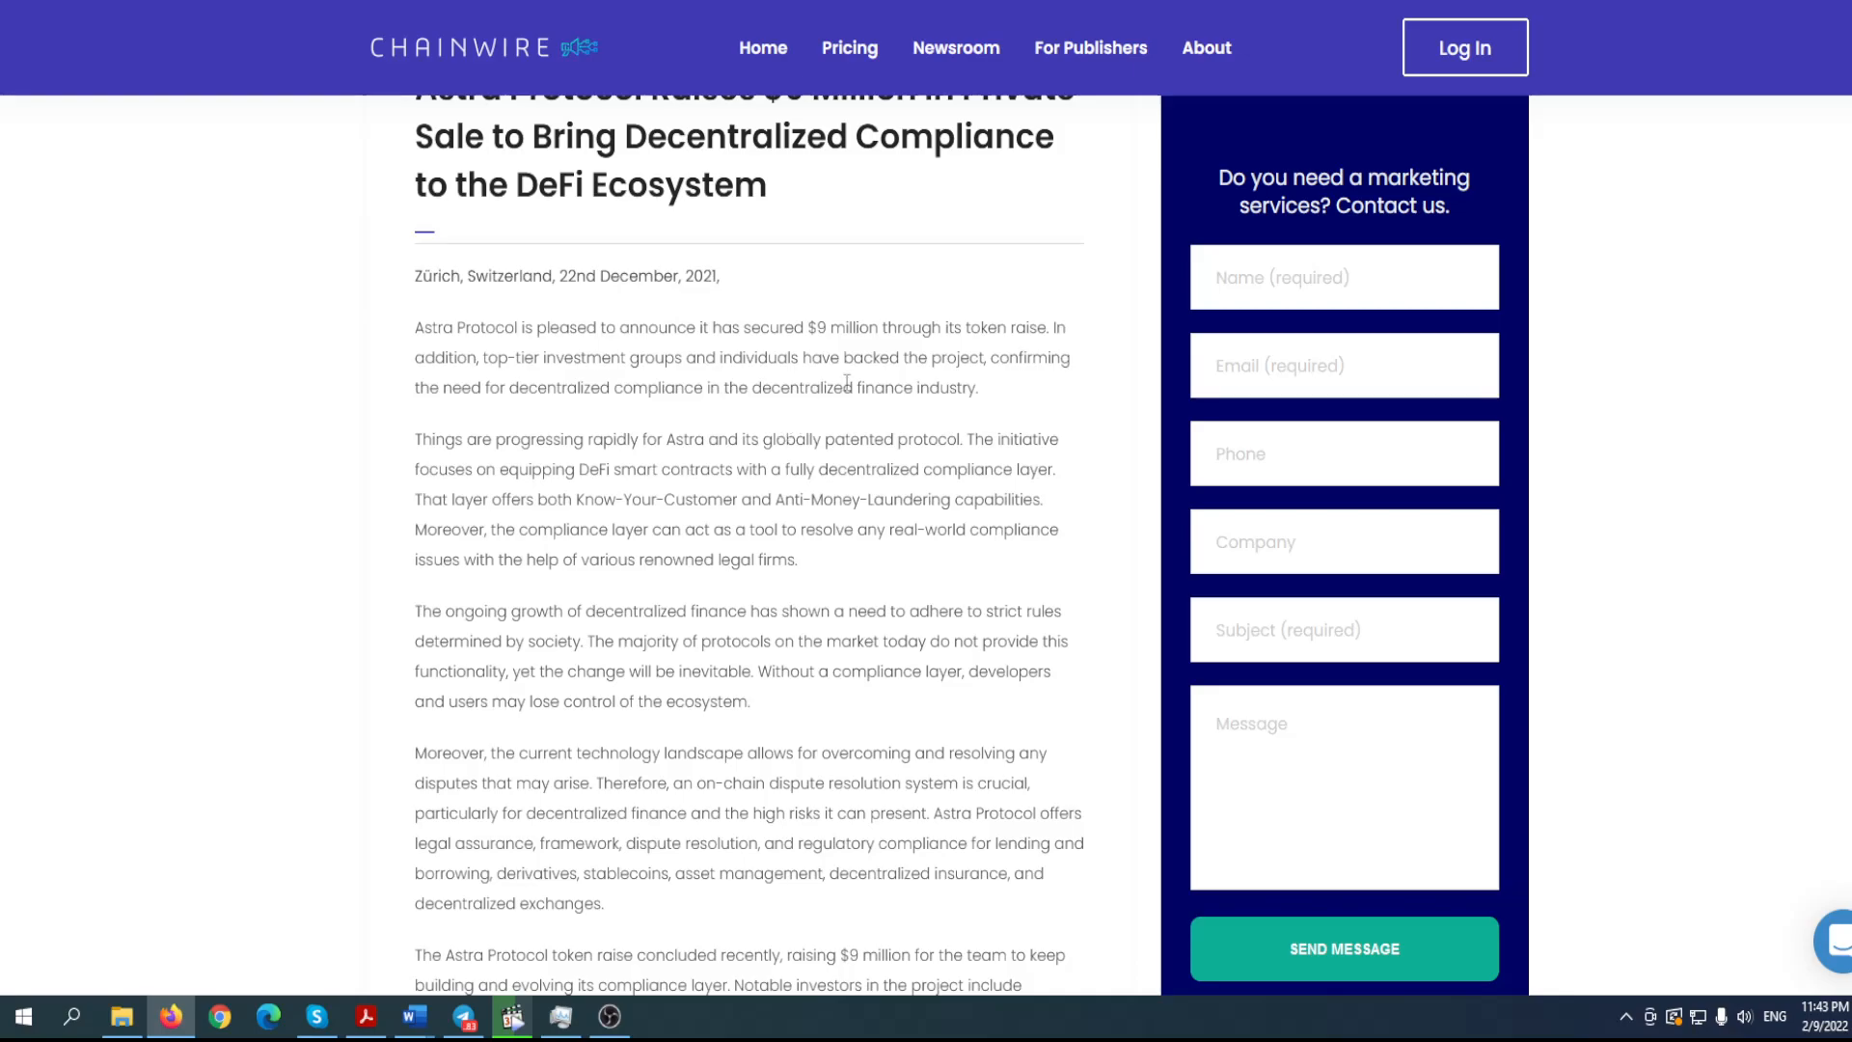
mouse_move(484, 409)
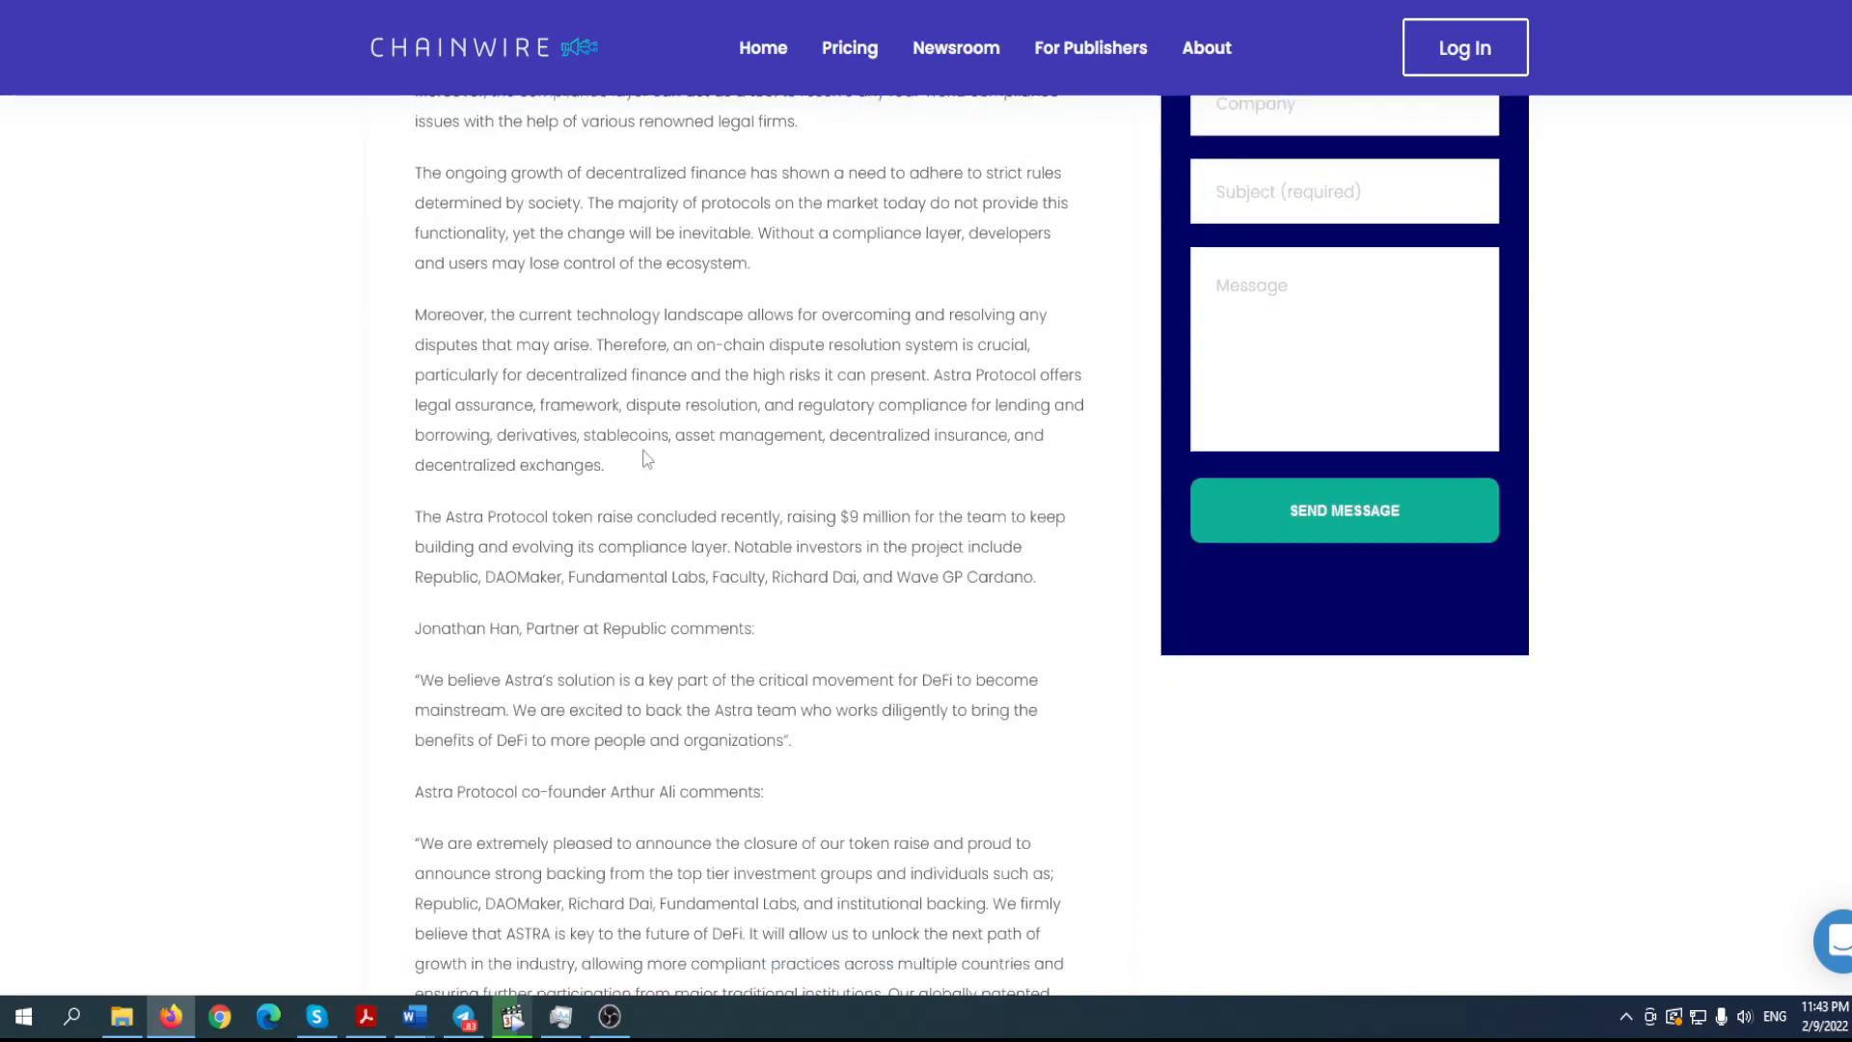
scroll(down, 3)
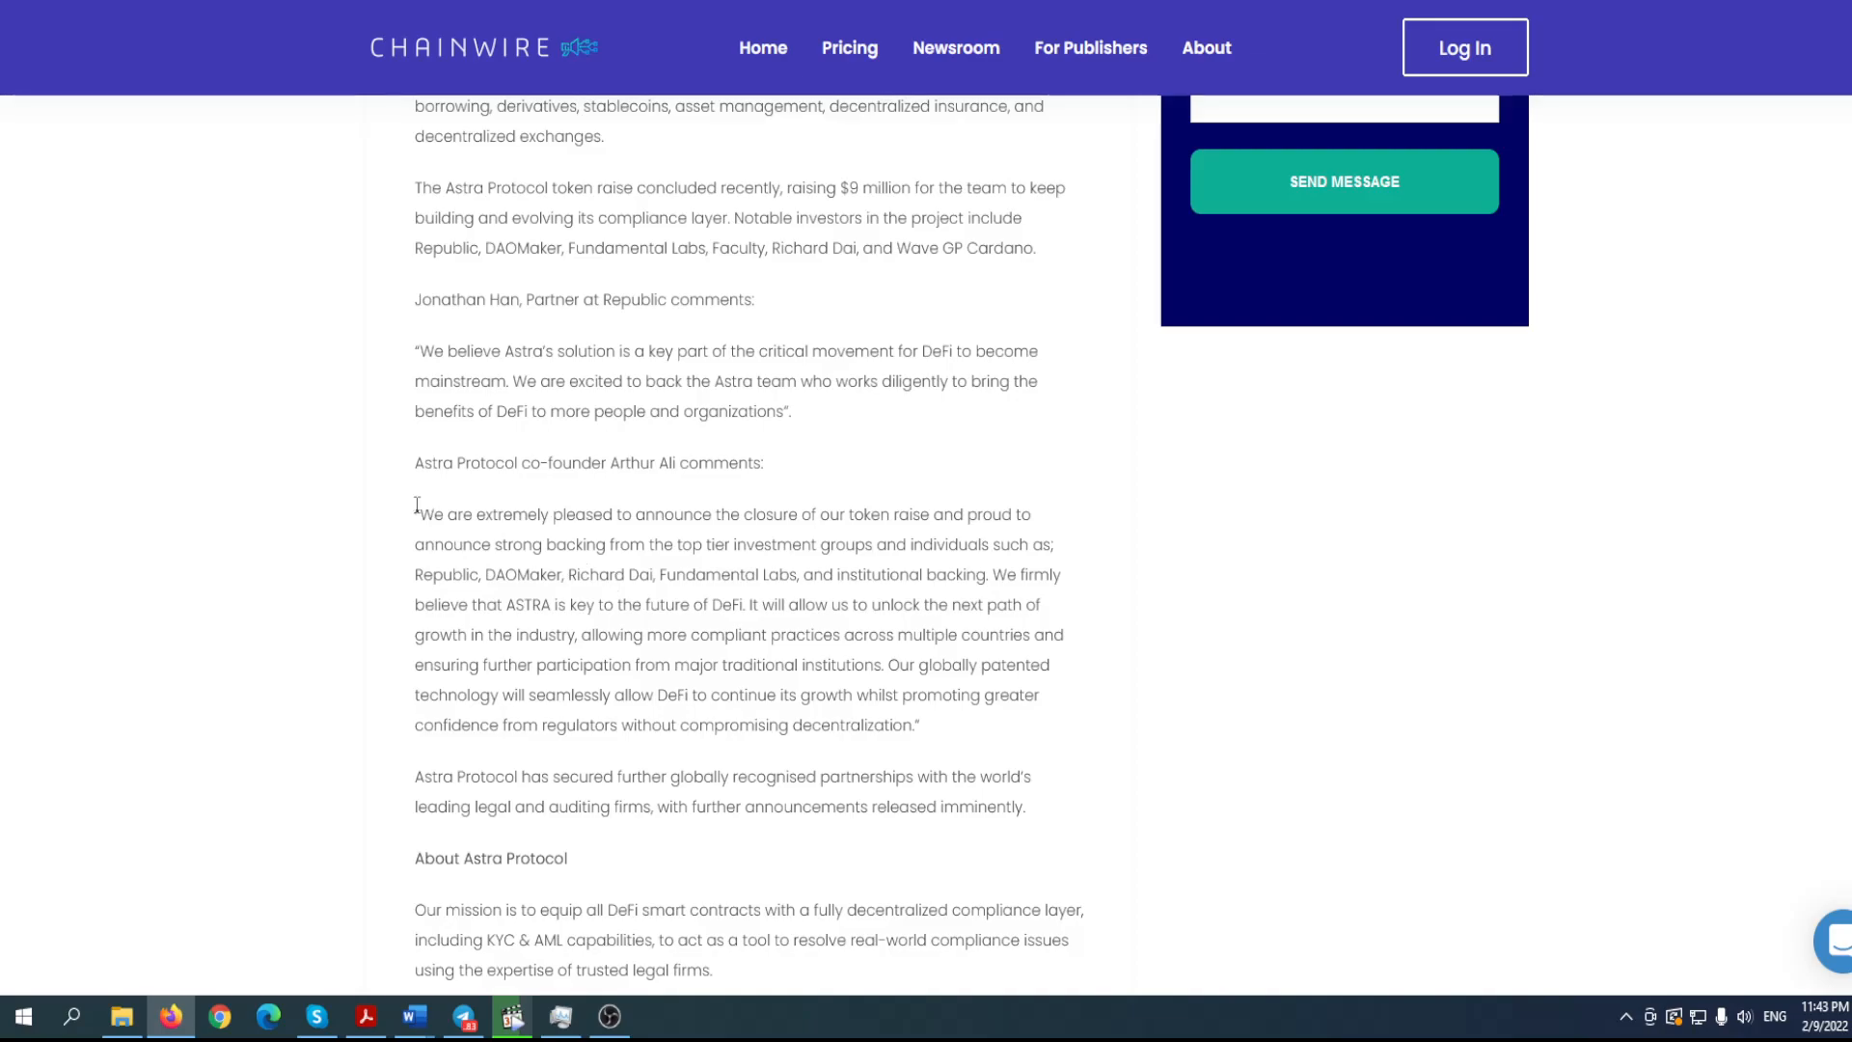
mouse_move(1043, 864)
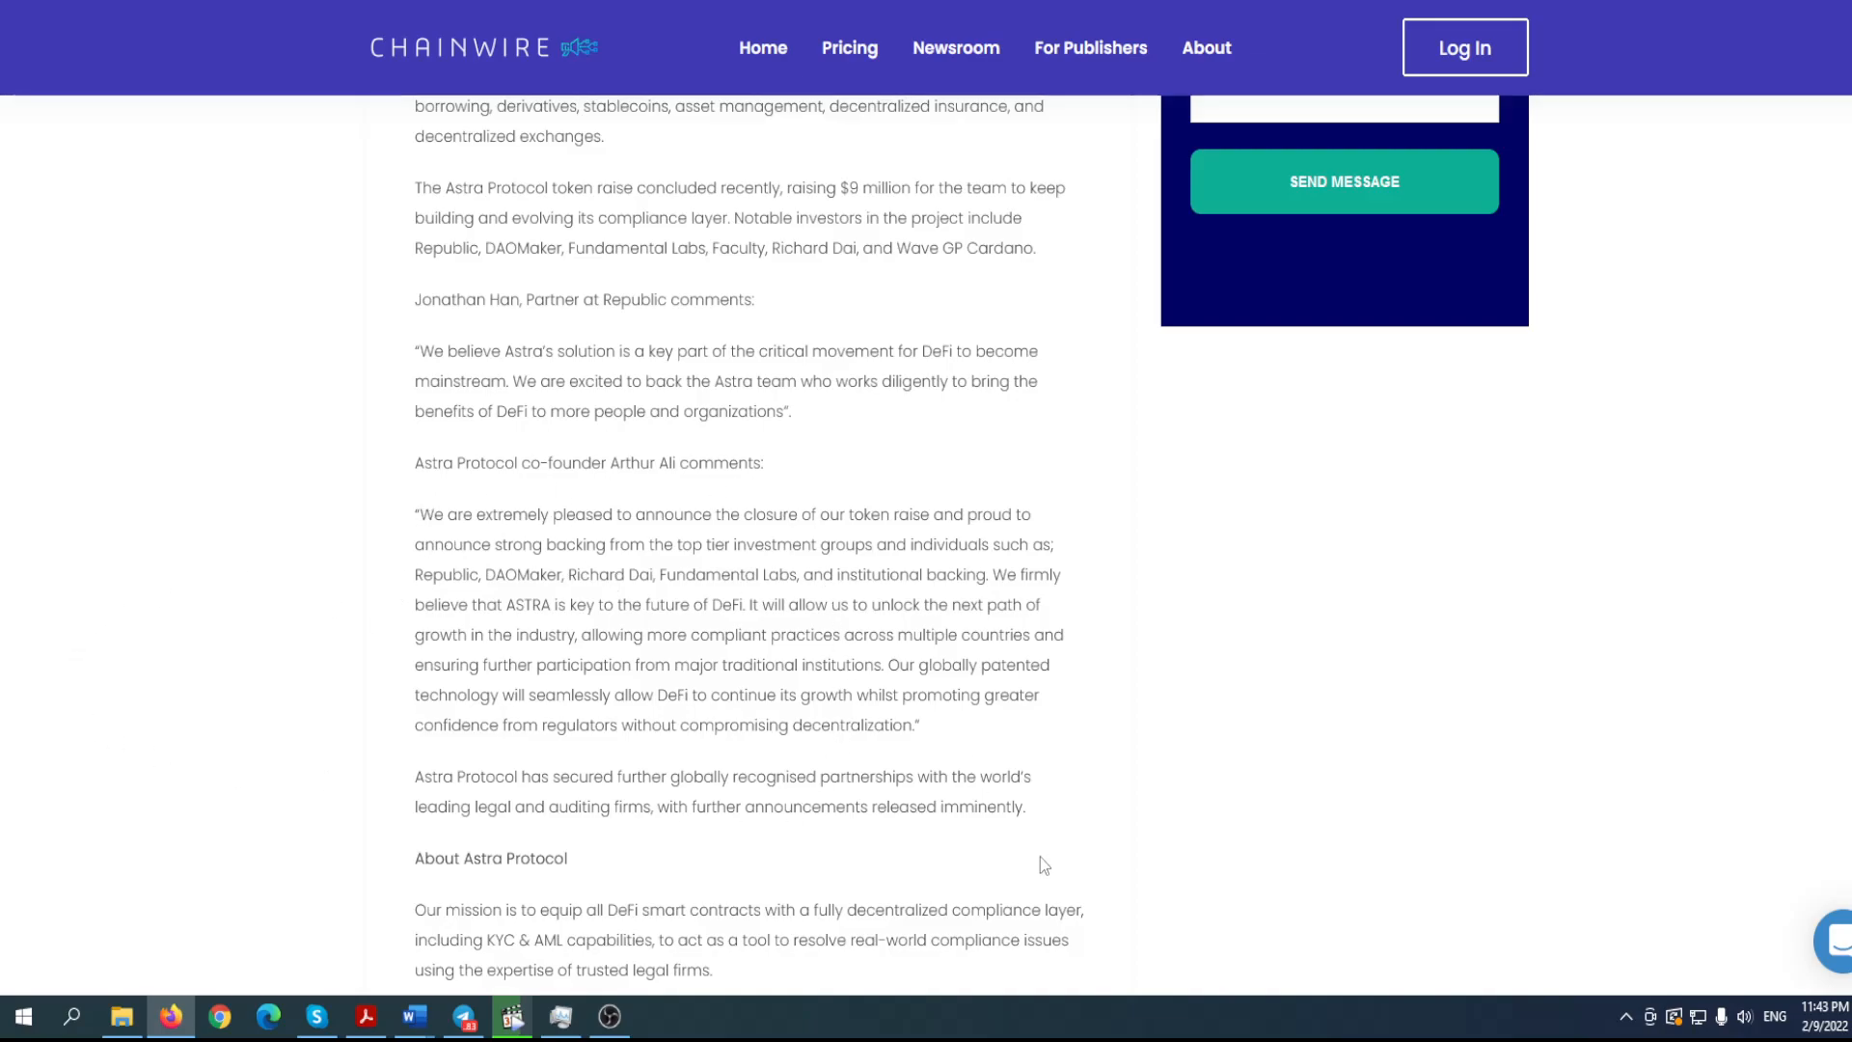
scroll(down, 3)
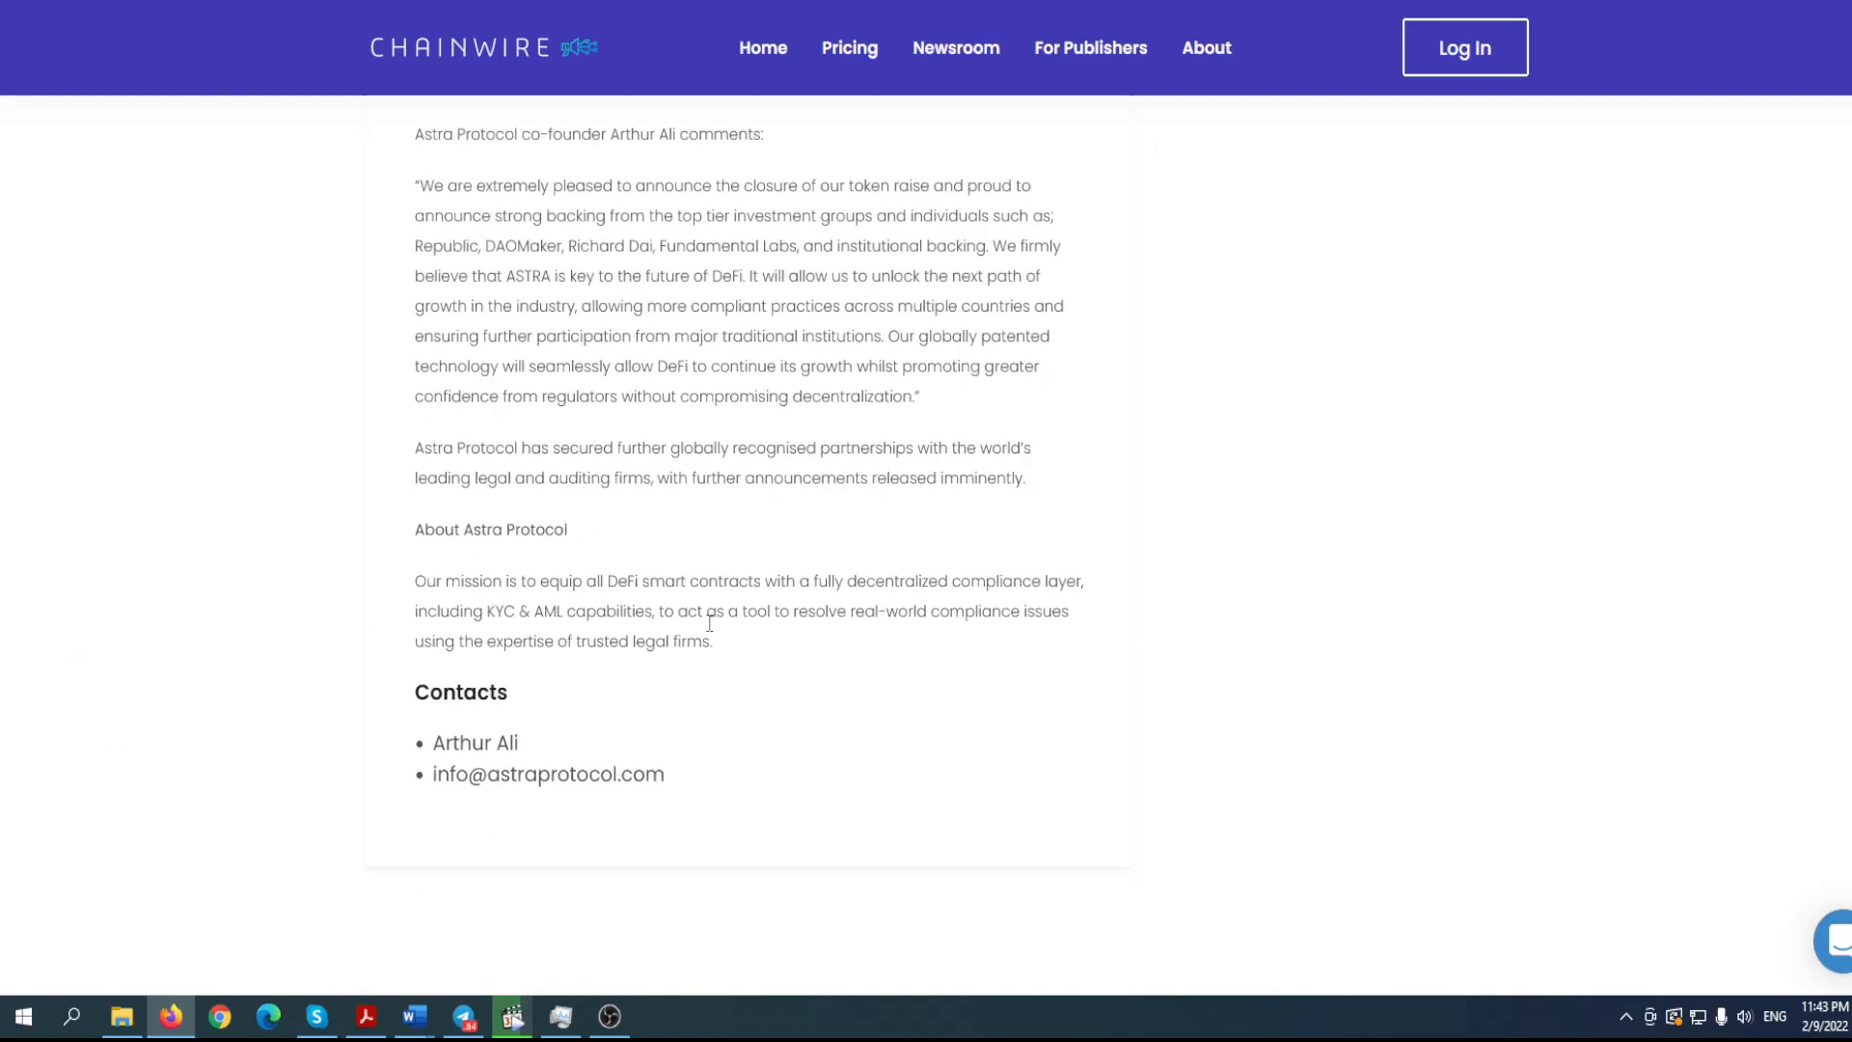
mouse_move(438, 538)
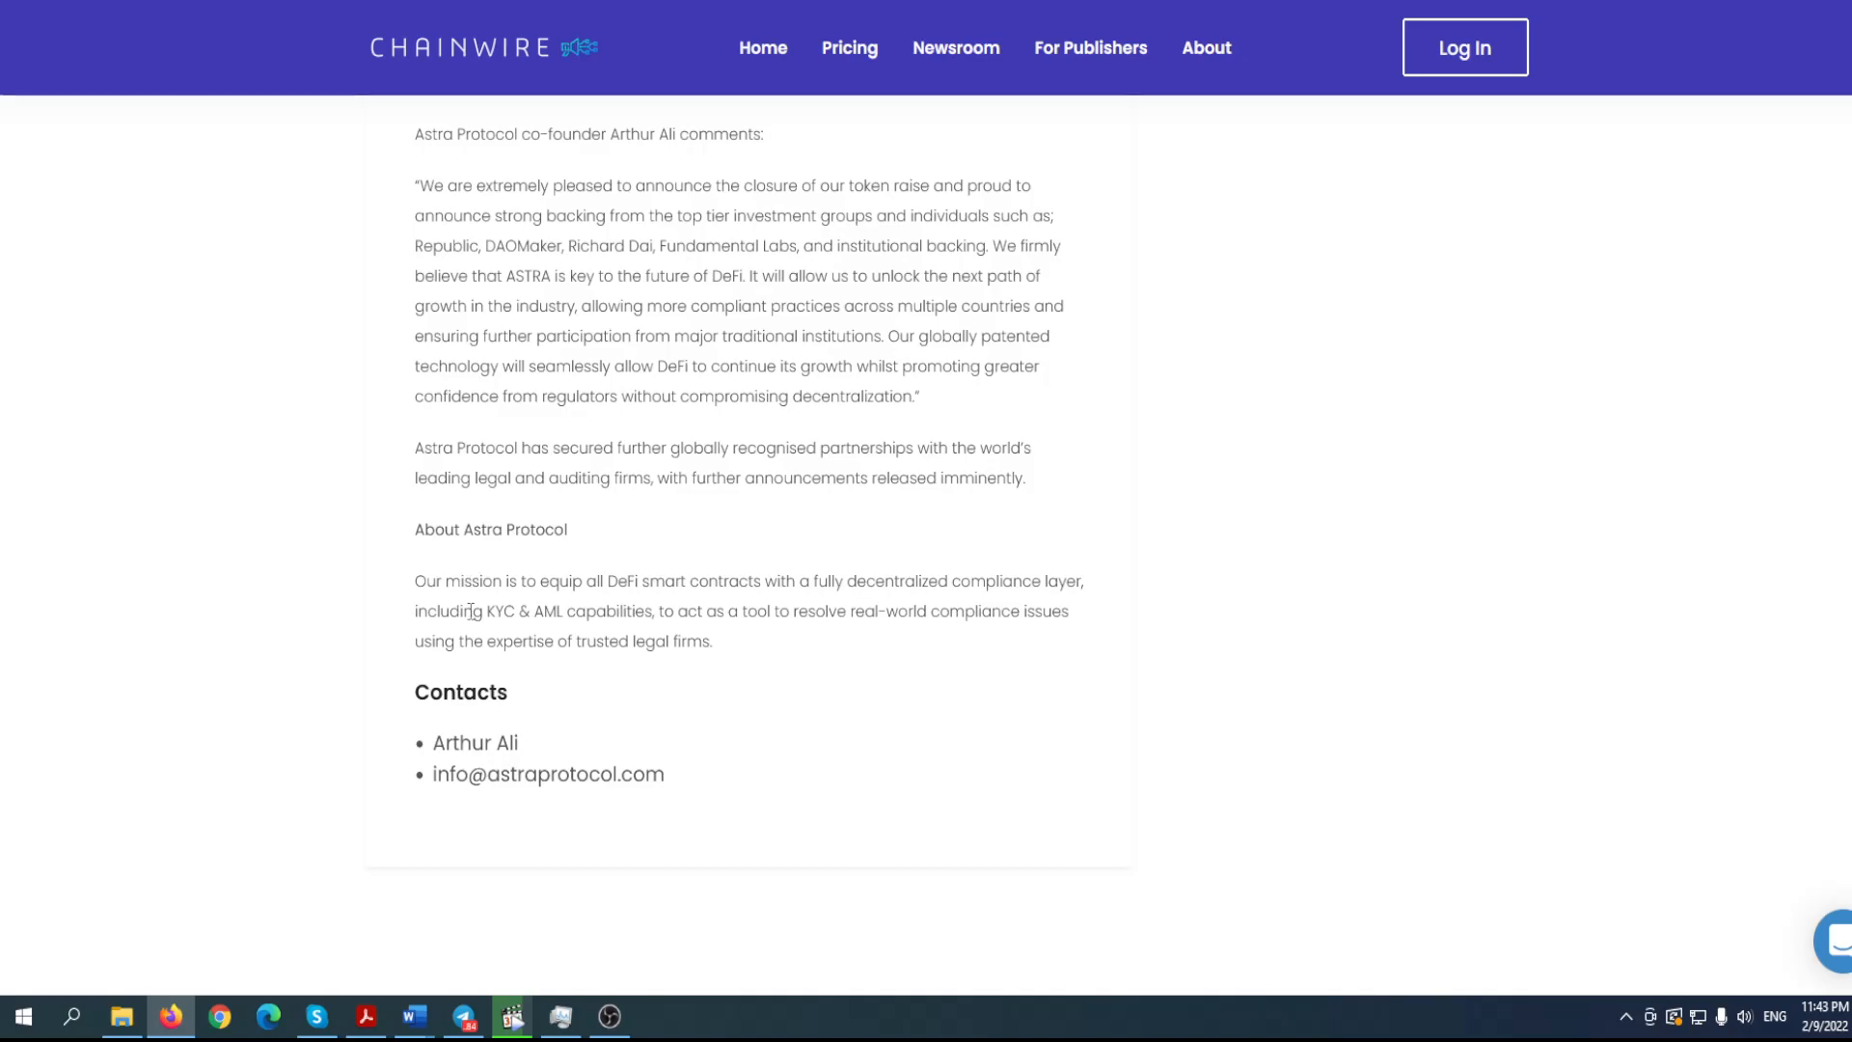
scroll(up, 3)
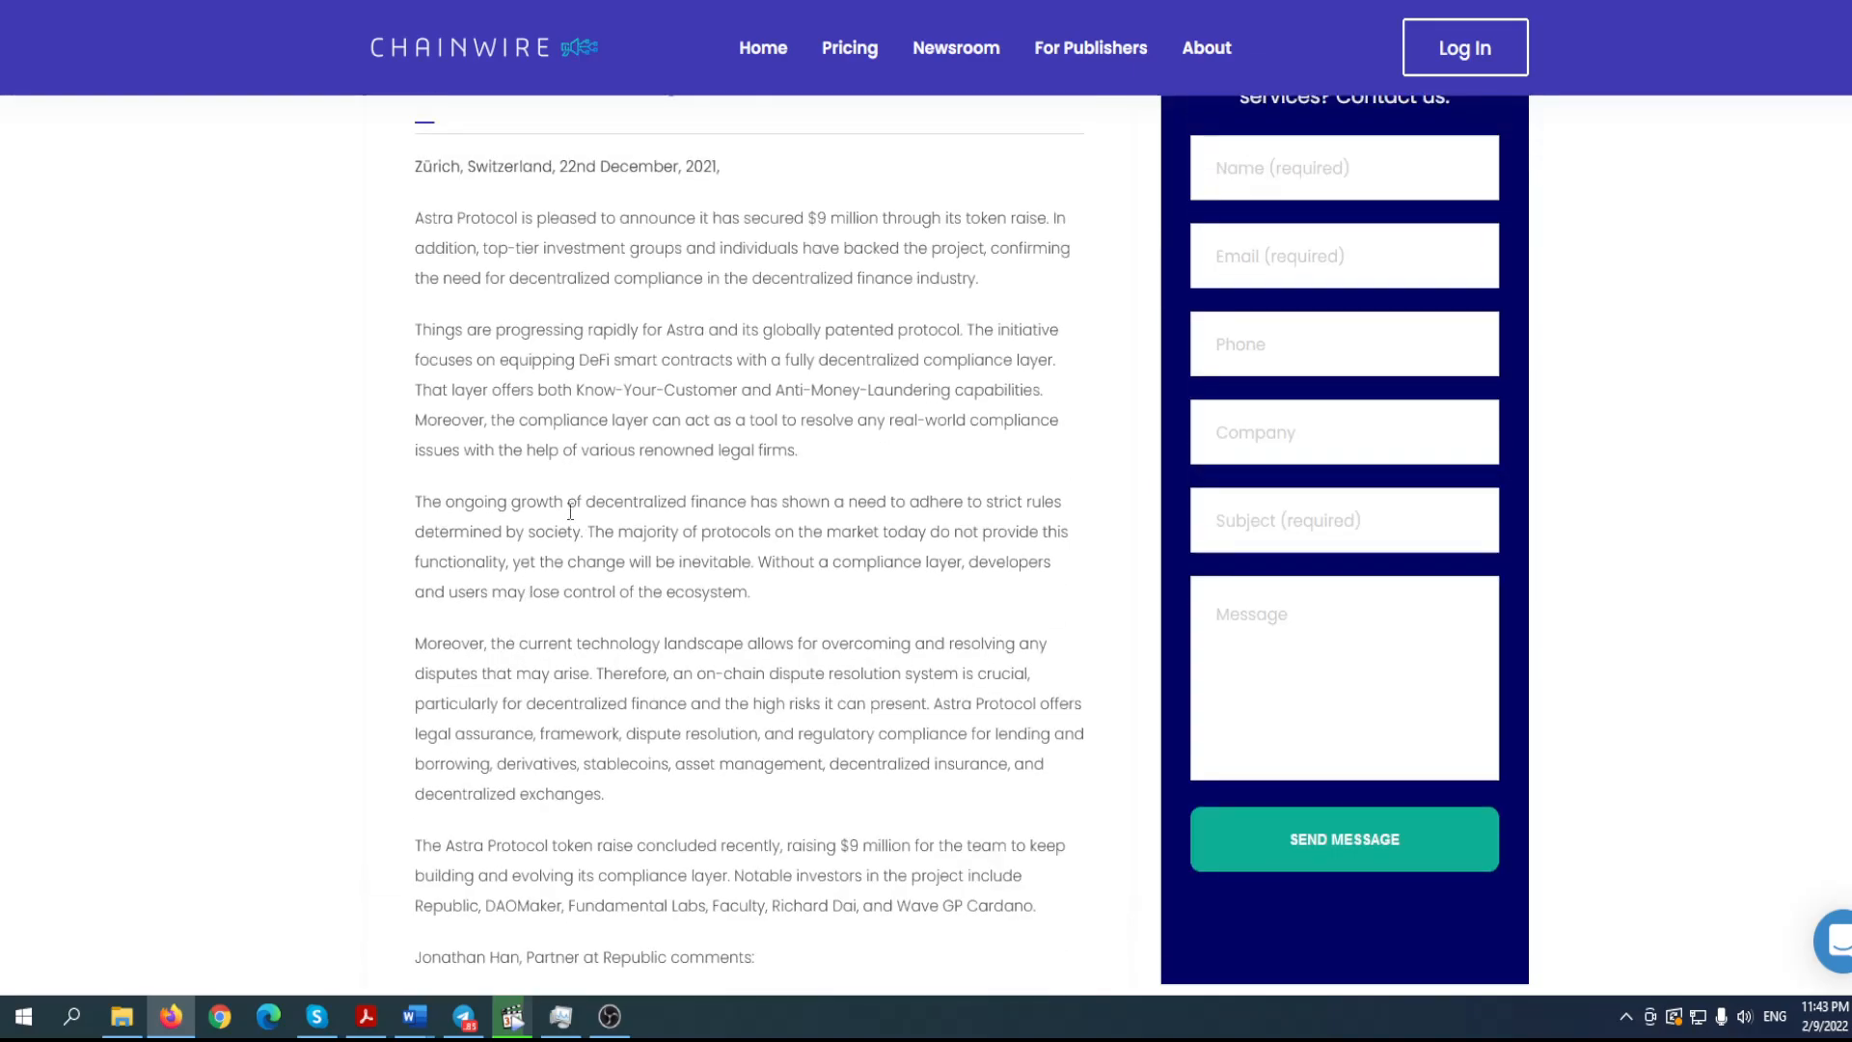
scroll(down, 3)
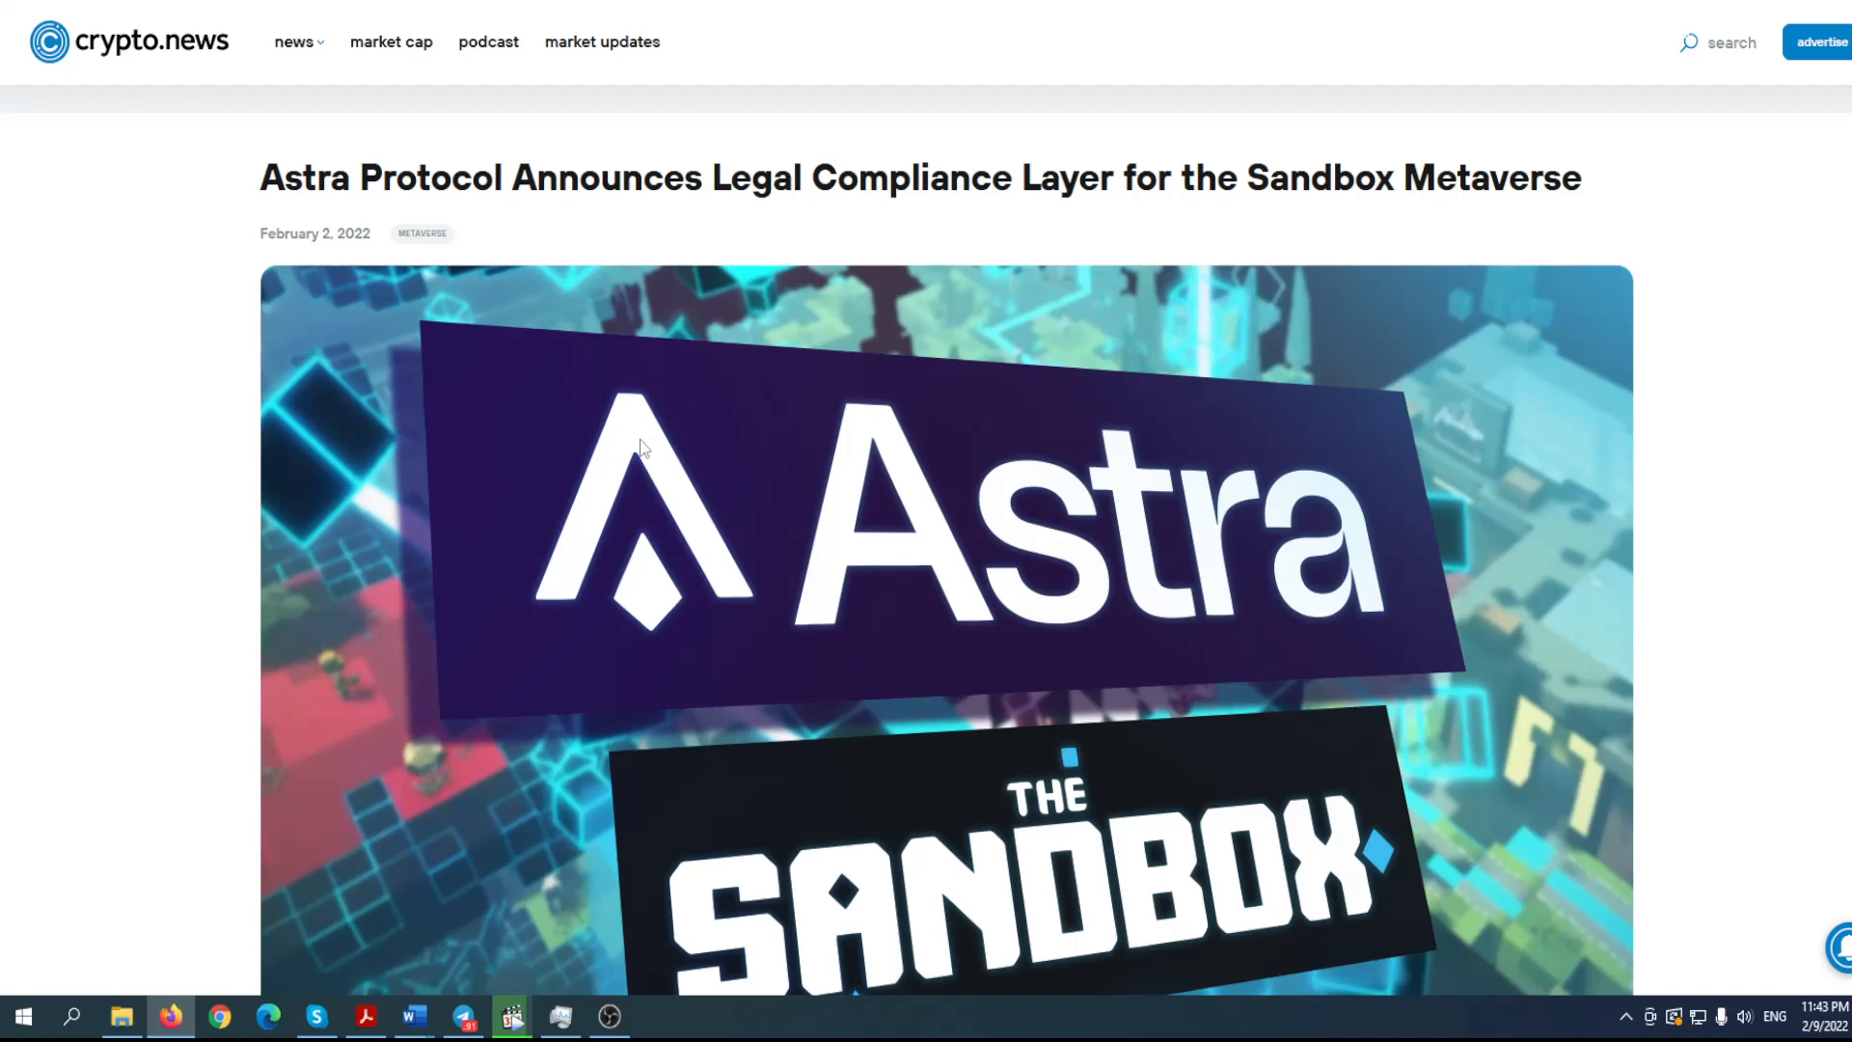
- Read the crypto.news Sandbox compliance-layer article, highlighting 'Metaverse', down past 'A Viable Partnership'
scroll(down, 3)
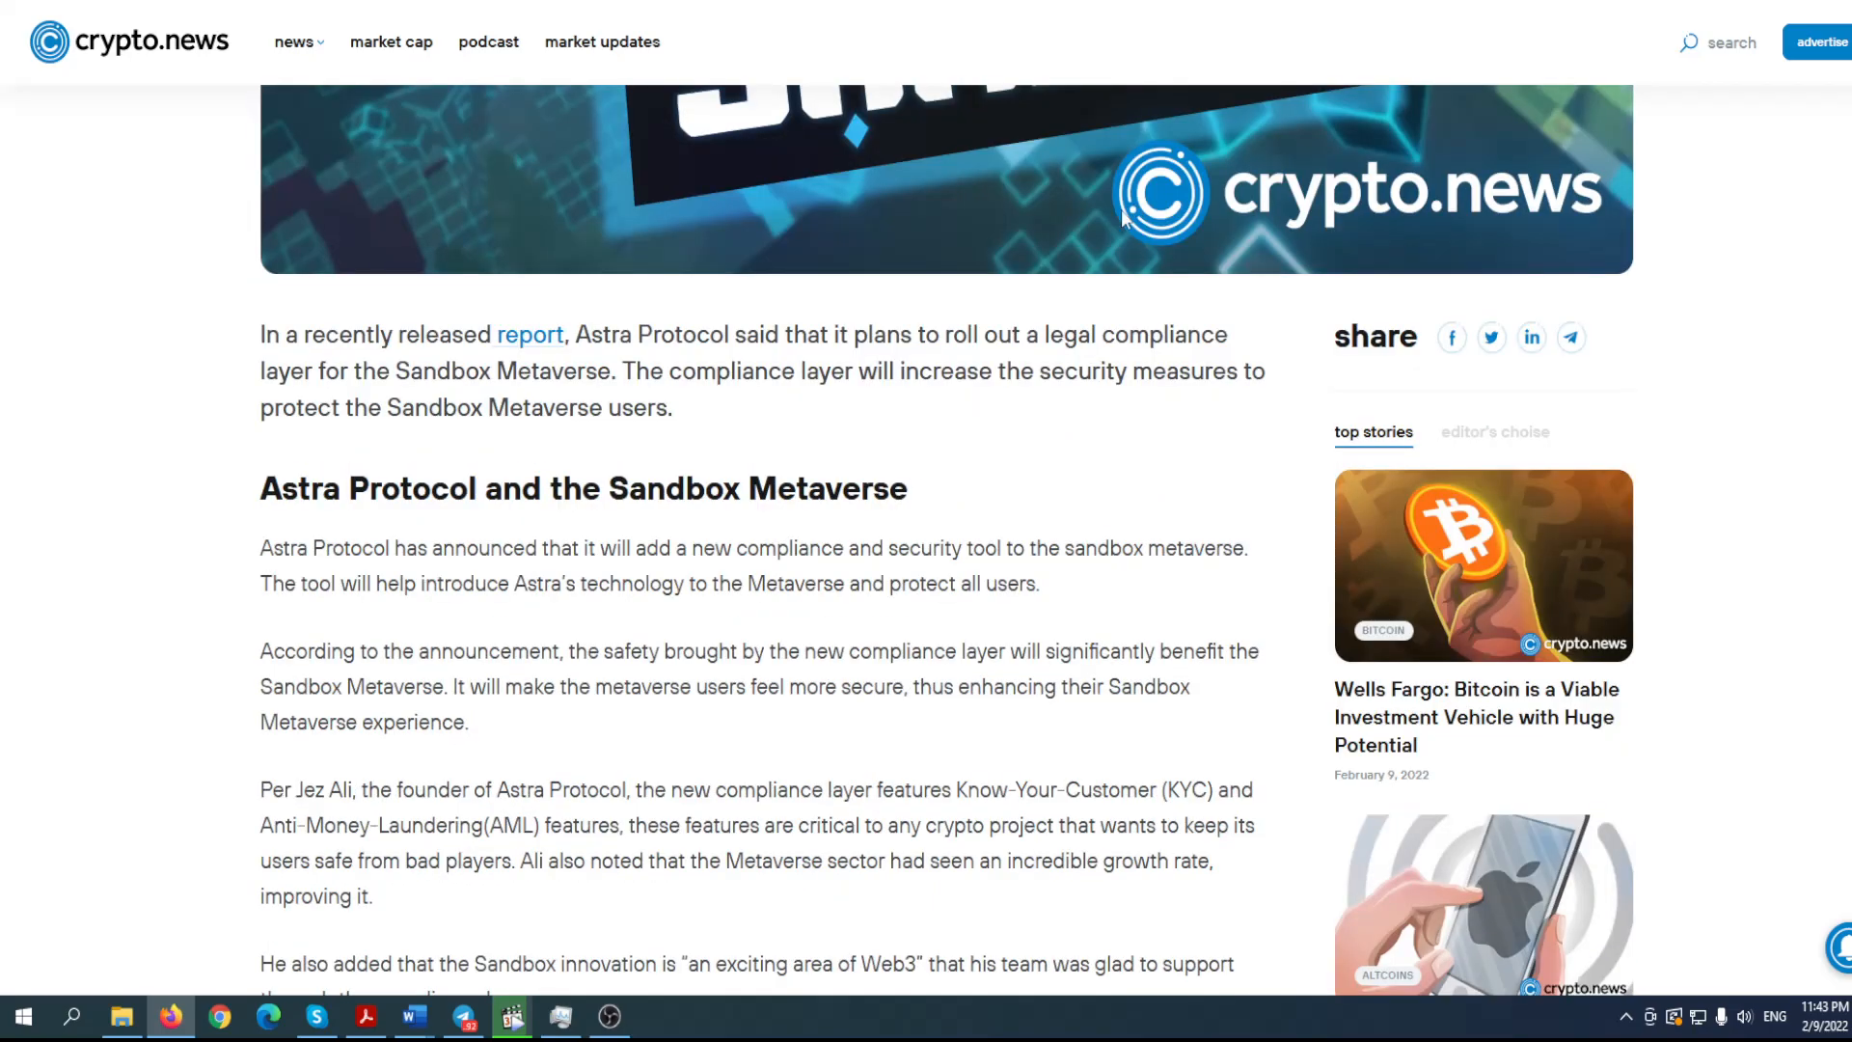
mouse_move(689, 309)
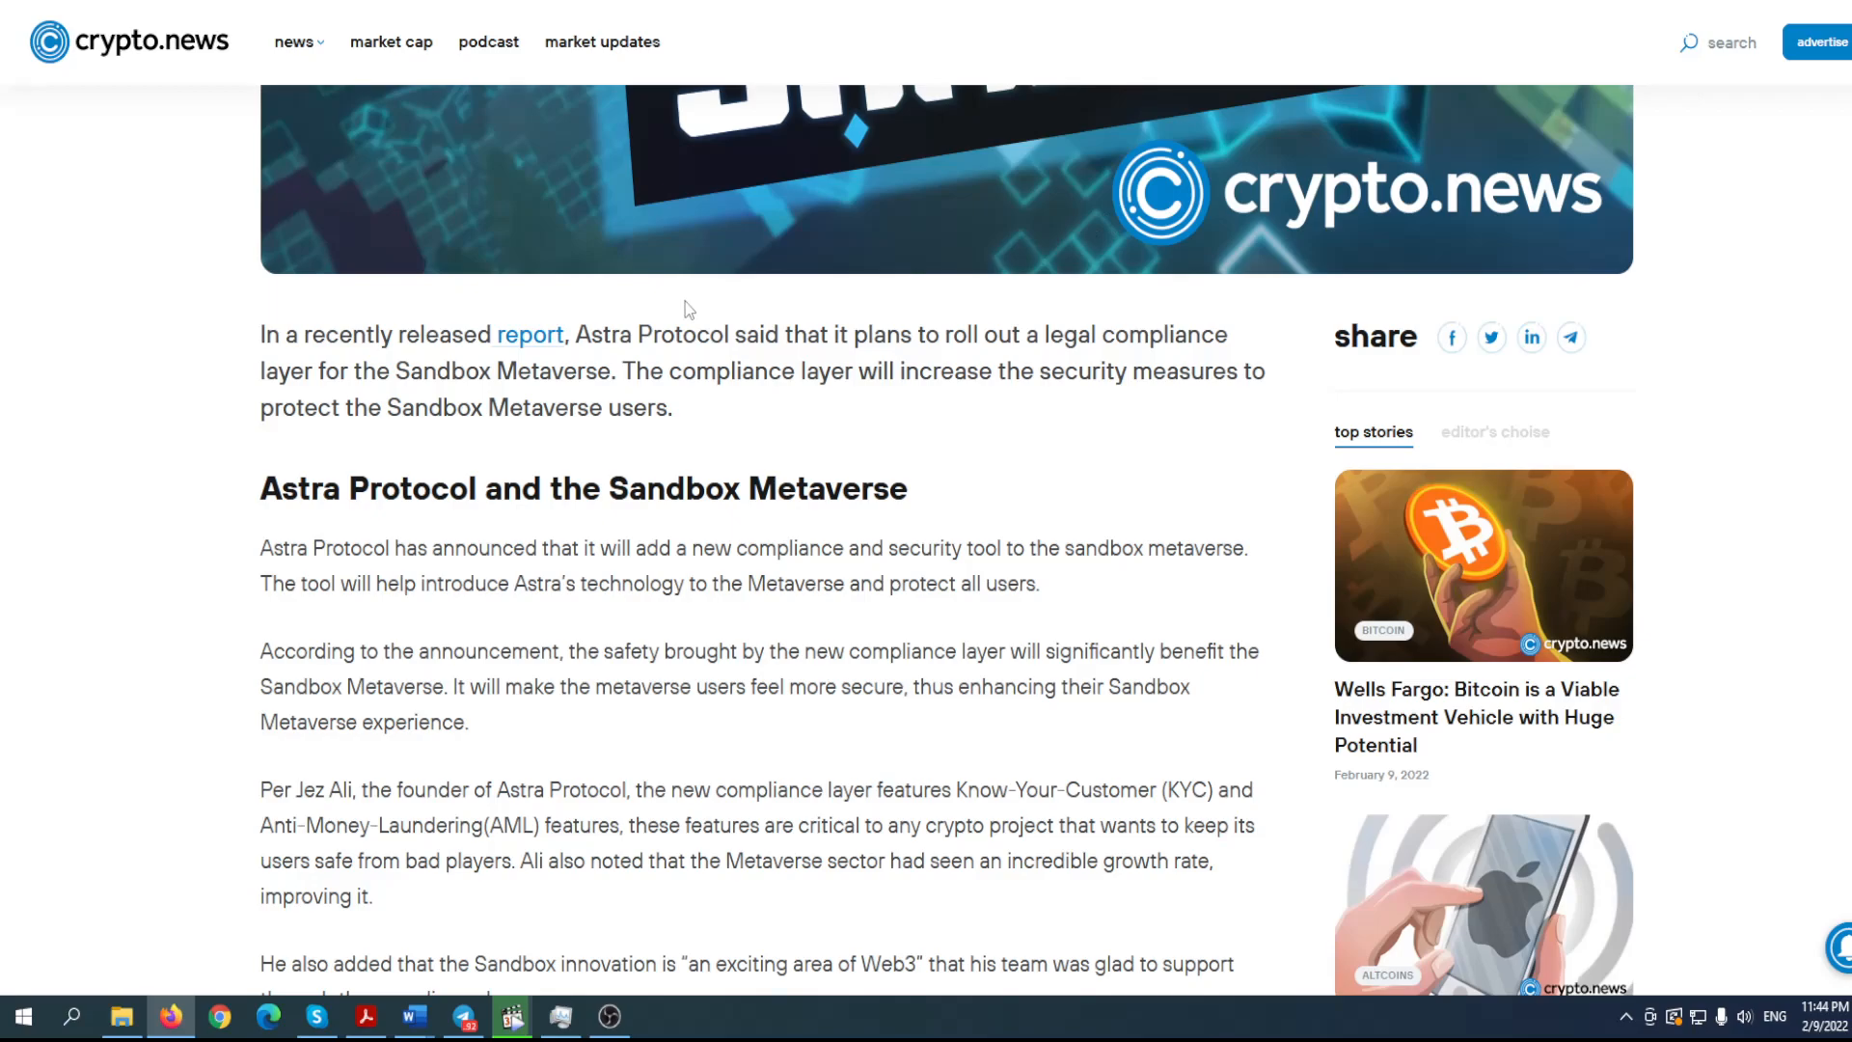
mouse_move(507, 386)
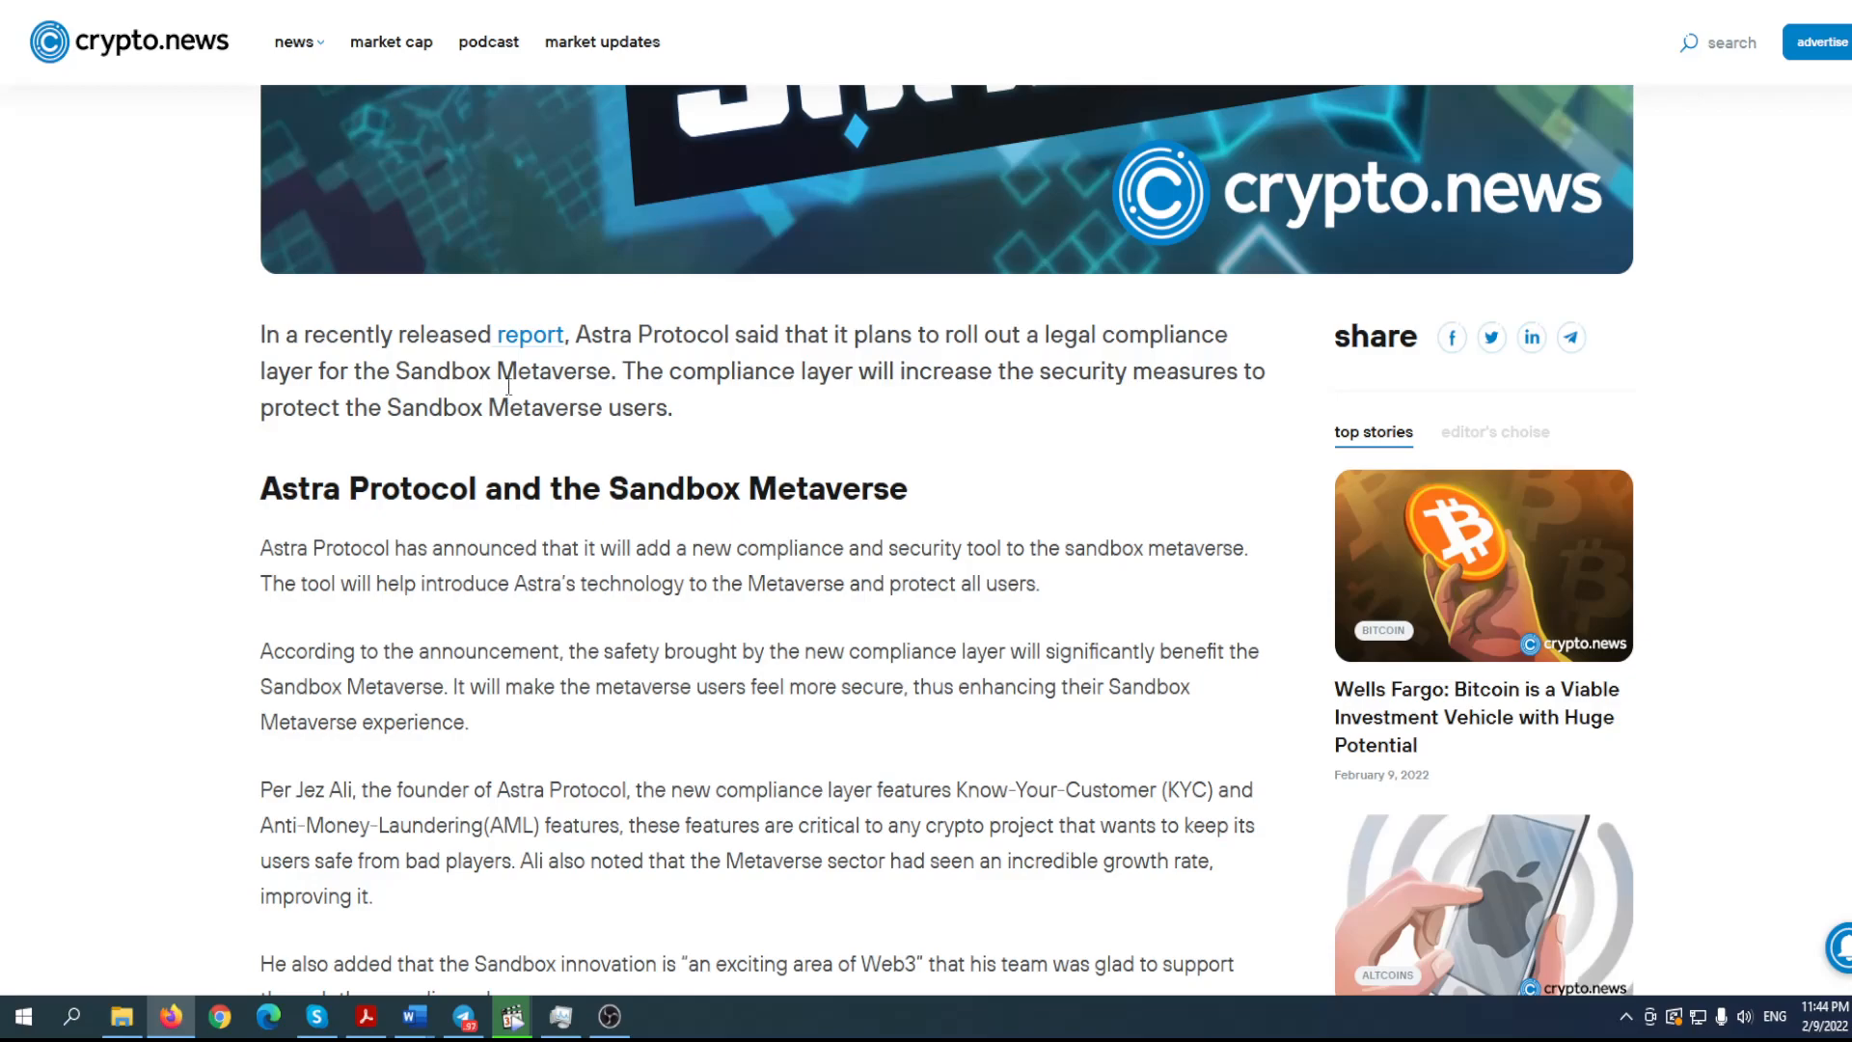
double_click(553, 371)
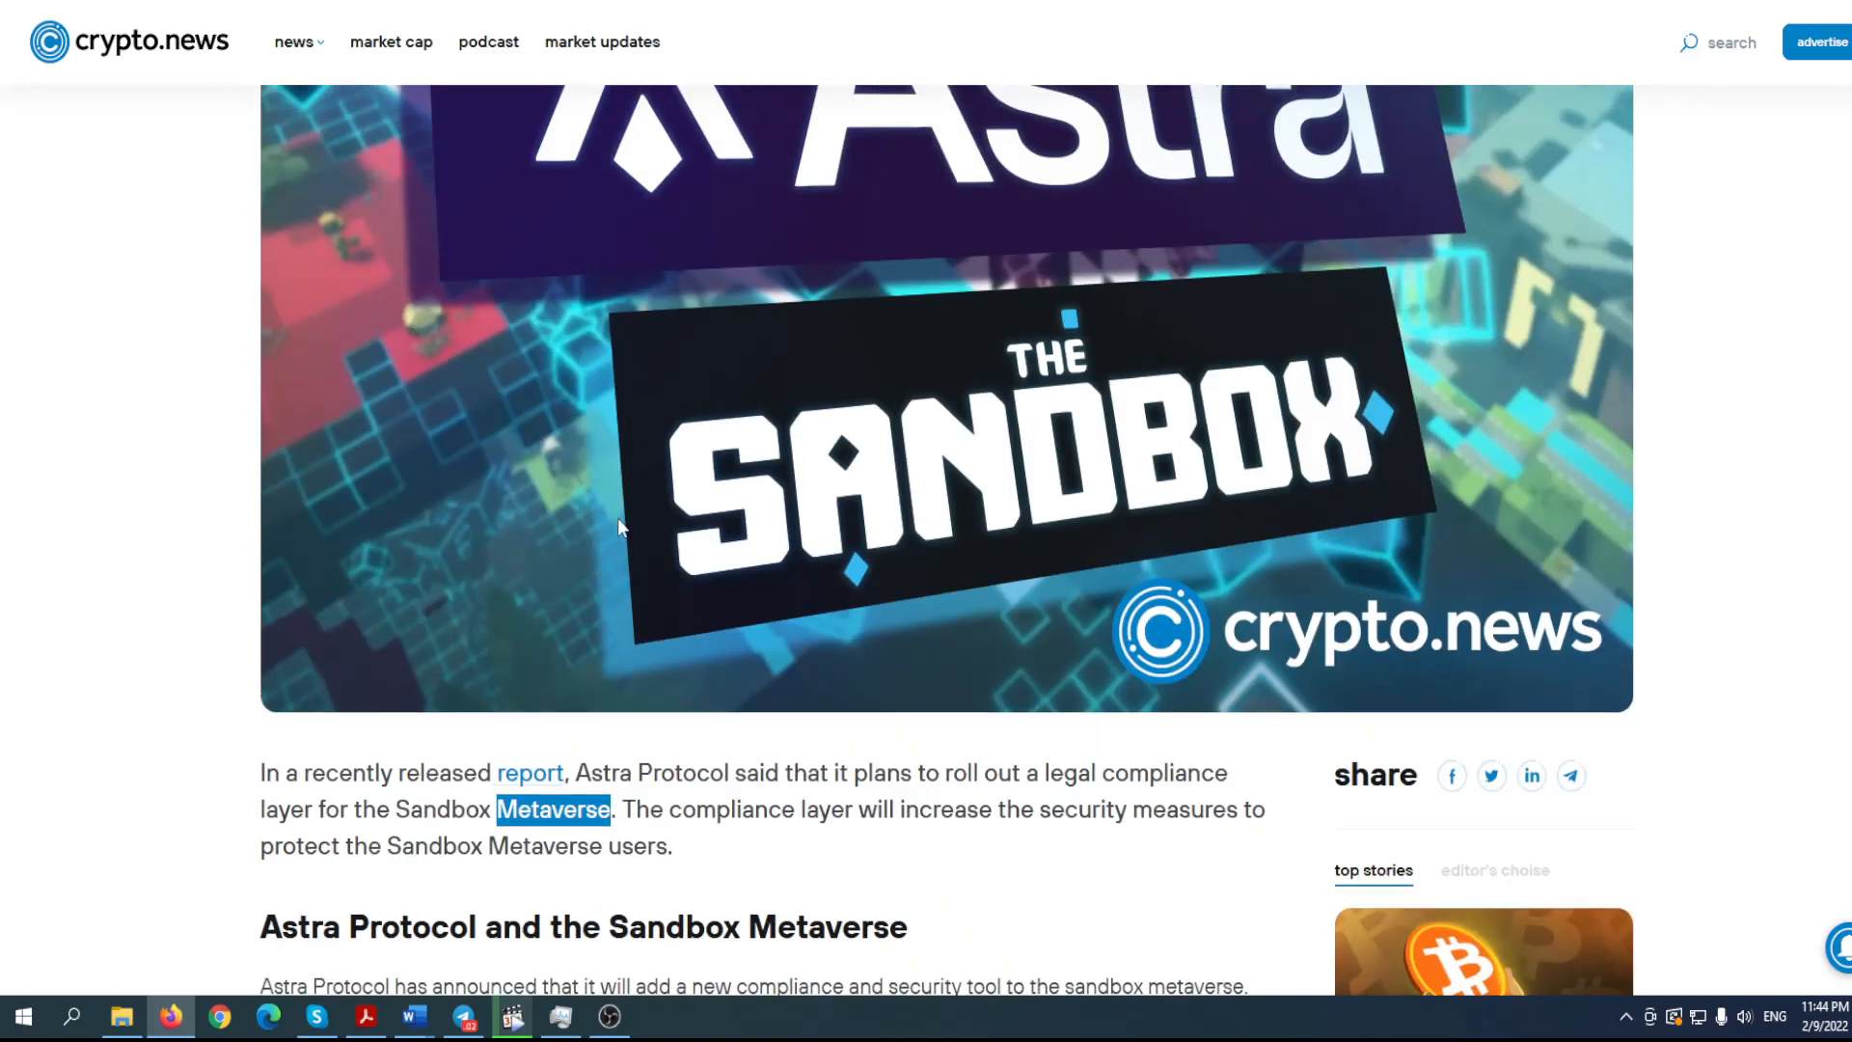
scroll(down, 3)
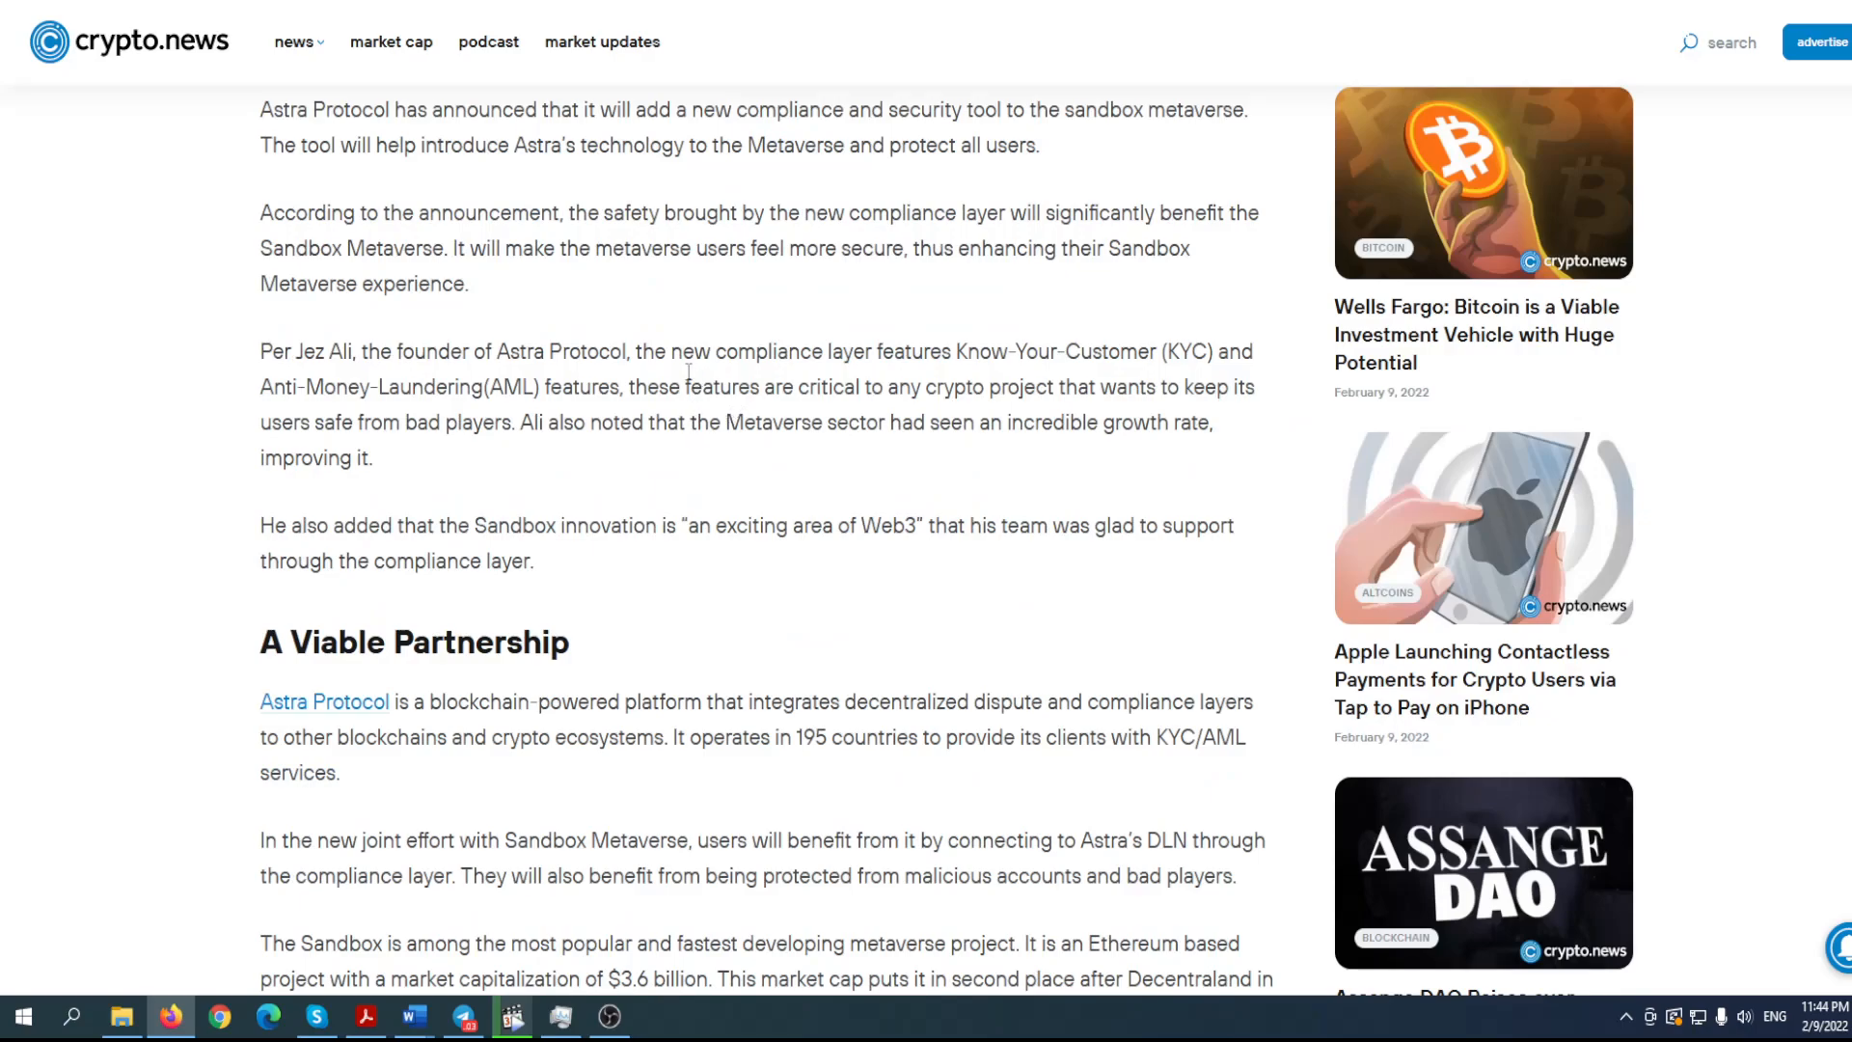
mouse_move(623, 324)
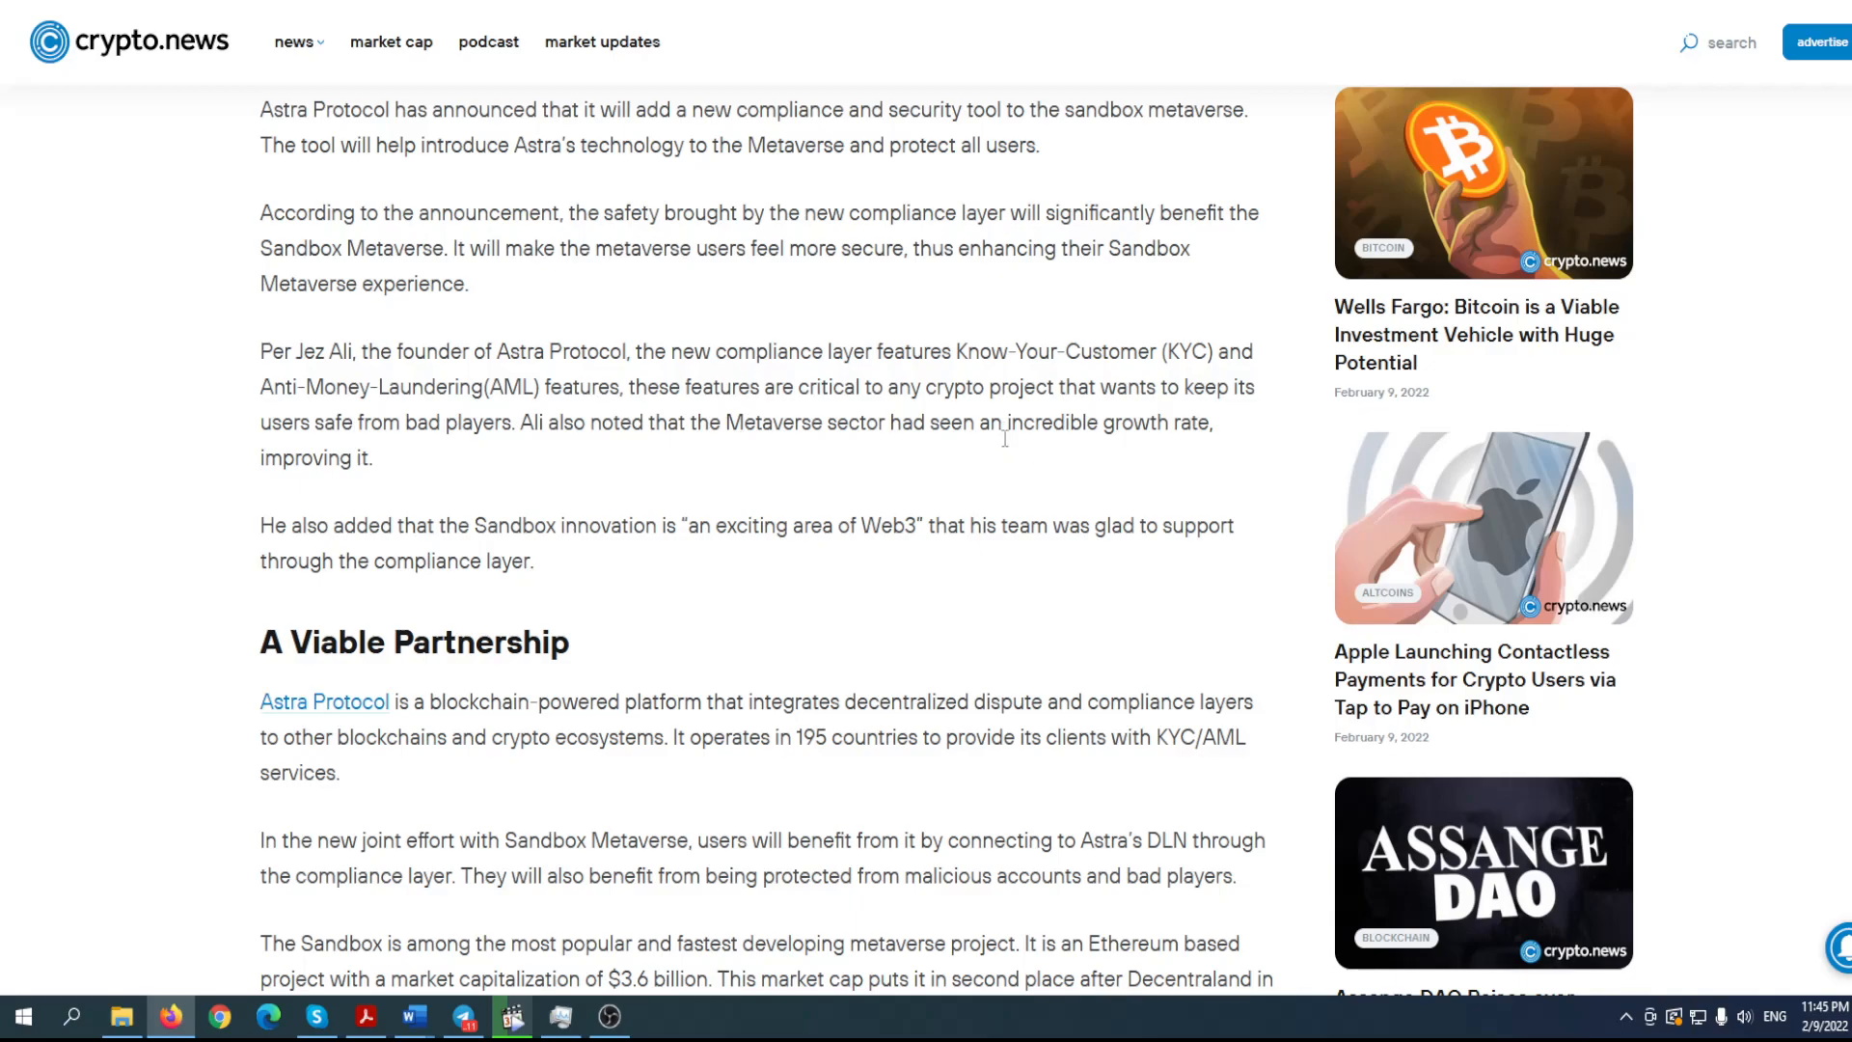
mouse_move(417, 511)
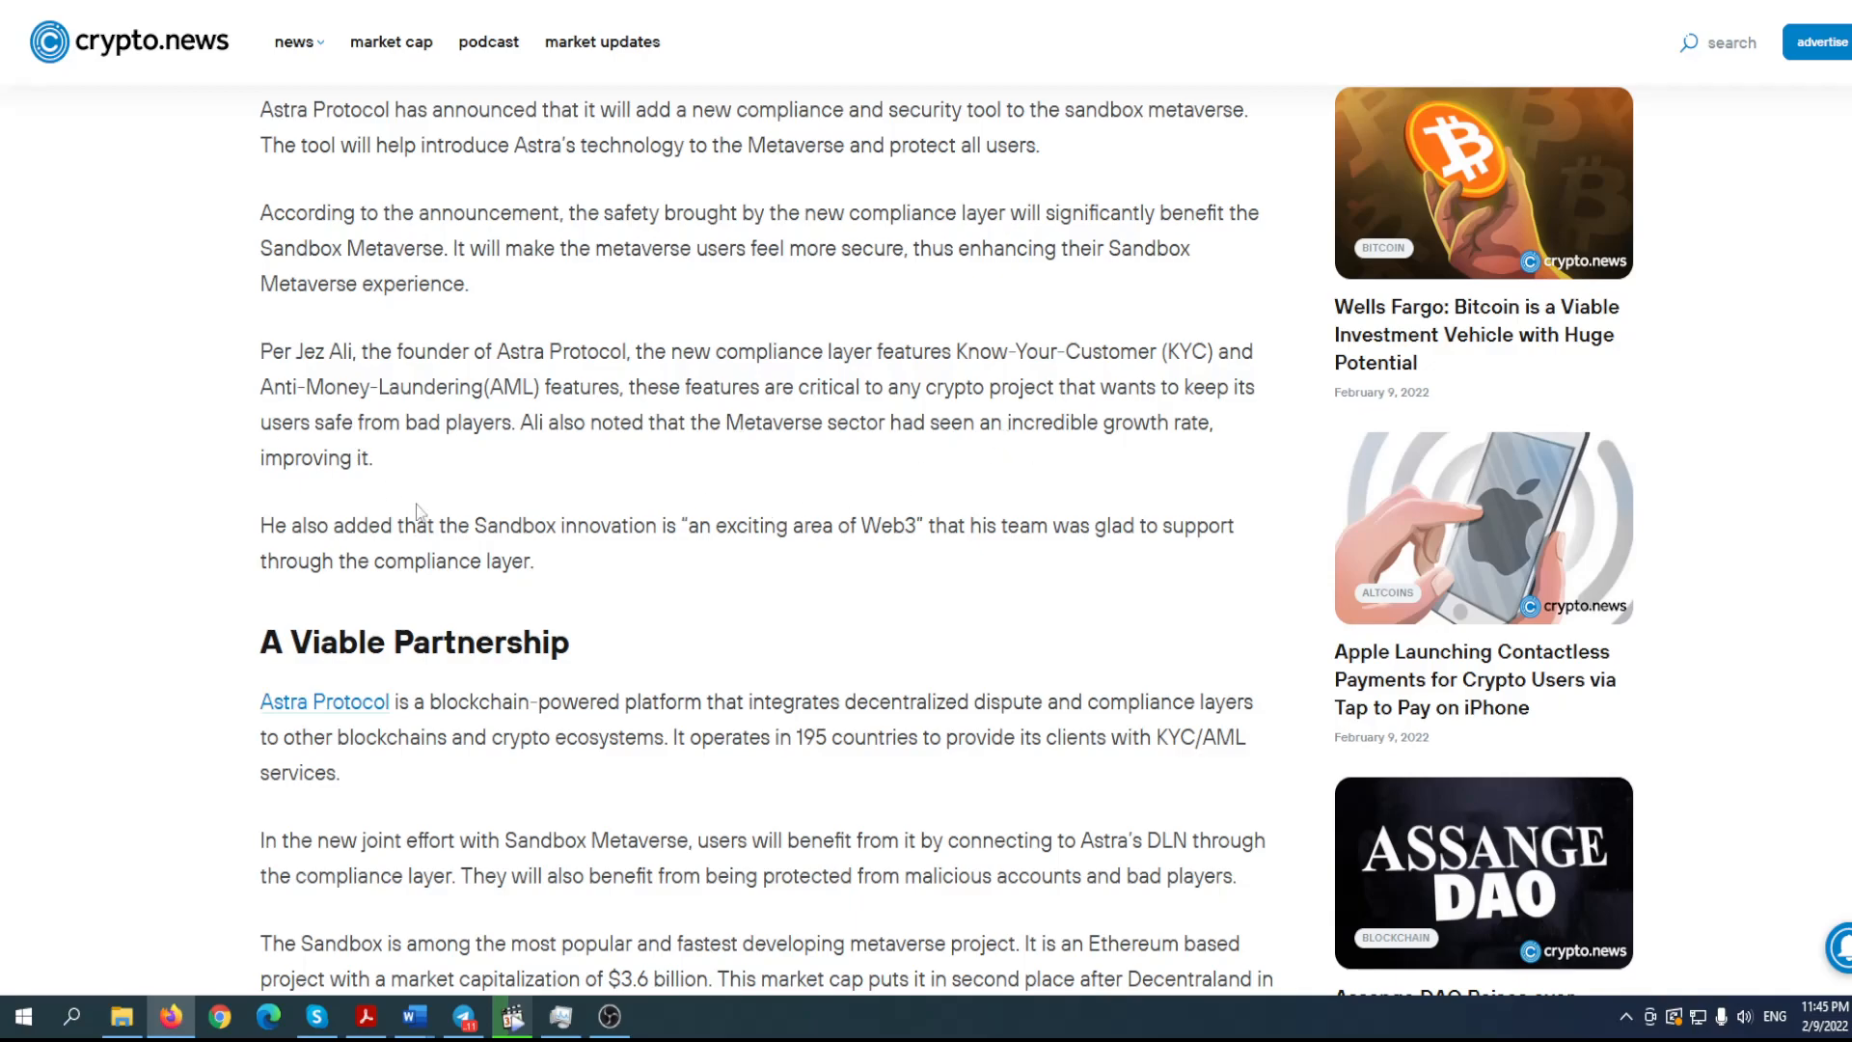
mouse_move(517, 525)
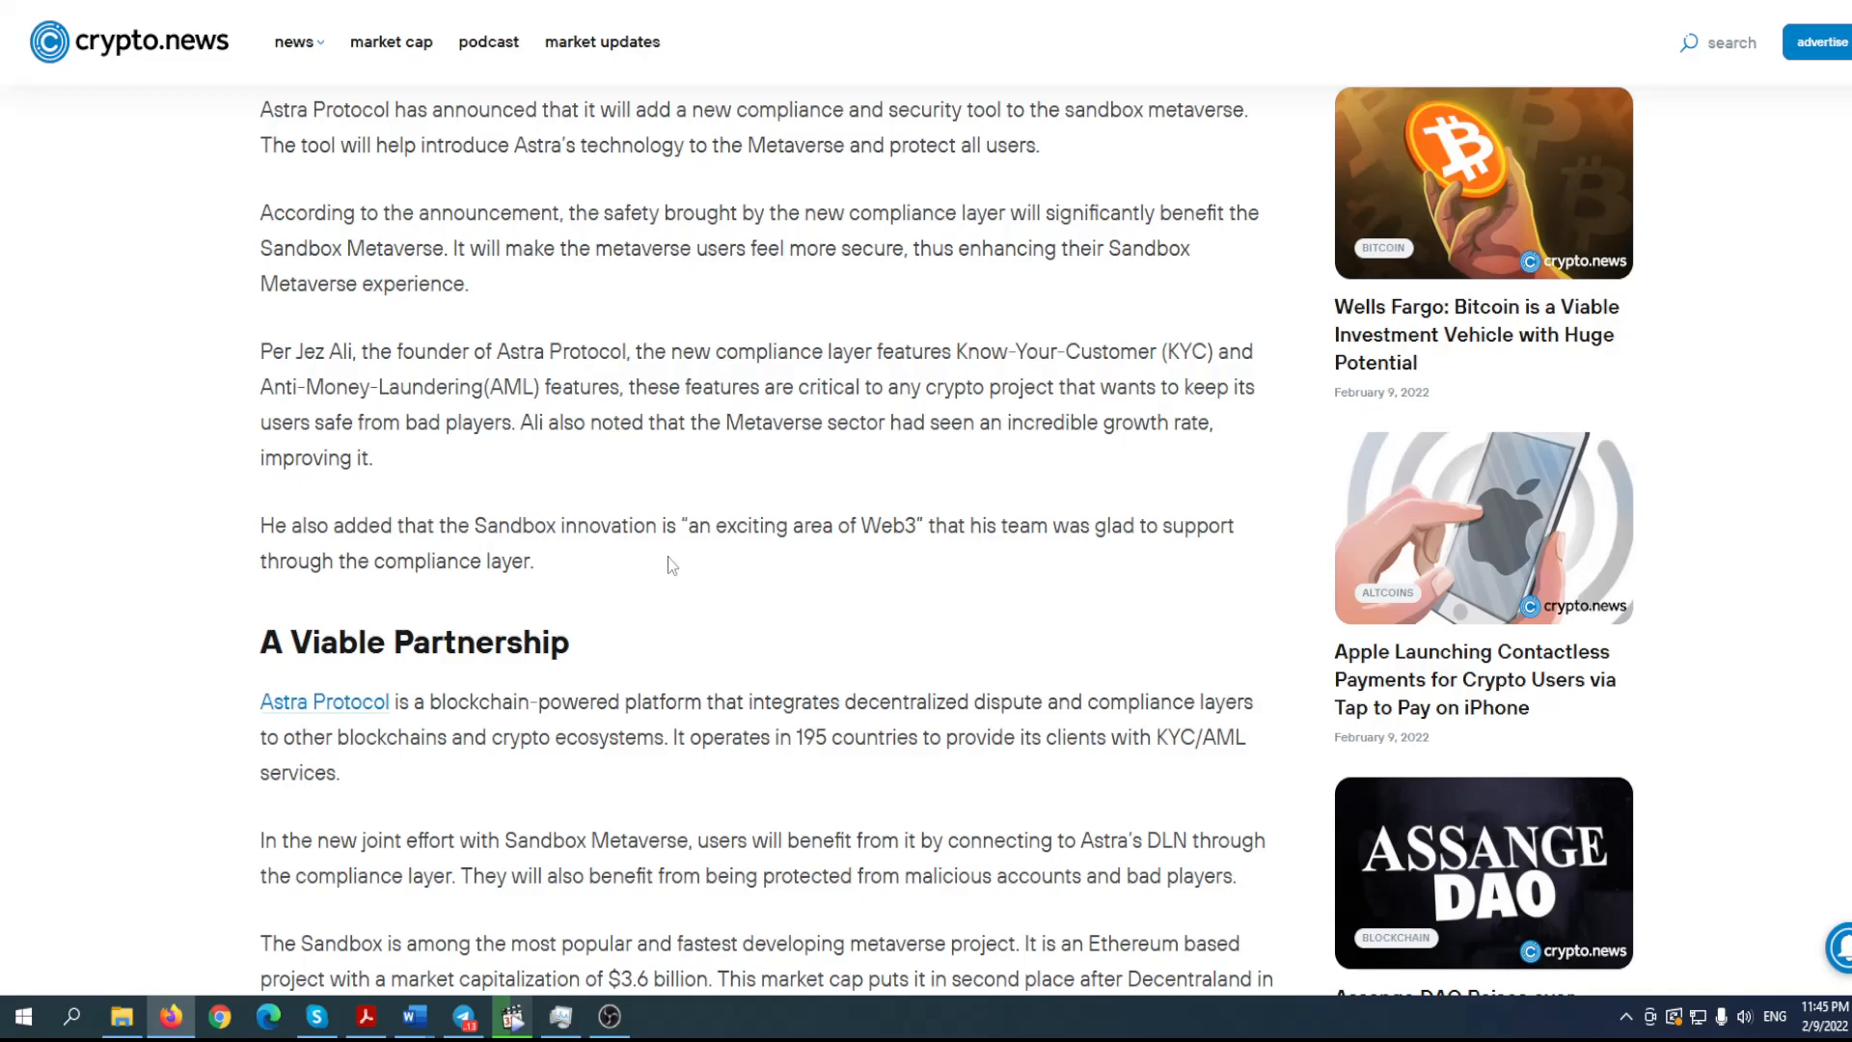
mouse_move(614, 575)
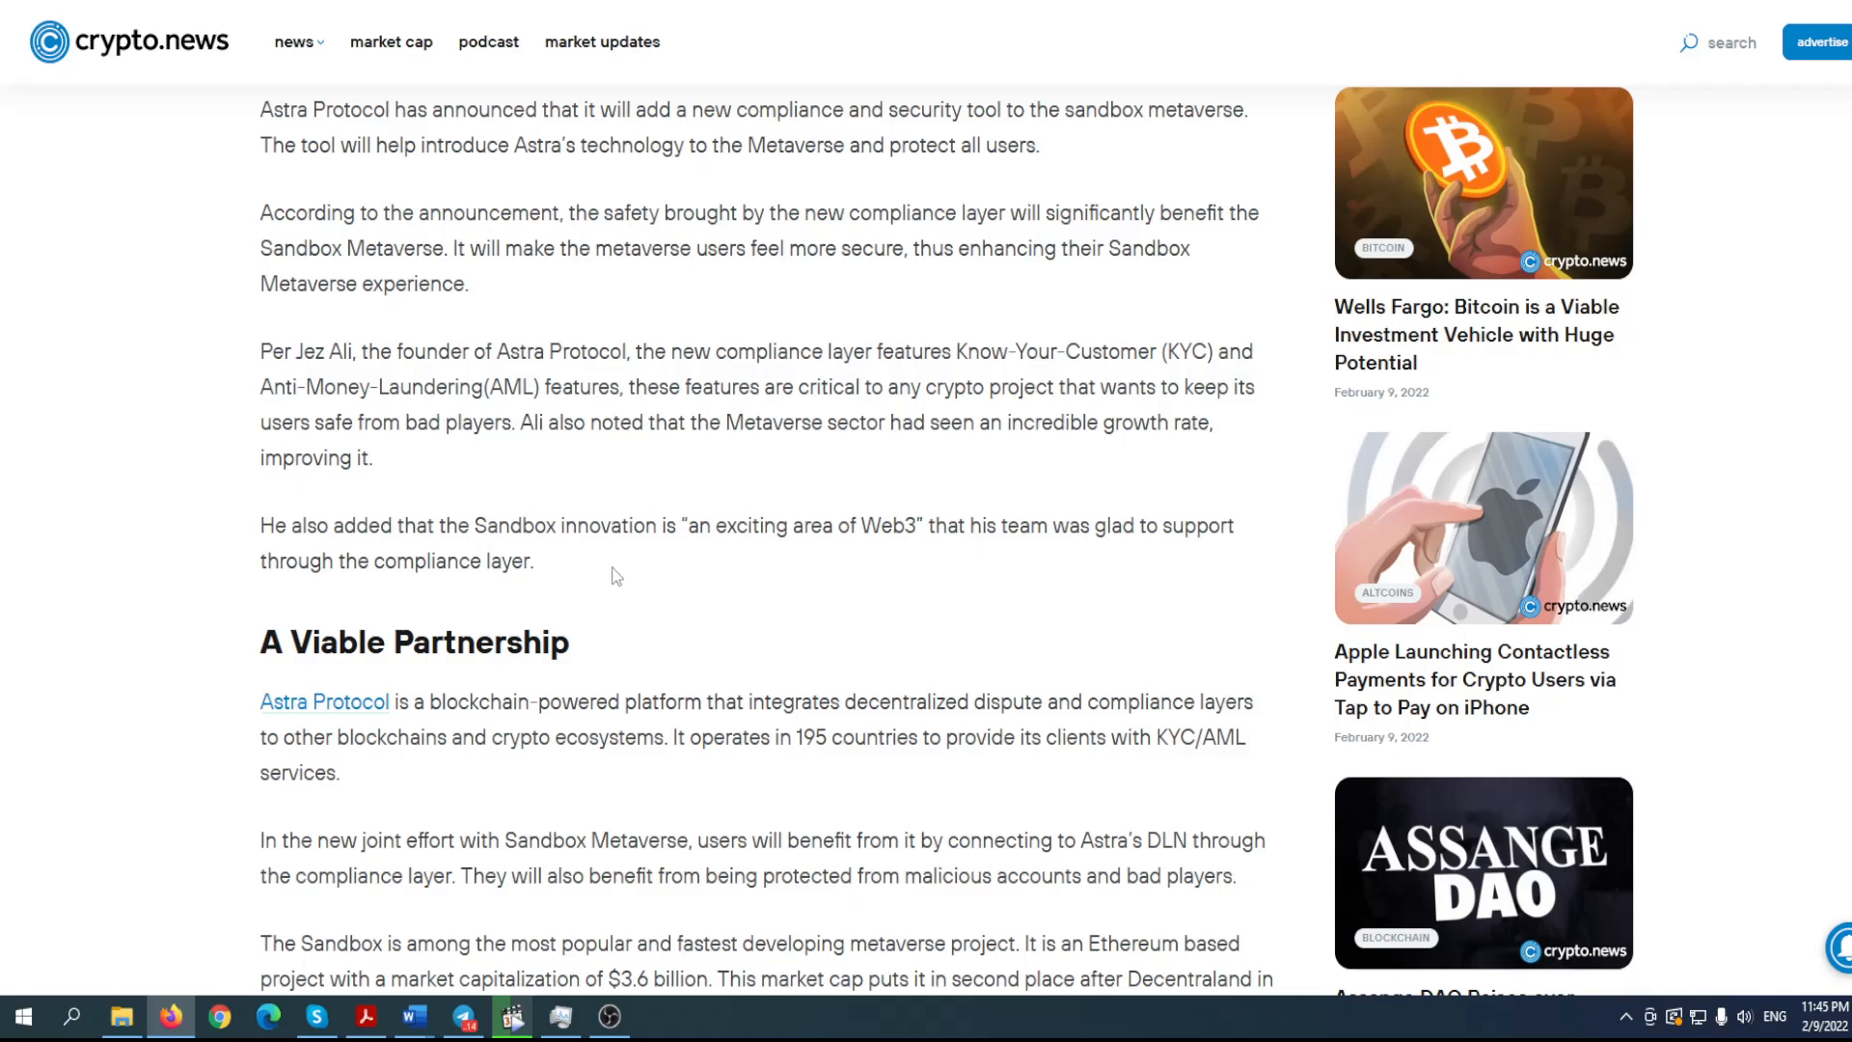
scroll(down, 3)
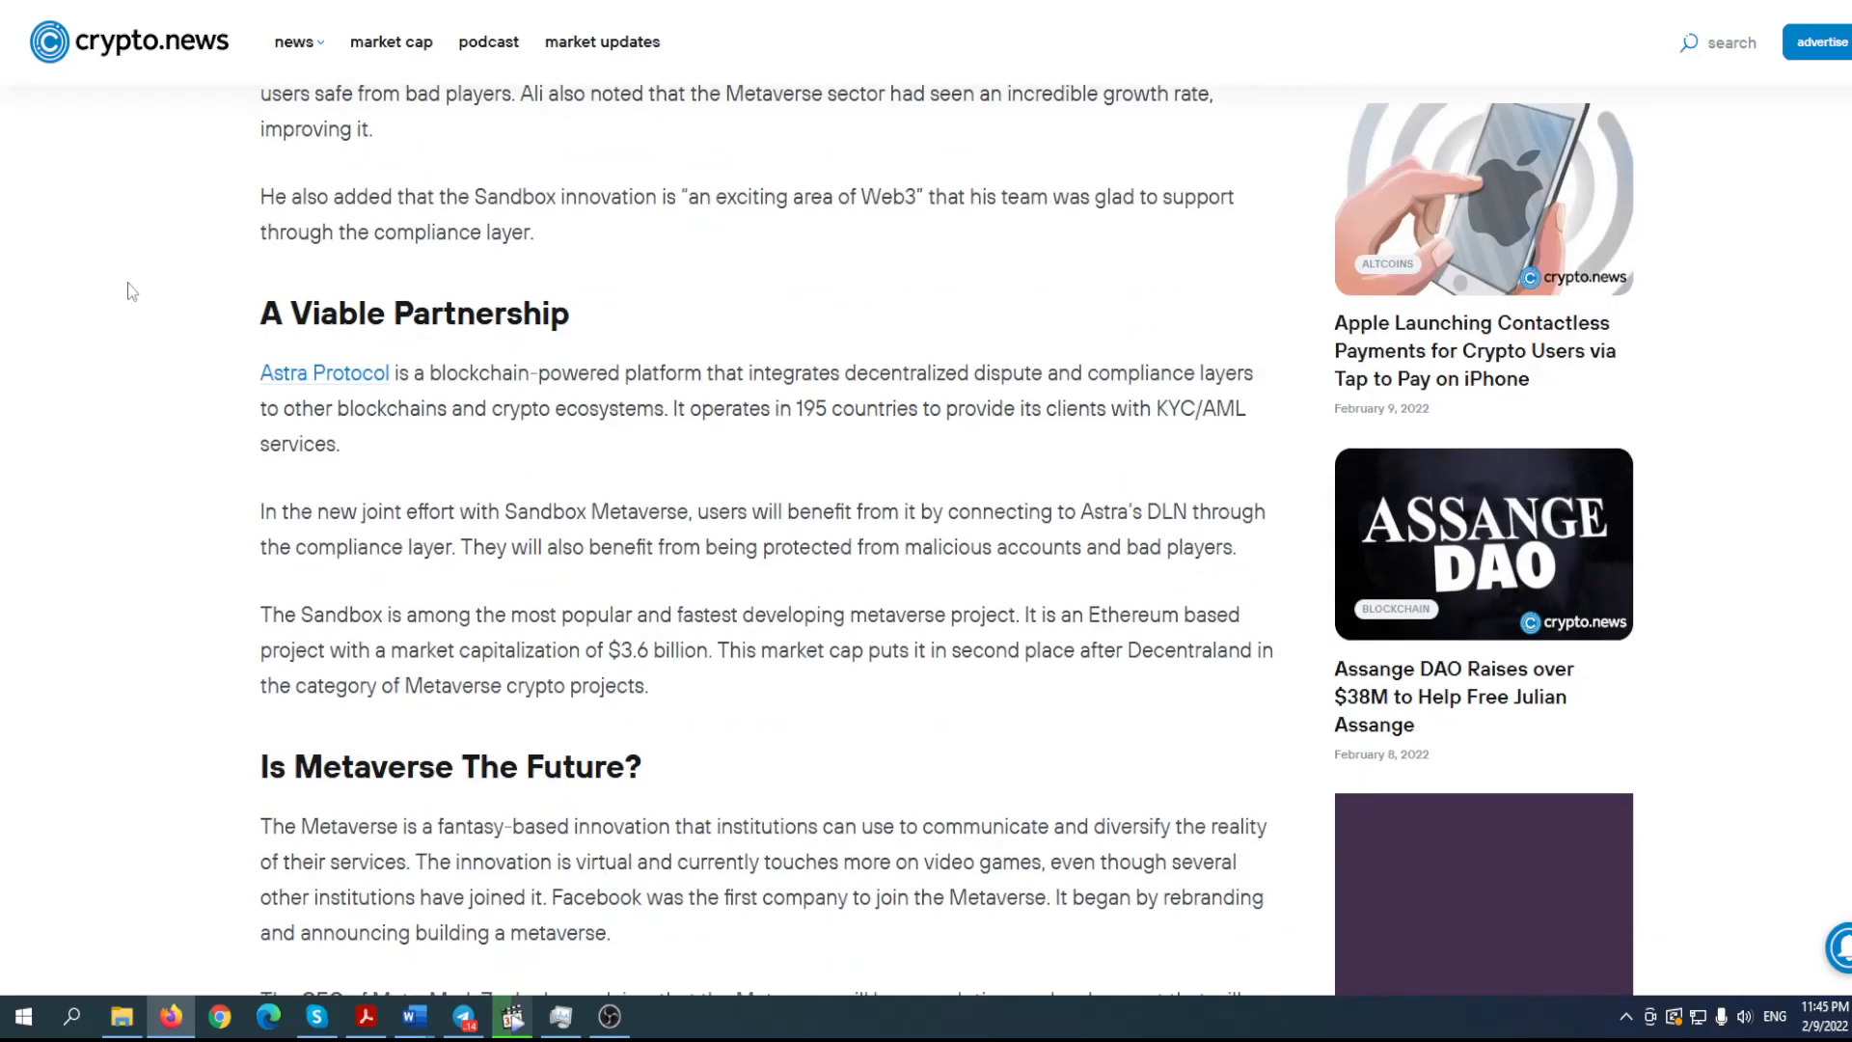
scroll(down, 3)
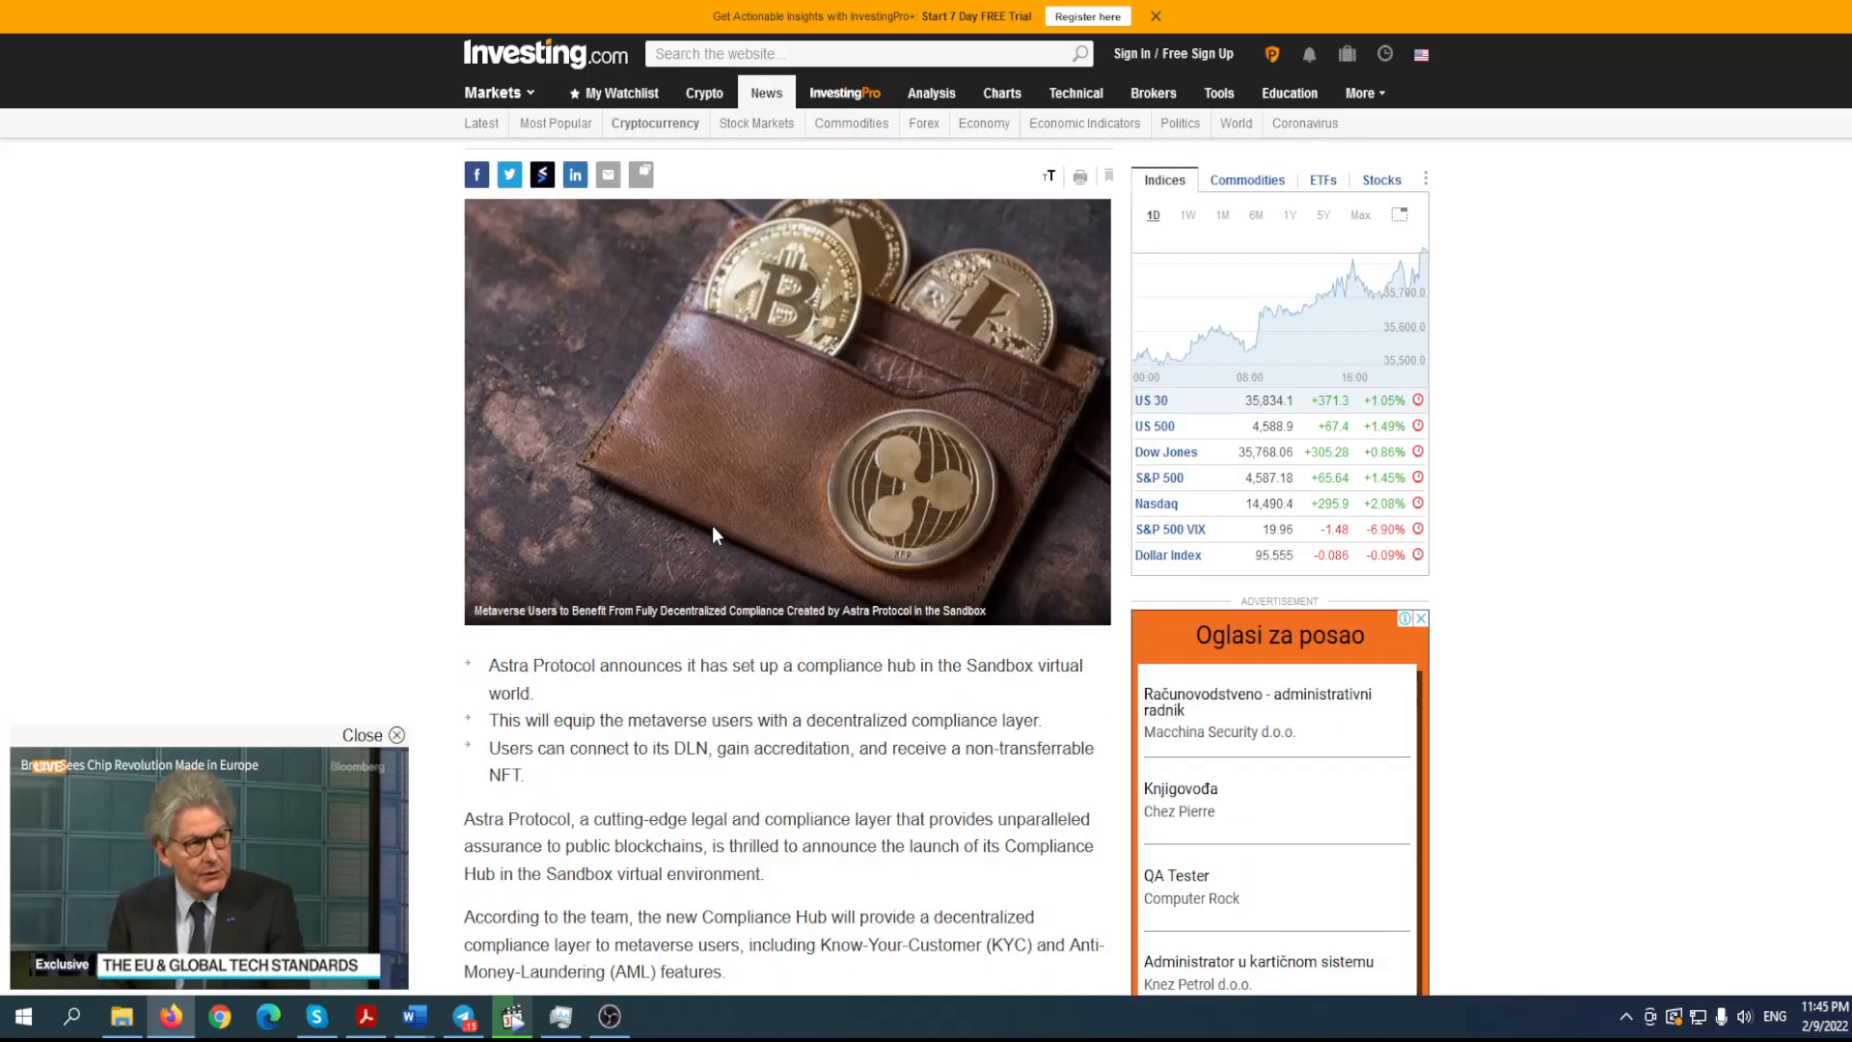
- Scroll through the Investing.com compliance hub story past its DLN paragraph
scroll(down, 3)
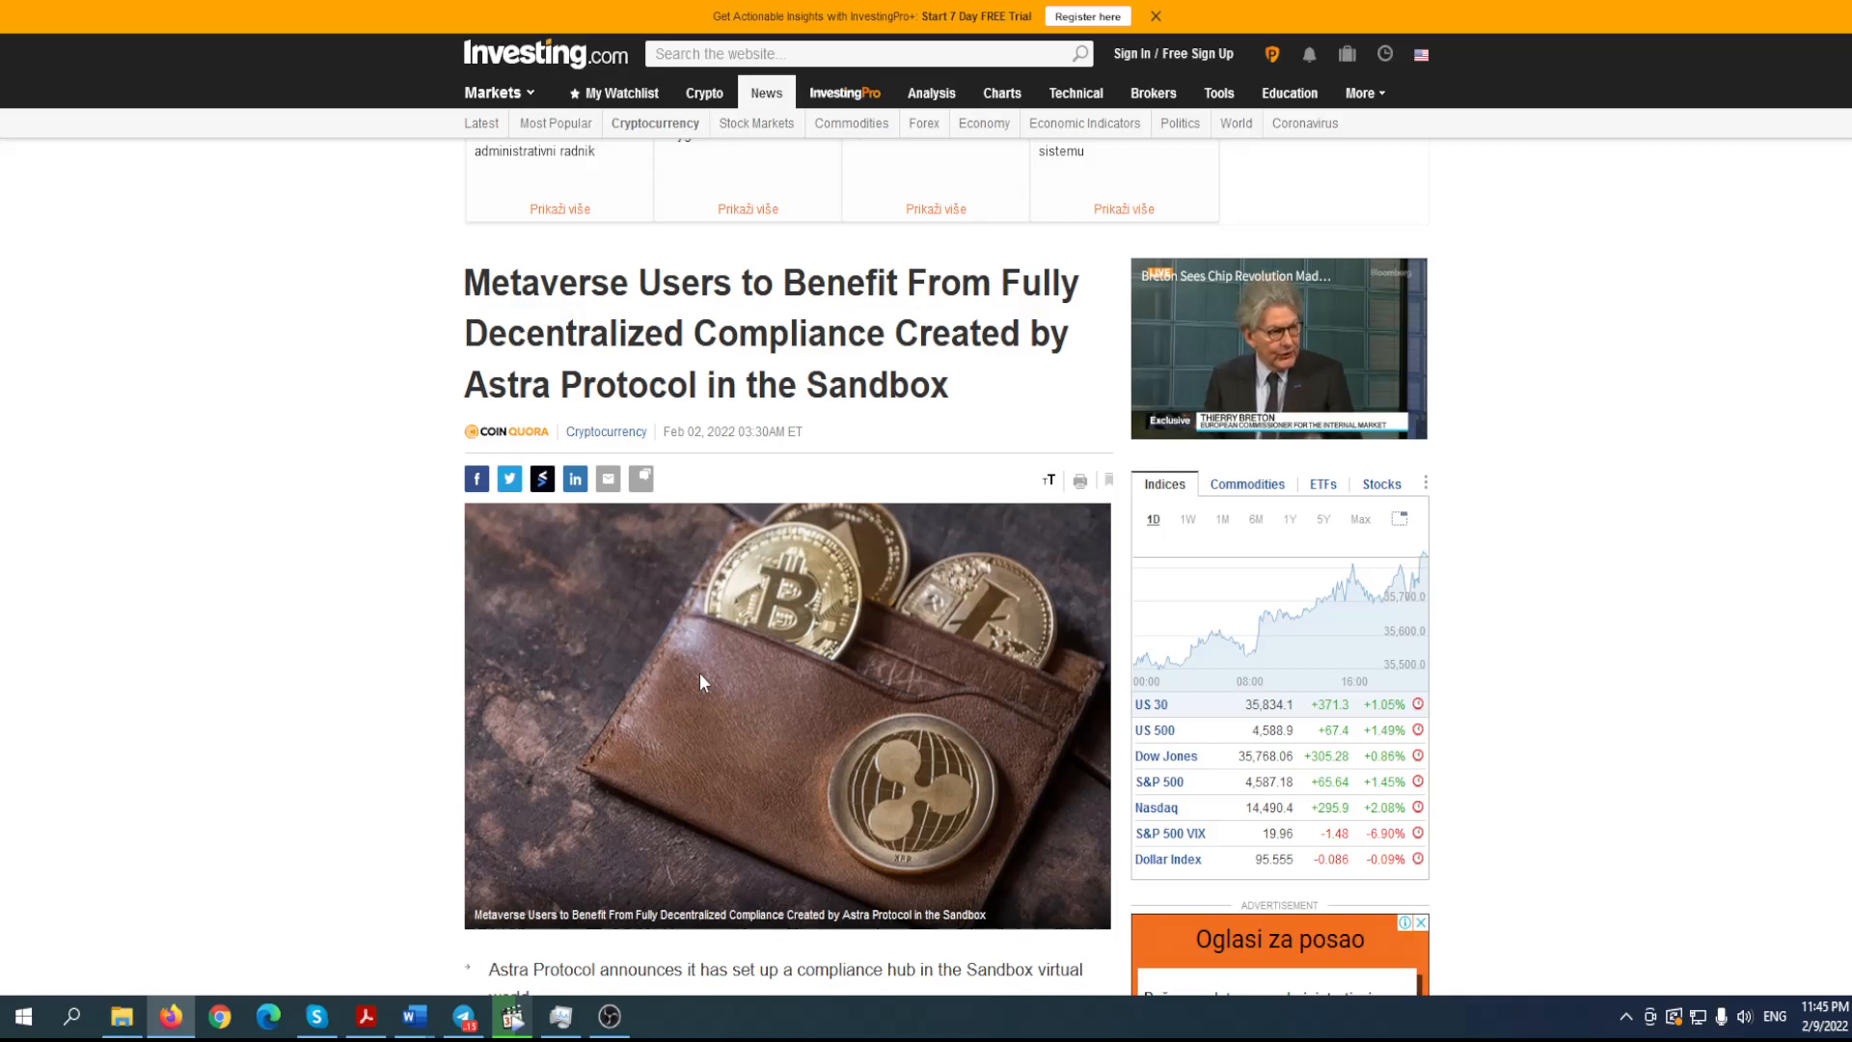
mouse_move(739, 380)
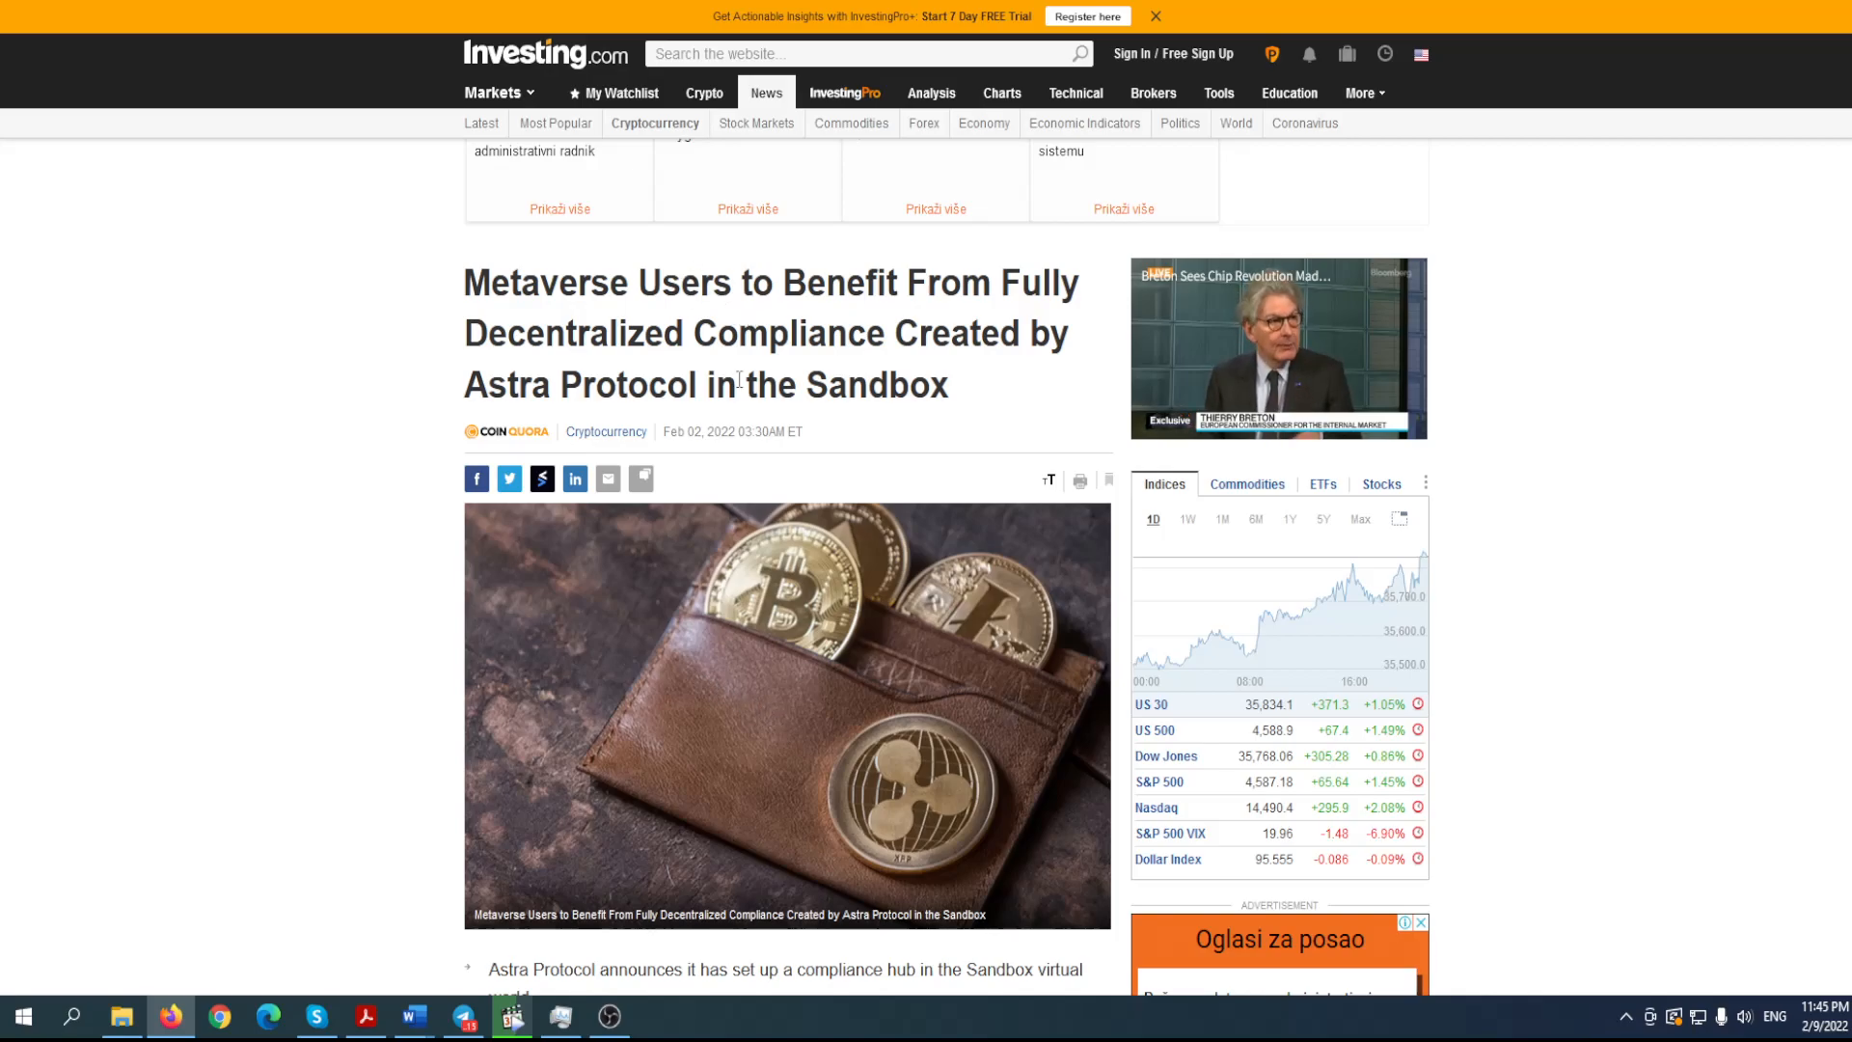
scroll(down, 3)
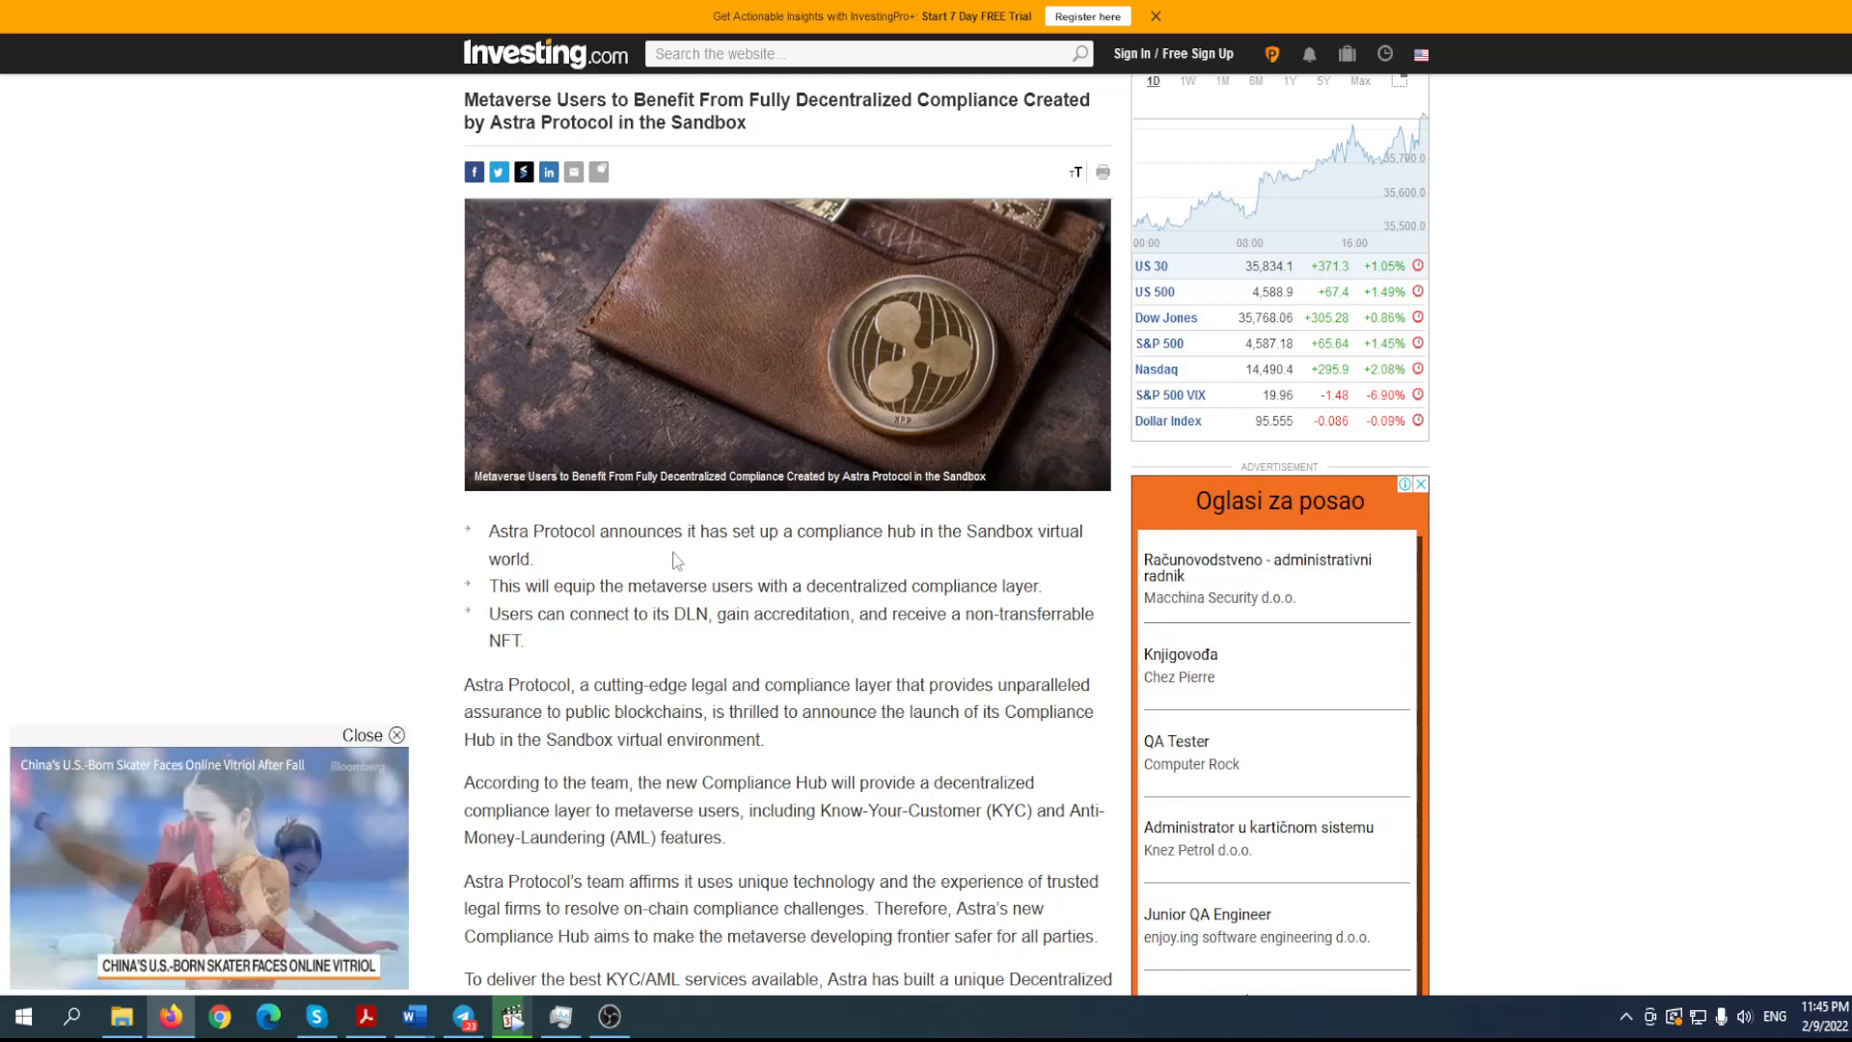
scroll(down, 3)
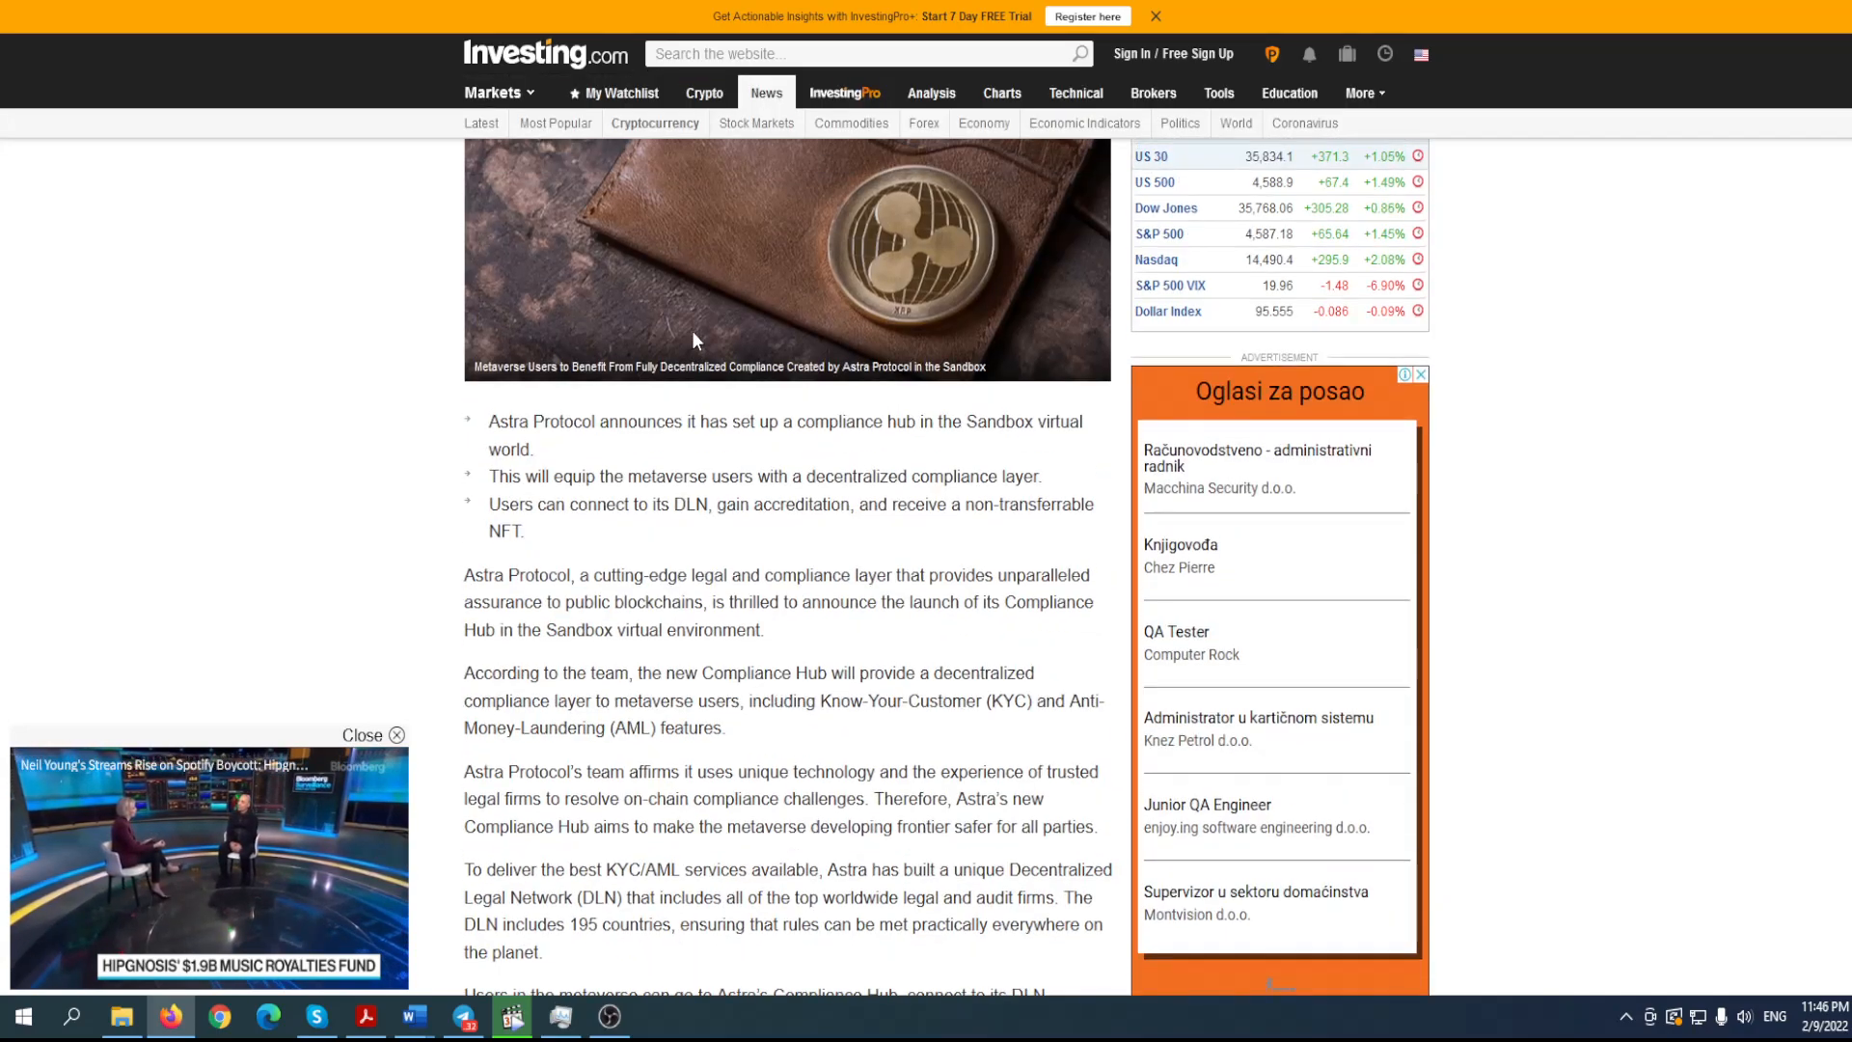
scroll(down, 3)
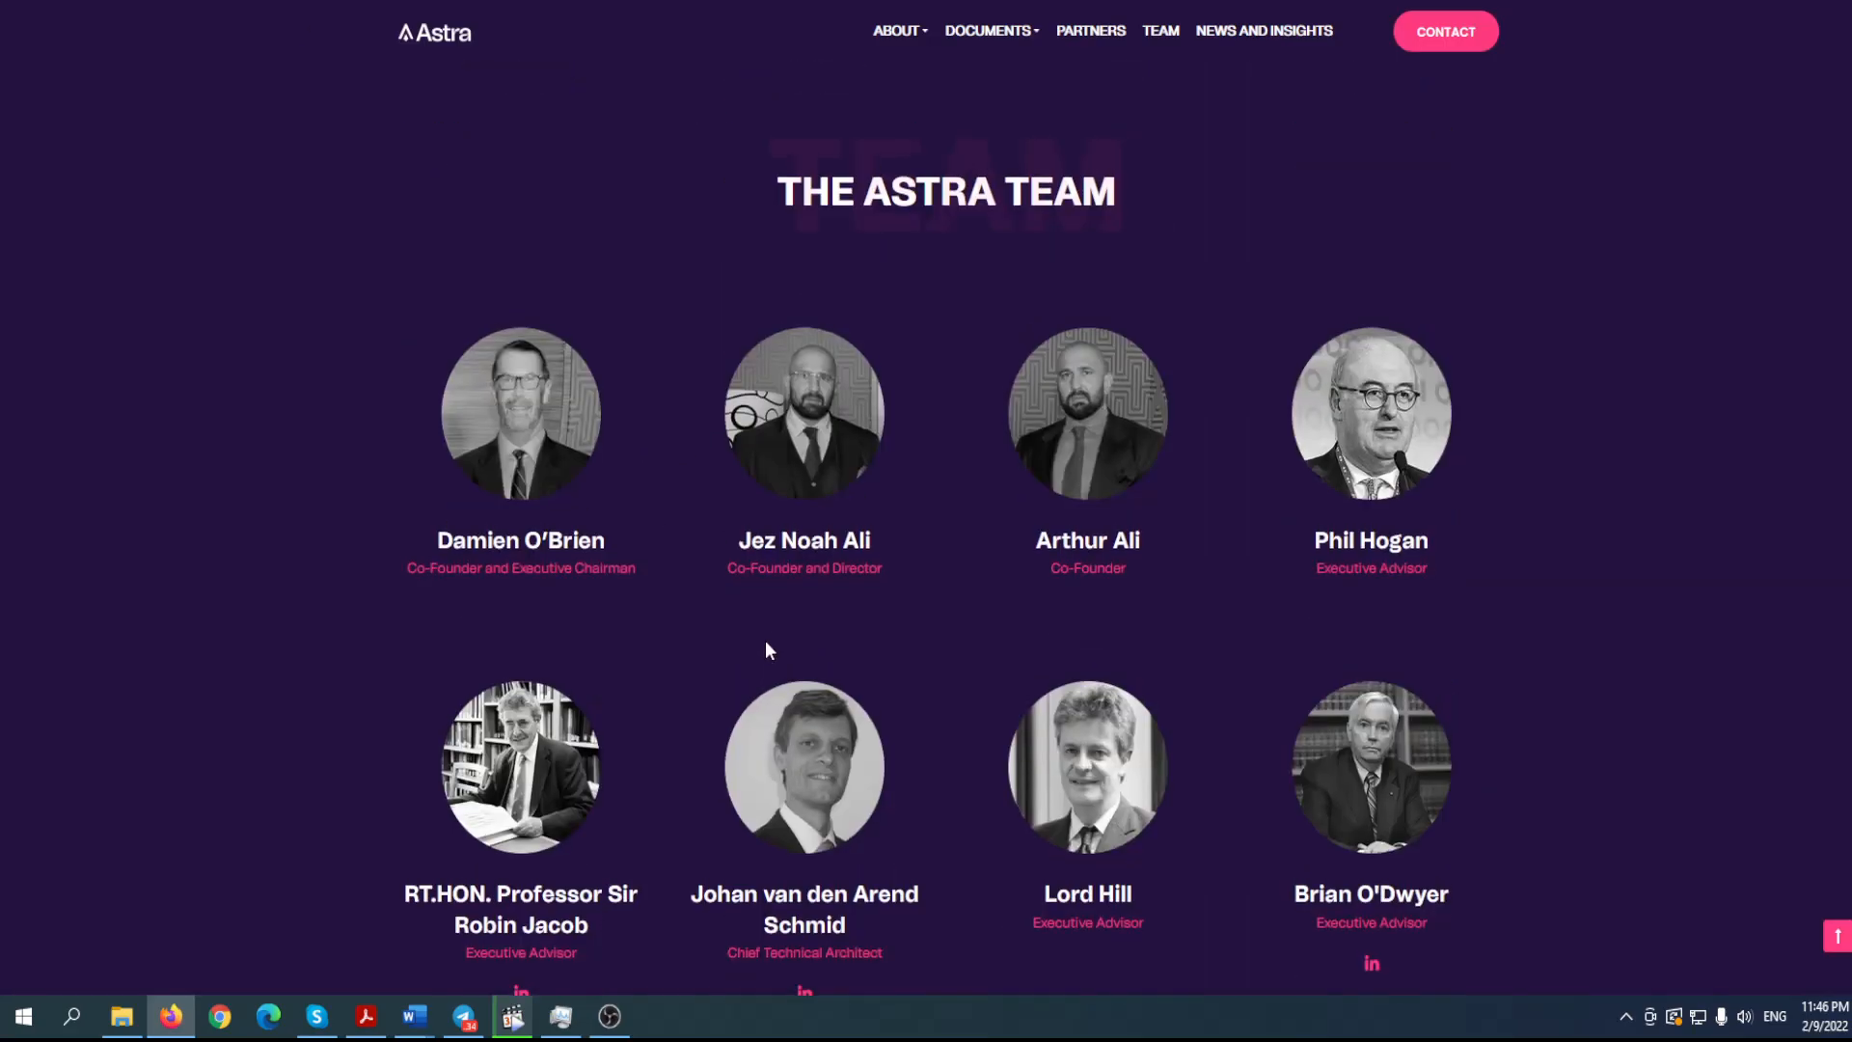
- Scroll from the team section past partner firms and media logos to the contact footer
scroll(down, 3)
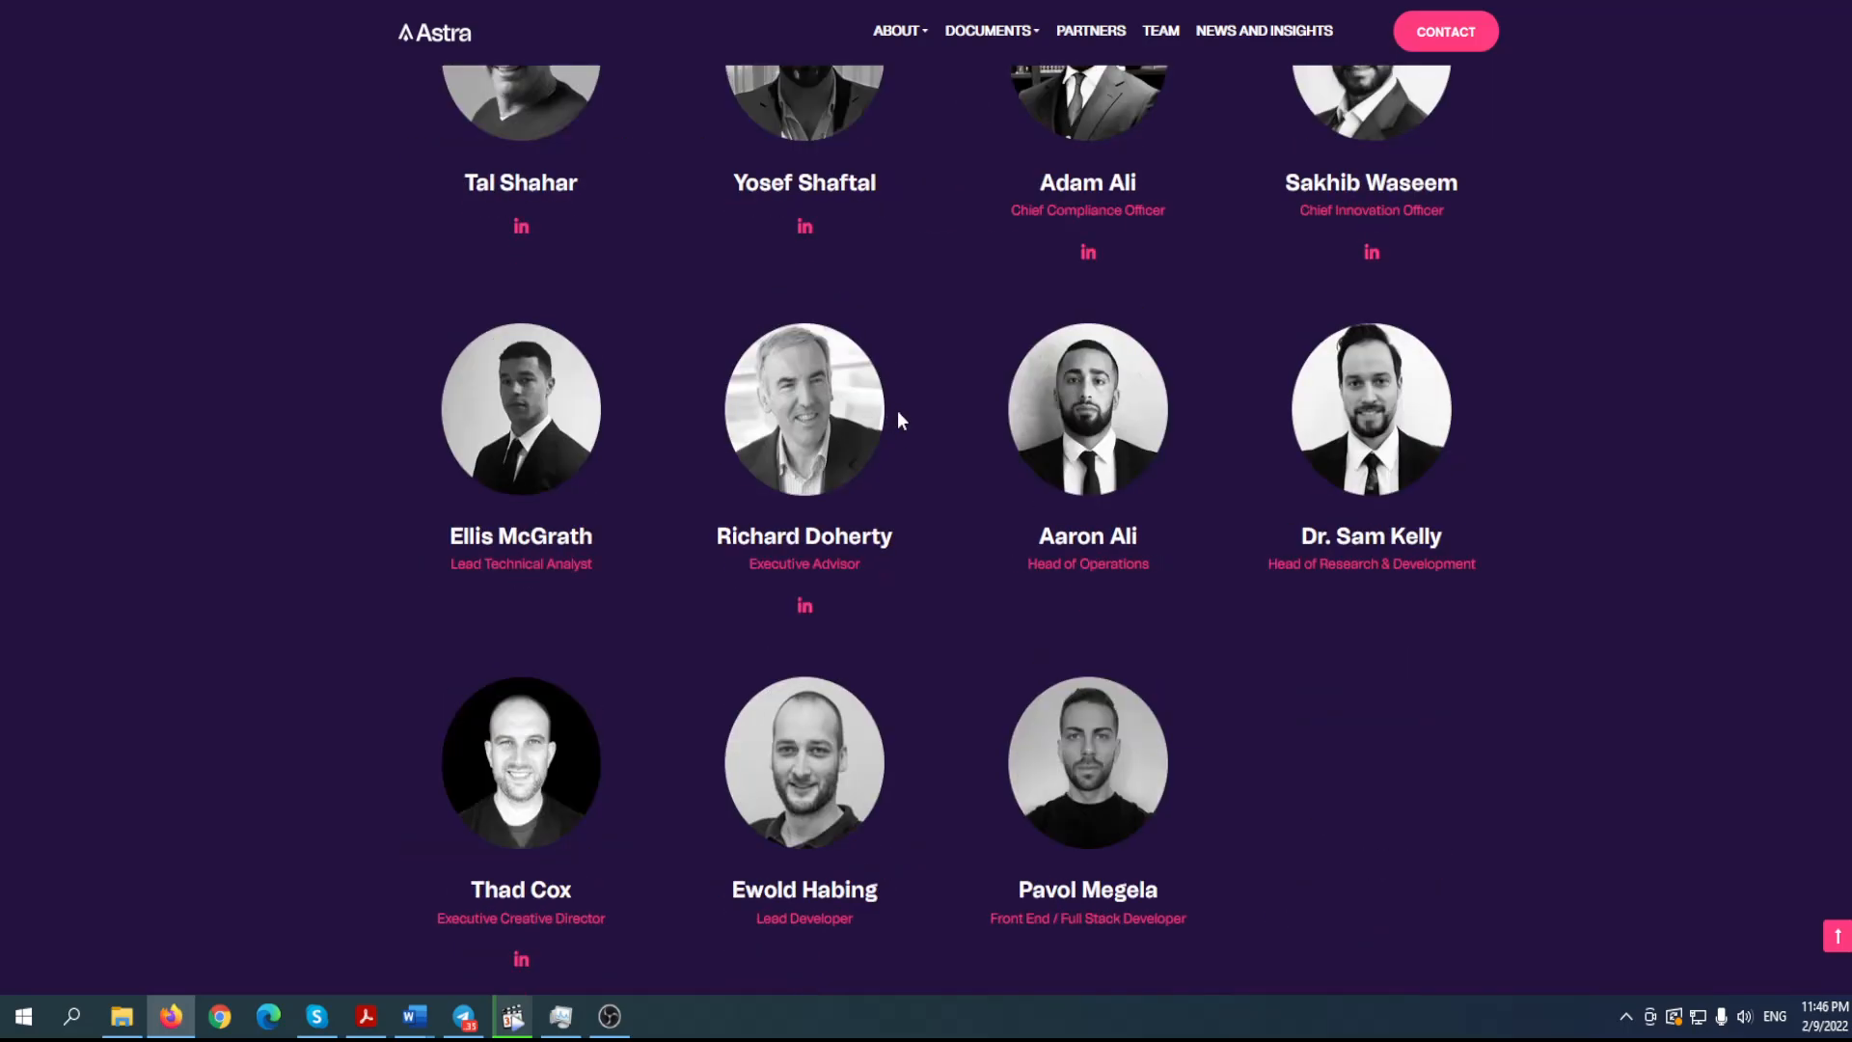
scroll(down, 3)
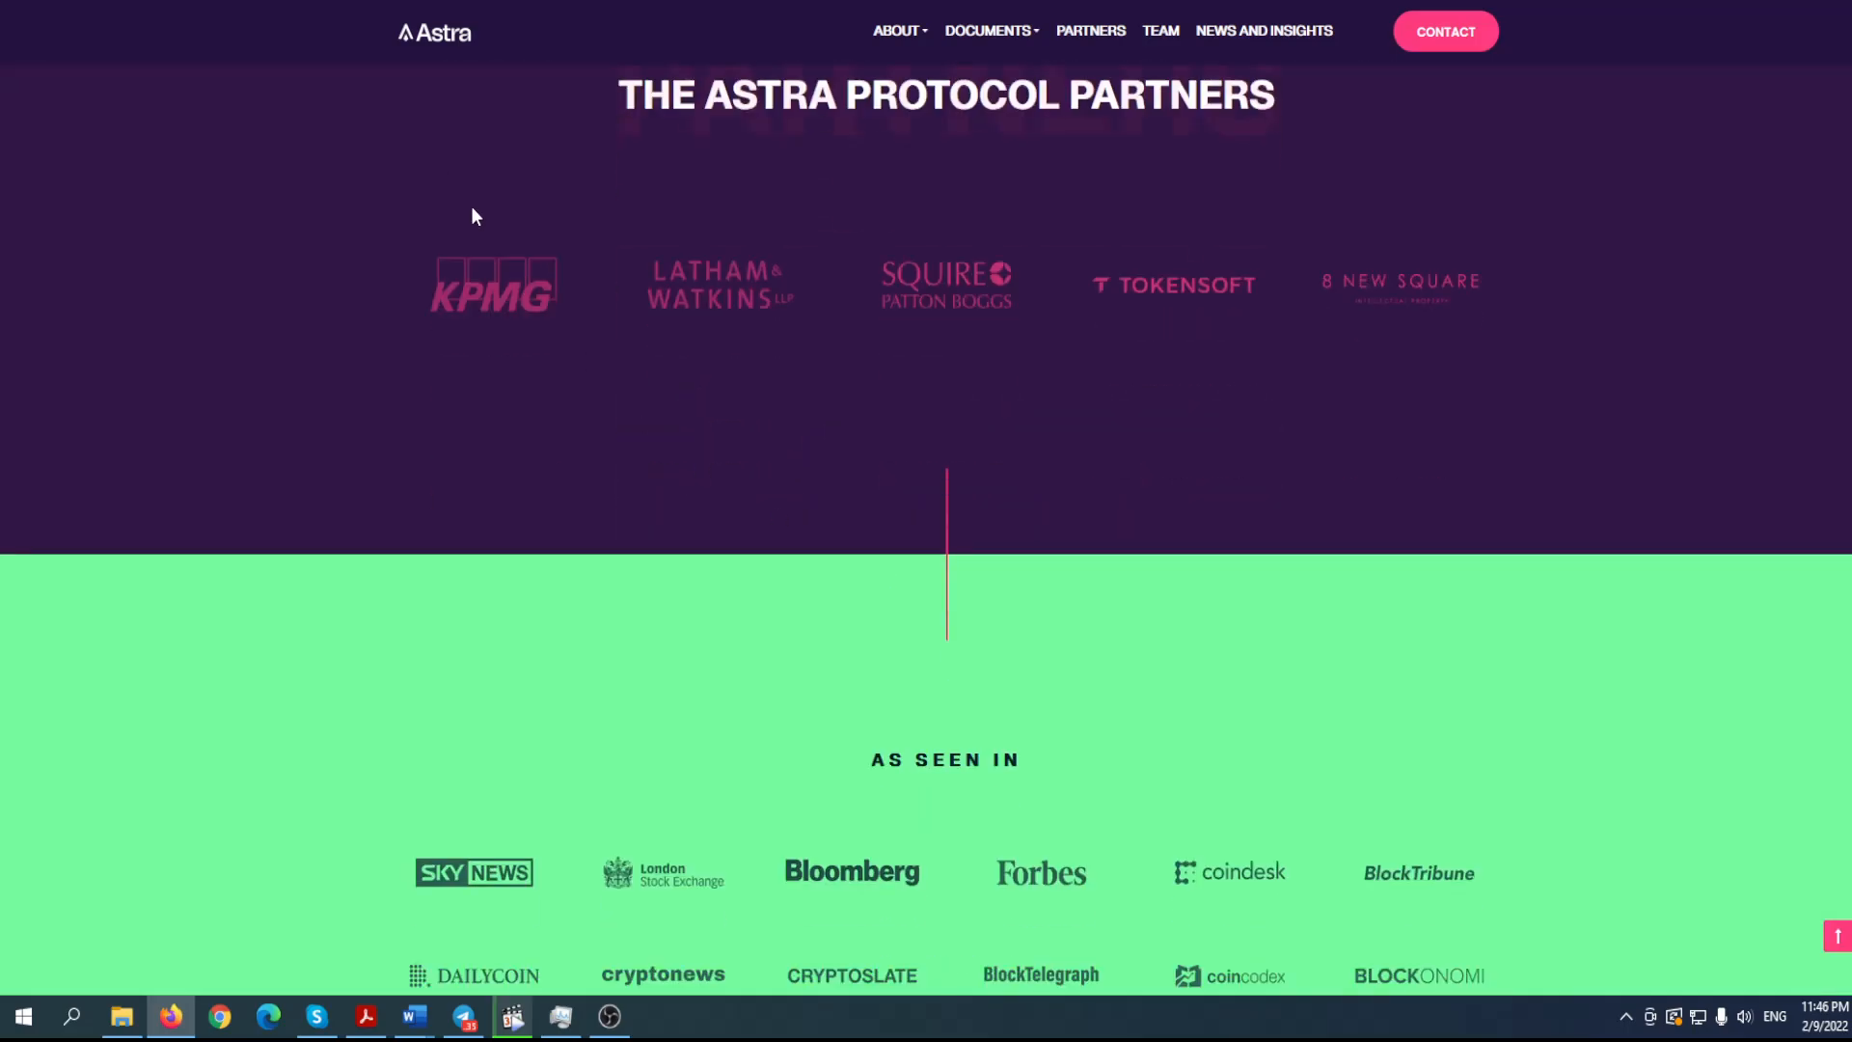
mouse_move(756, 261)
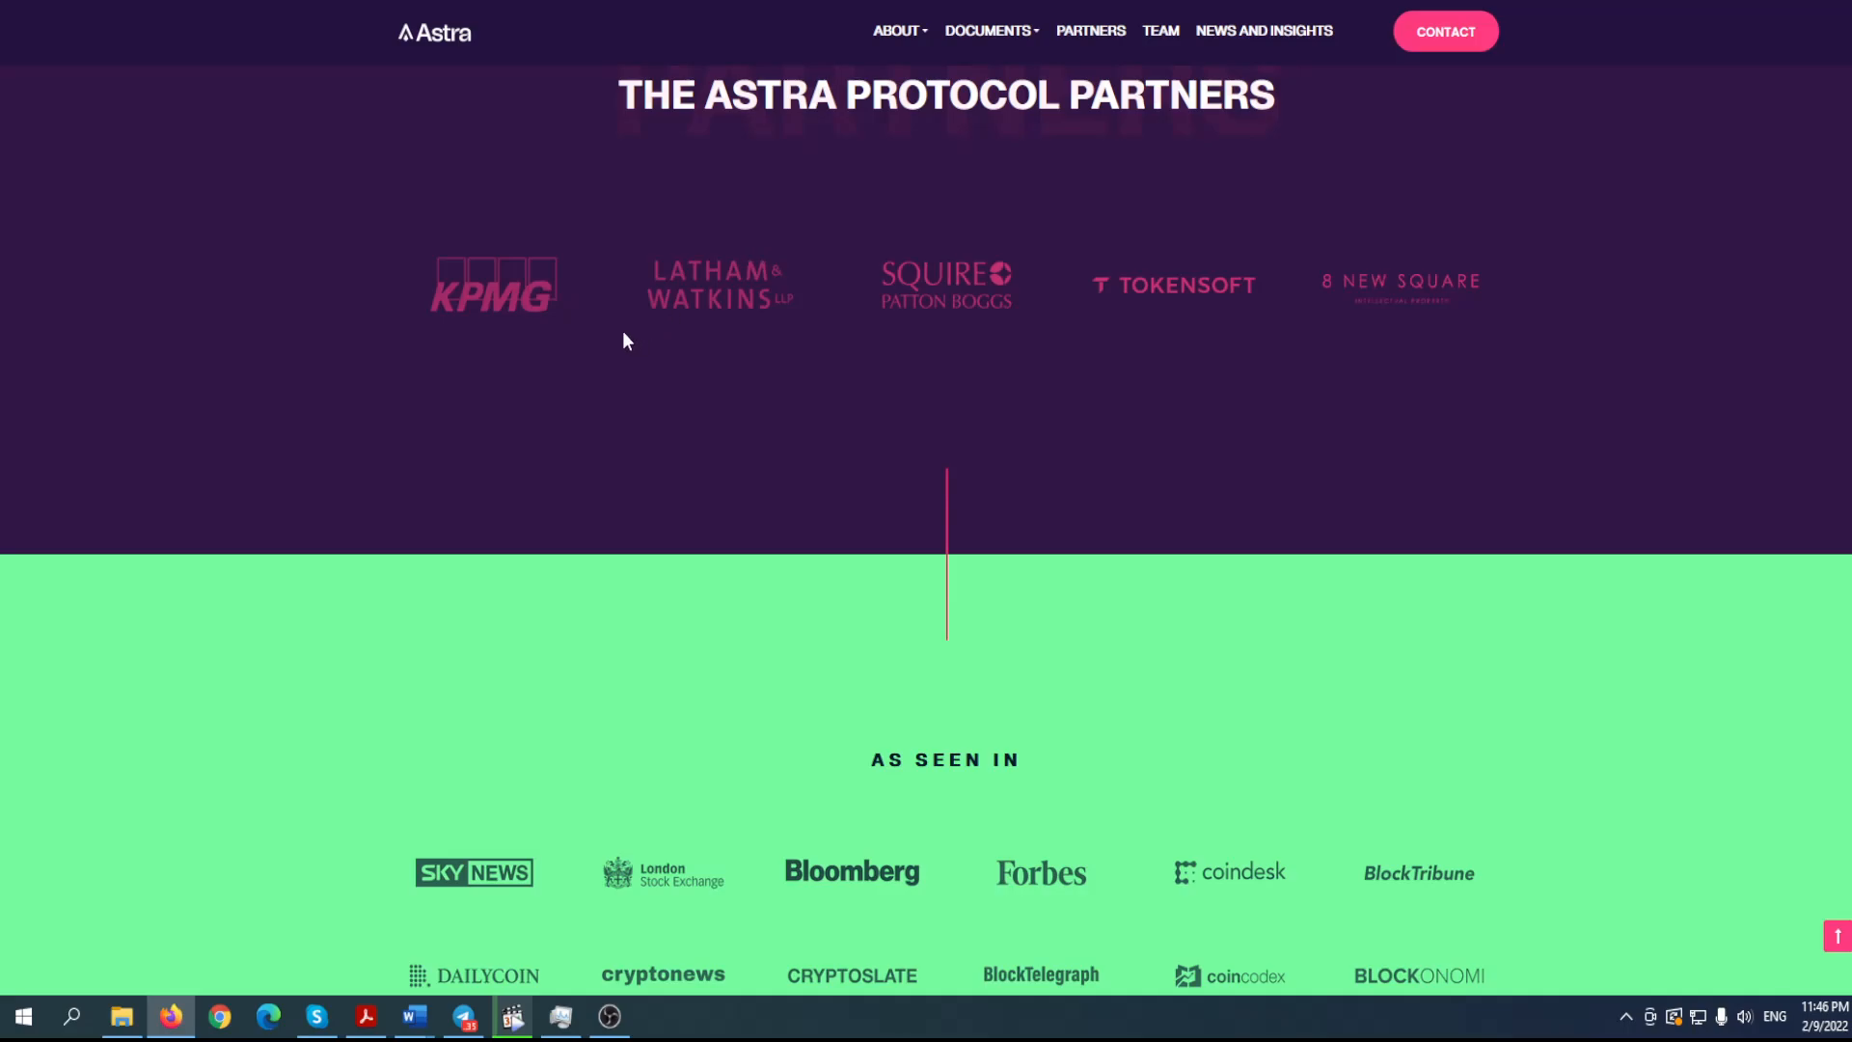
scroll(down, 3)
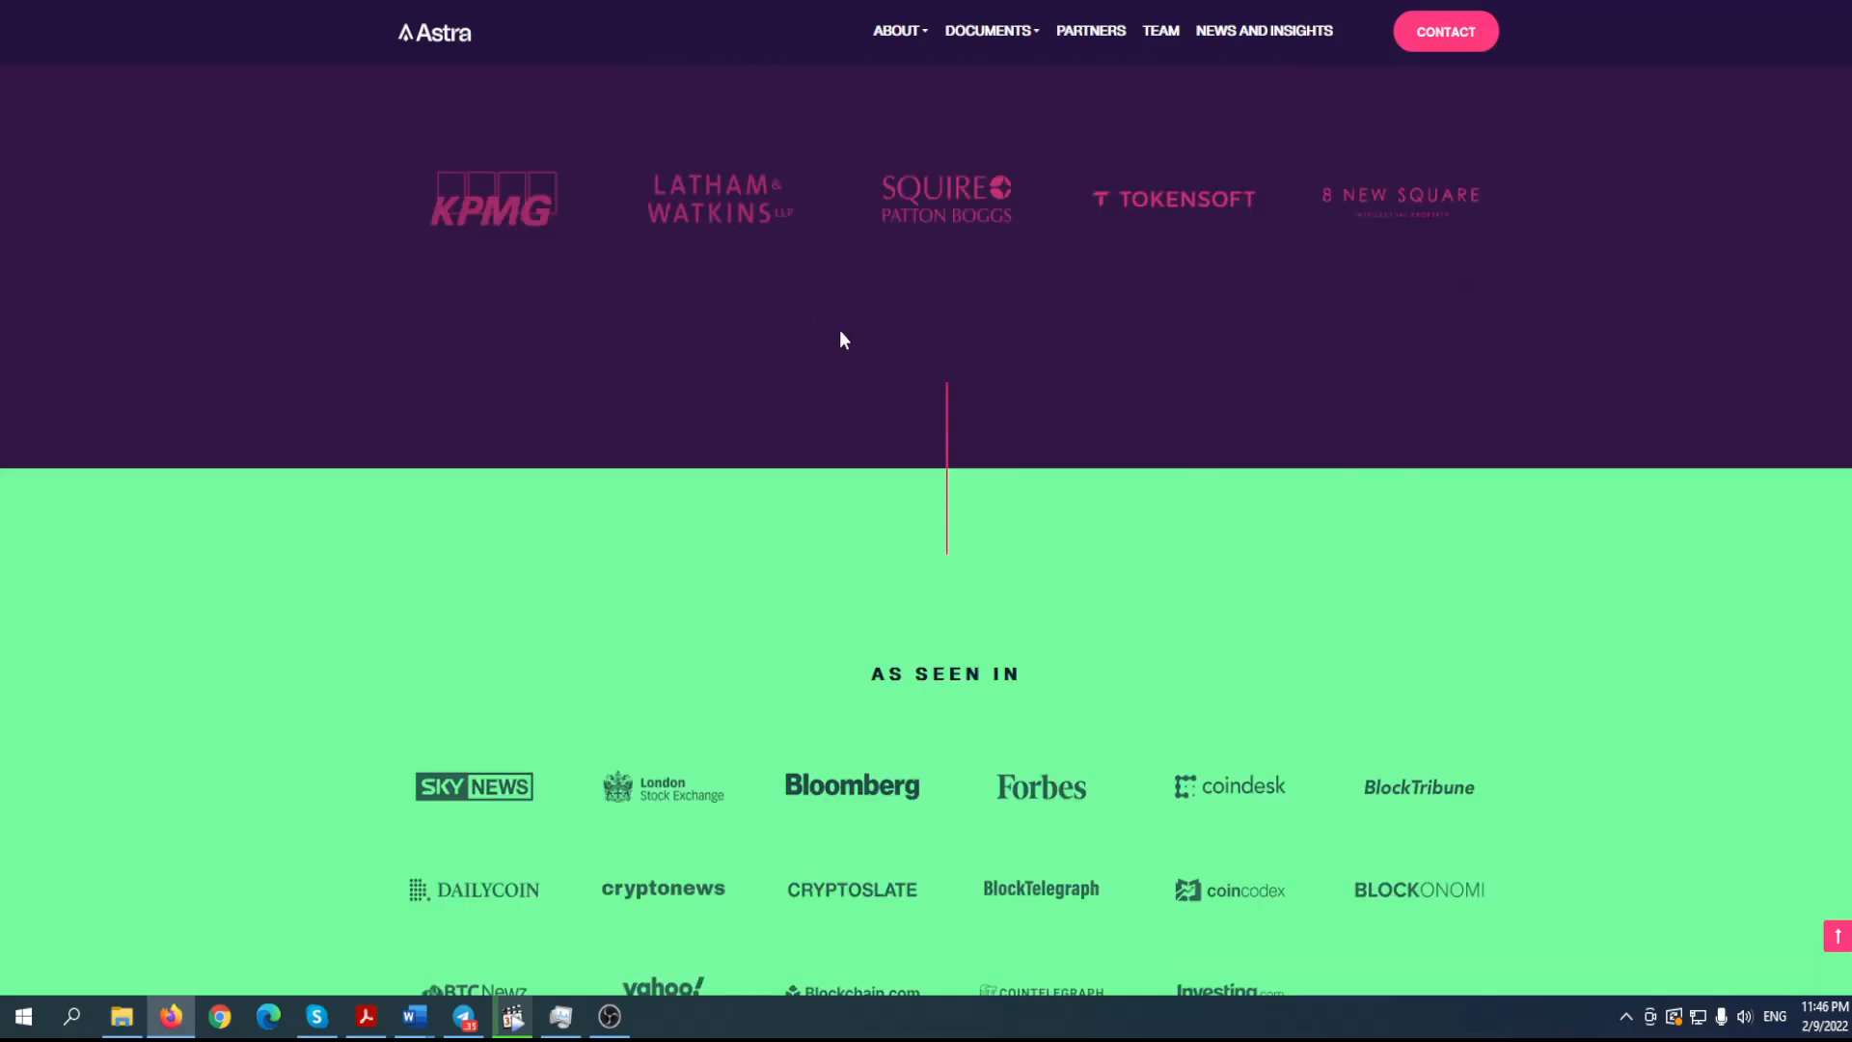
scroll(down, 3)
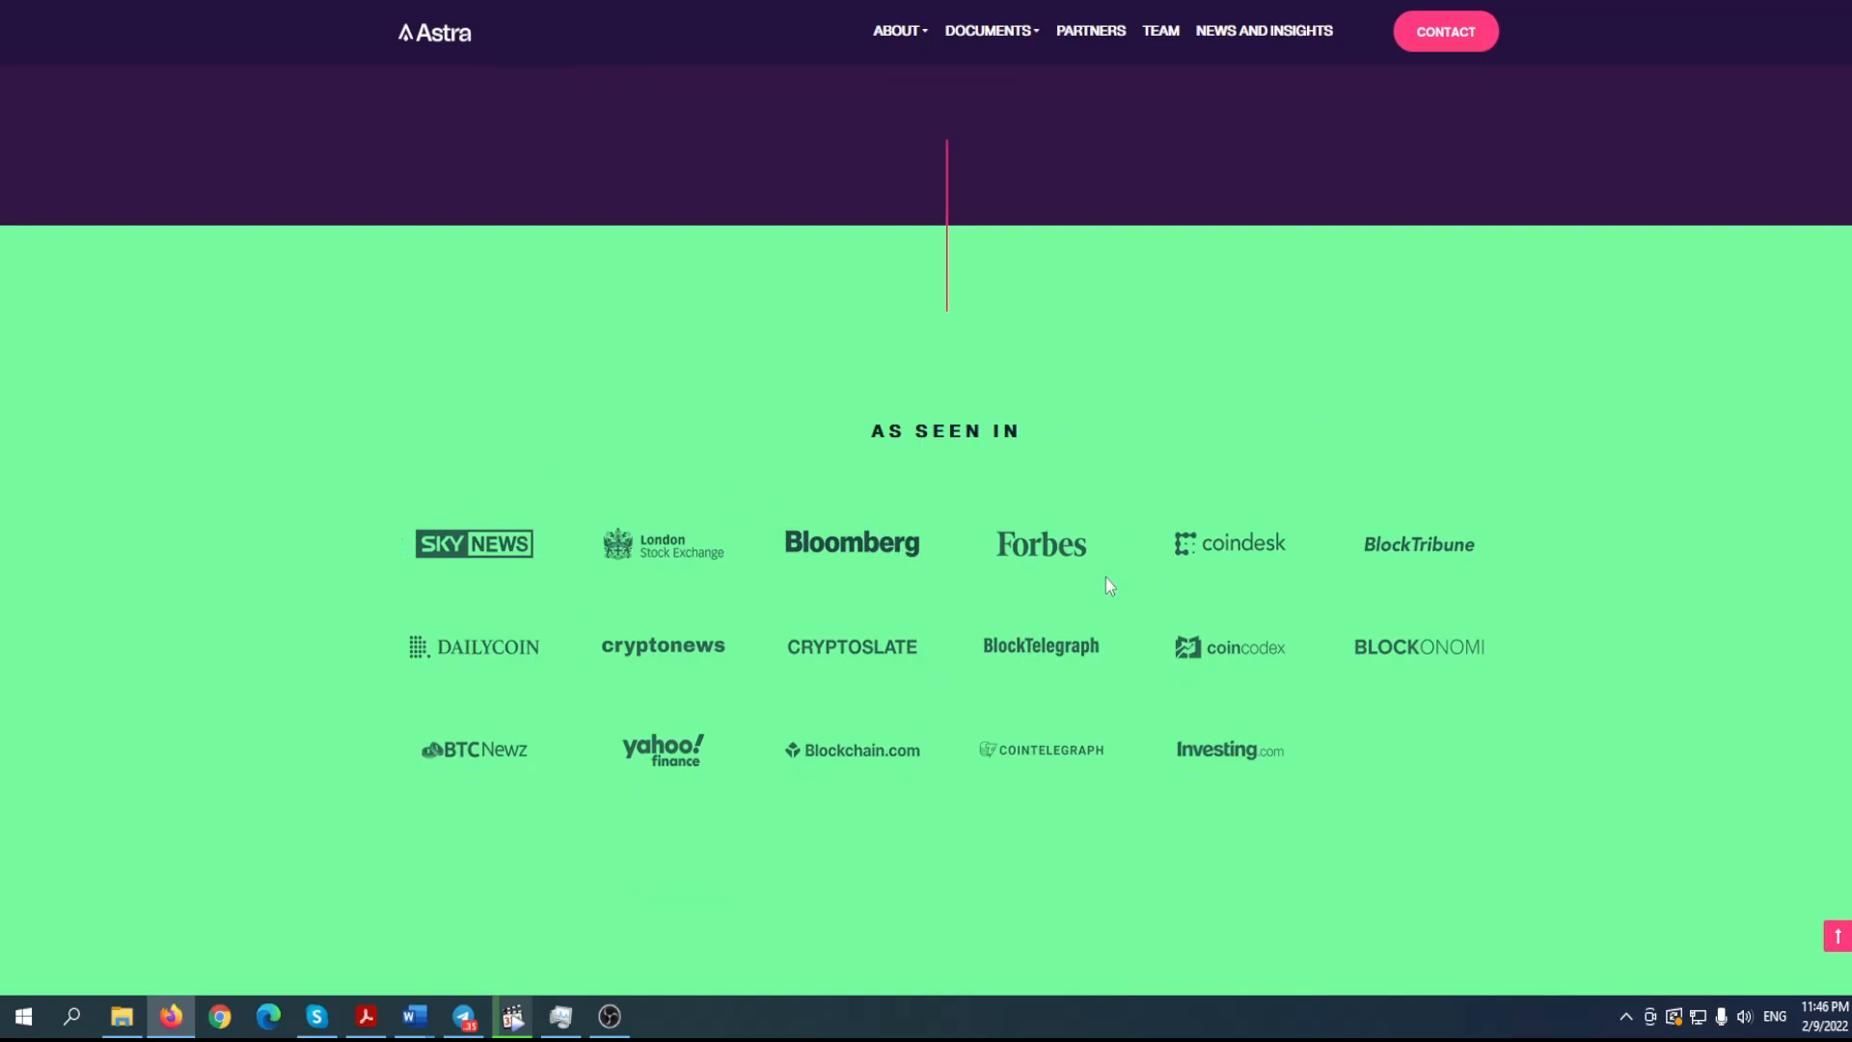
mouse_move(768, 661)
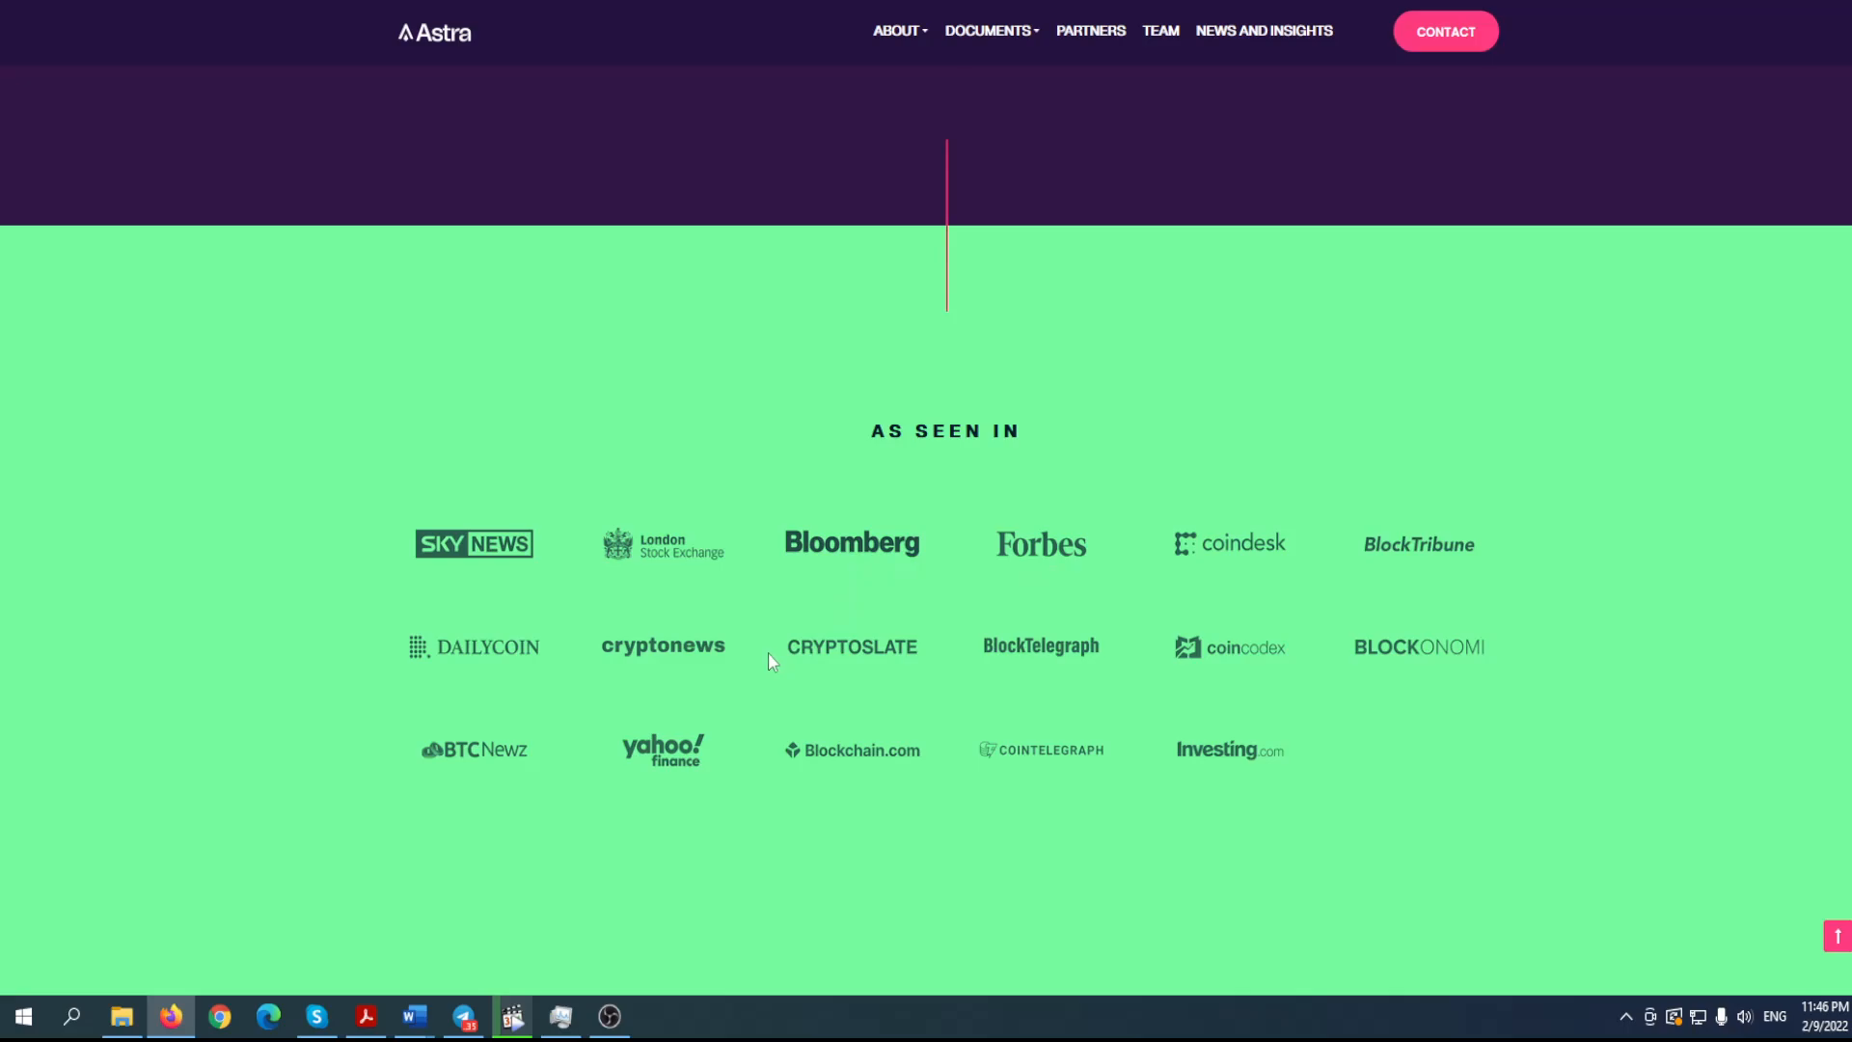
scroll(down, 3)
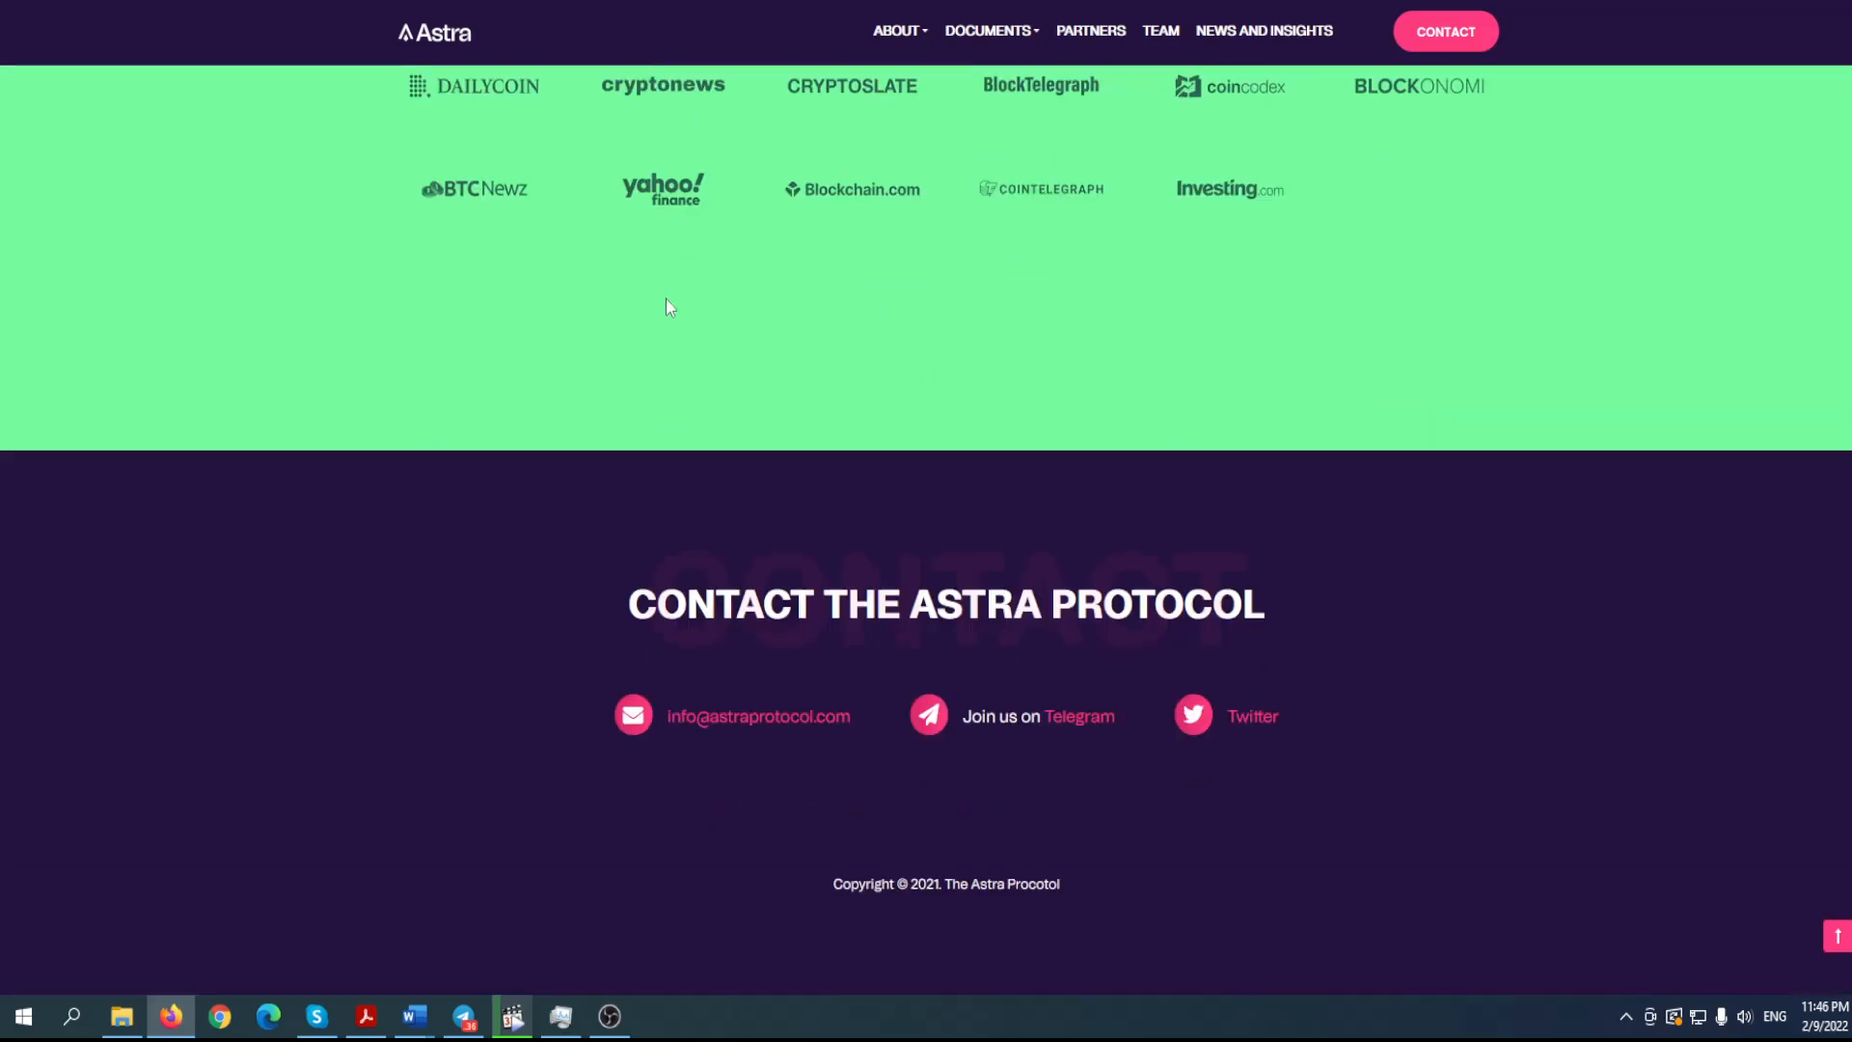
scroll(up, 3)
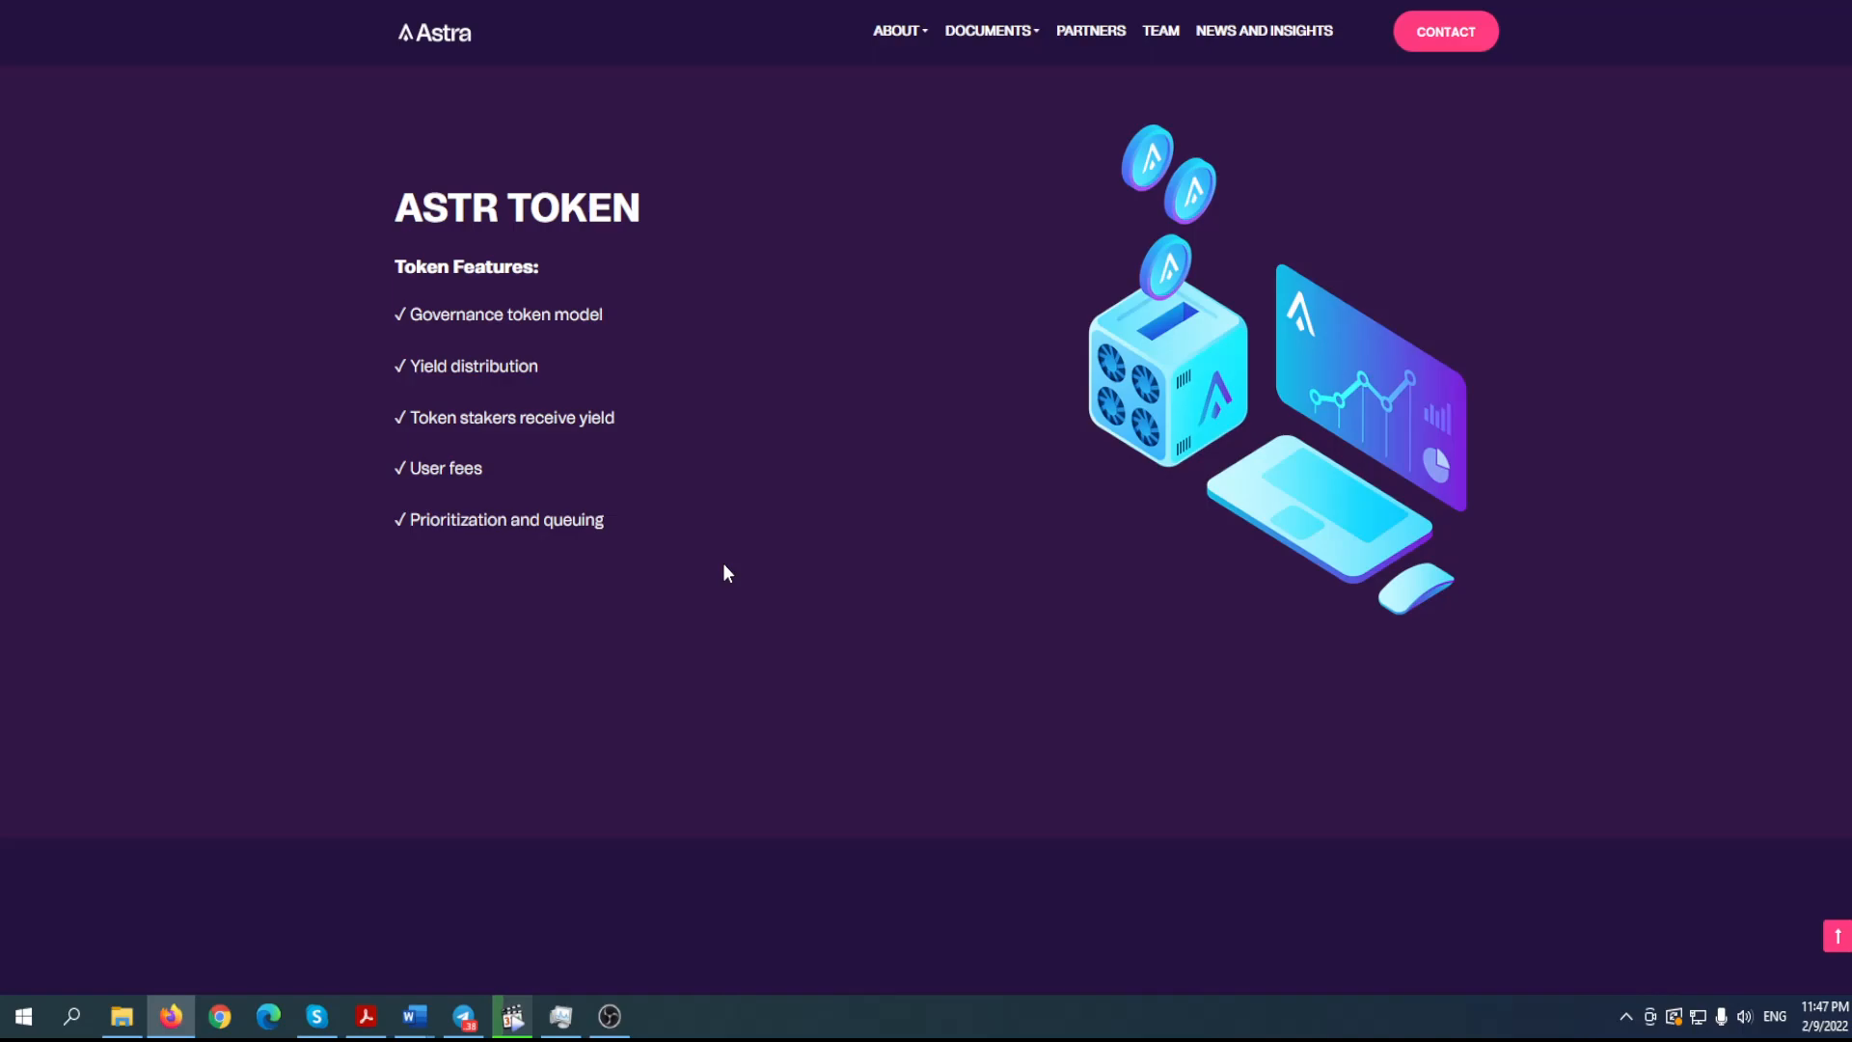
mouse_move(1435, 4)
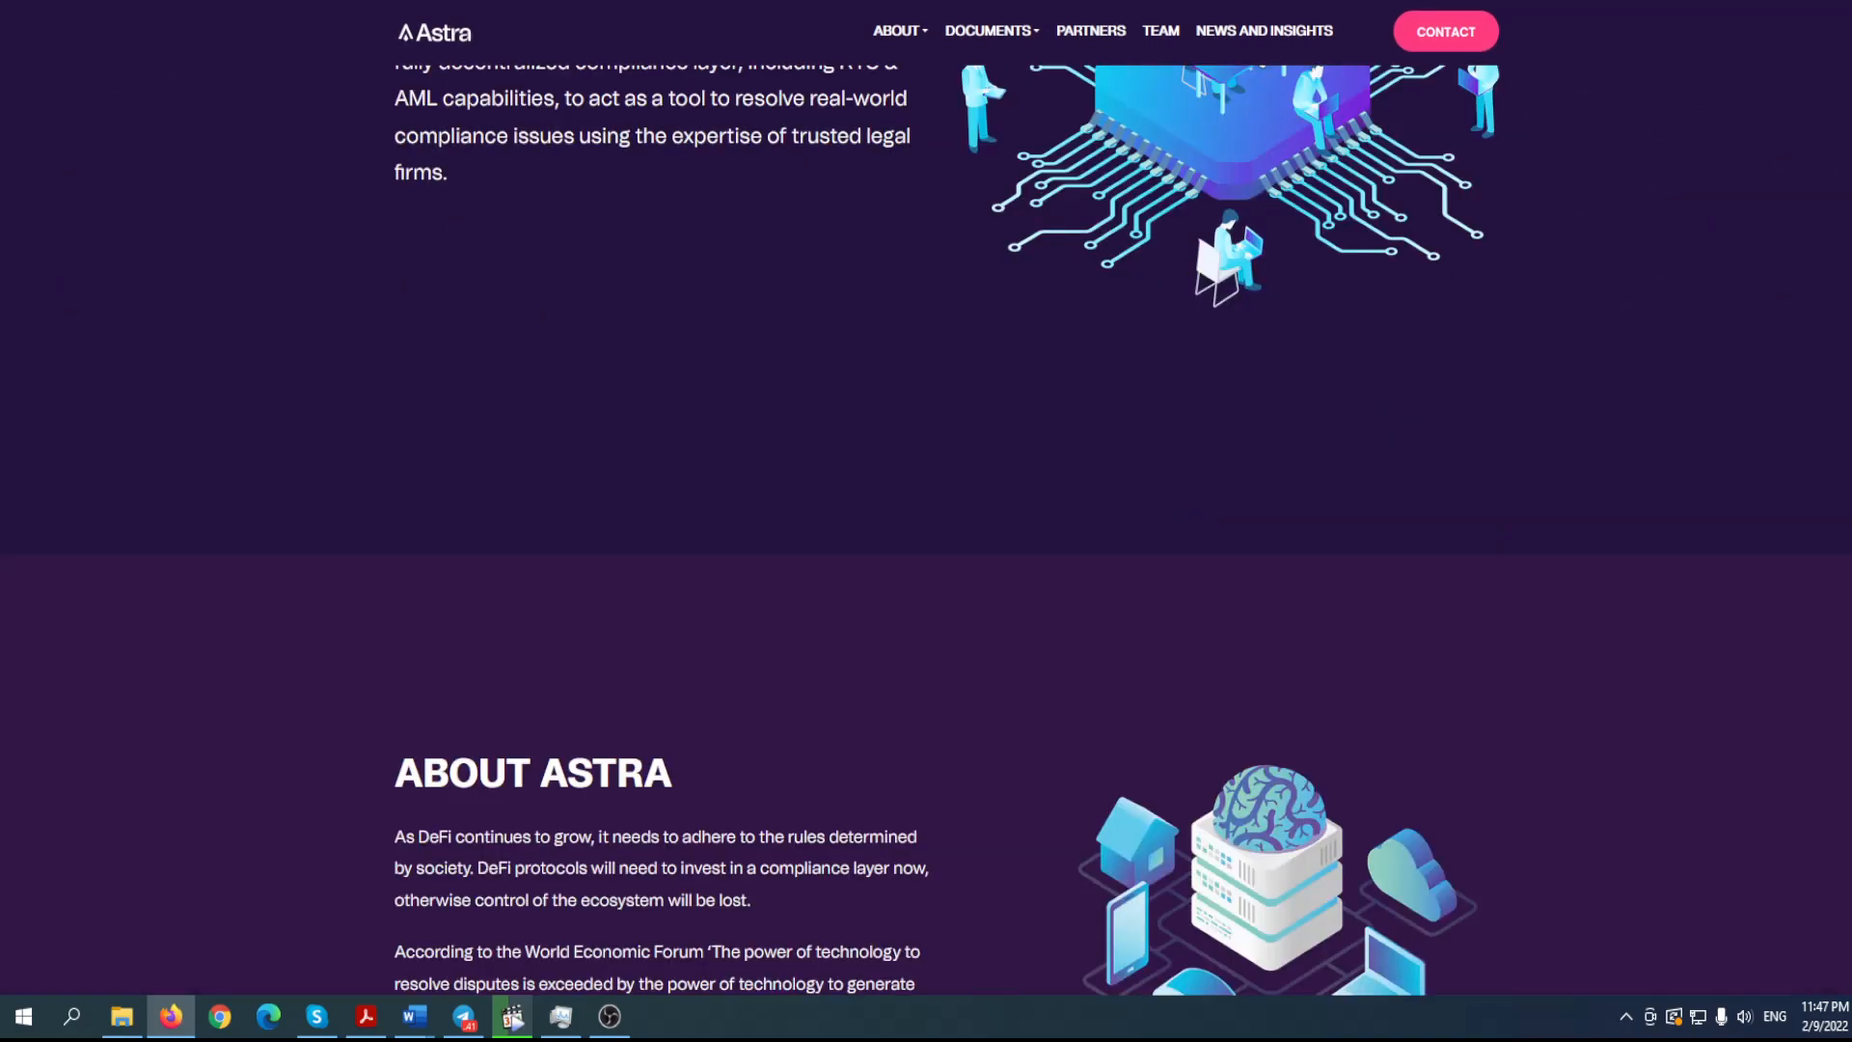
- Scroll through ASTR Token, About Astra and The Product table, then back up to Astra's Mission
scroll(down, 3)
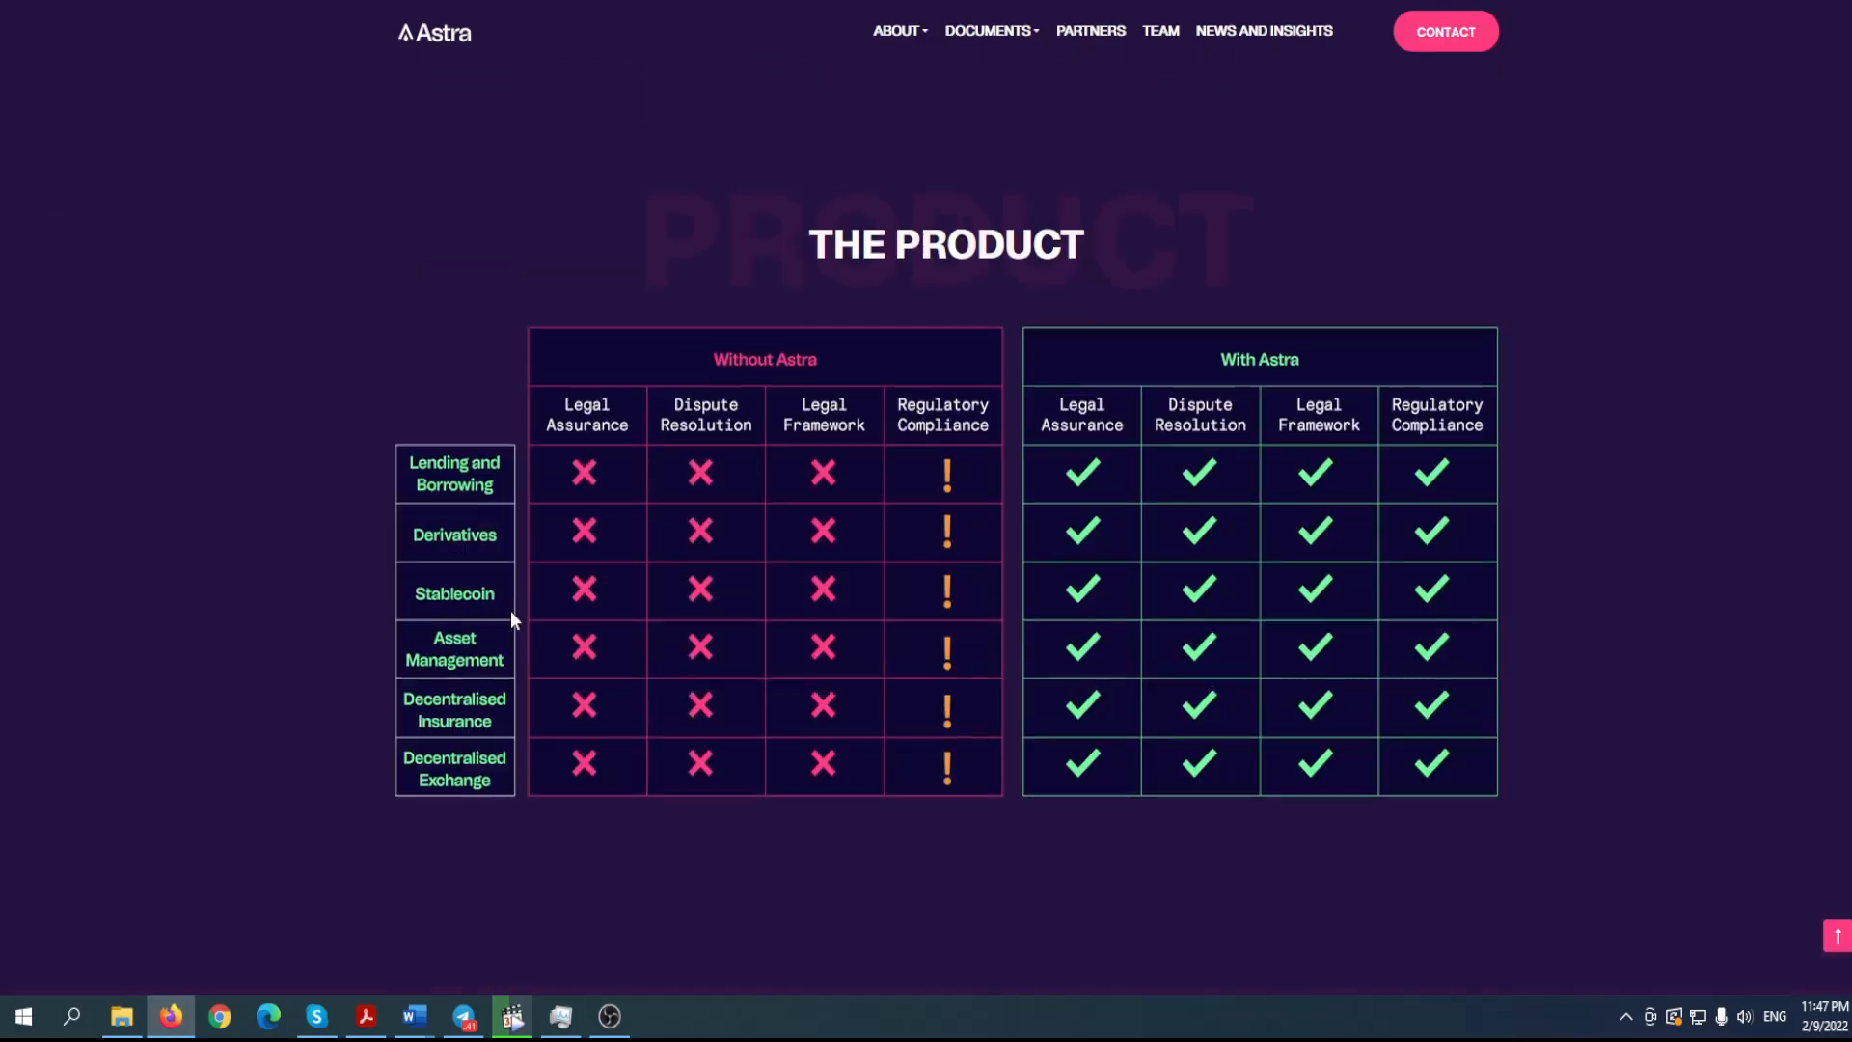
scroll(down, 3)
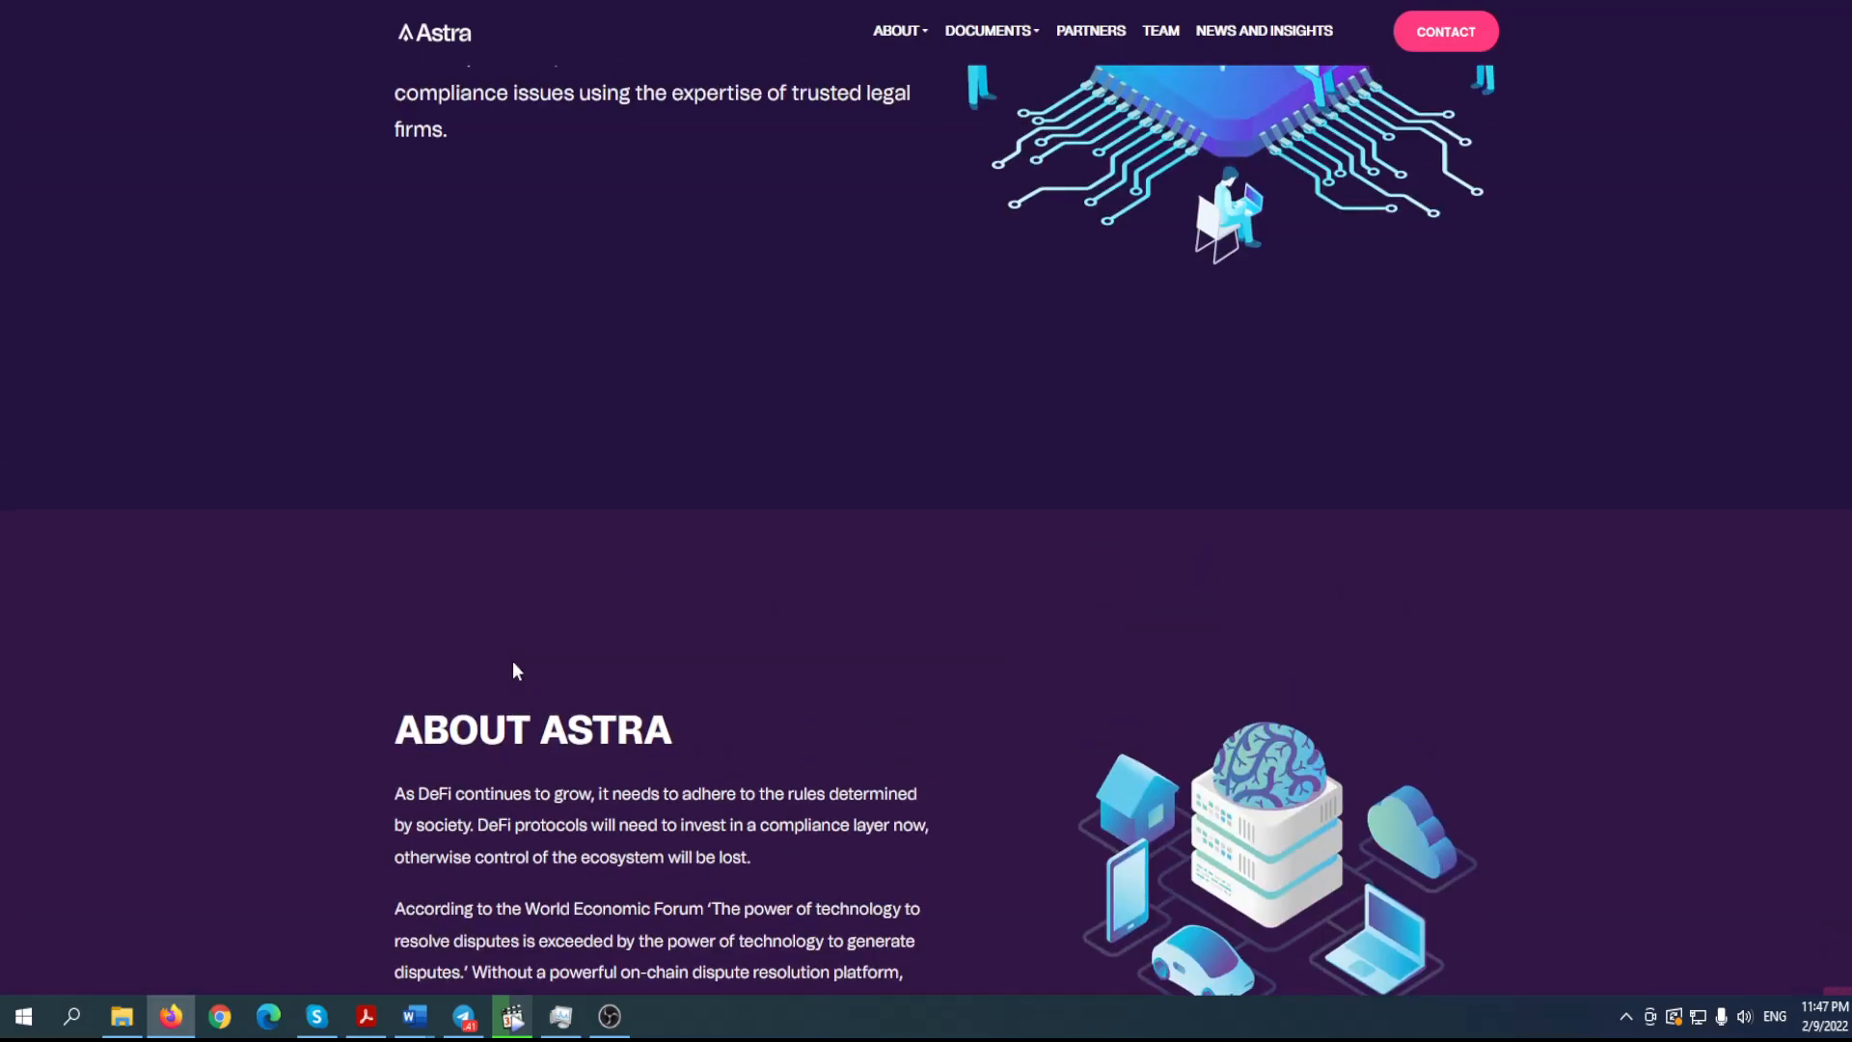
scroll(up, 3)
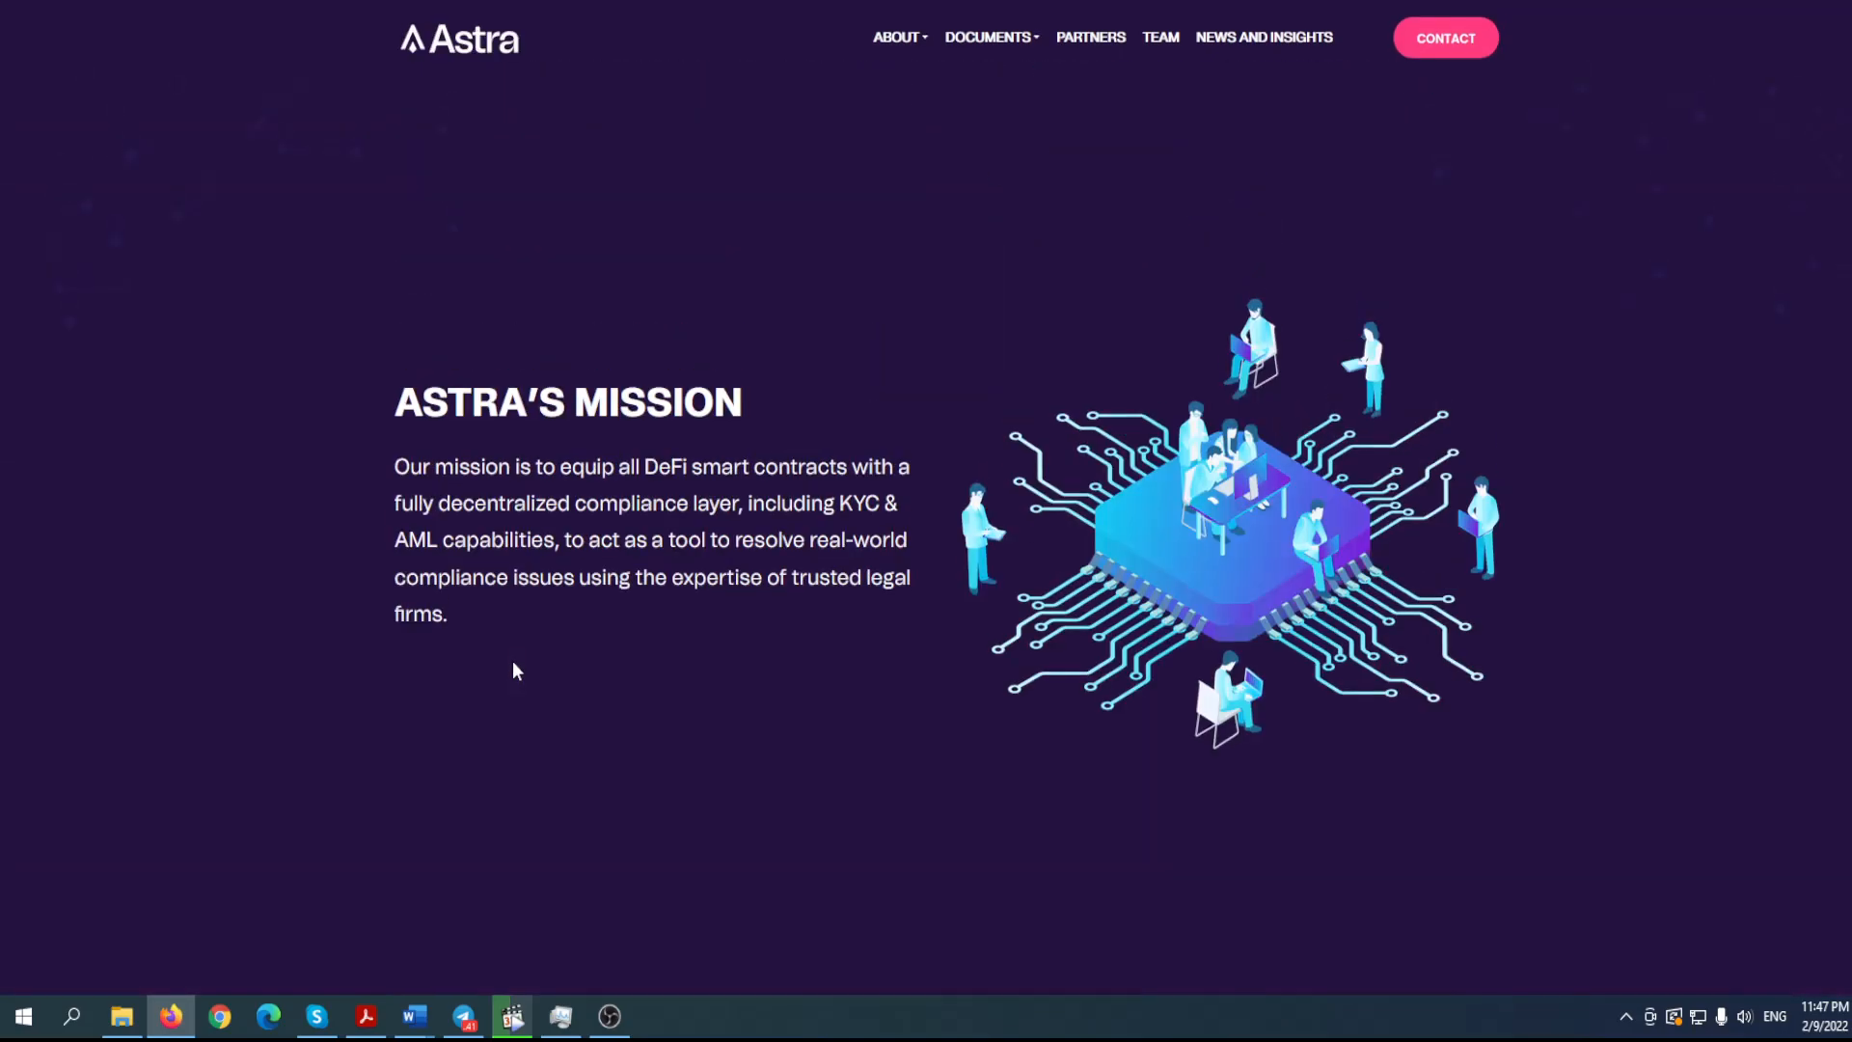